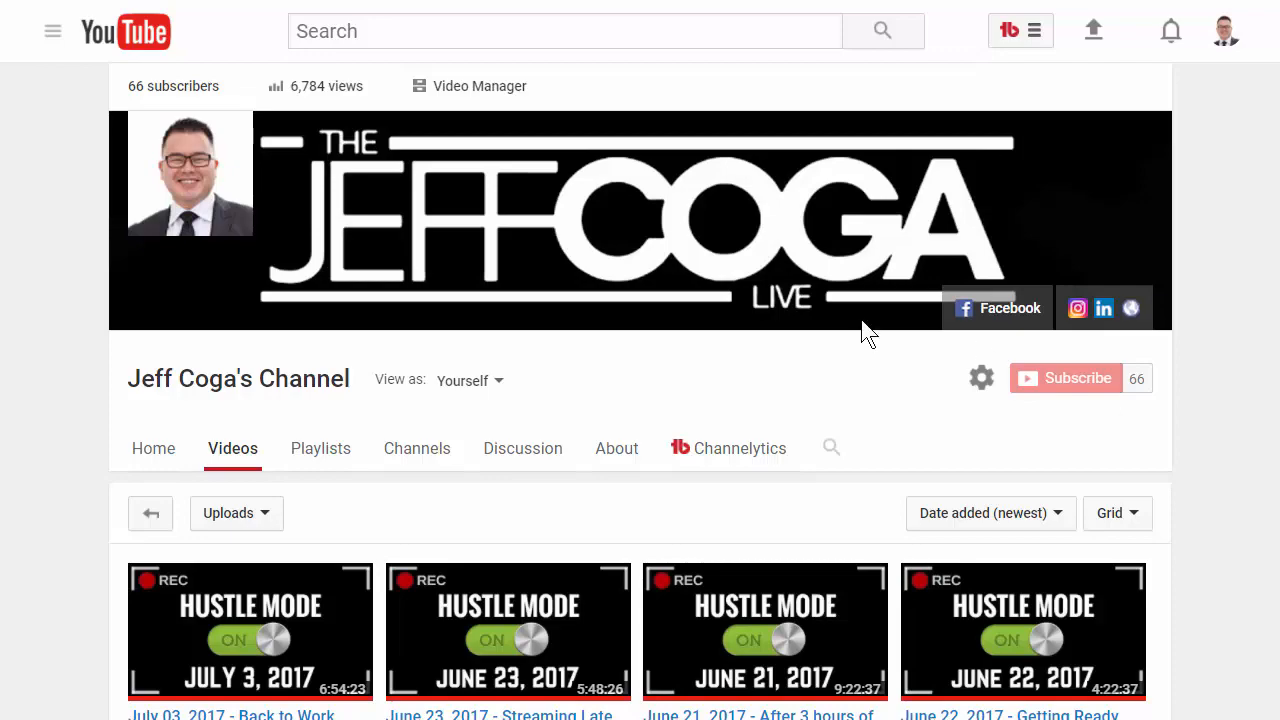
Scroll down through the channel's Videos tab and its playlists
scroll(down, 3)
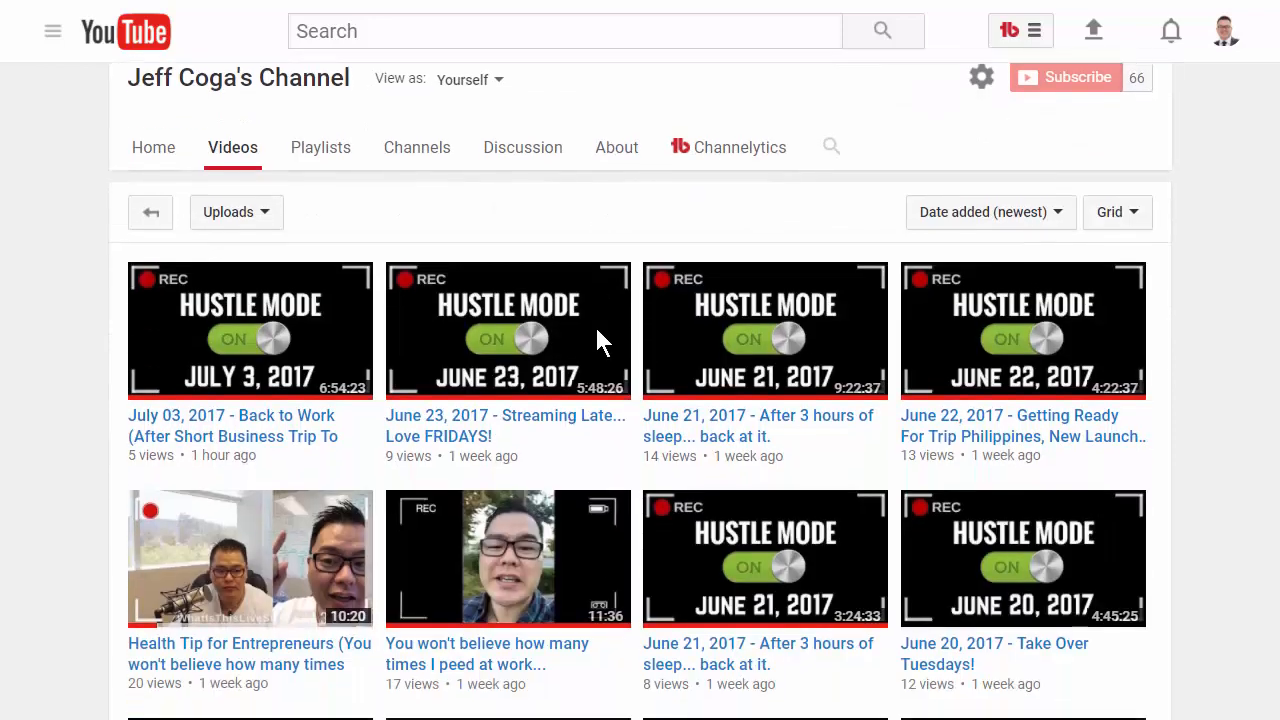
scroll(down, 3)
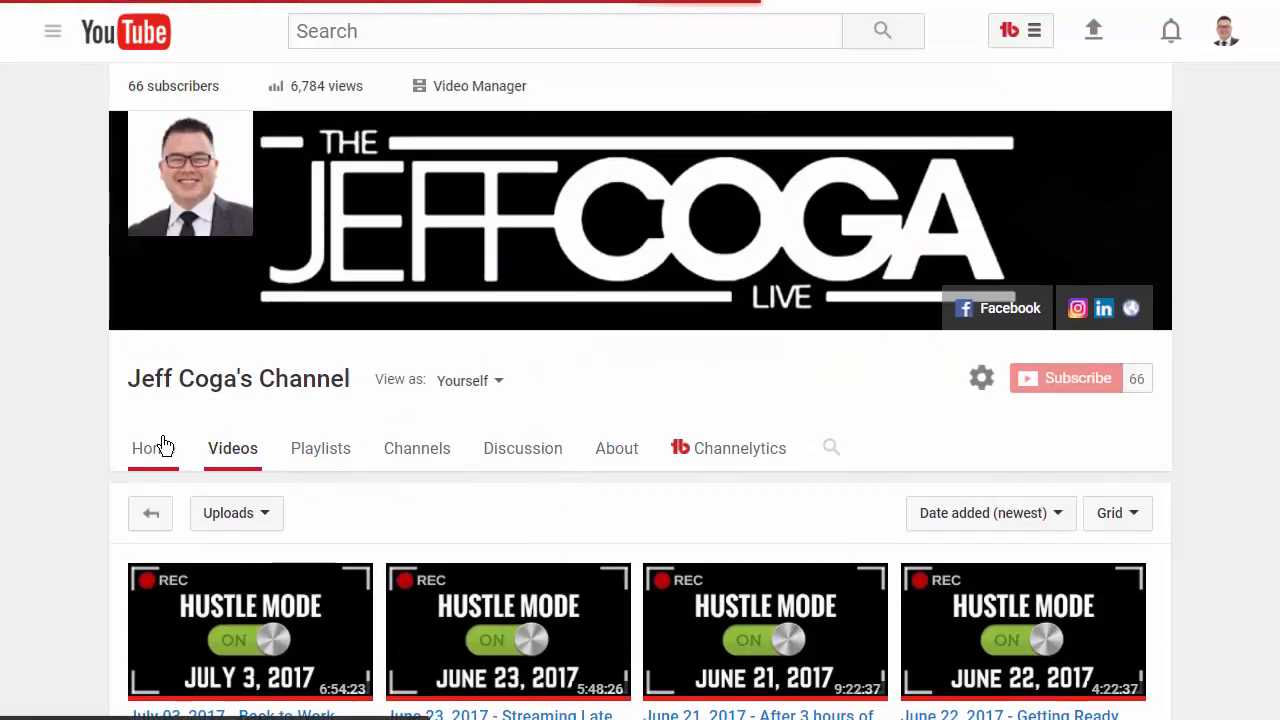
scroll(down, 3)
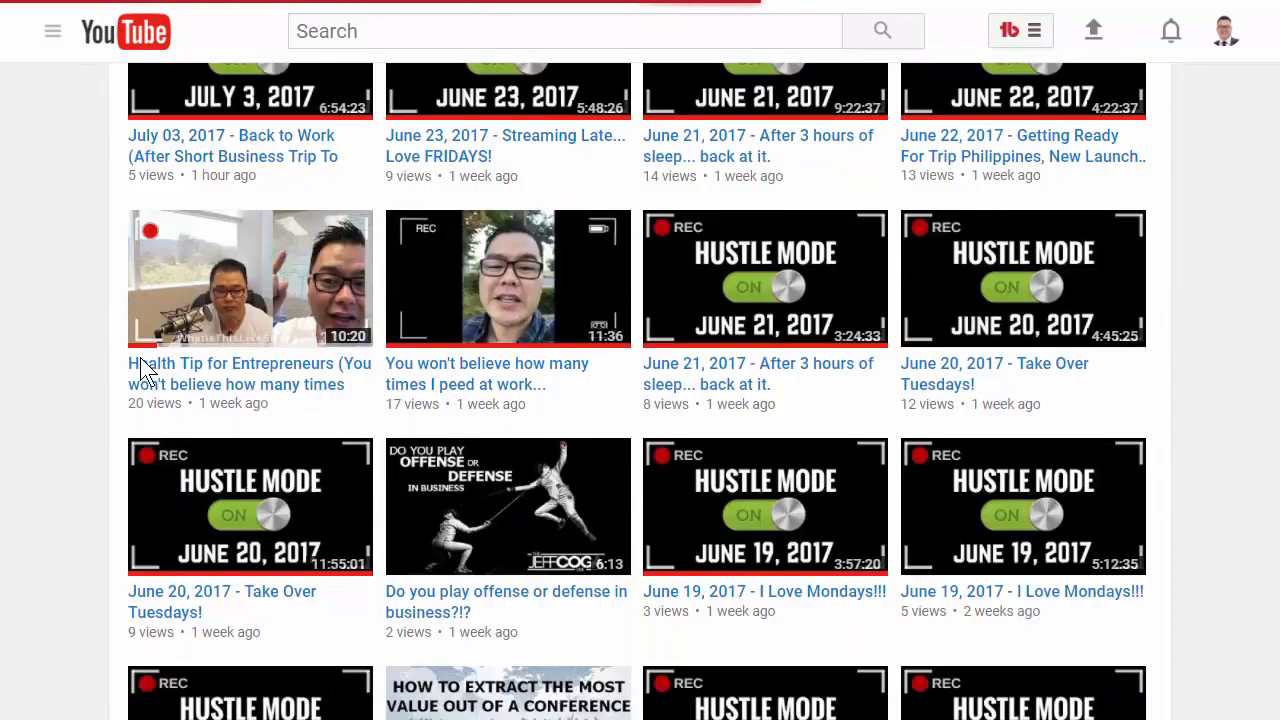
scroll(down, 3)
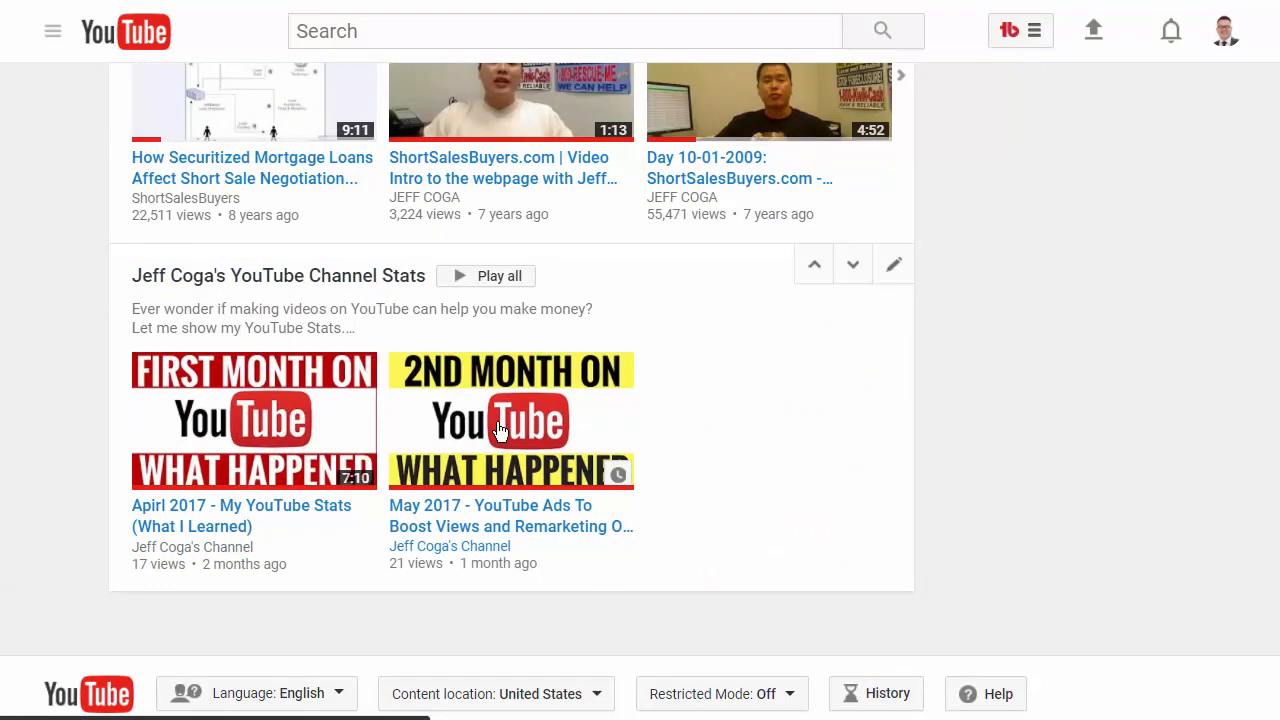
mouse_move(175, 400)
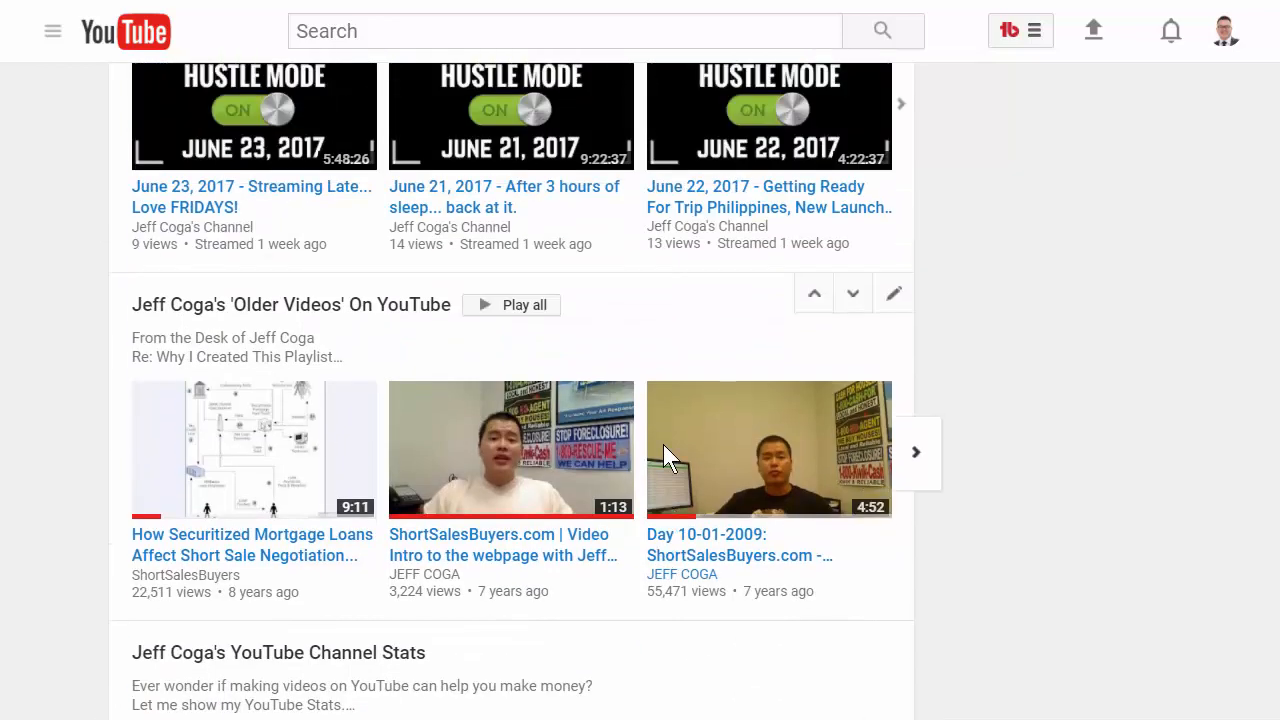
scroll(down, 3)
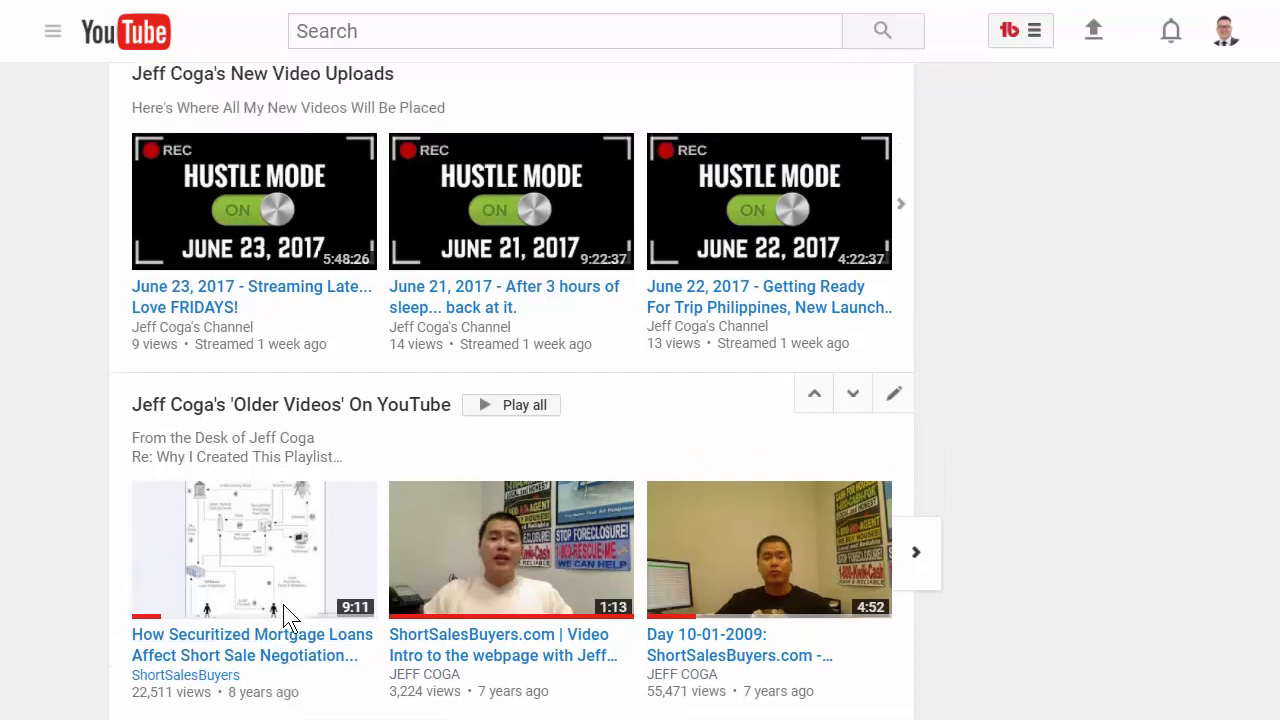
scroll(down, 3)
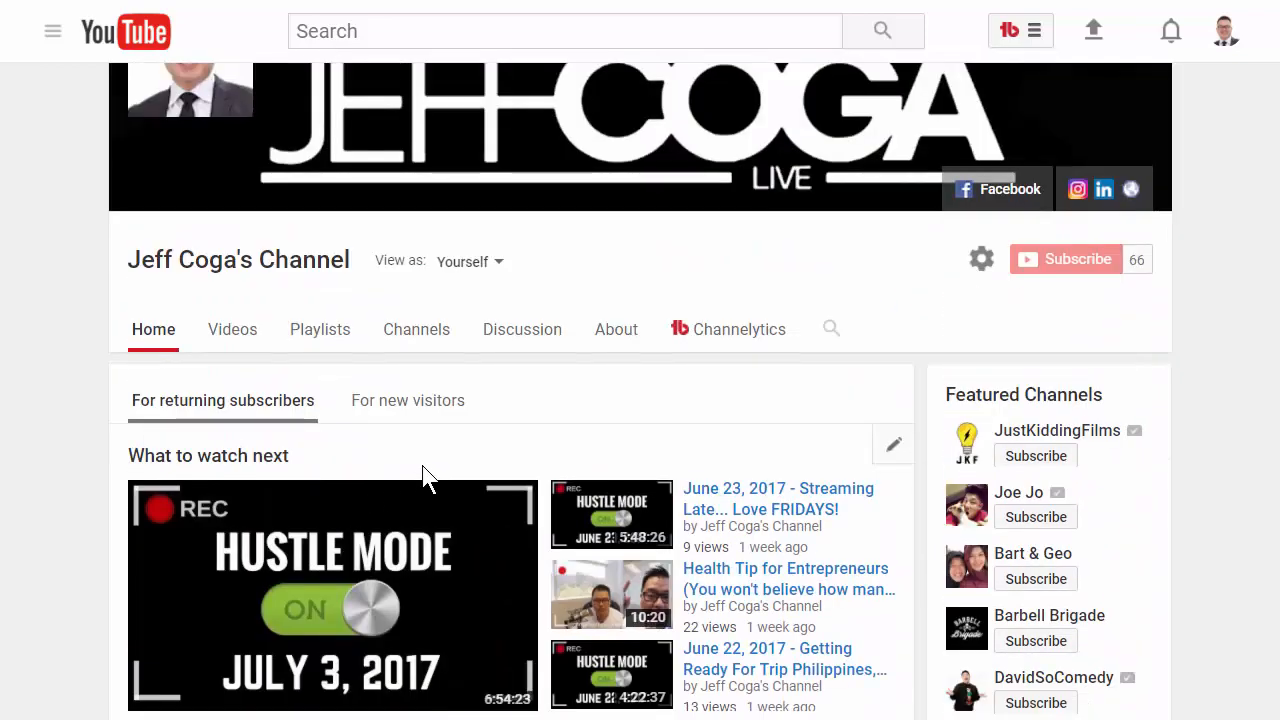
scroll(down, 3)
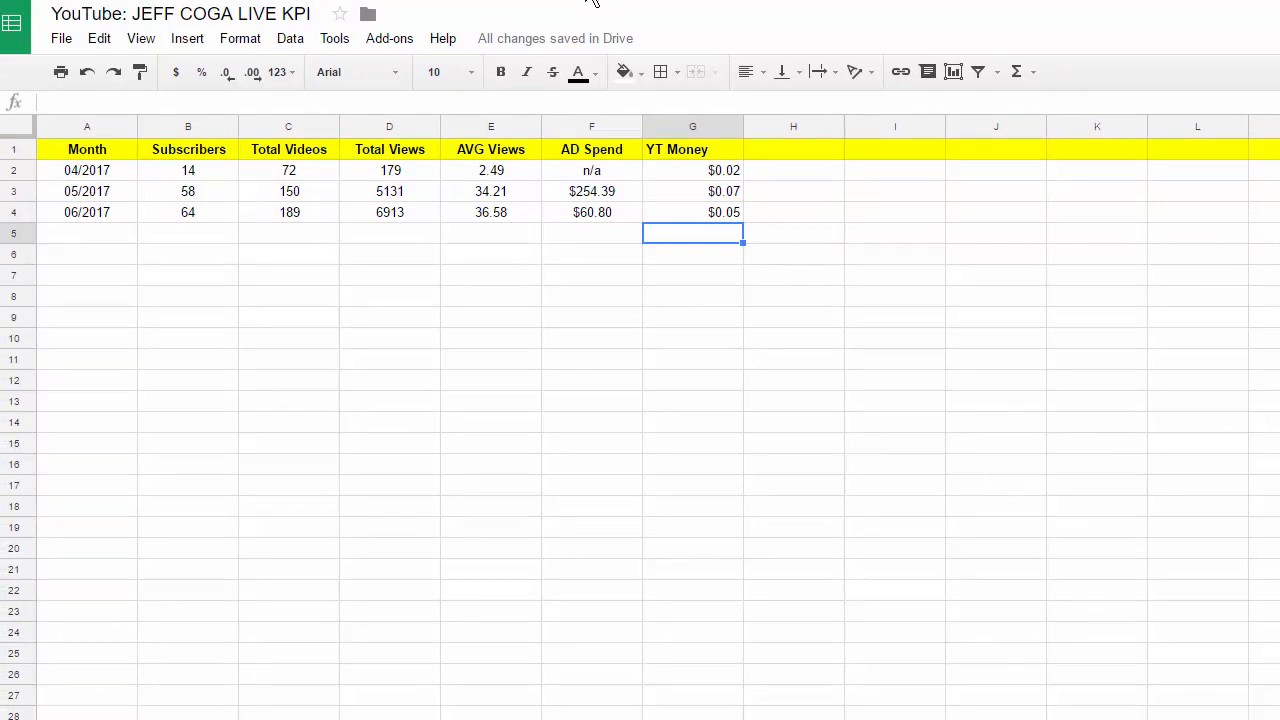
mouse_move(407, 232)
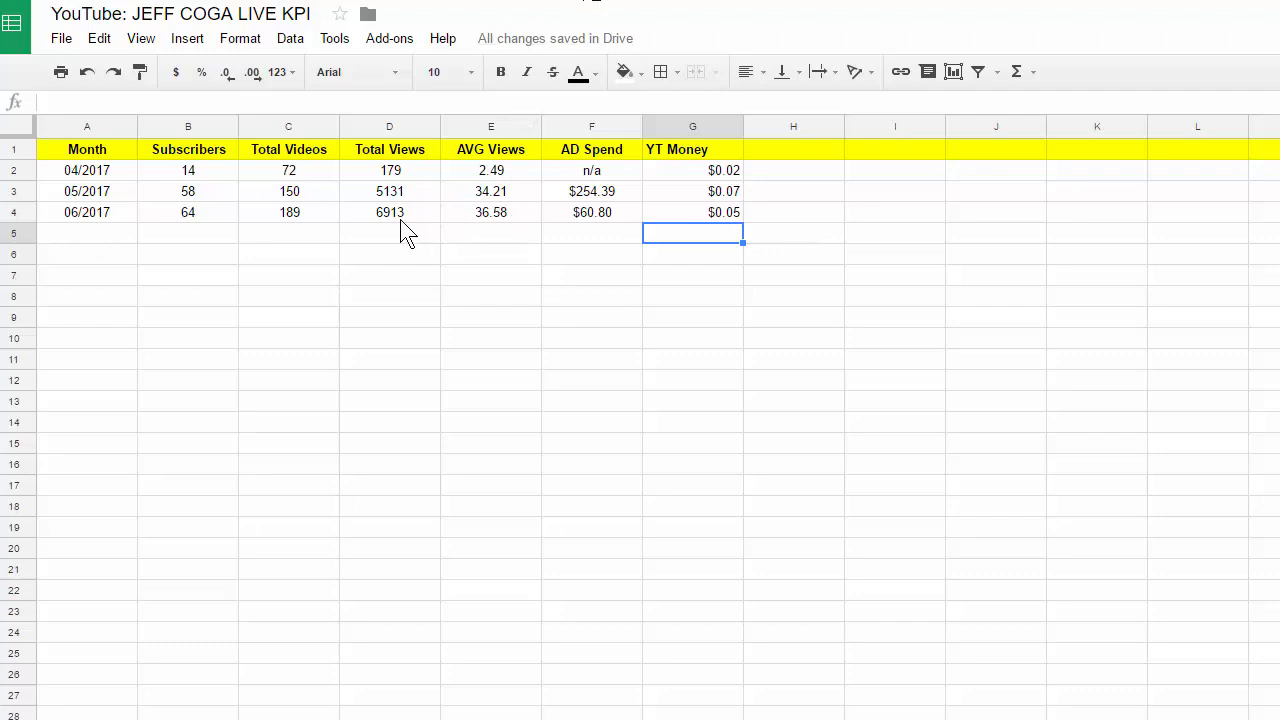
mouse_move(90, 228)
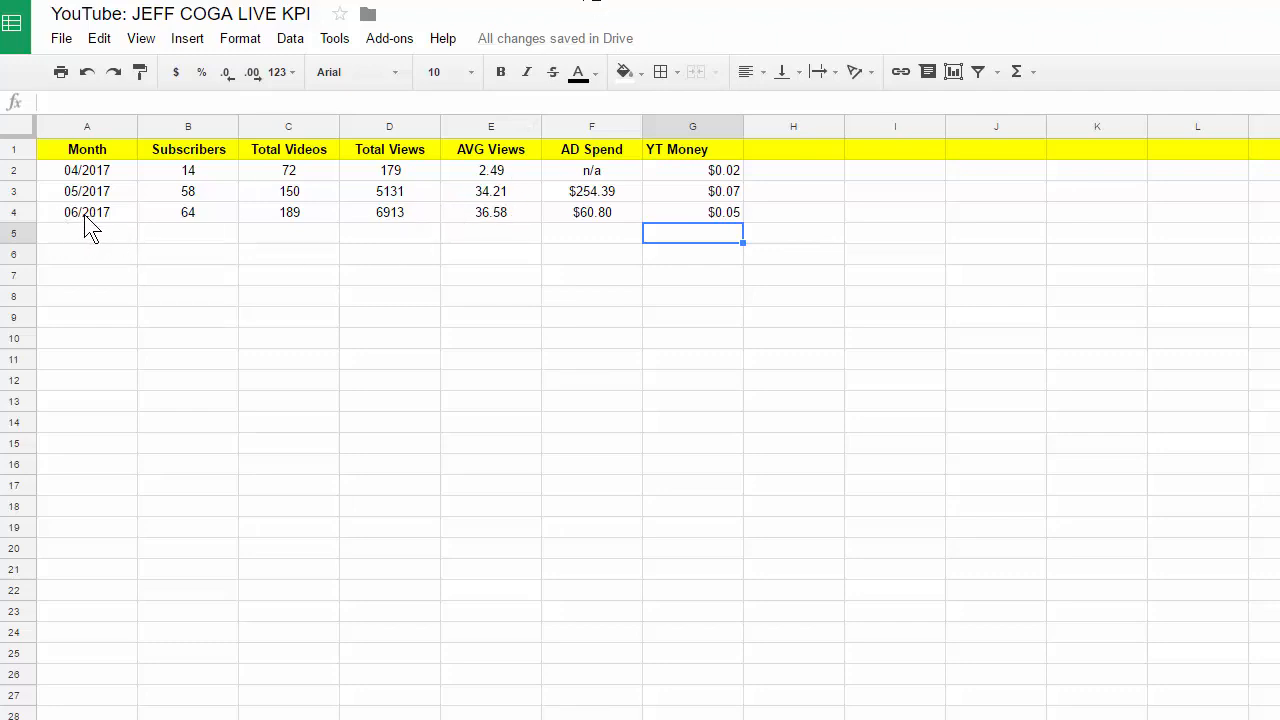
Review June's 64 subscribers, 189 videos (vs May's 150) and 6913 views in the KPI sheet
click(87, 212)
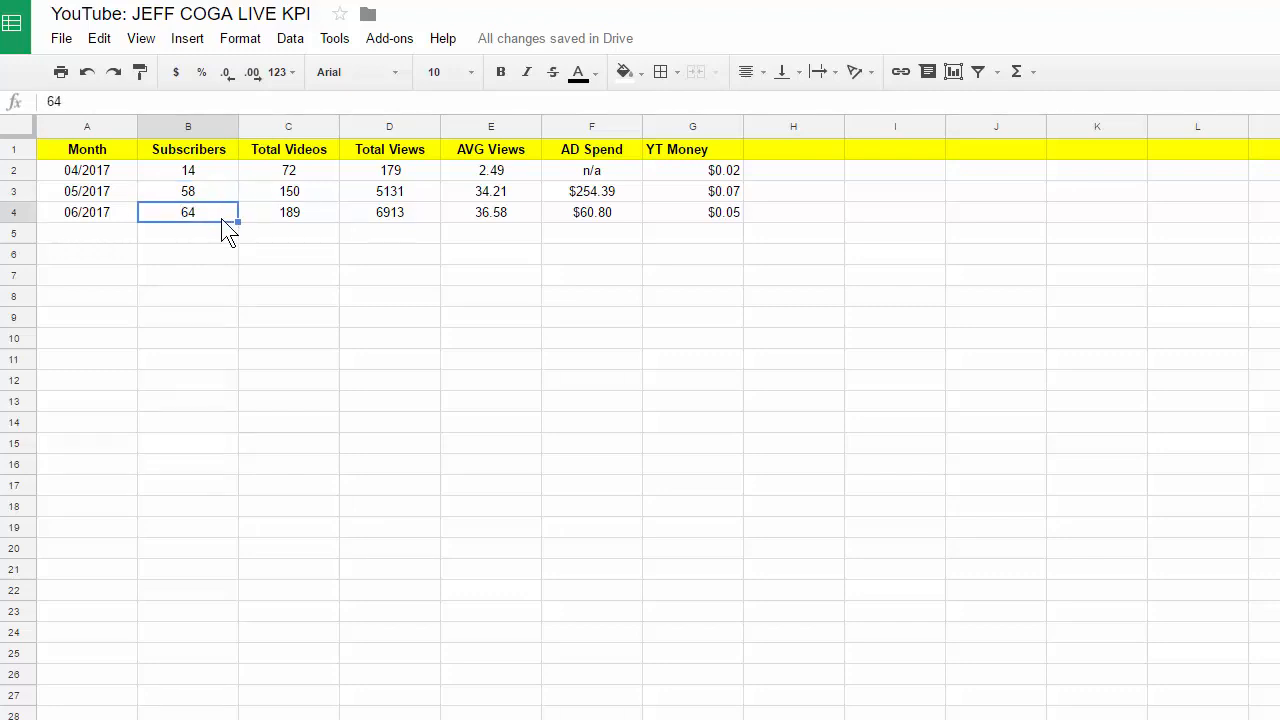
mouse_move(247, 248)
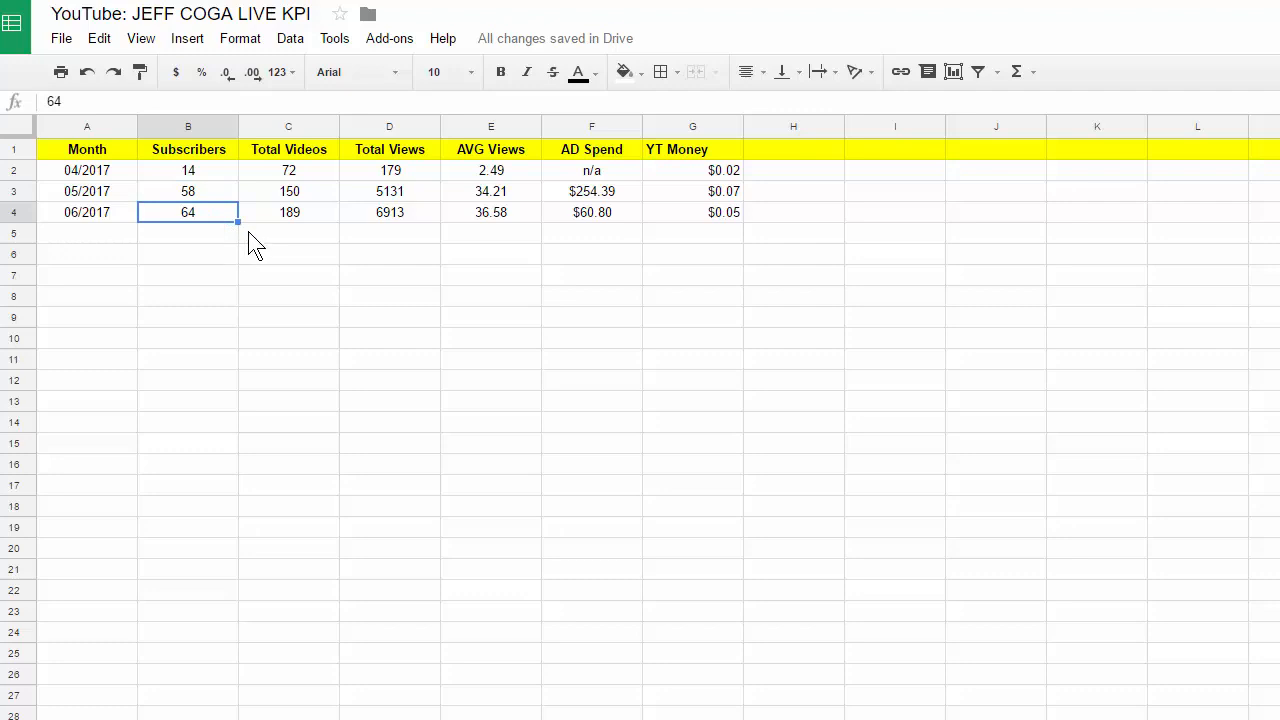
click(288, 212)
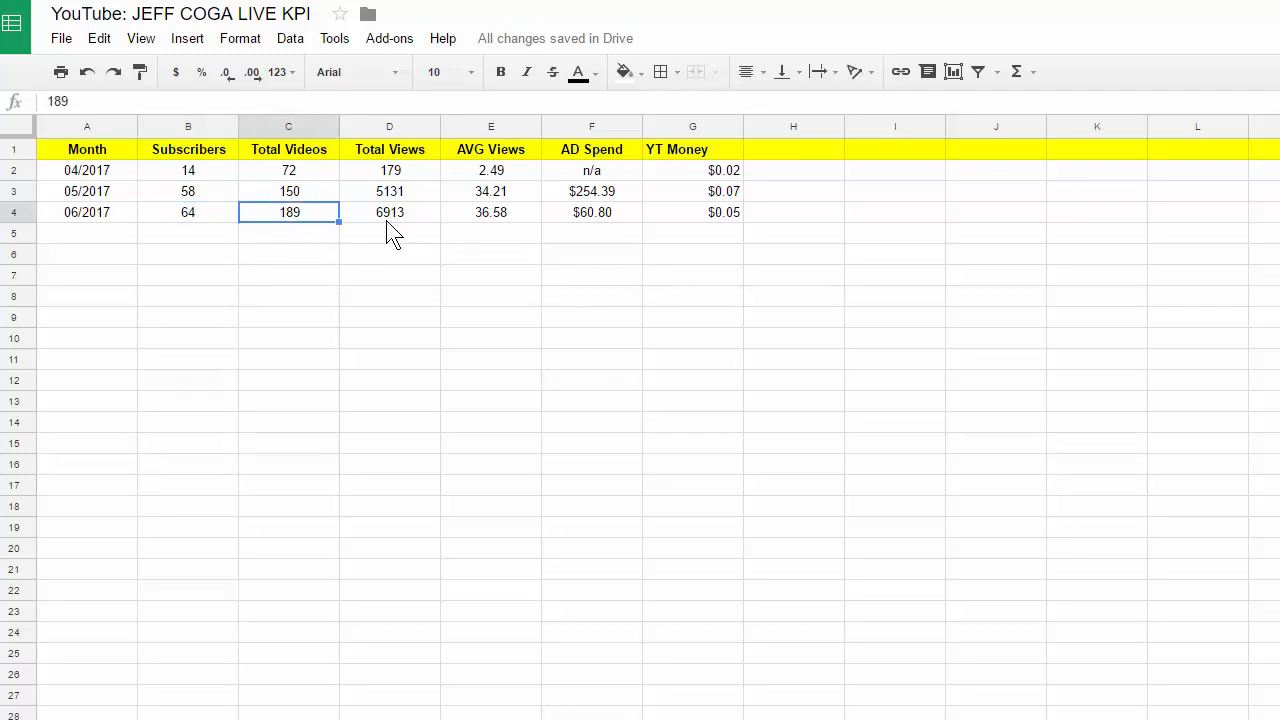
click(289, 191)
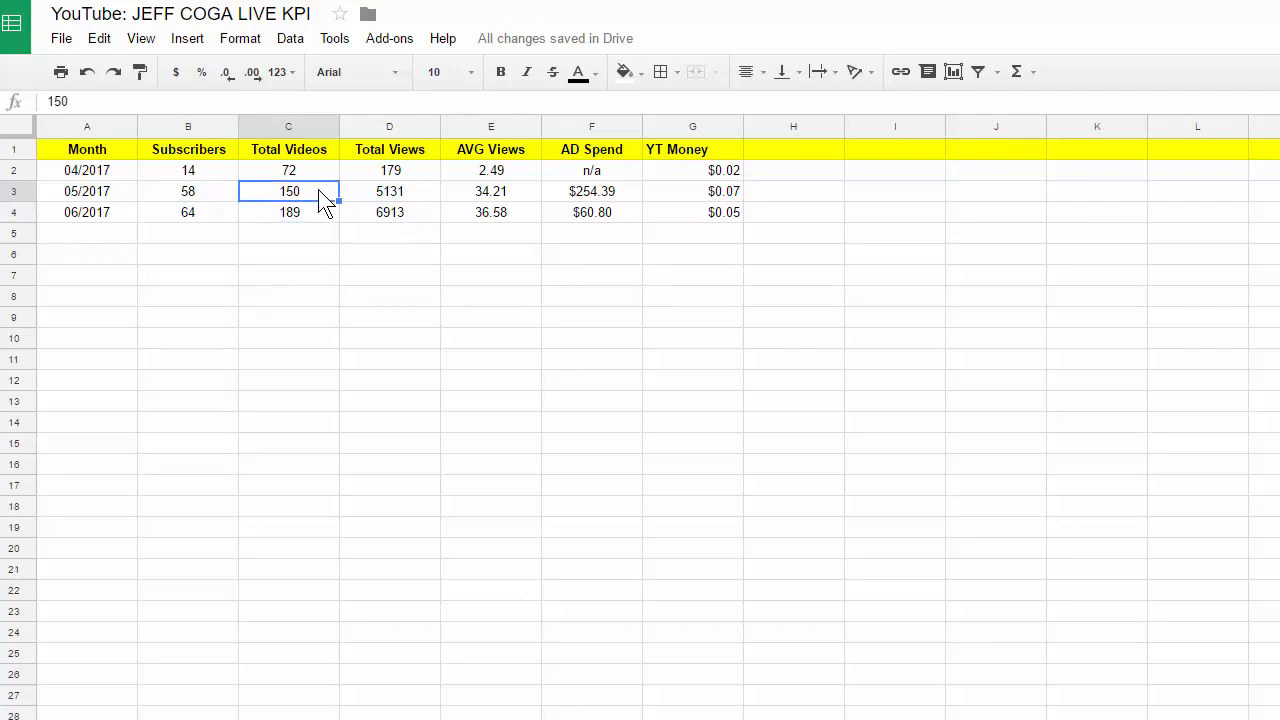
click(289, 212)
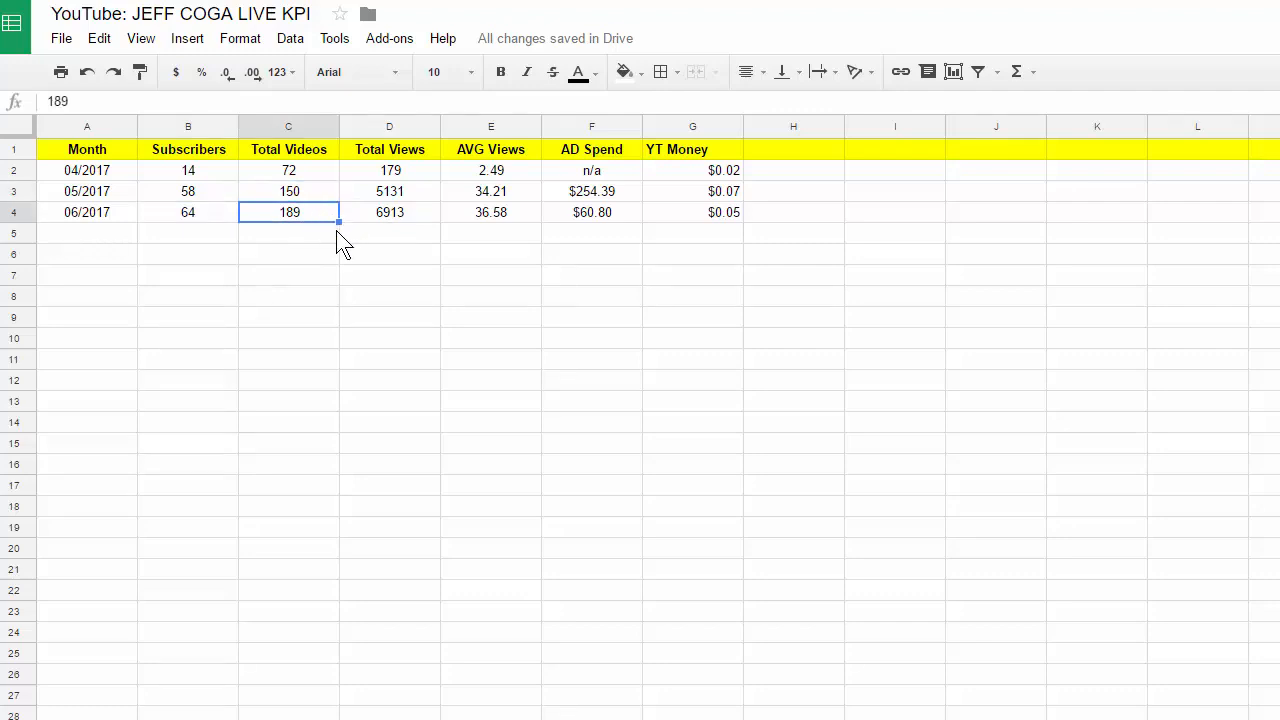
mouse_move(358, 200)
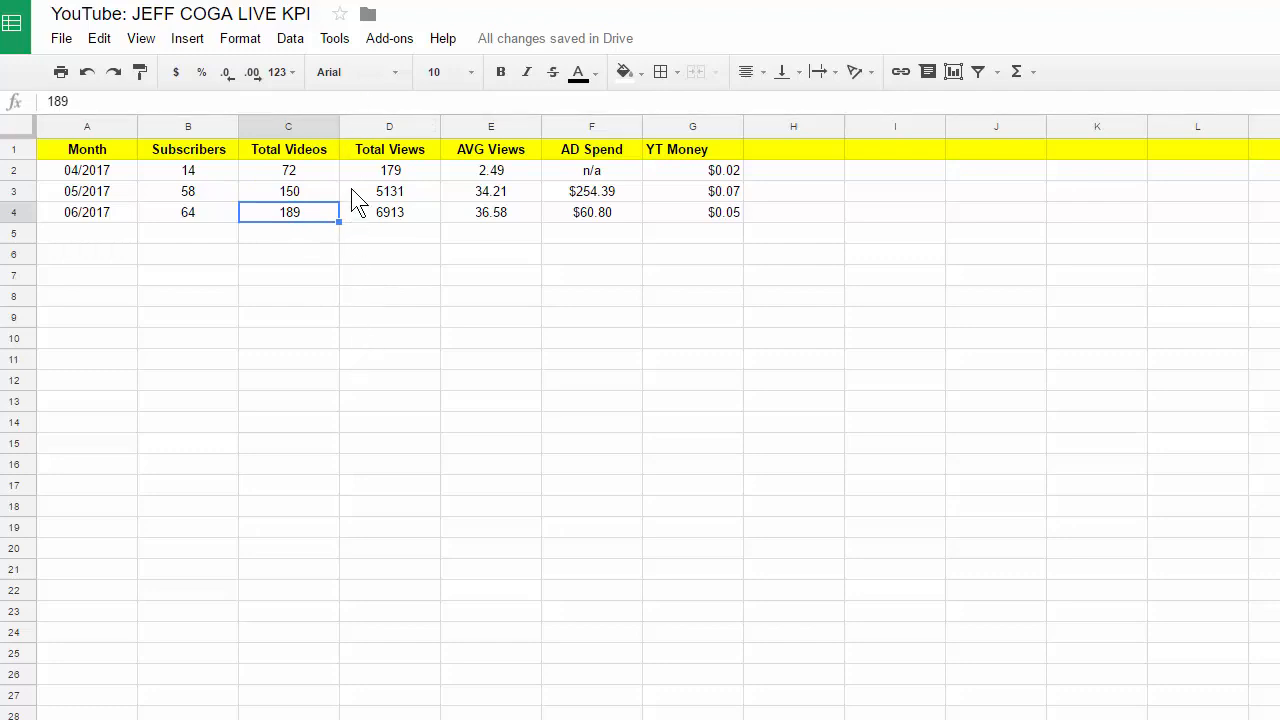
mouse_move(360, 228)
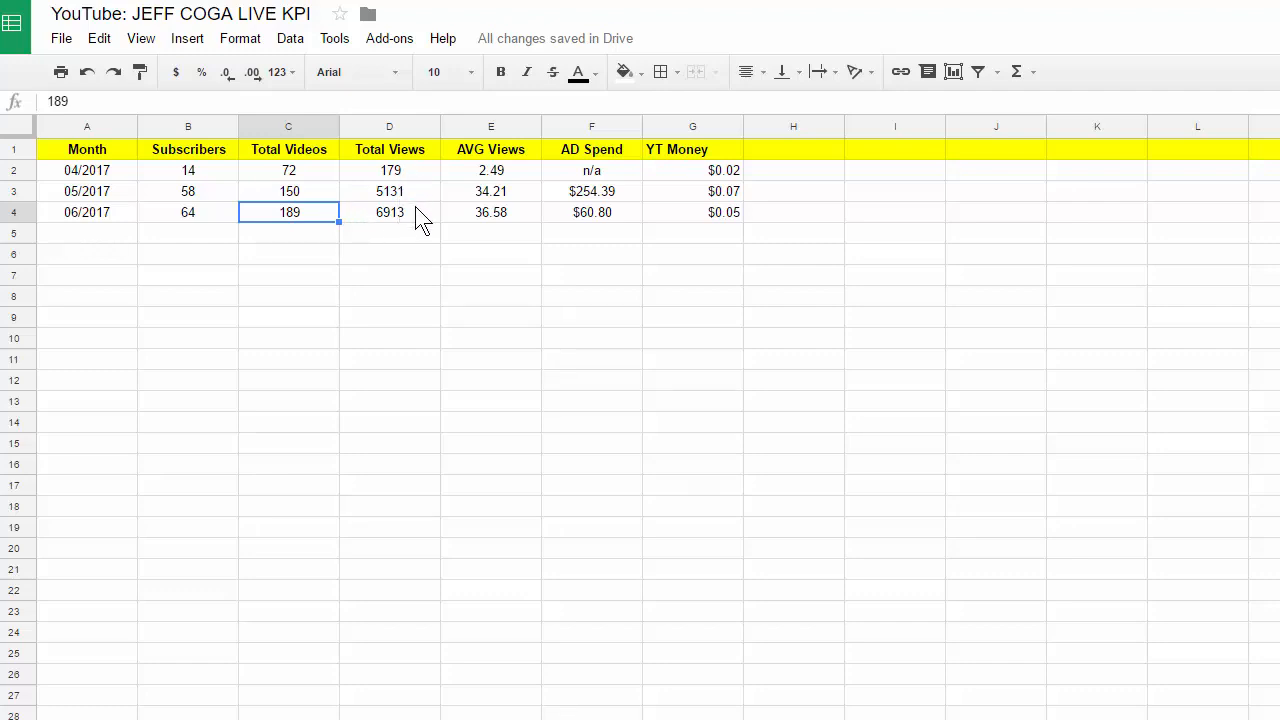
mouse_move(427, 228)
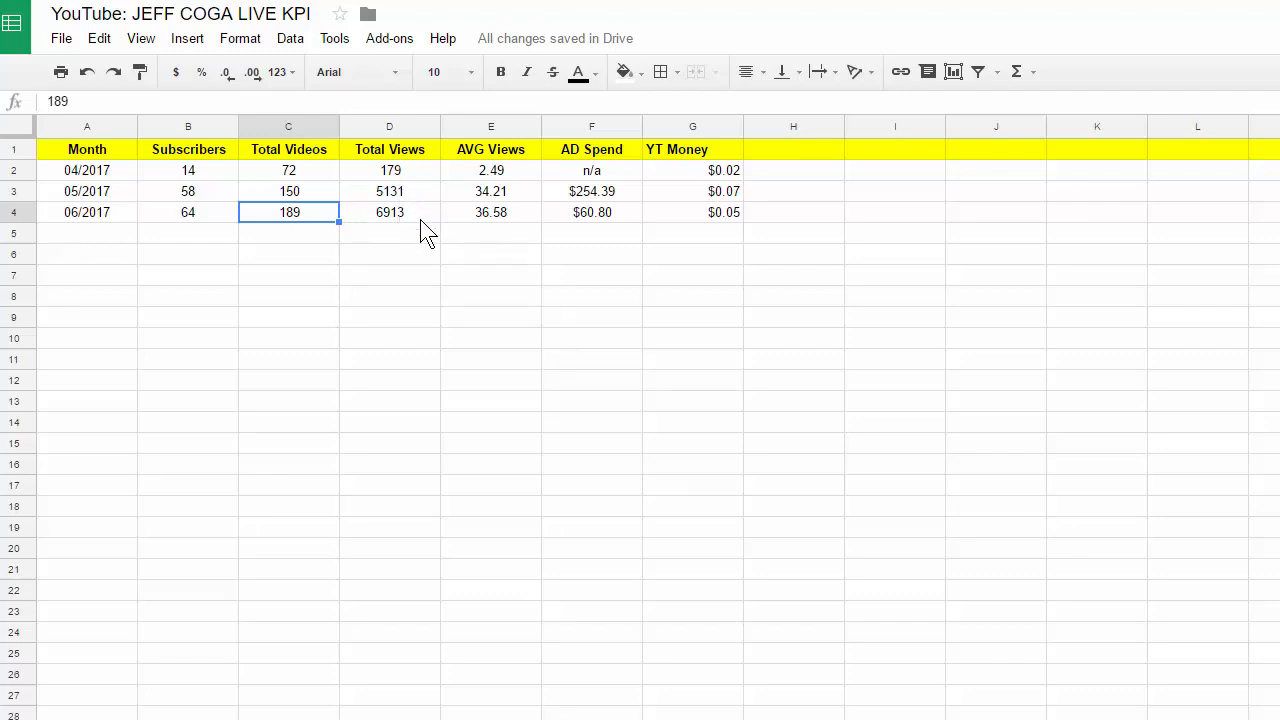
click(389, 212)
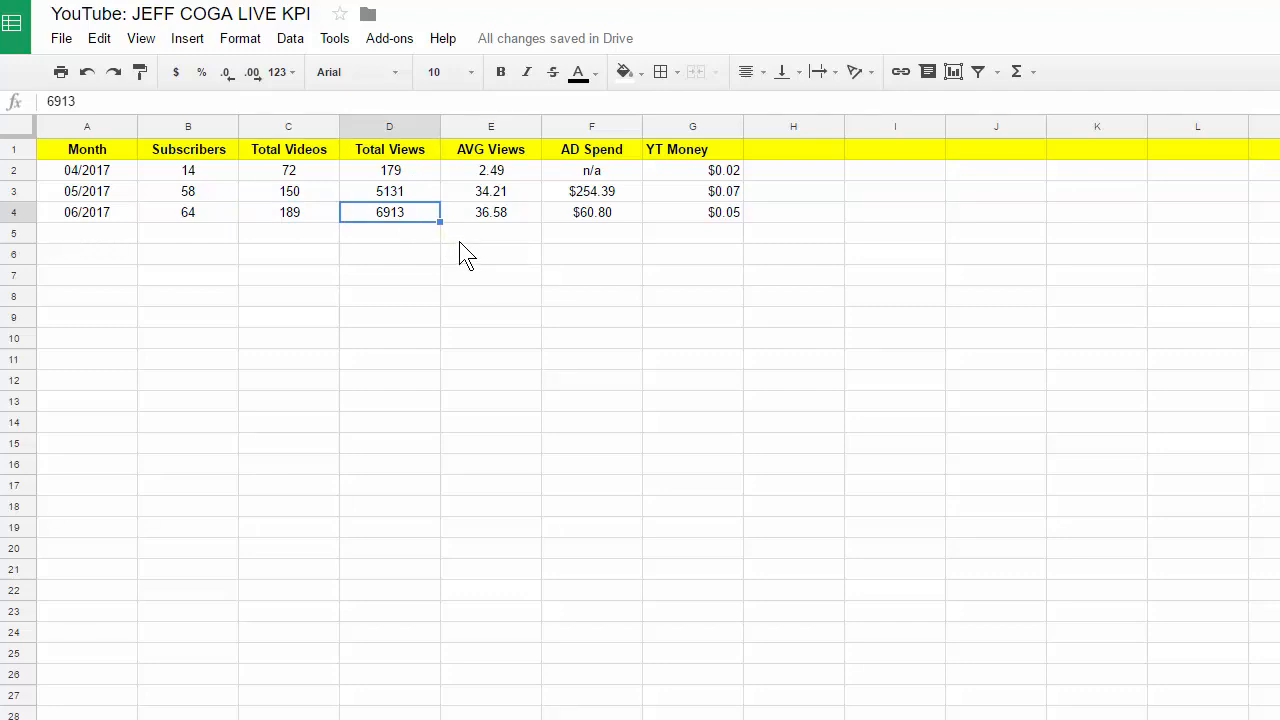
mouse_move(490, 245)
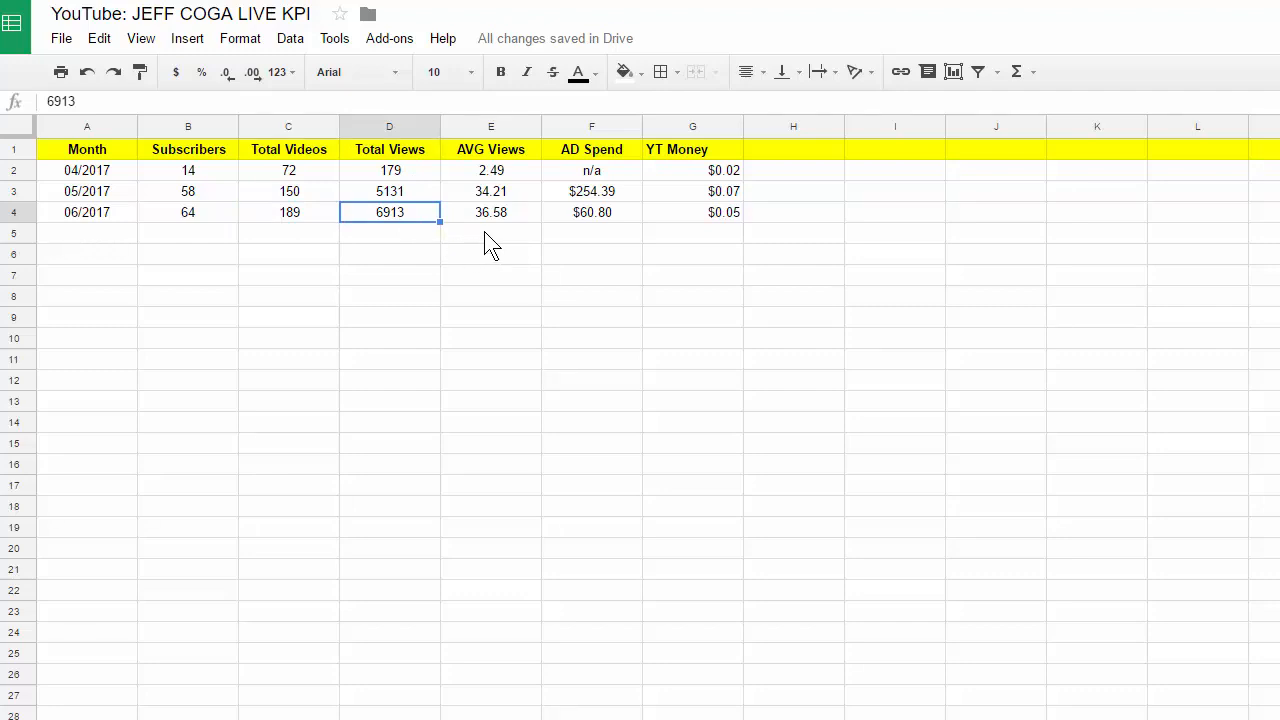
mouse_move(528, 225)
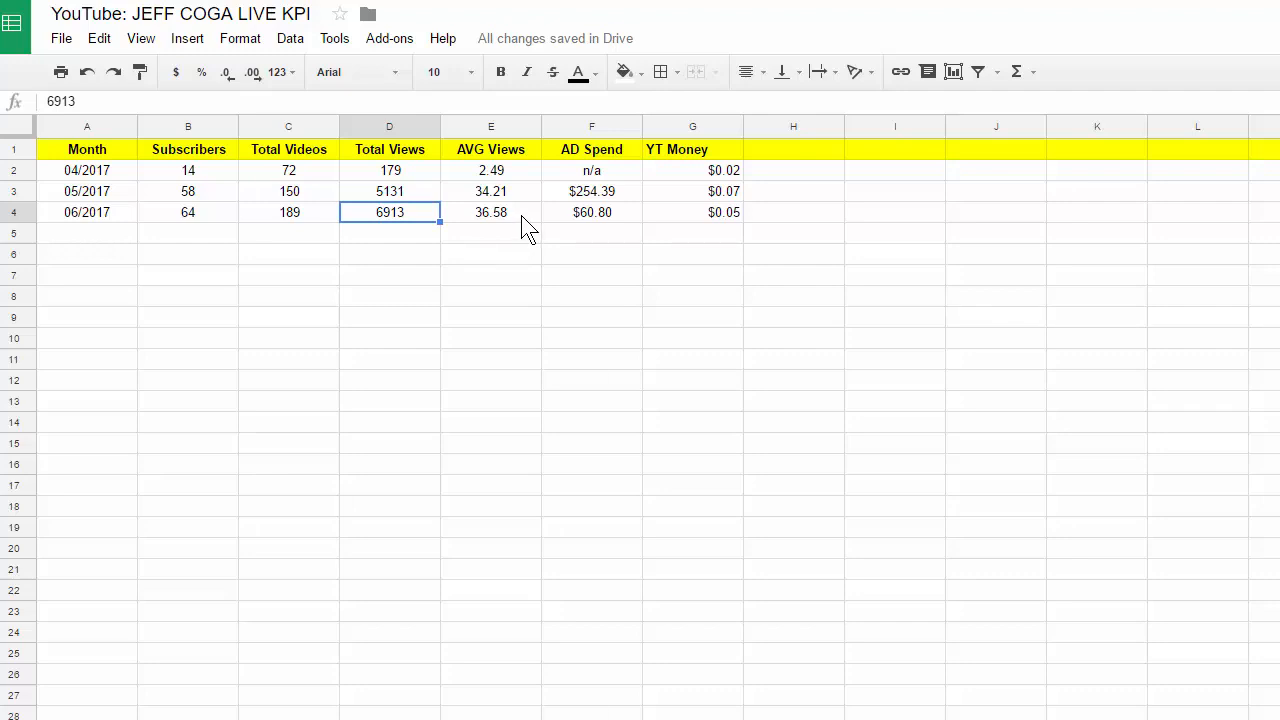
mouse_move(543, 138)
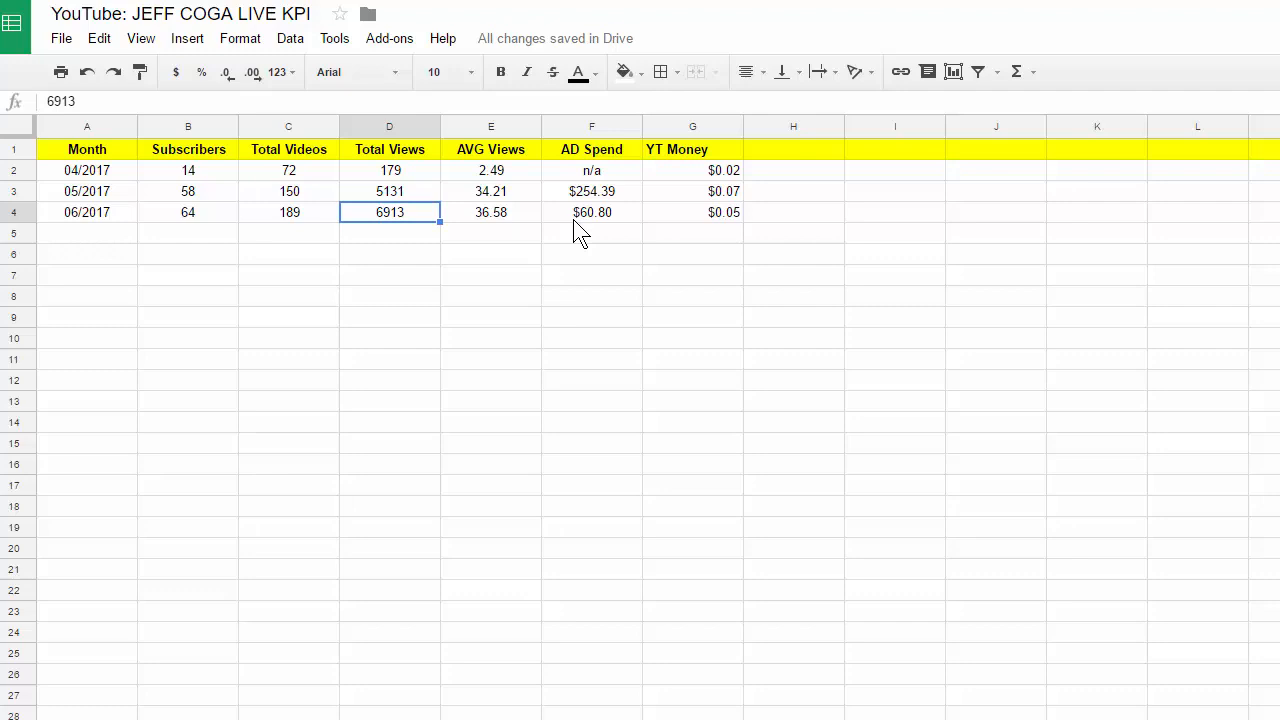
mouse_move(612, 202)
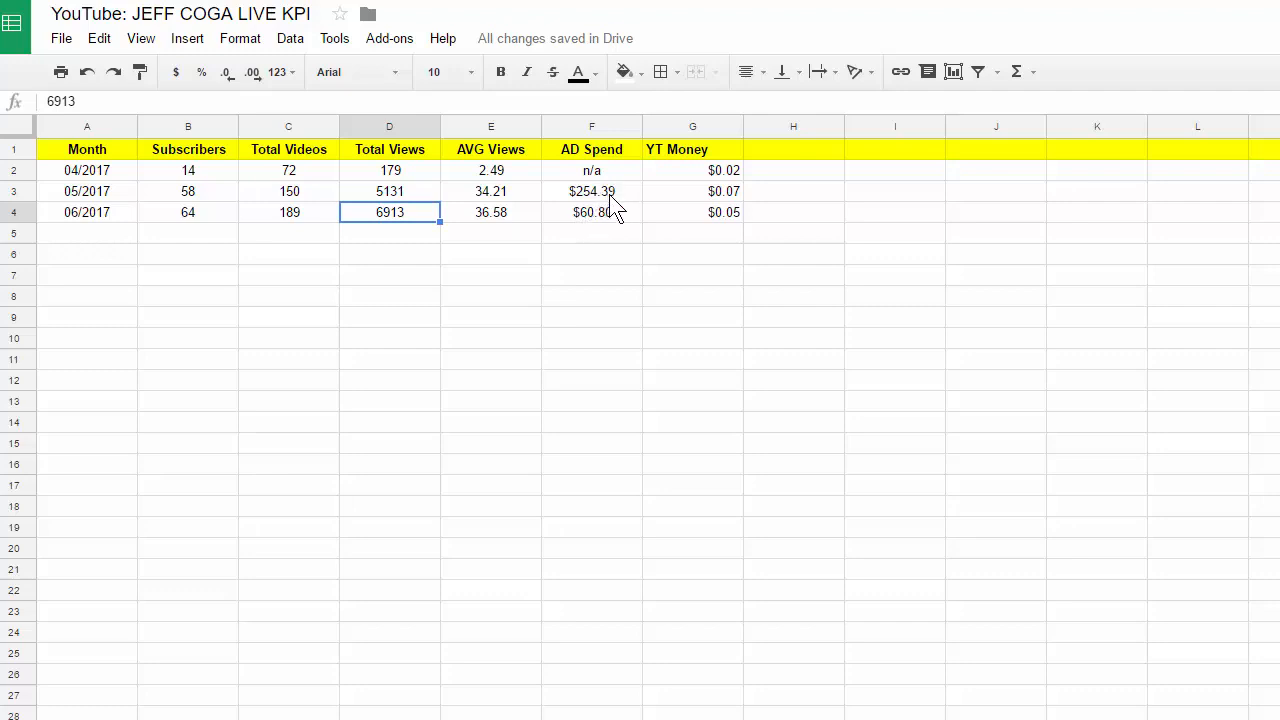
mouse_move(623, 243)
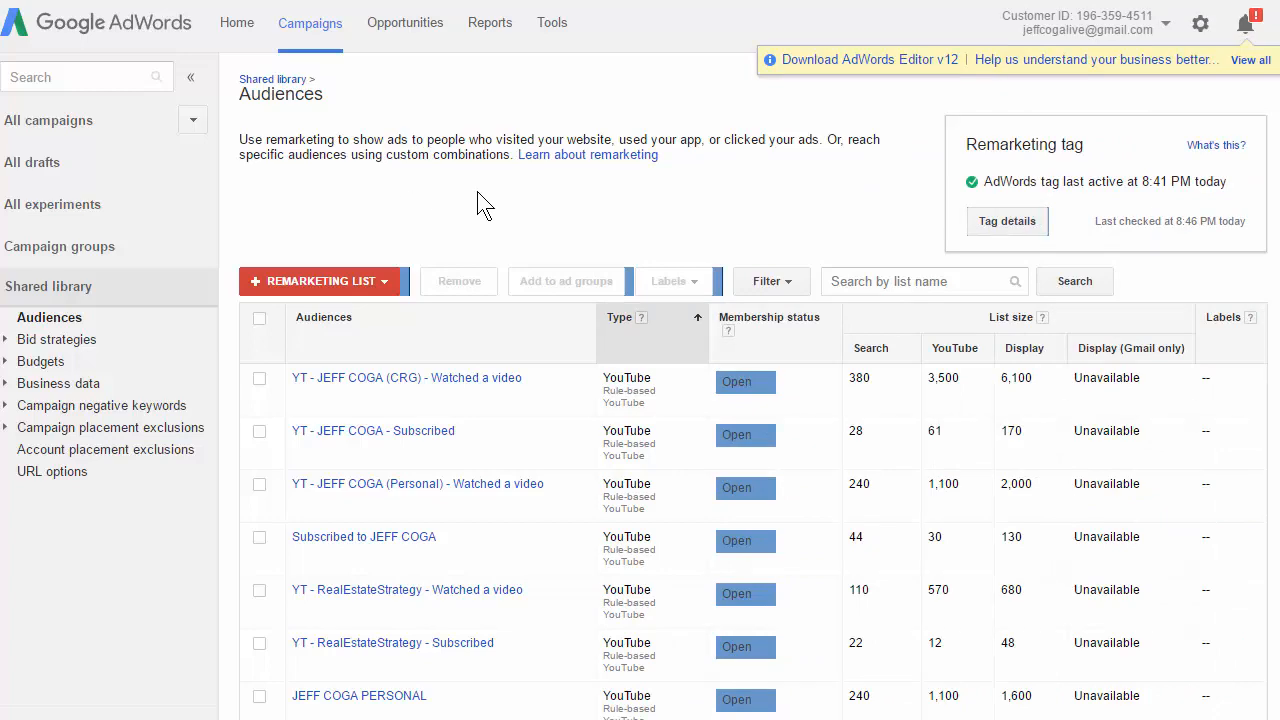
mouse_move(475, 120)
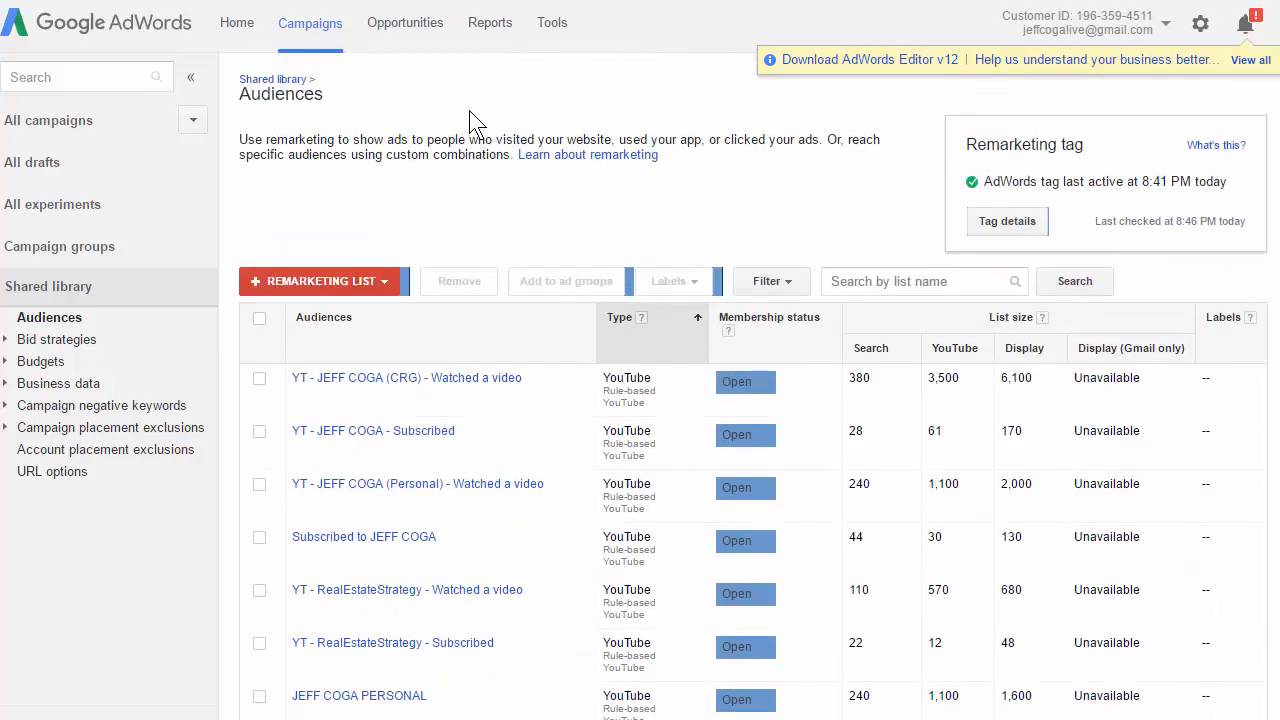
scroll(down, 3)
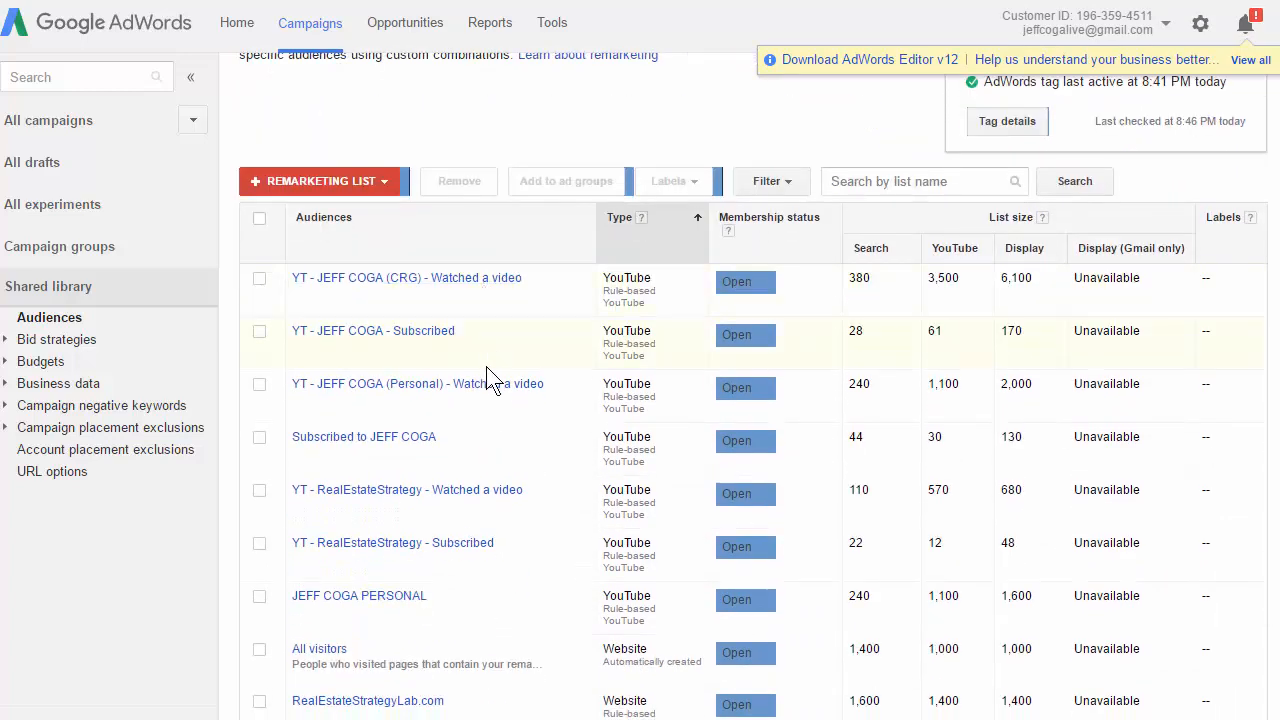
scroll(up, 3)
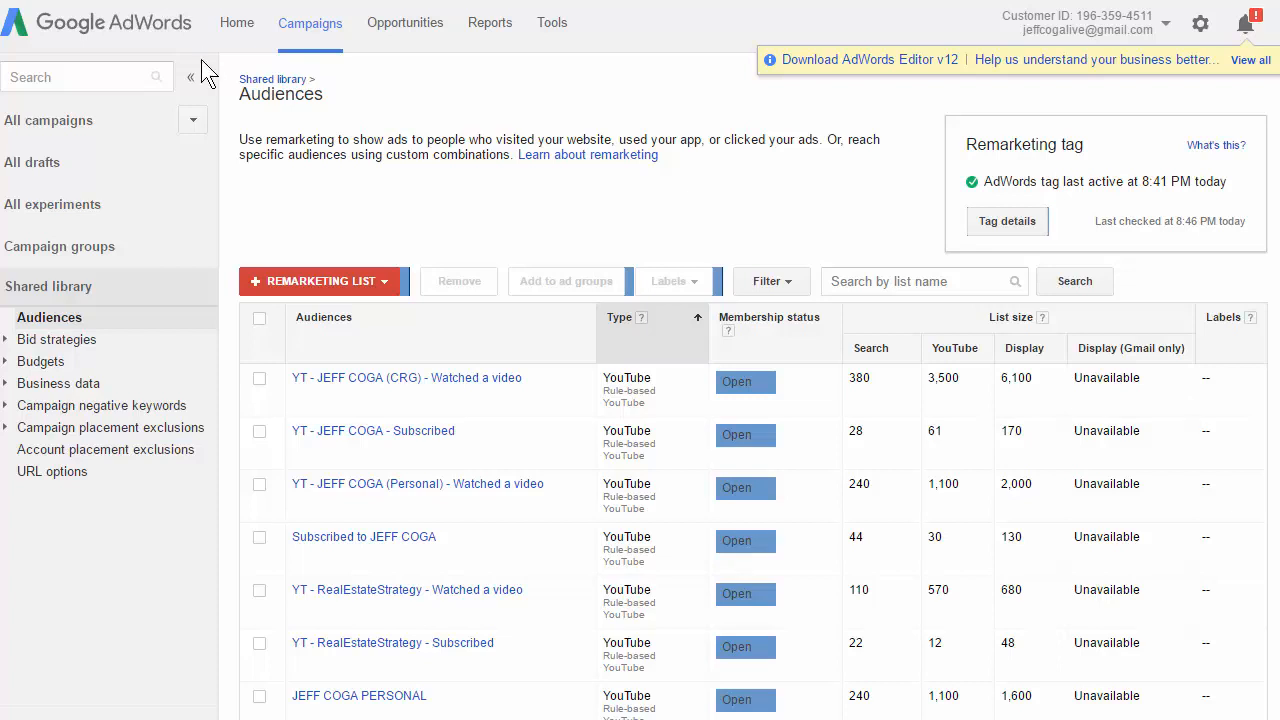
scroll(down, 3)
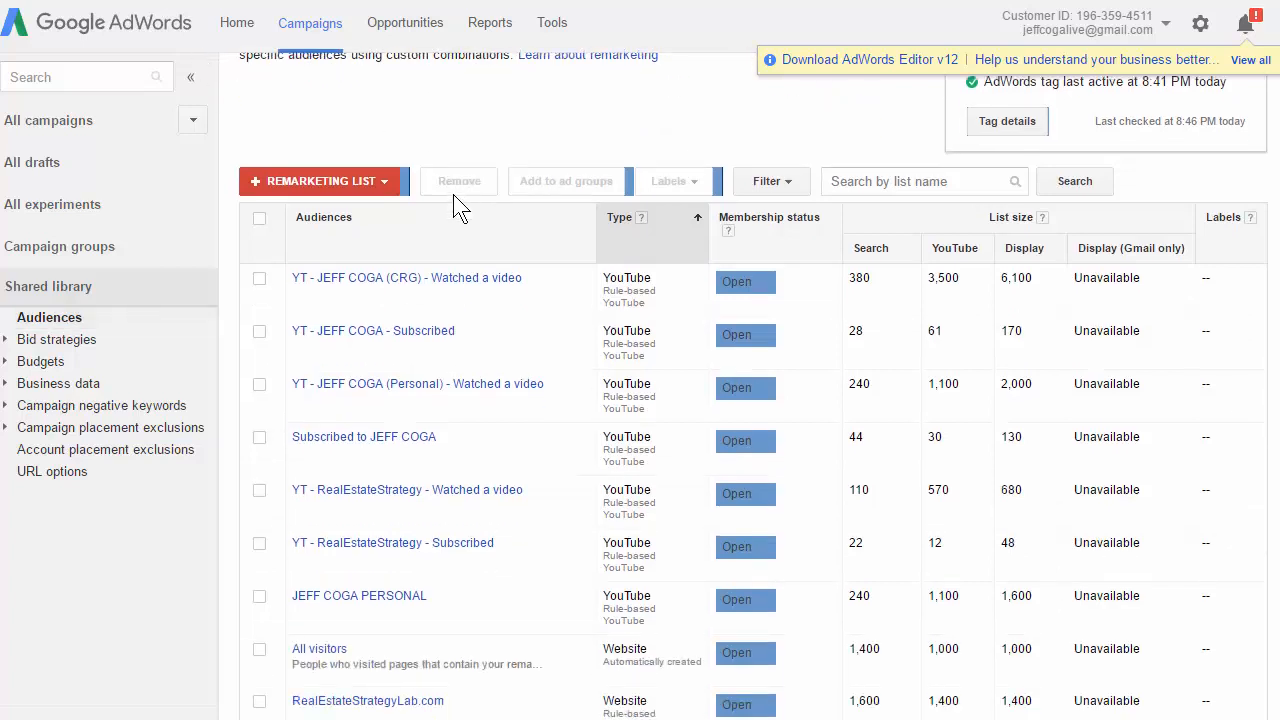
mouse_move(483, 262)
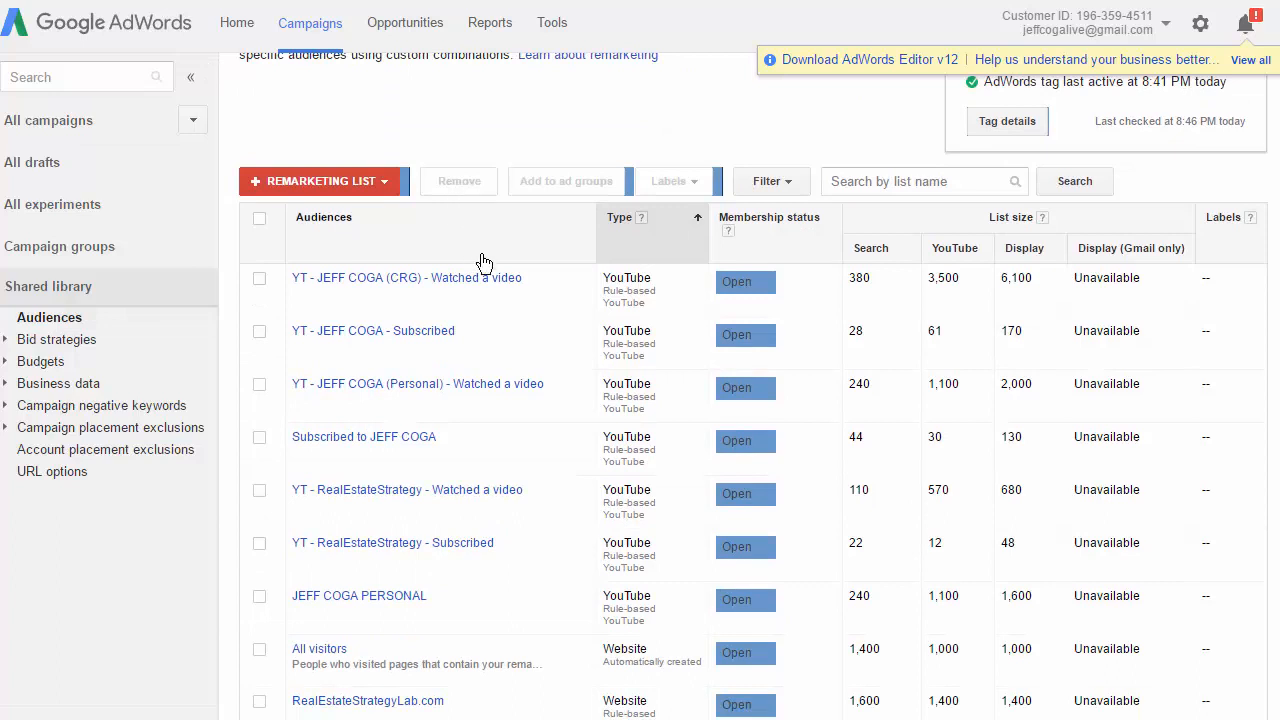
mouse_move(430, 285)
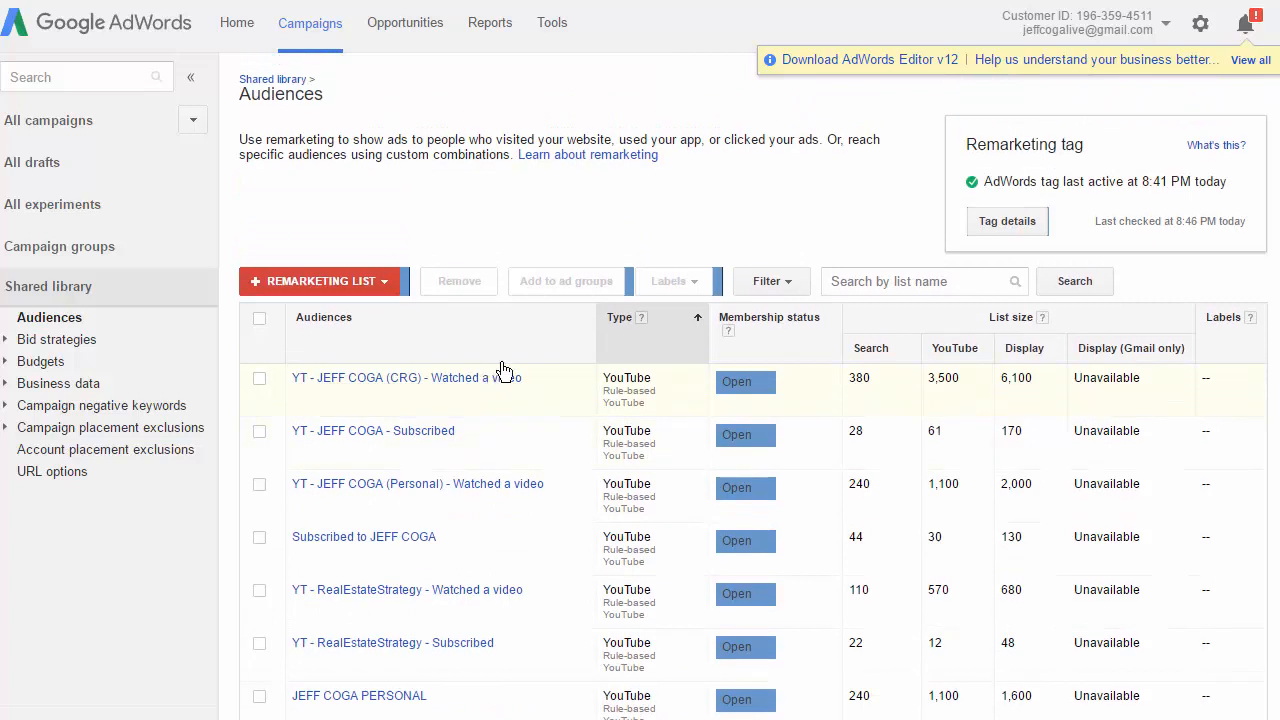
scroll(down, 3)
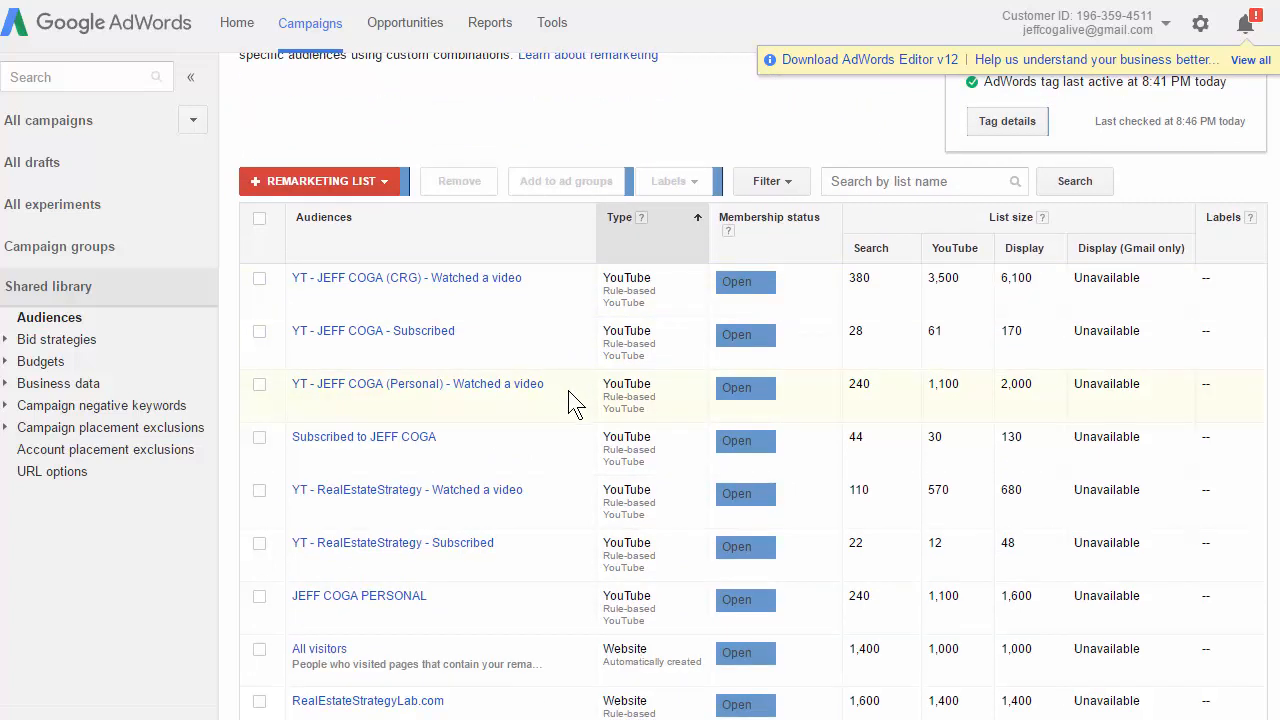
mouse_move(550, 393)
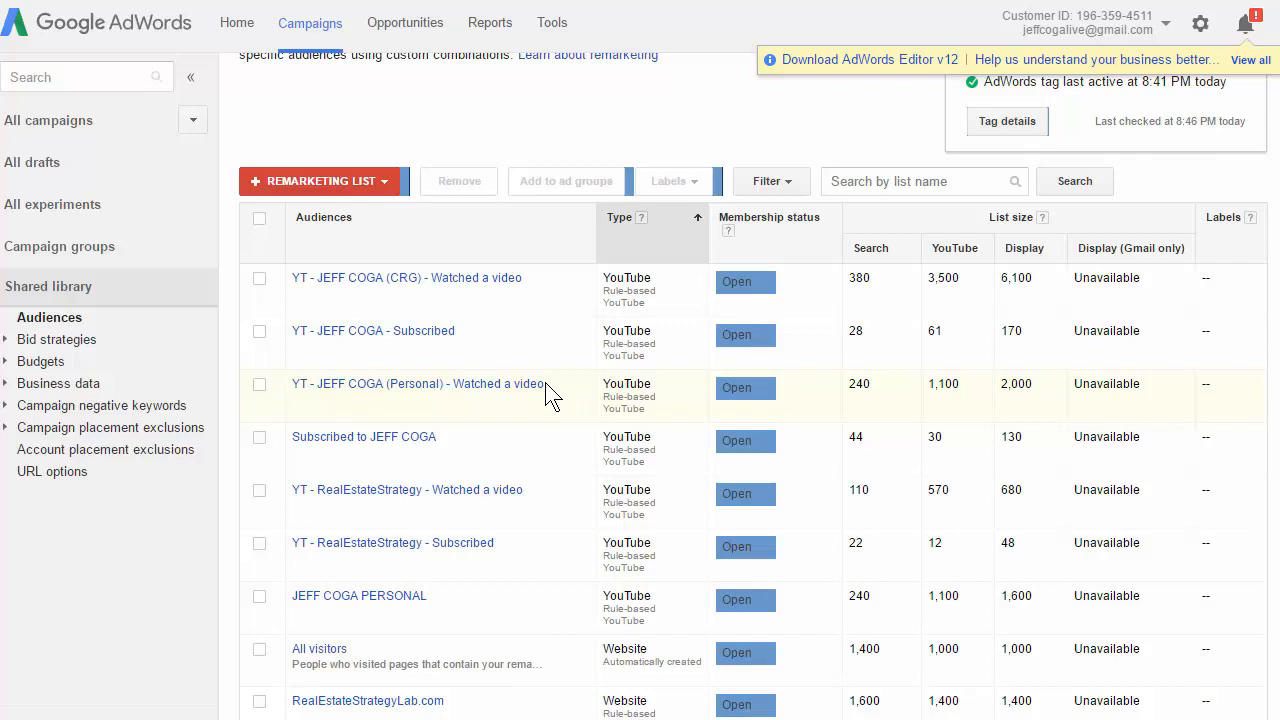
scroll(down, 3)
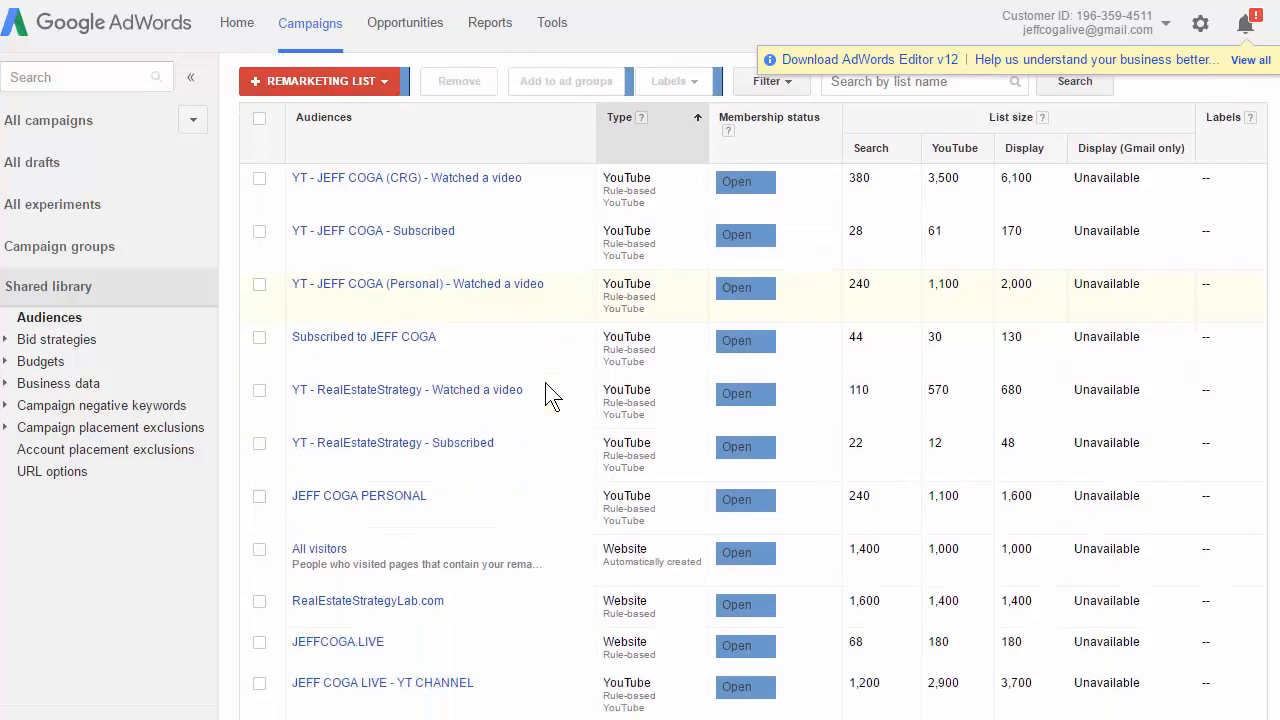
scroll(down, 3)
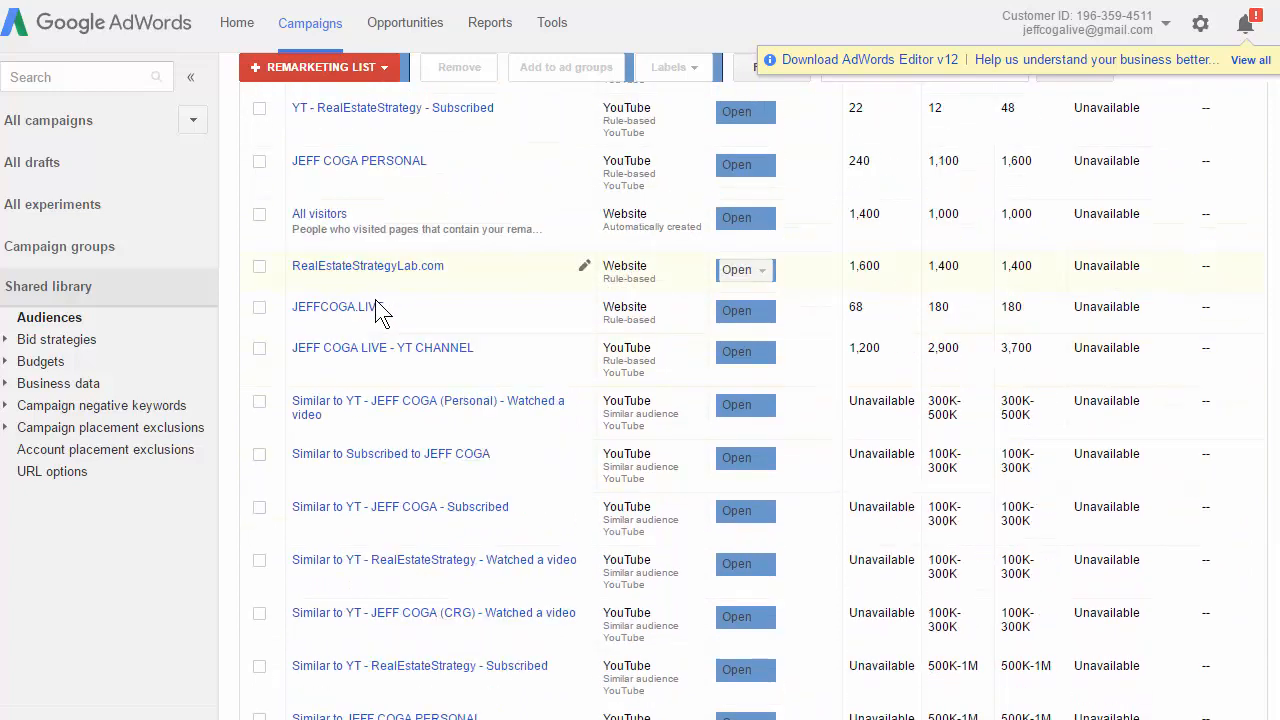
scroll(down, 3)
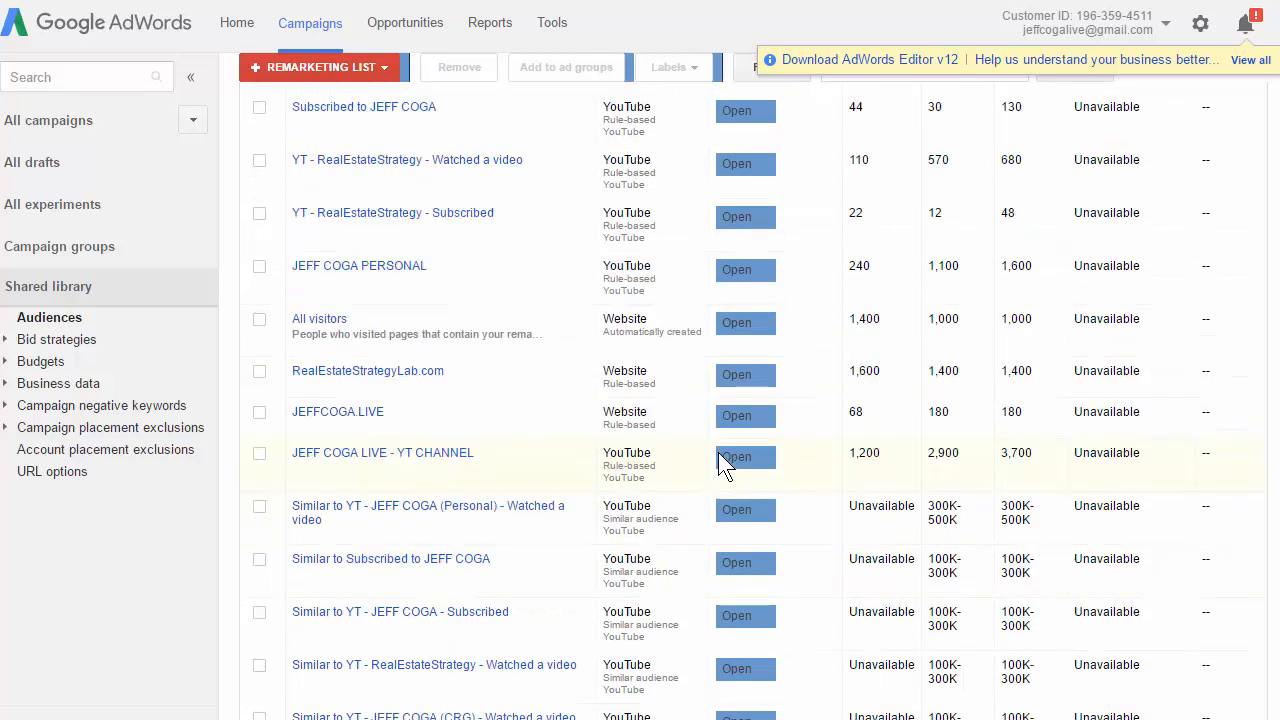
scroll(down, 3)
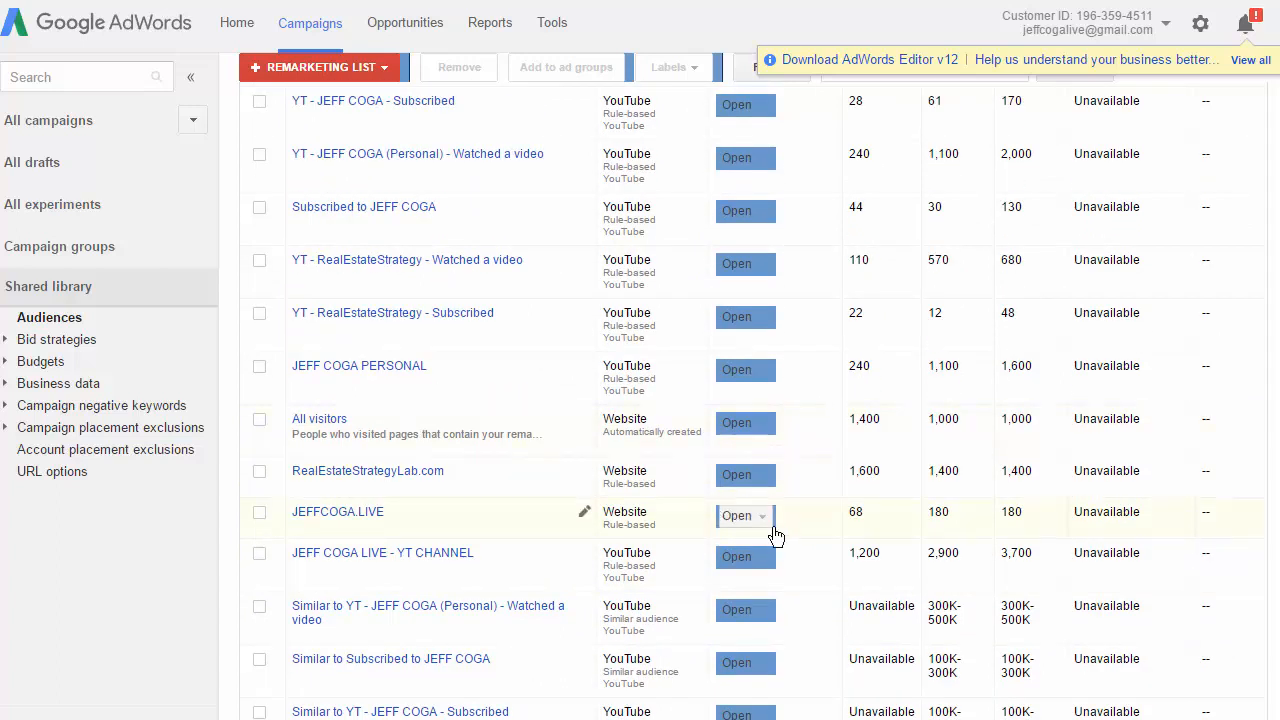
mouse_move(290, 515)
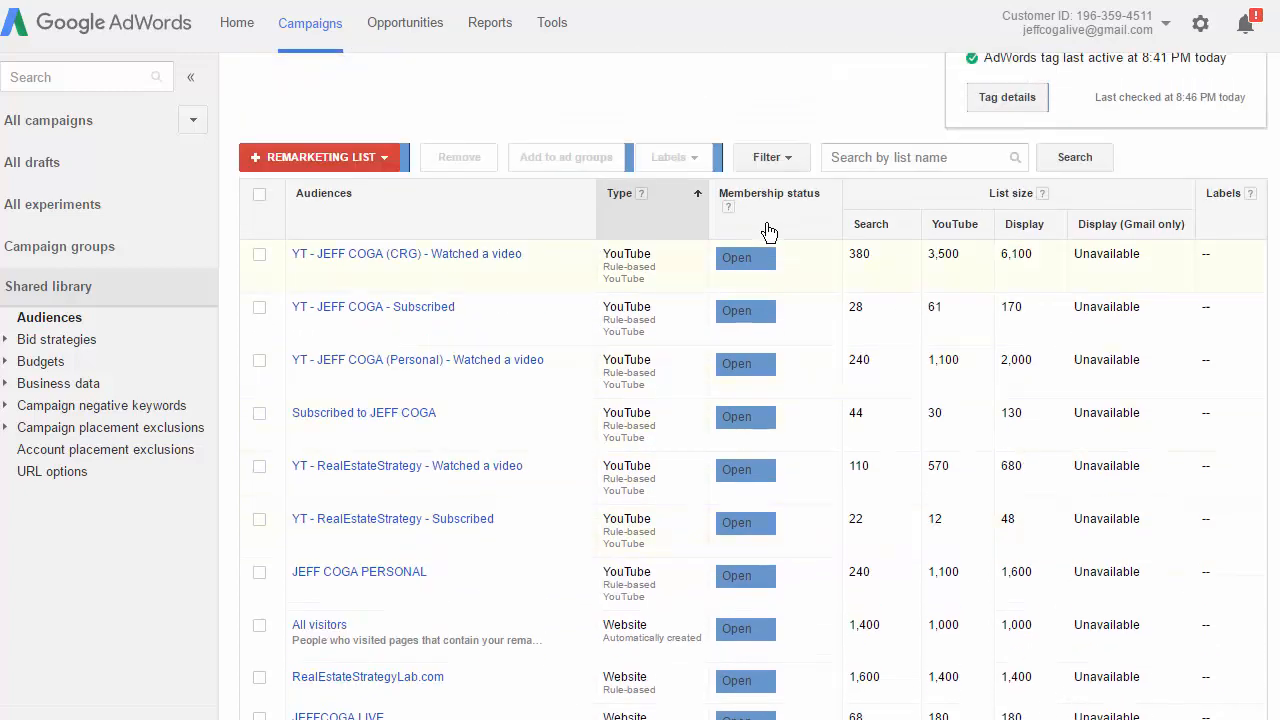
mouse_move(1003, 223)
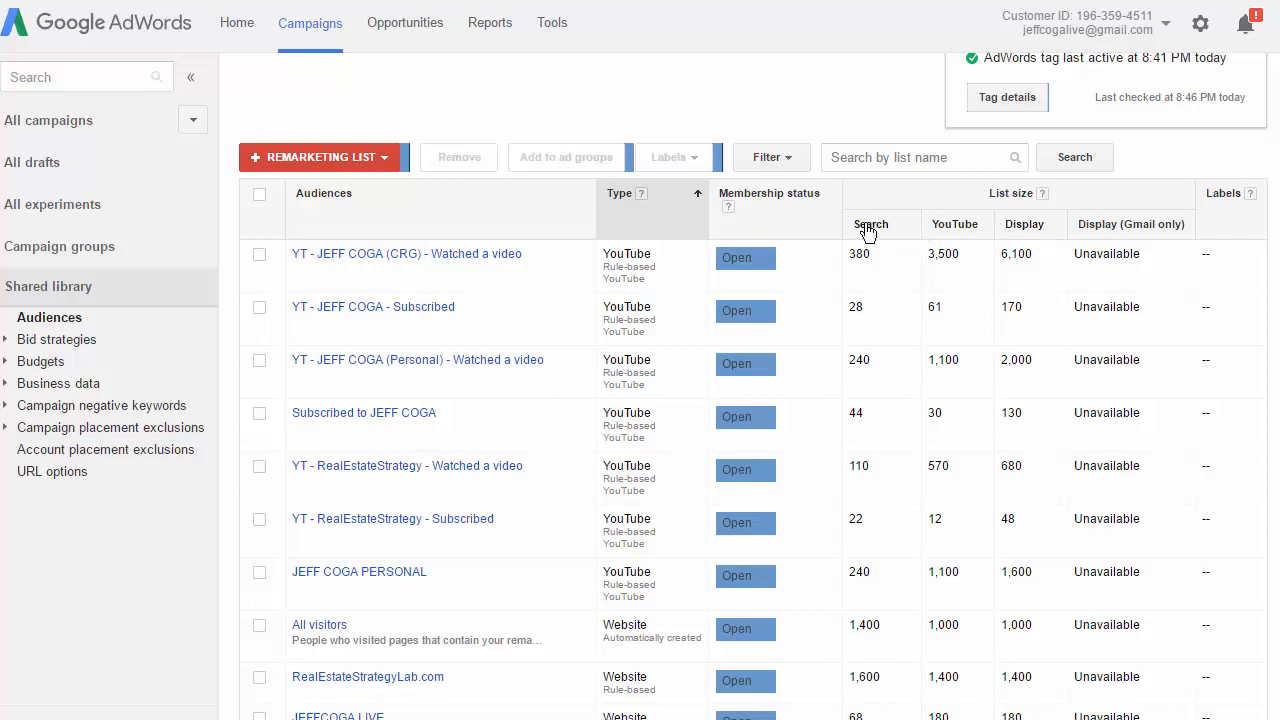
mouse_move(980, 240)
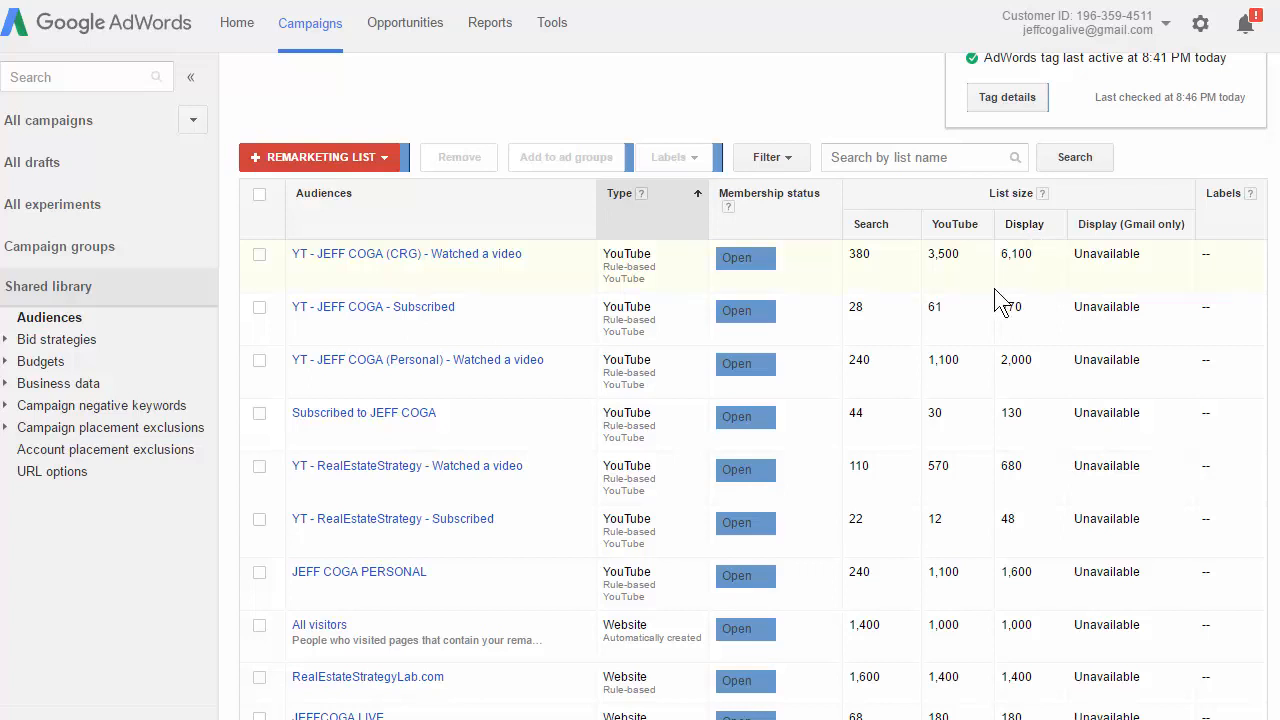
scroll(down, 3)
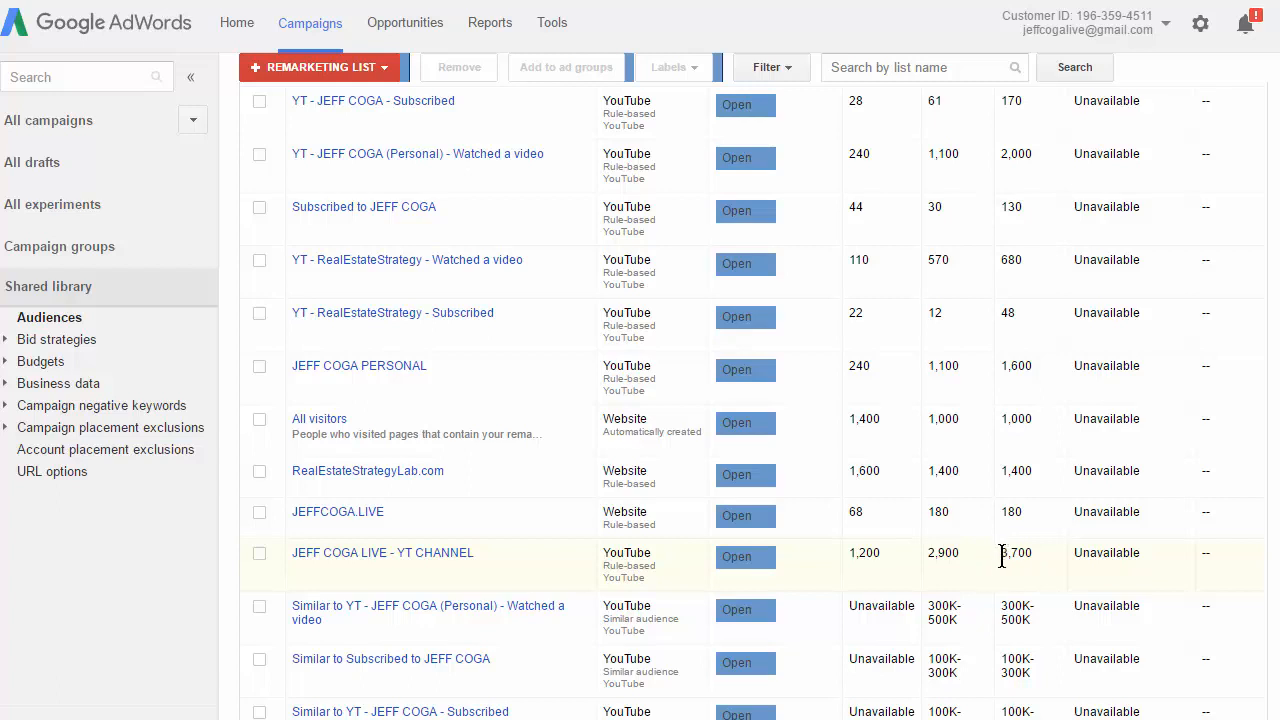
mouse_move(1043, 570)
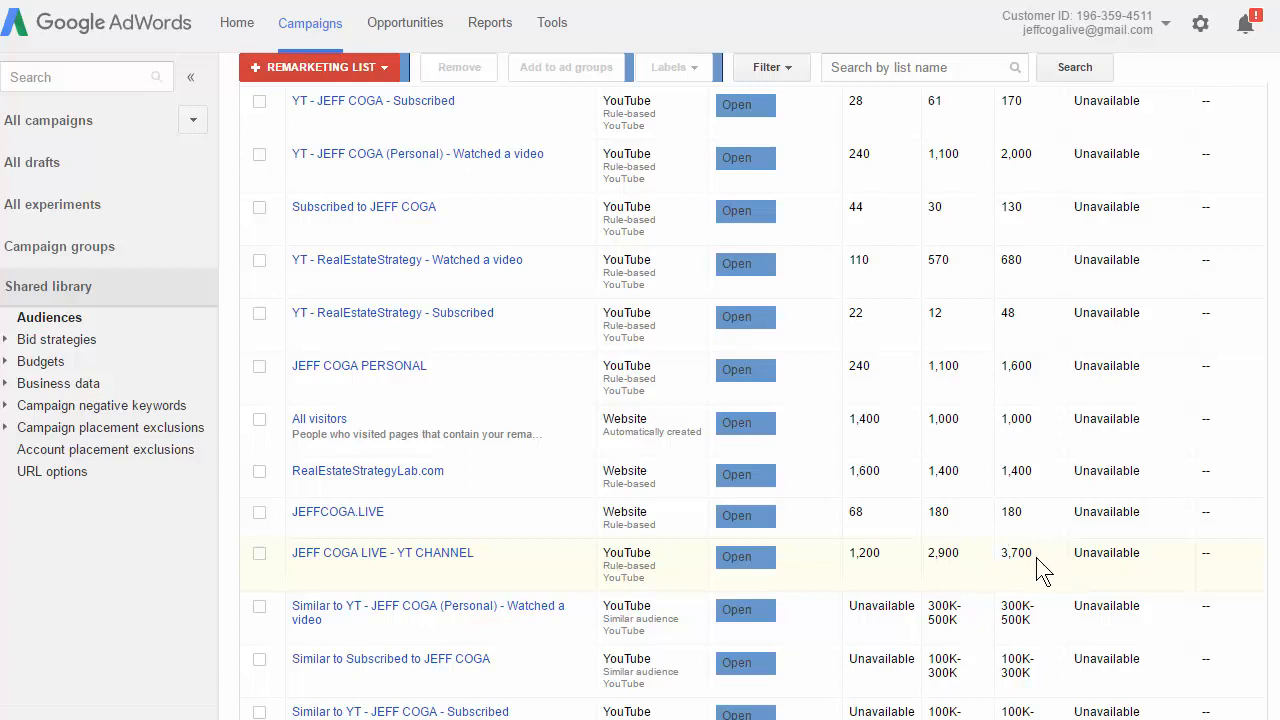
mouse_move(873, 555)
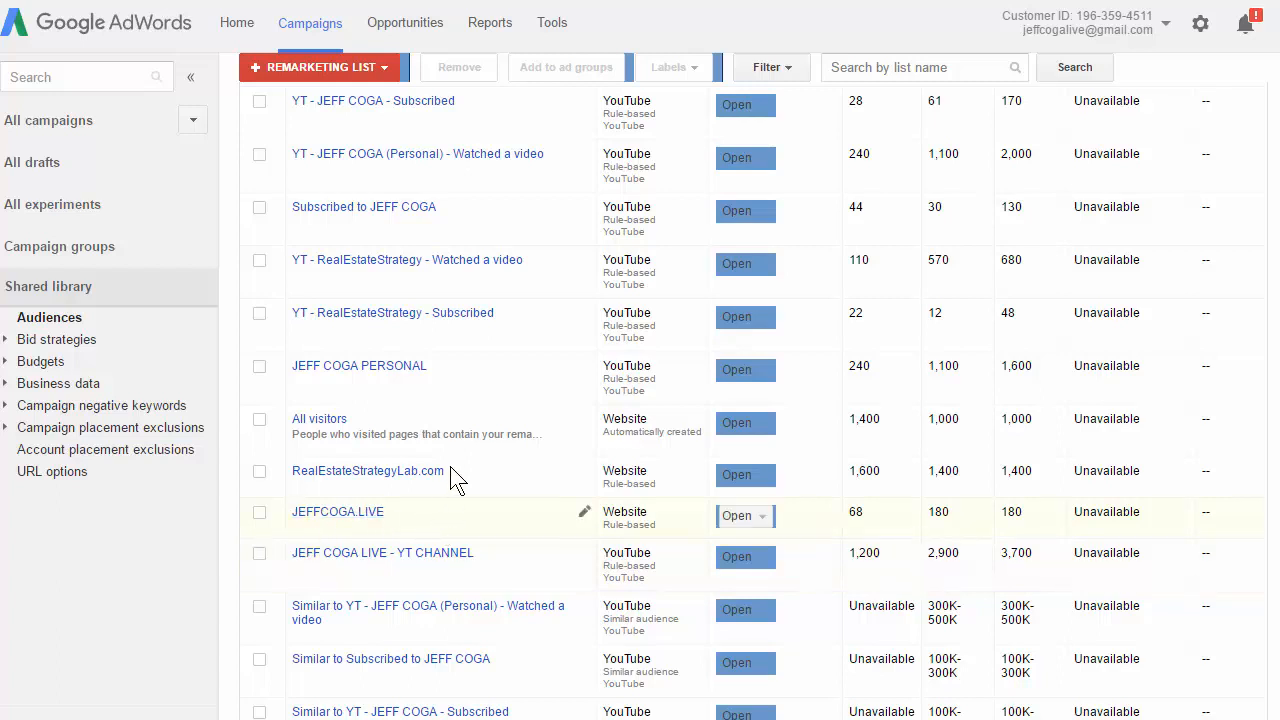
mouse_move(470, 480)
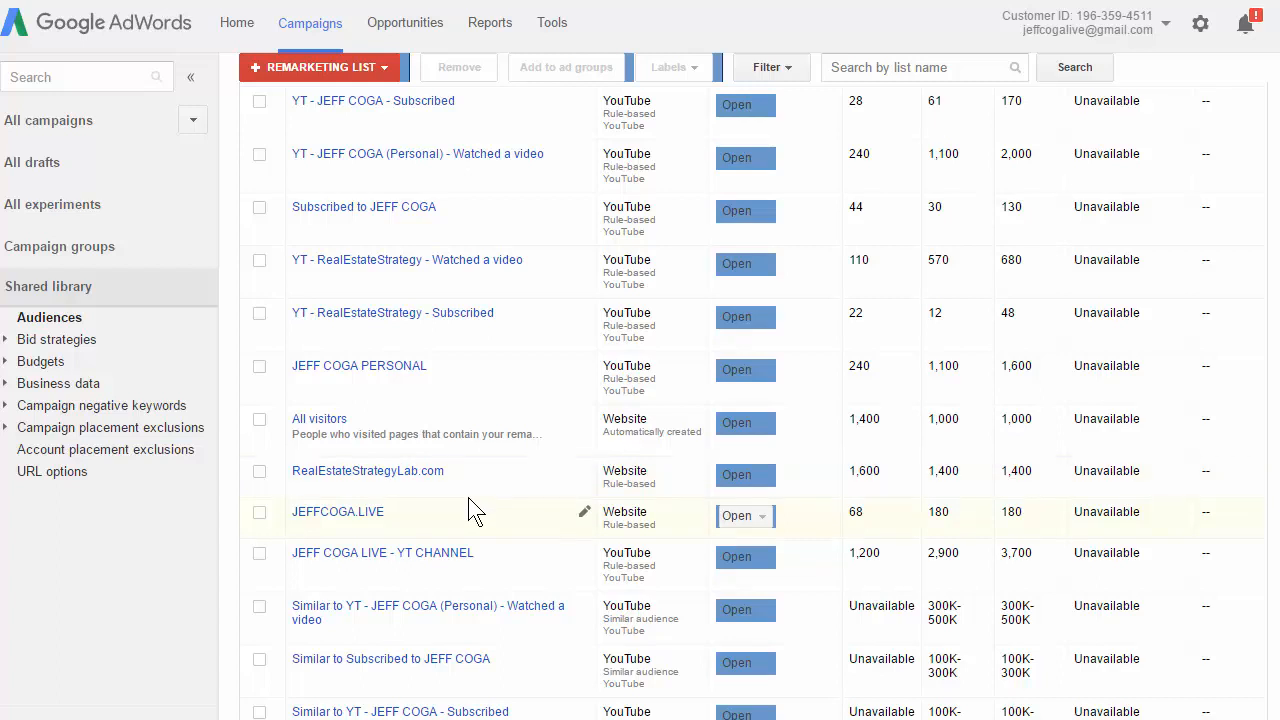
mouse_move(890, 535)
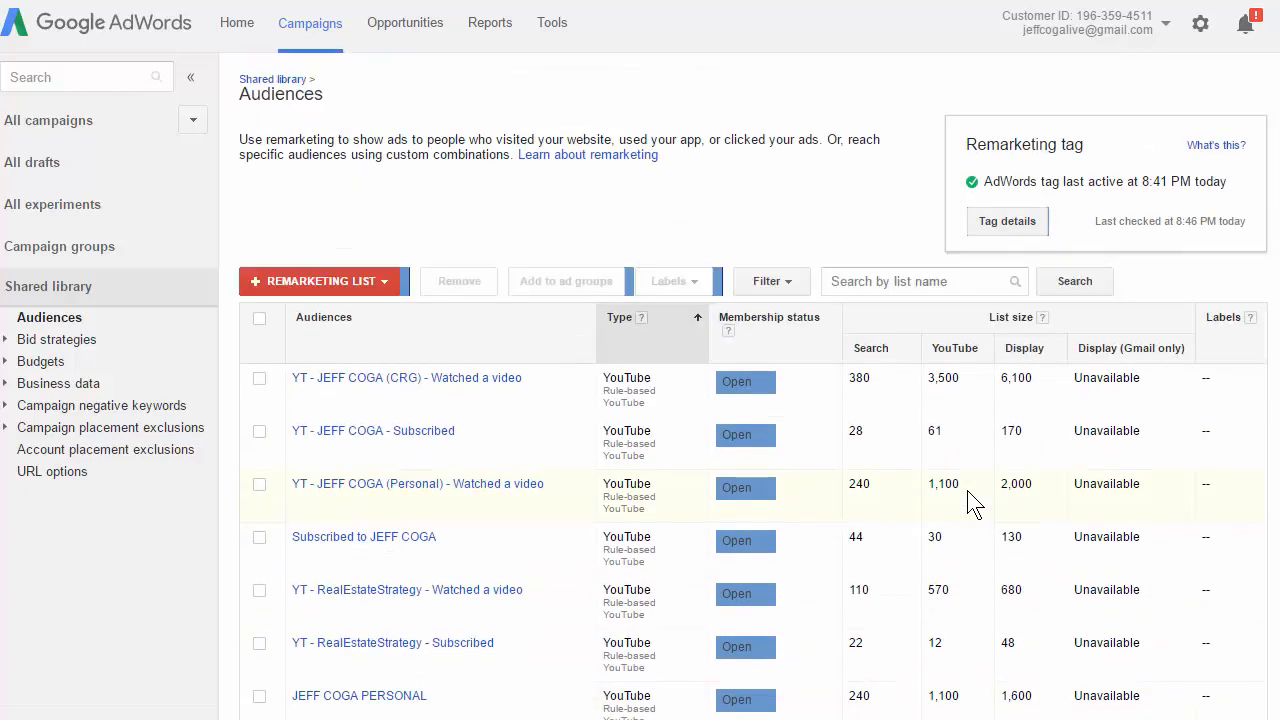
scroll(down, 3)
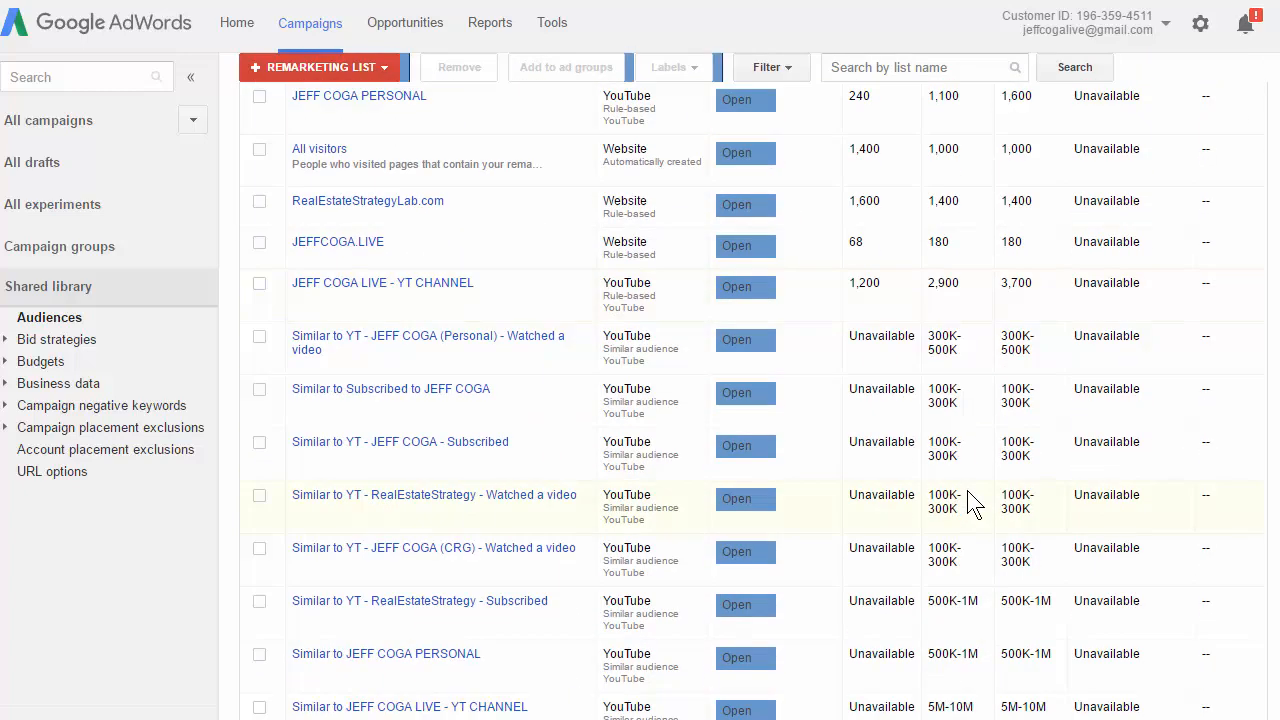
mouse_move(927, 400)
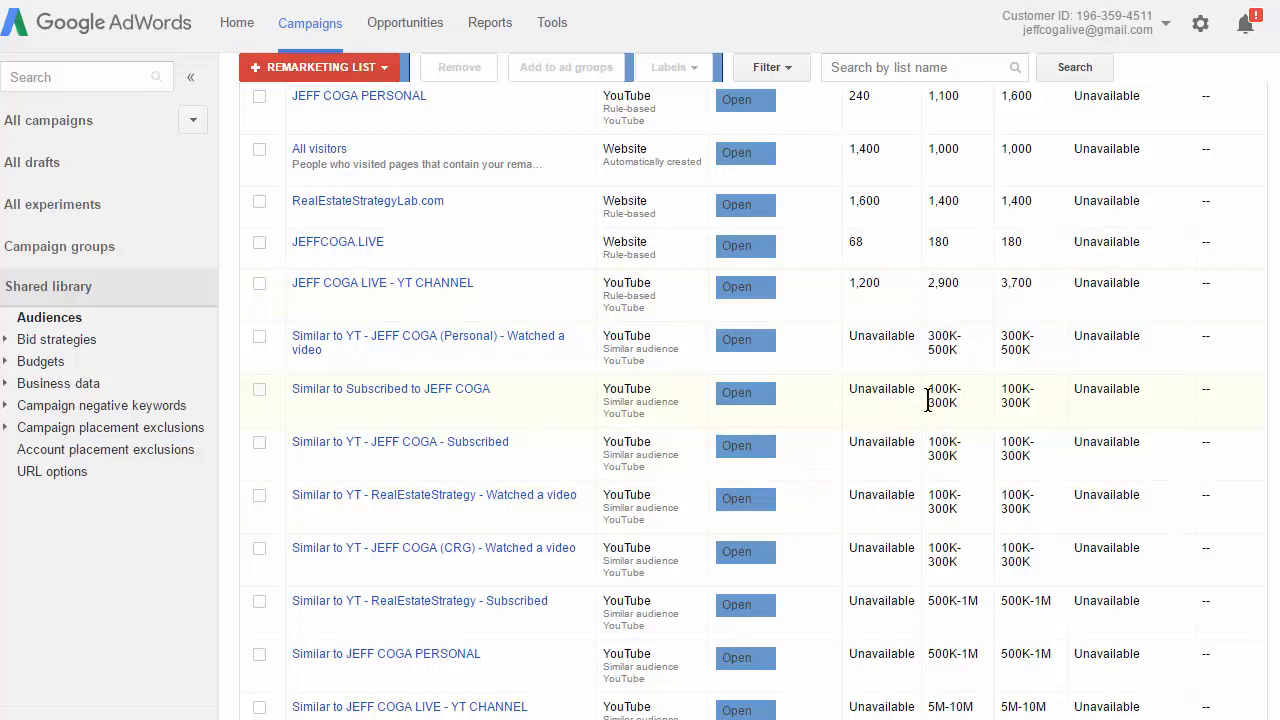
scroll(down, 3)
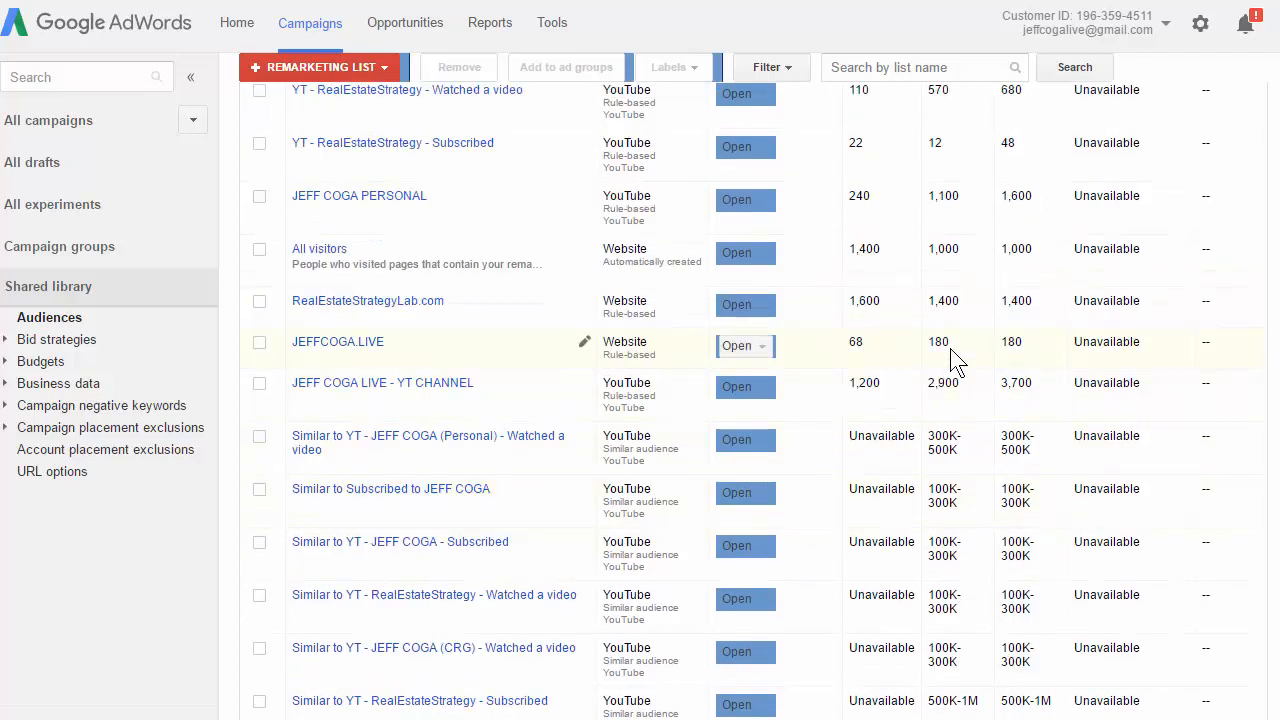
mouse_move(880, 352)
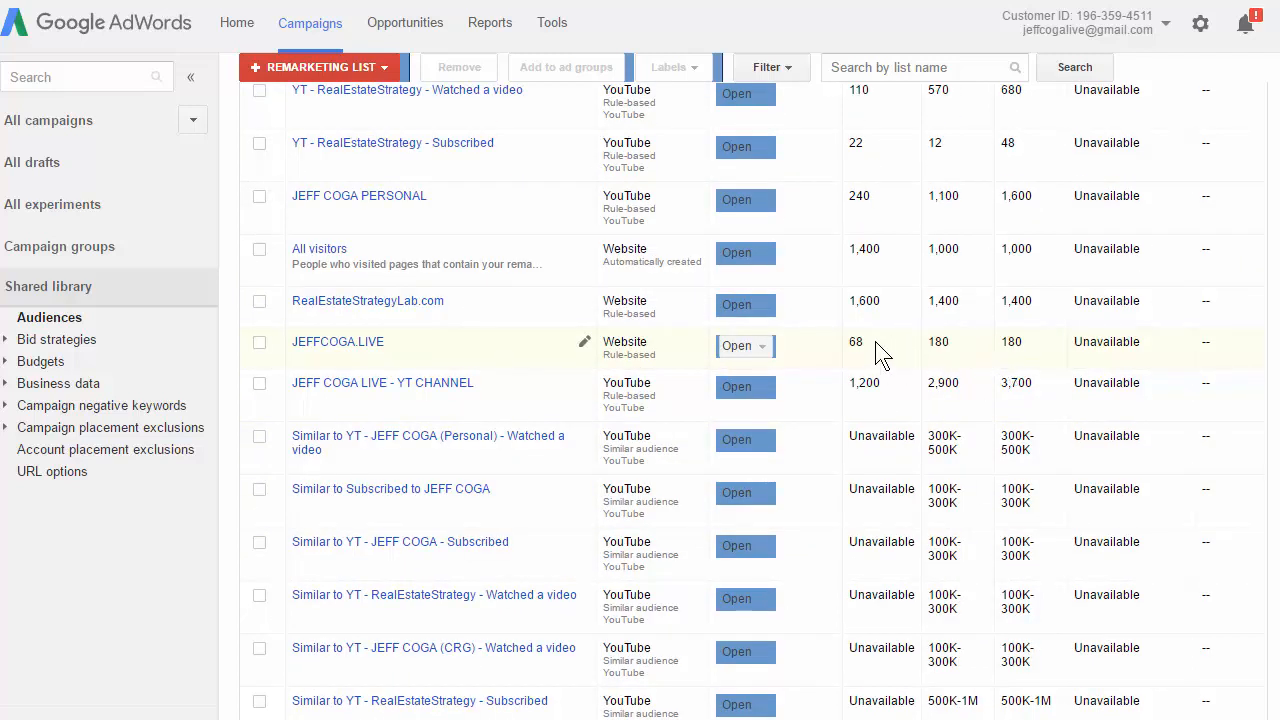
mouse_move(993, 357)
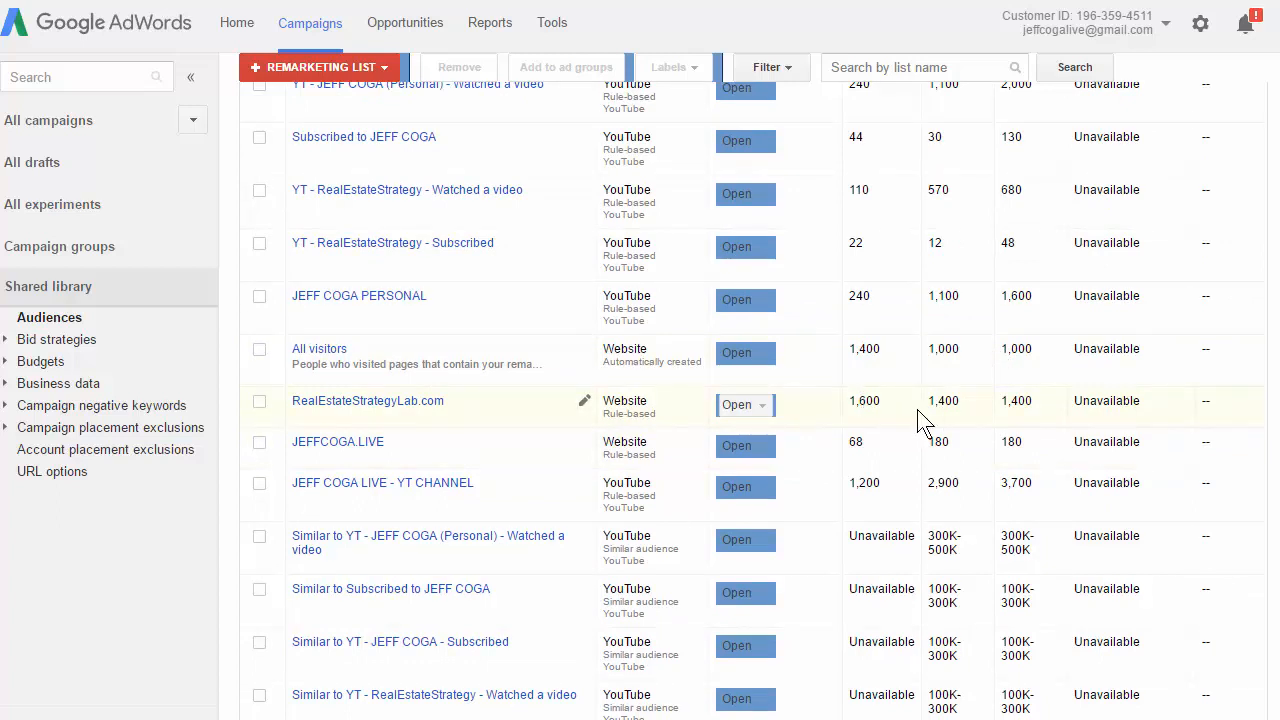
mouse_move(955, 425)
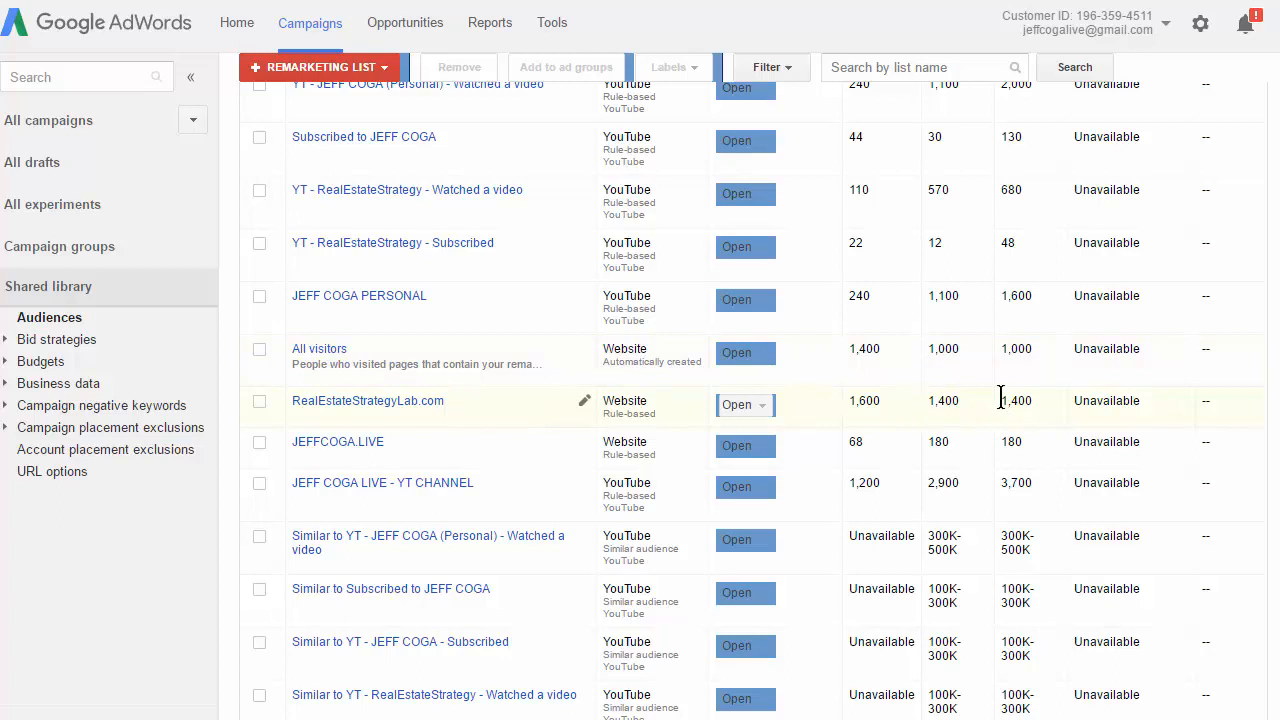
mouse_move(968, 418)
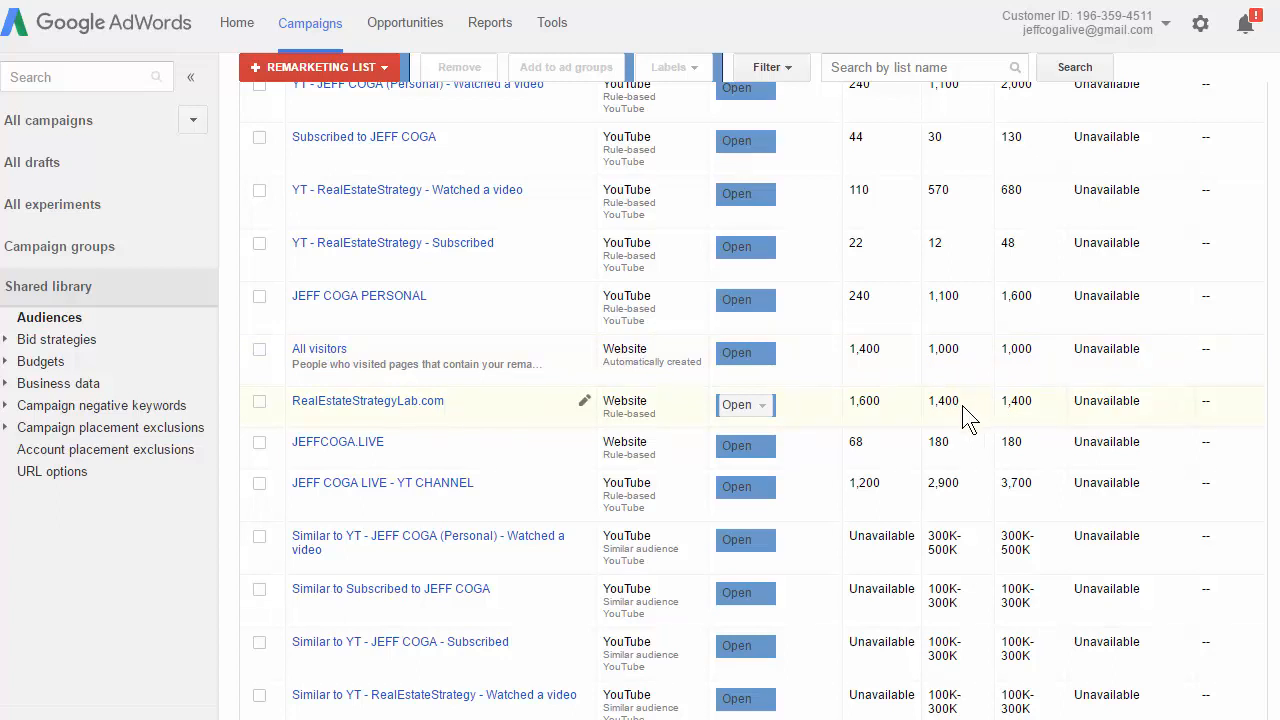
scroll(down, 3)
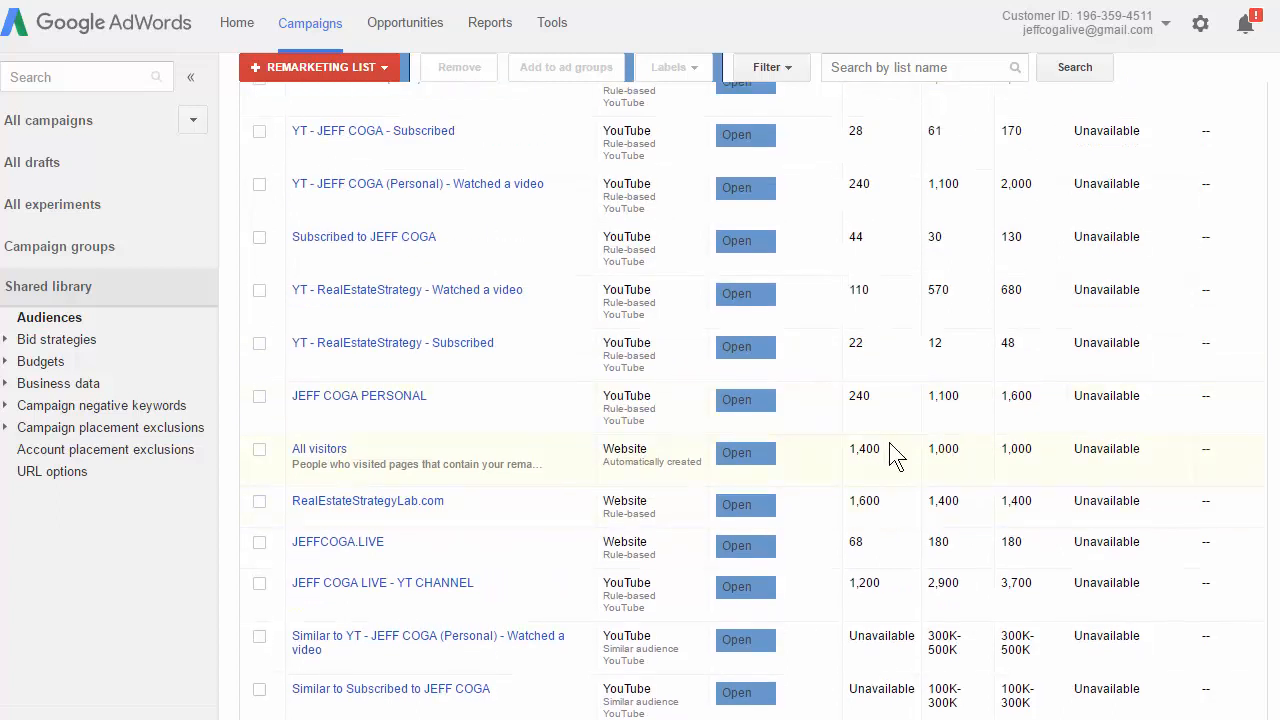
scroll(up, 3)
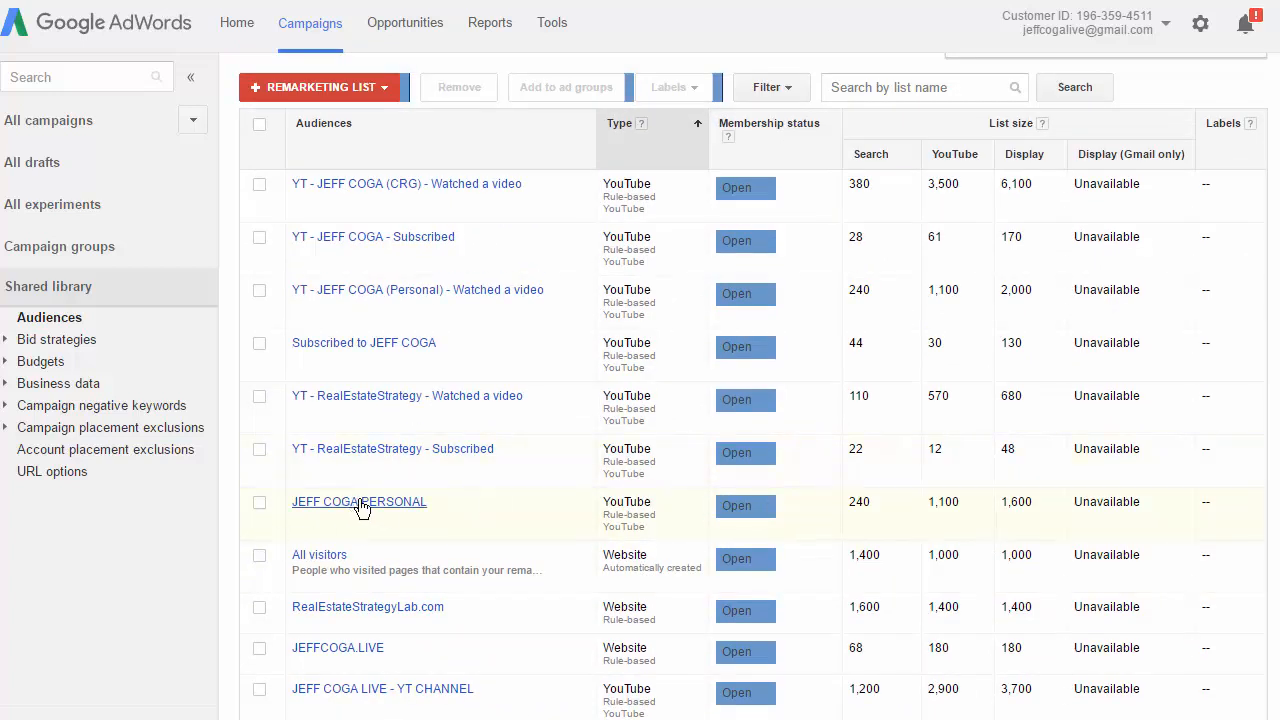
mouse_move(895, 500)
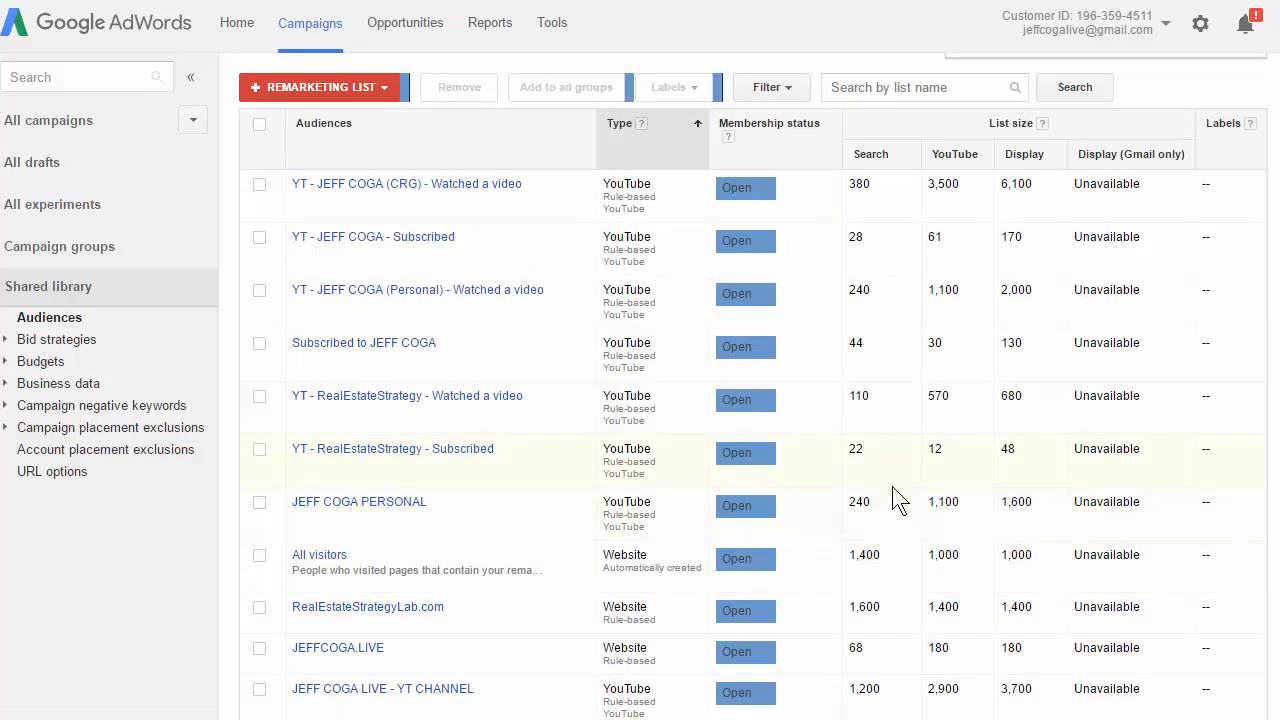
mouse_move(866, 527)
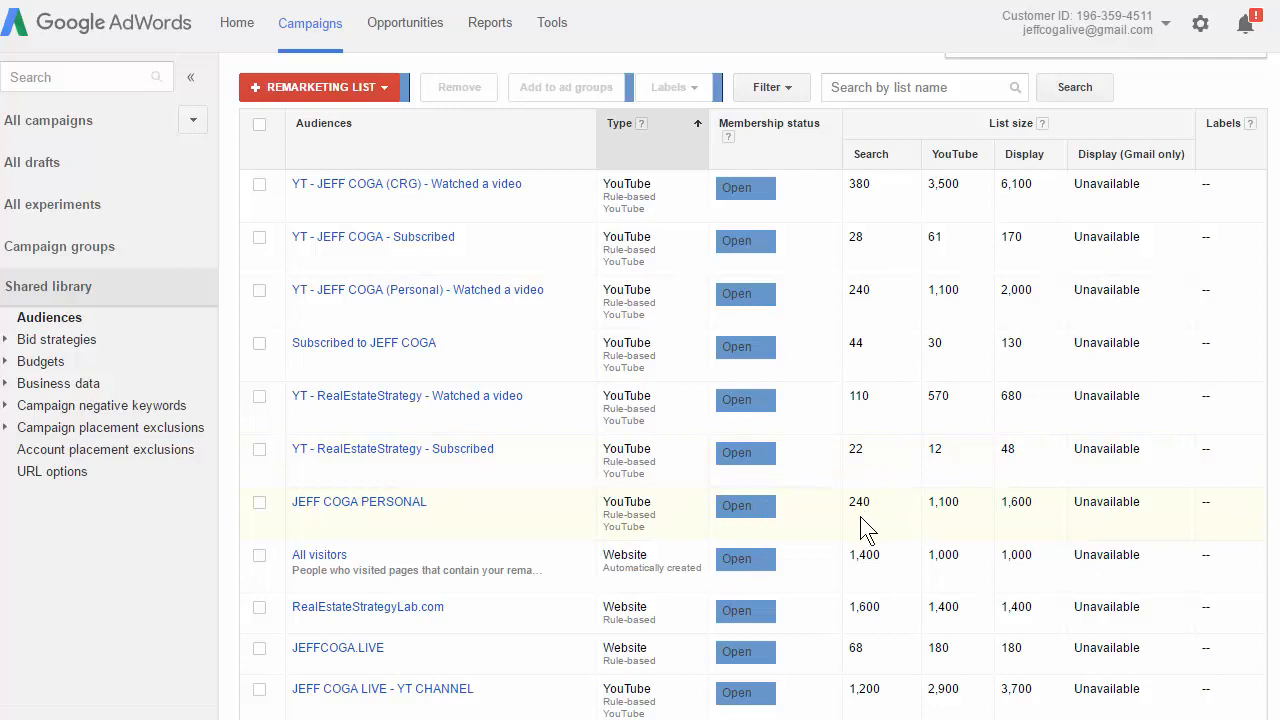
mouse_move(848, 530)
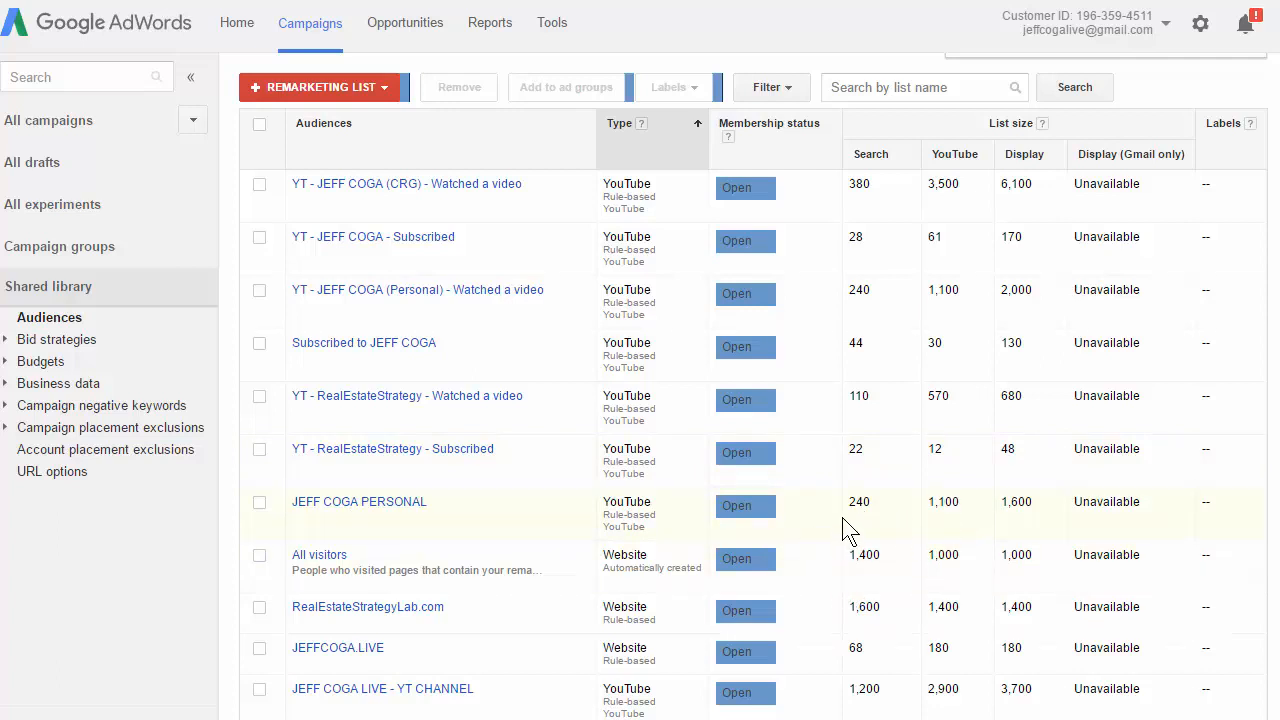
mouse_move(995, 515)
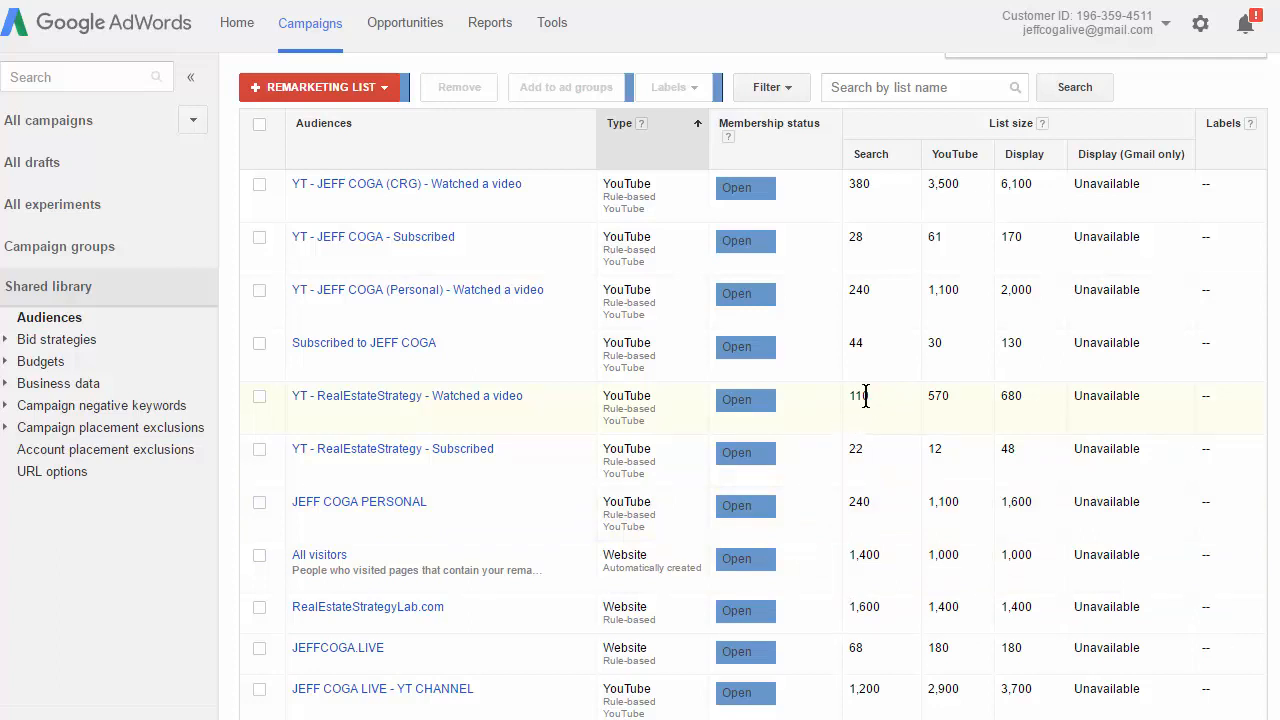
mouse_move(957, 402)
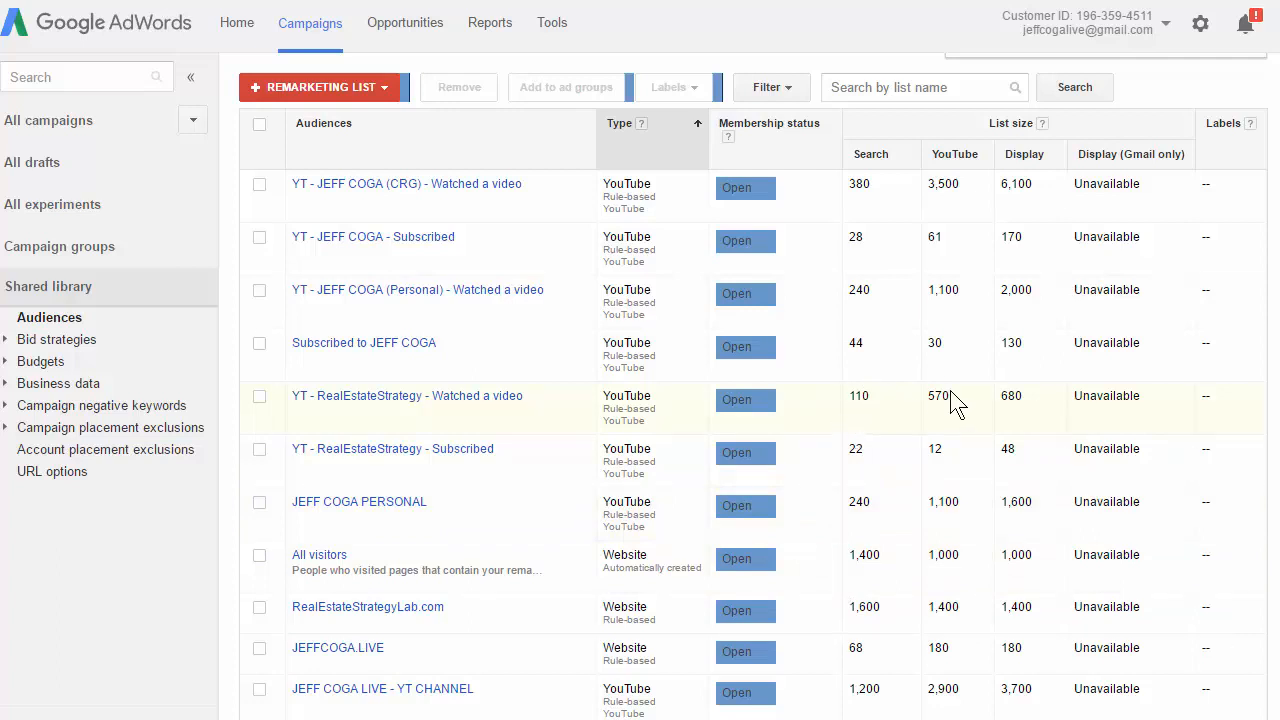
mouse_move(864, 335)
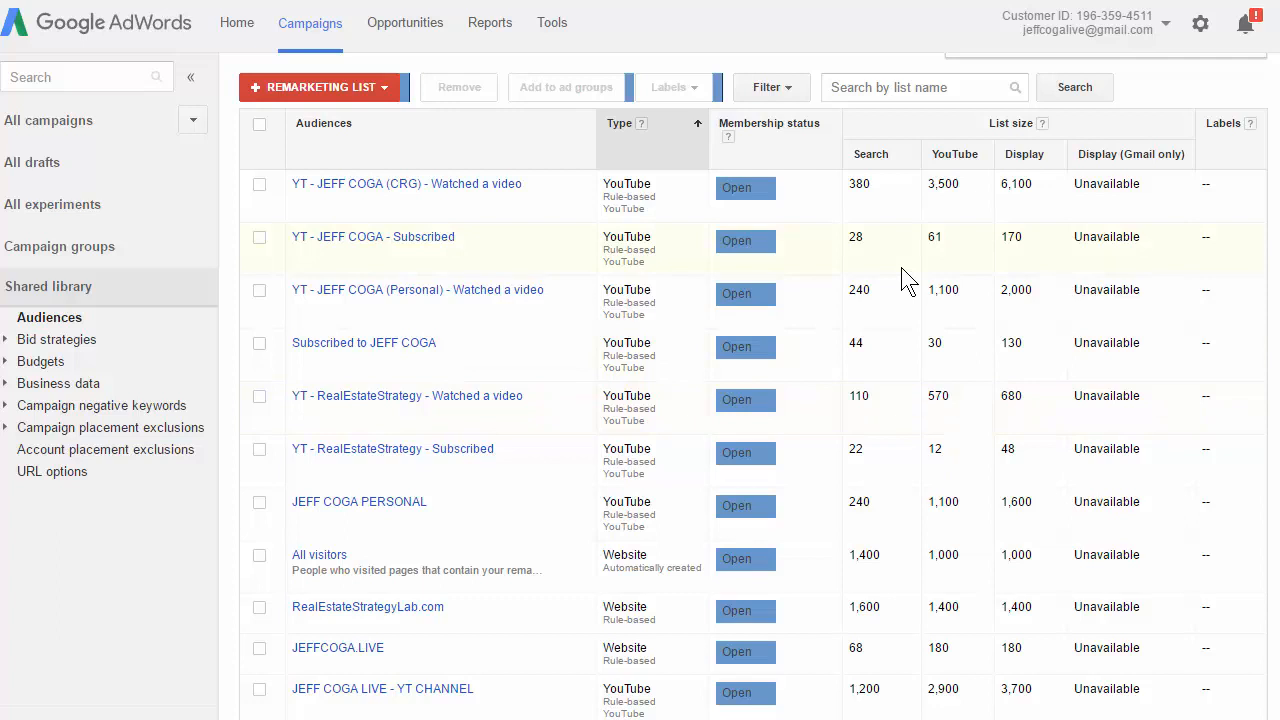
mouse_move(915, 275)
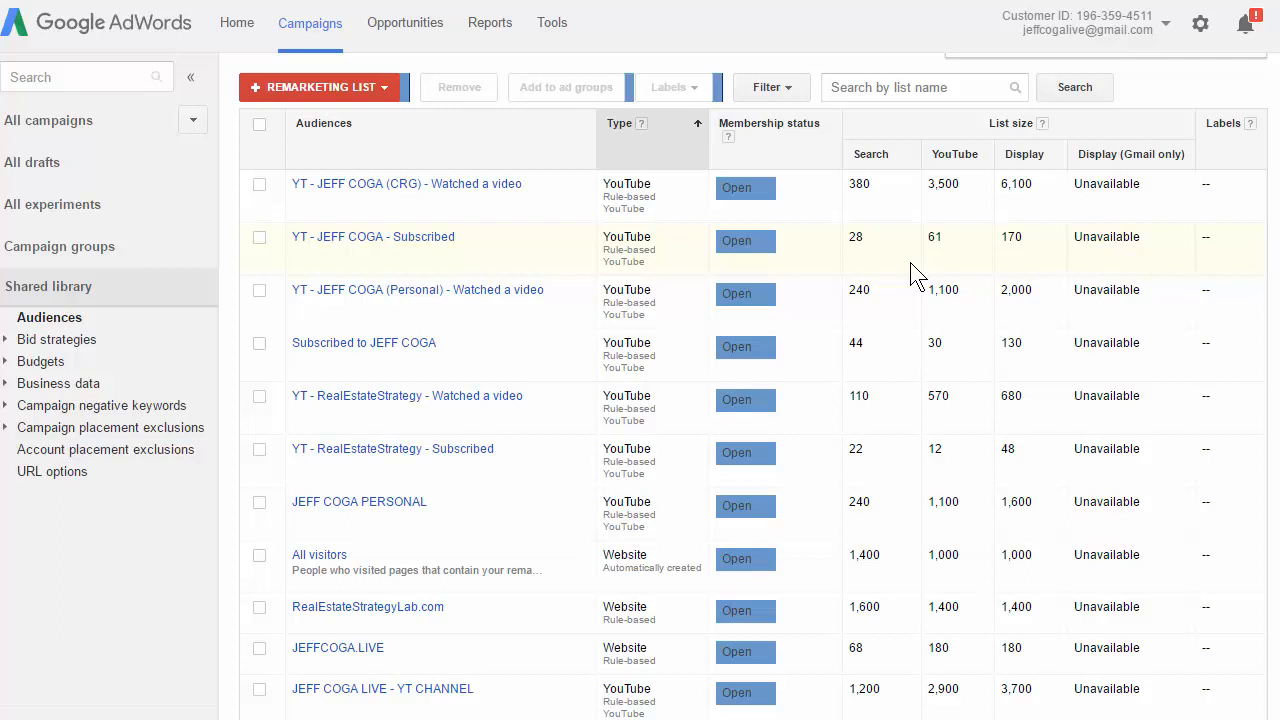
mouse_move(911, 270)
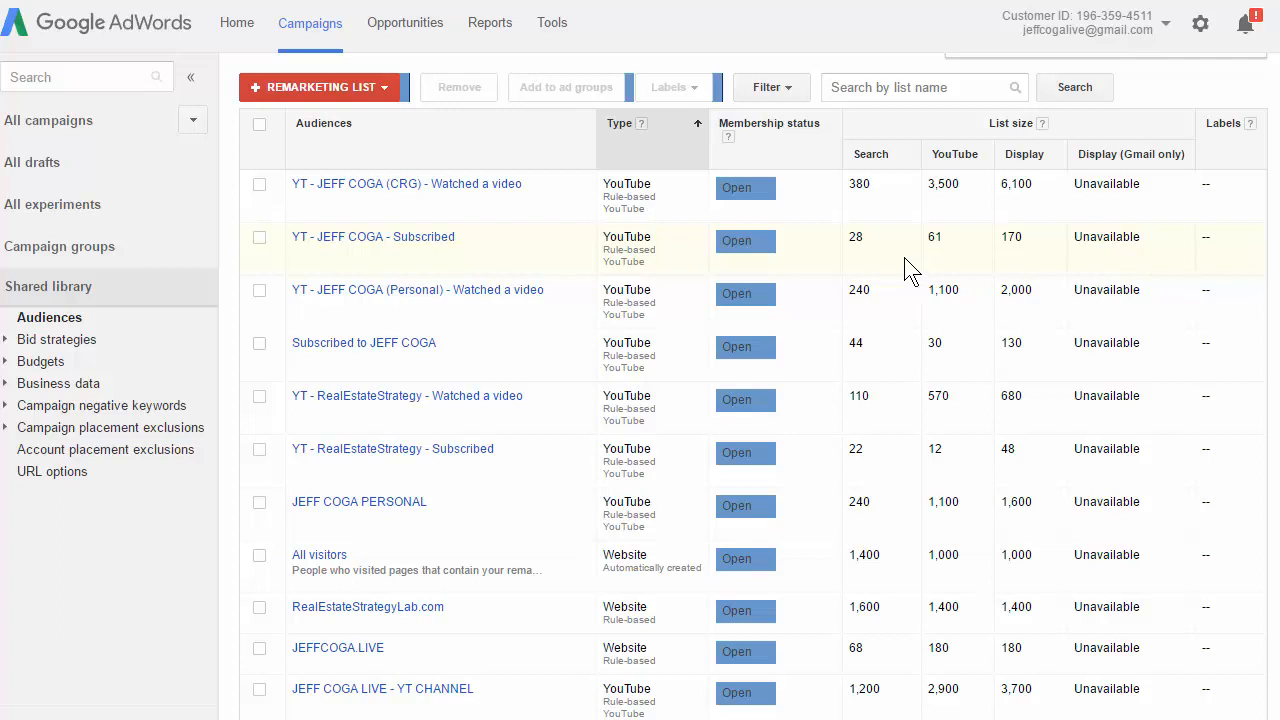
mouse_move(878, 357)
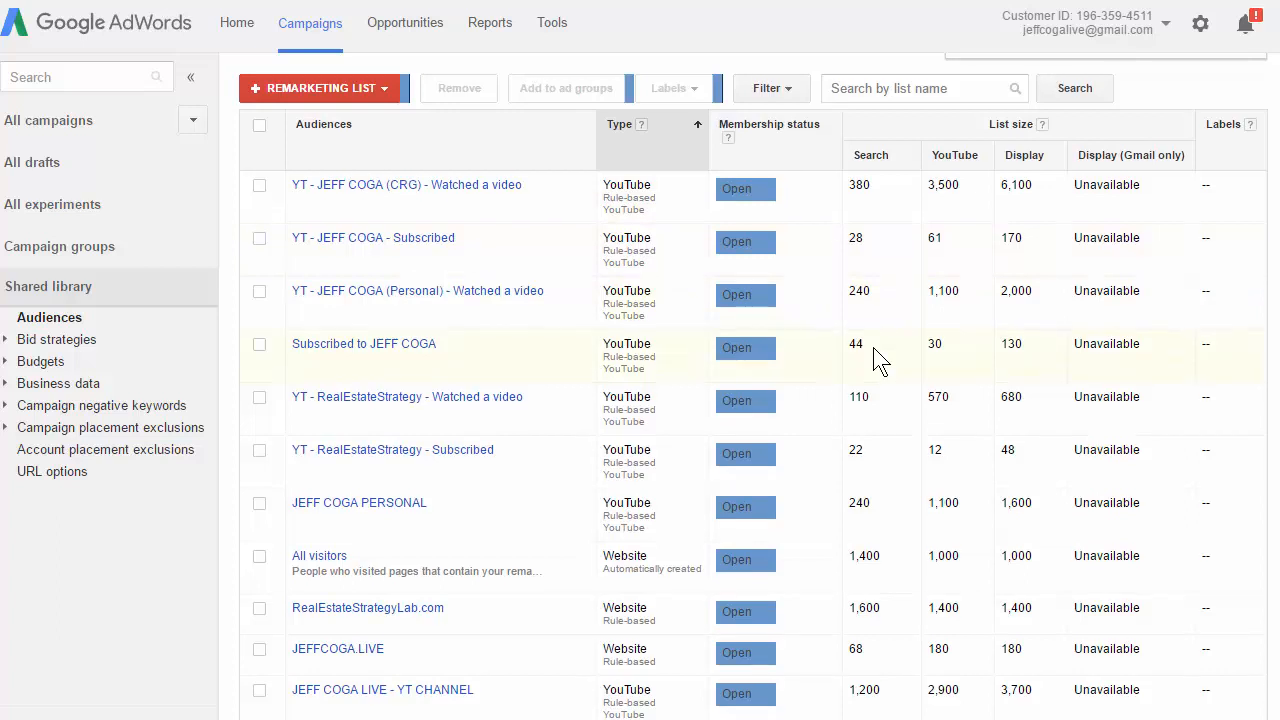
scroll(up, 3)
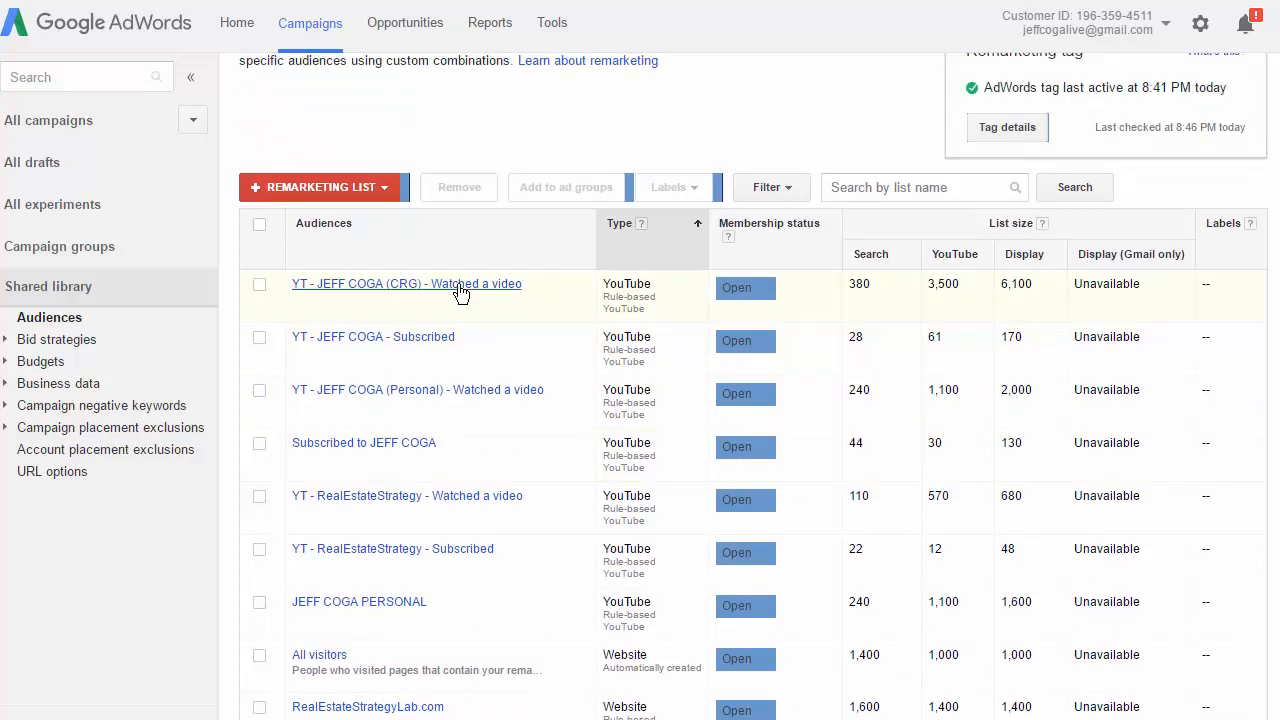
mouse_move(885, 318)
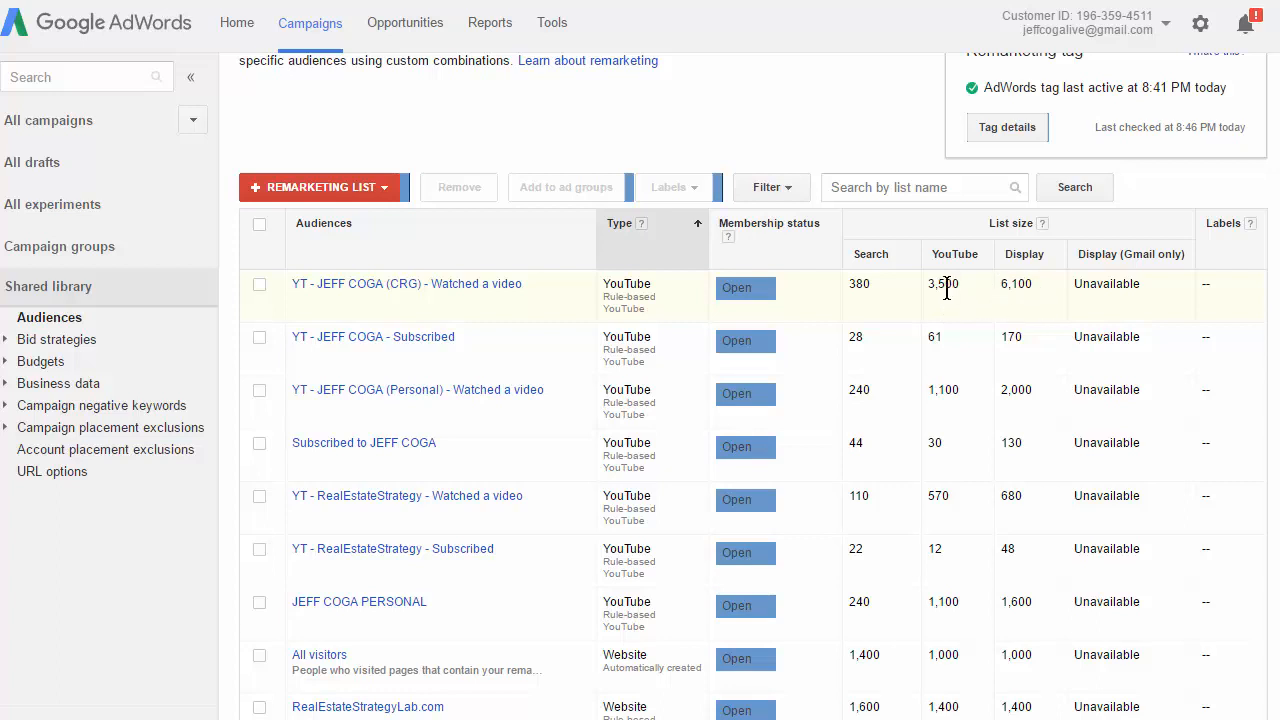
mouse_move(965, 300)
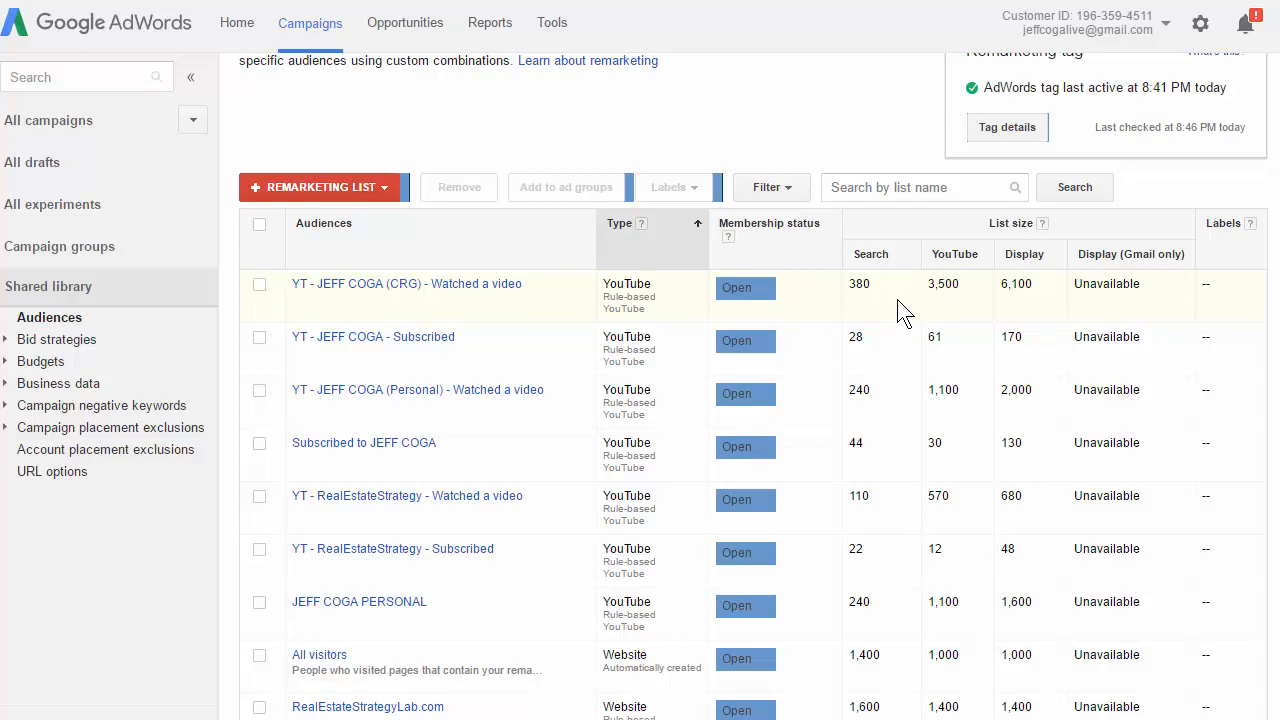
scroll(down, 3)
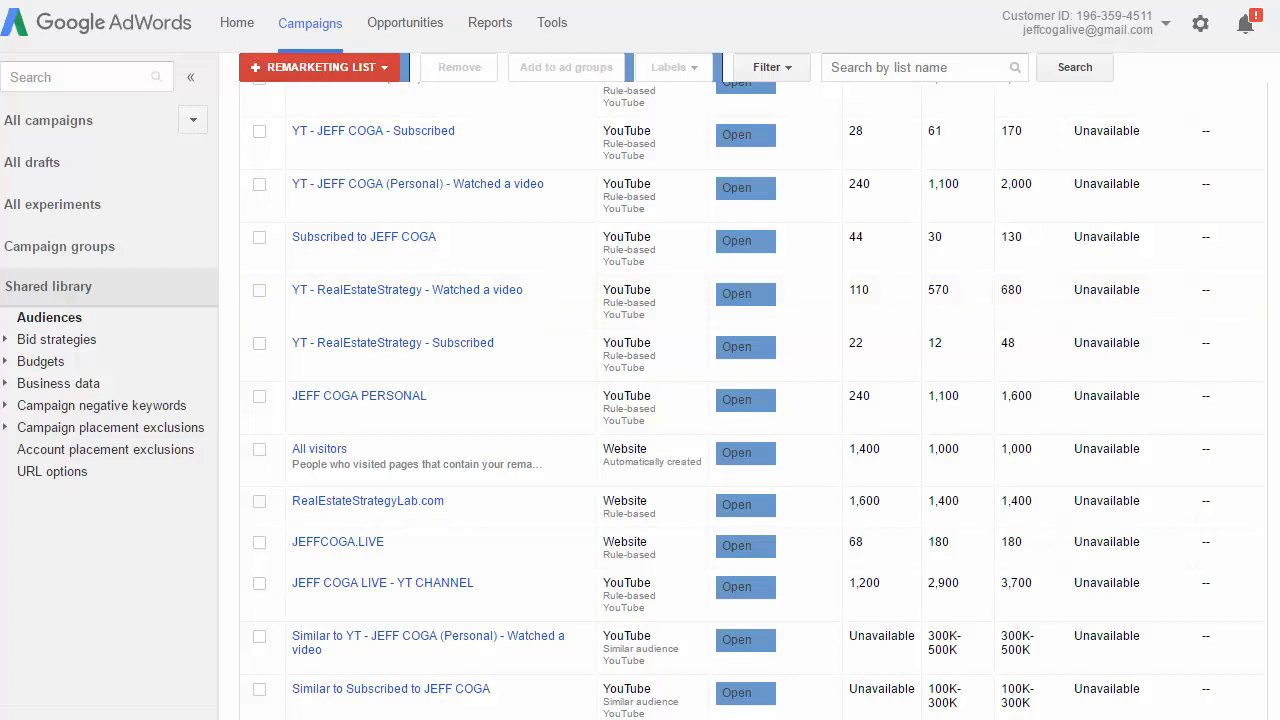
Select the Remarketing - Youtube Channel campaign and scroll down to its views chart
click(107, 184)
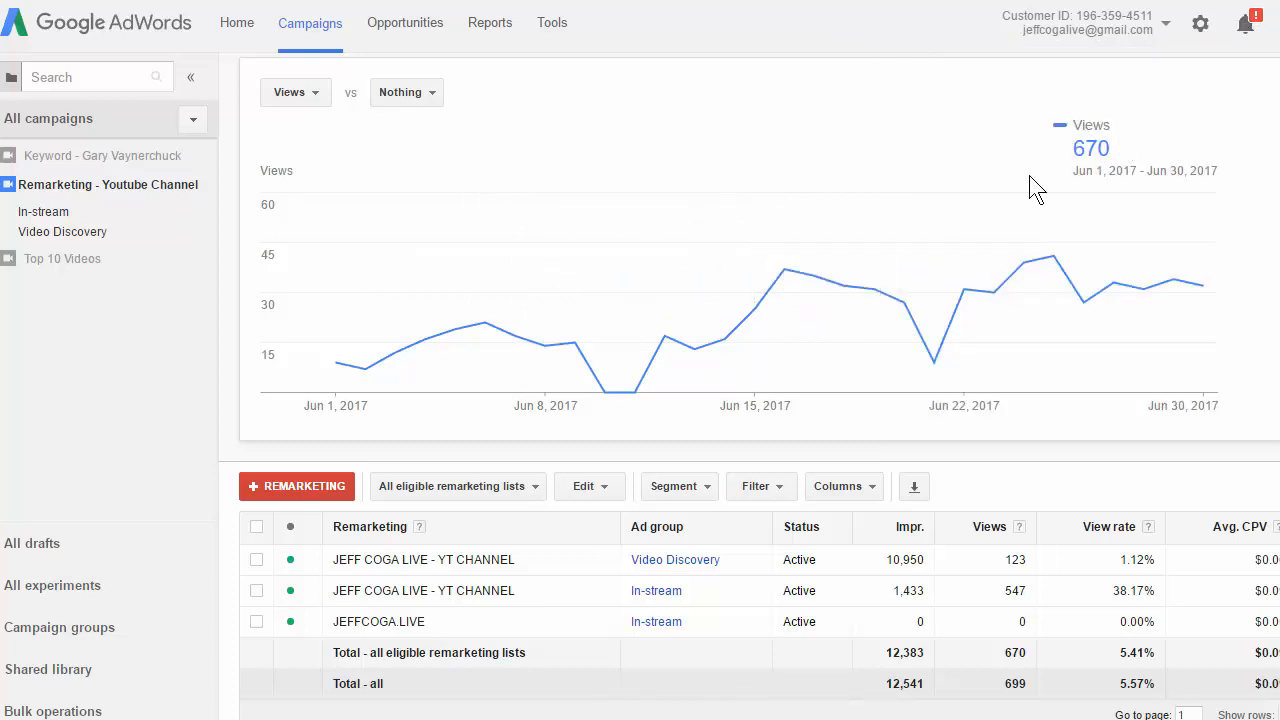
scroll(down, 3)
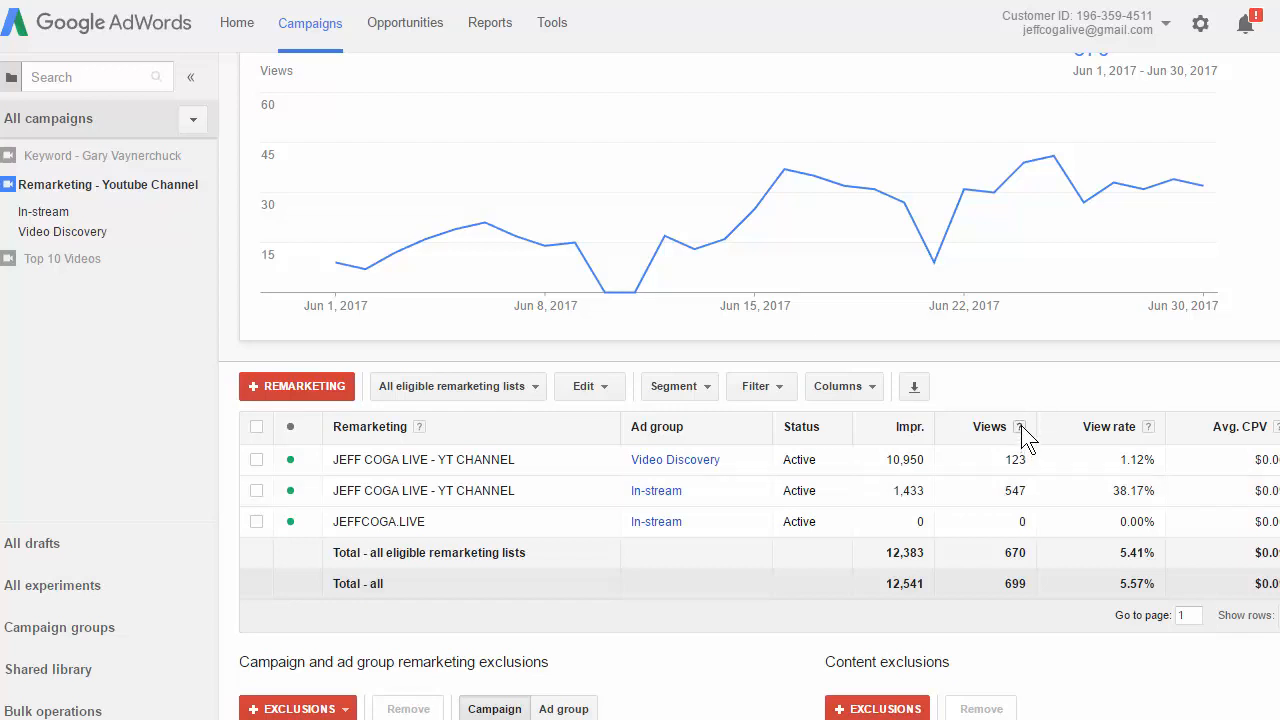
mouse_move(1020, 427)
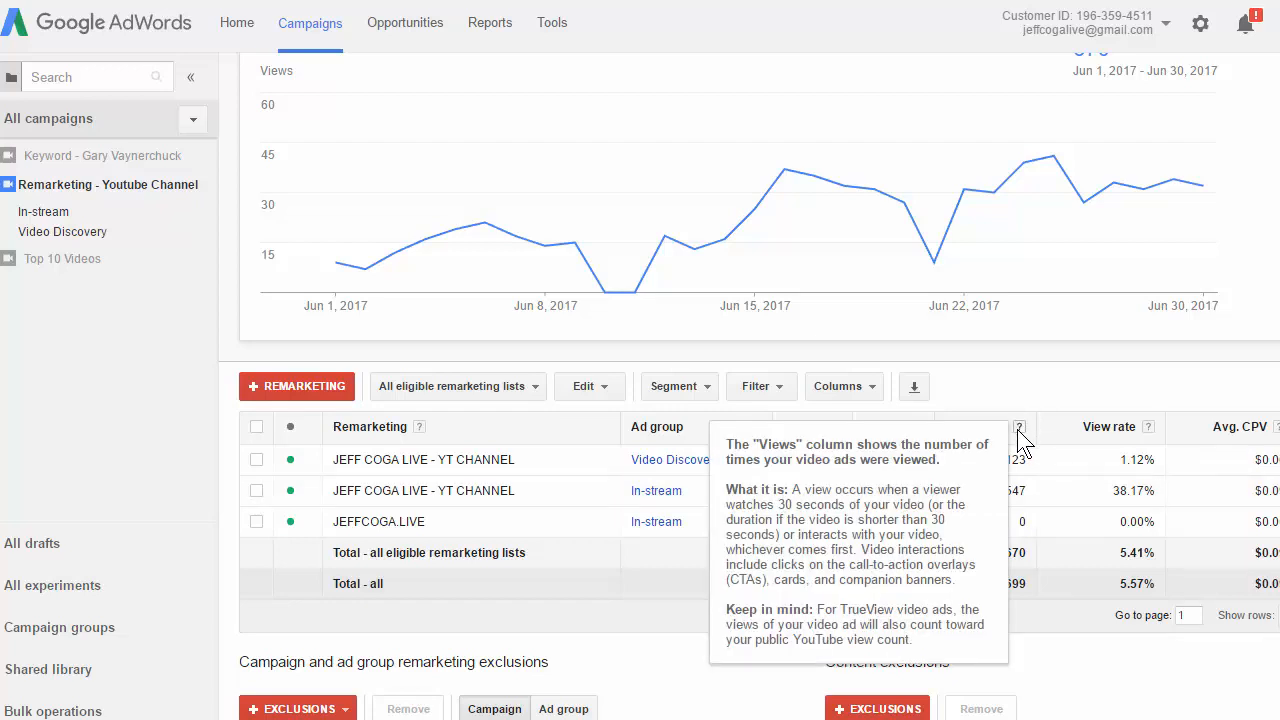
mouse_move(785, 495)
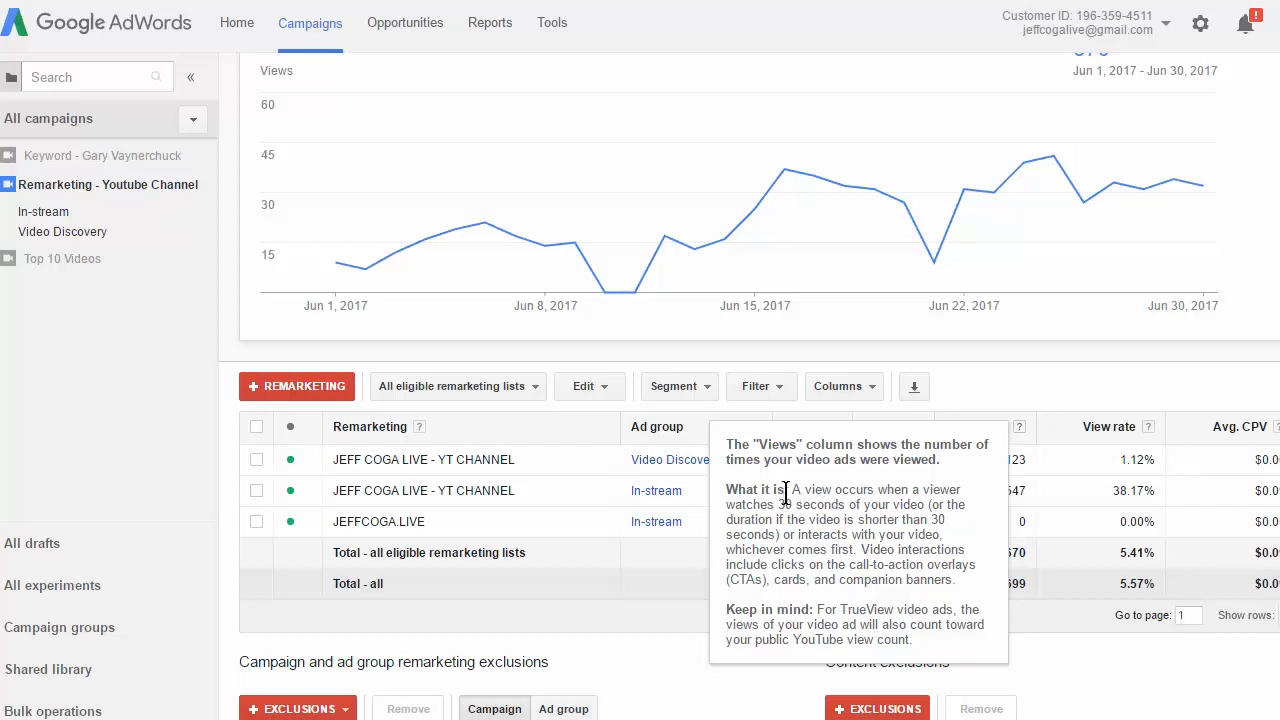
mouse_move(817, 494)
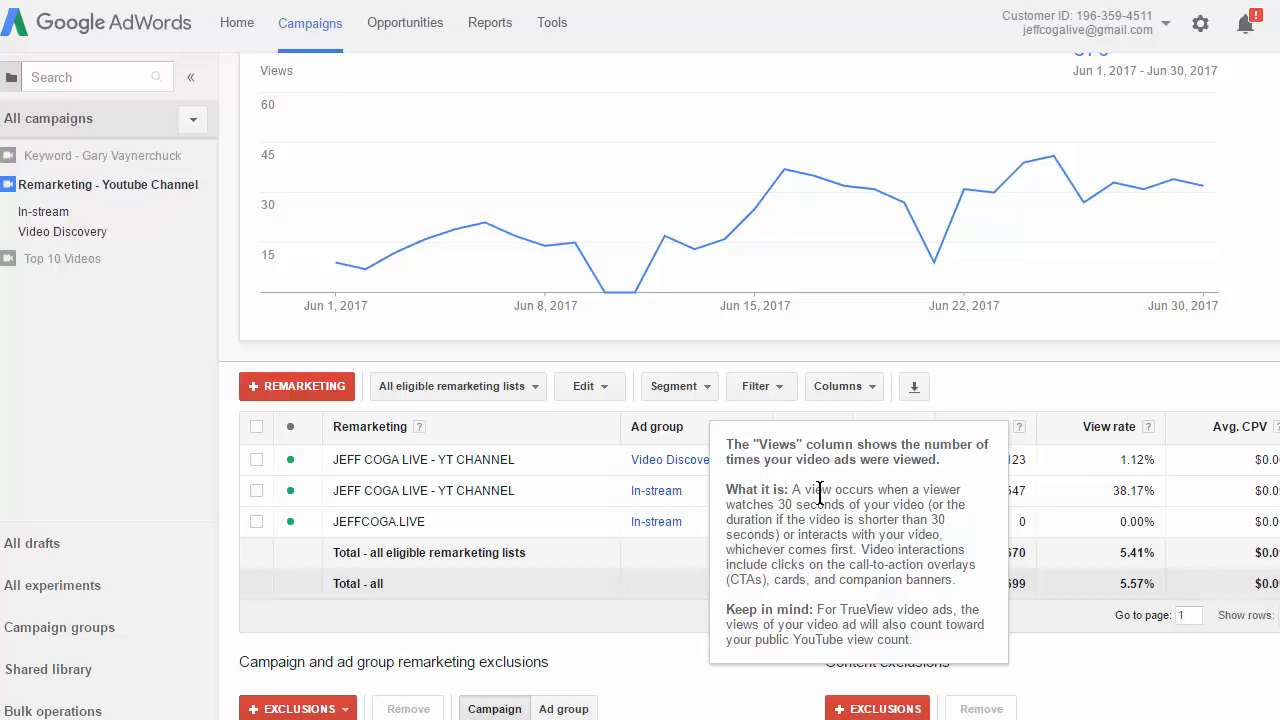
mouse_move(1070, 455)
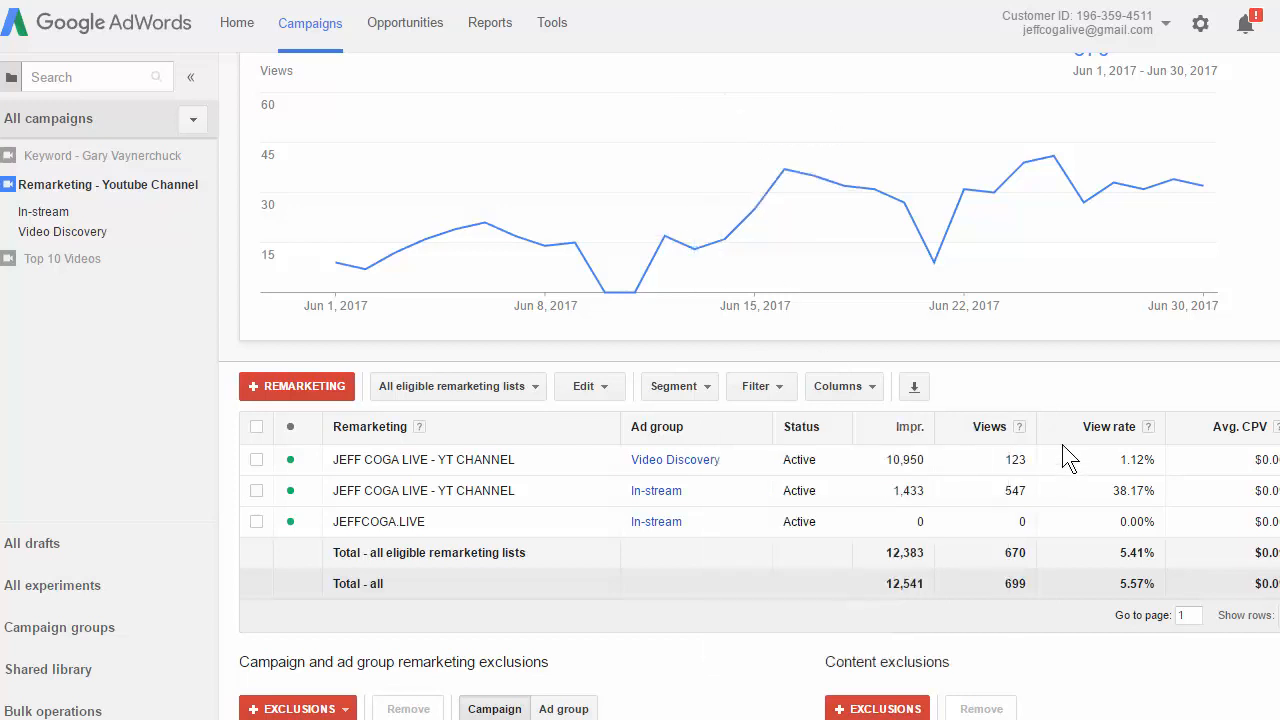
Sort the remarketing lists by views, then open the Video Discovery ad group's ads
click(988, 427)
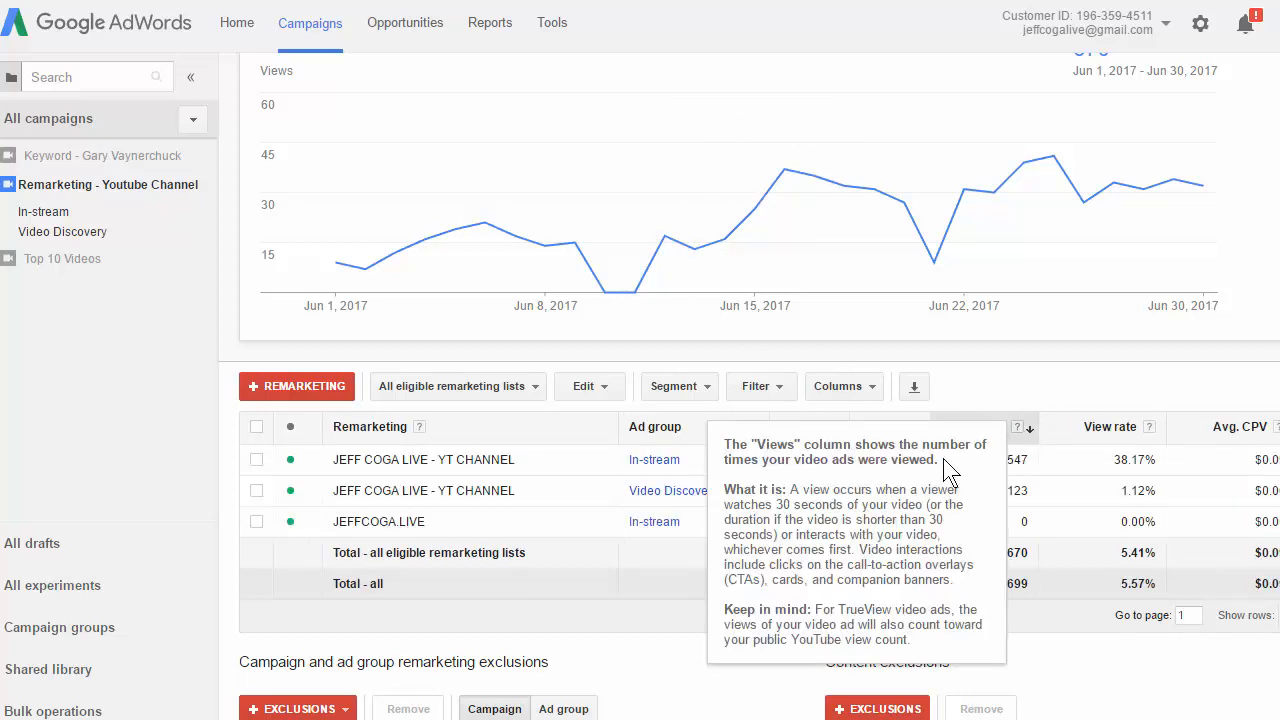
mouse_move(945, 410)
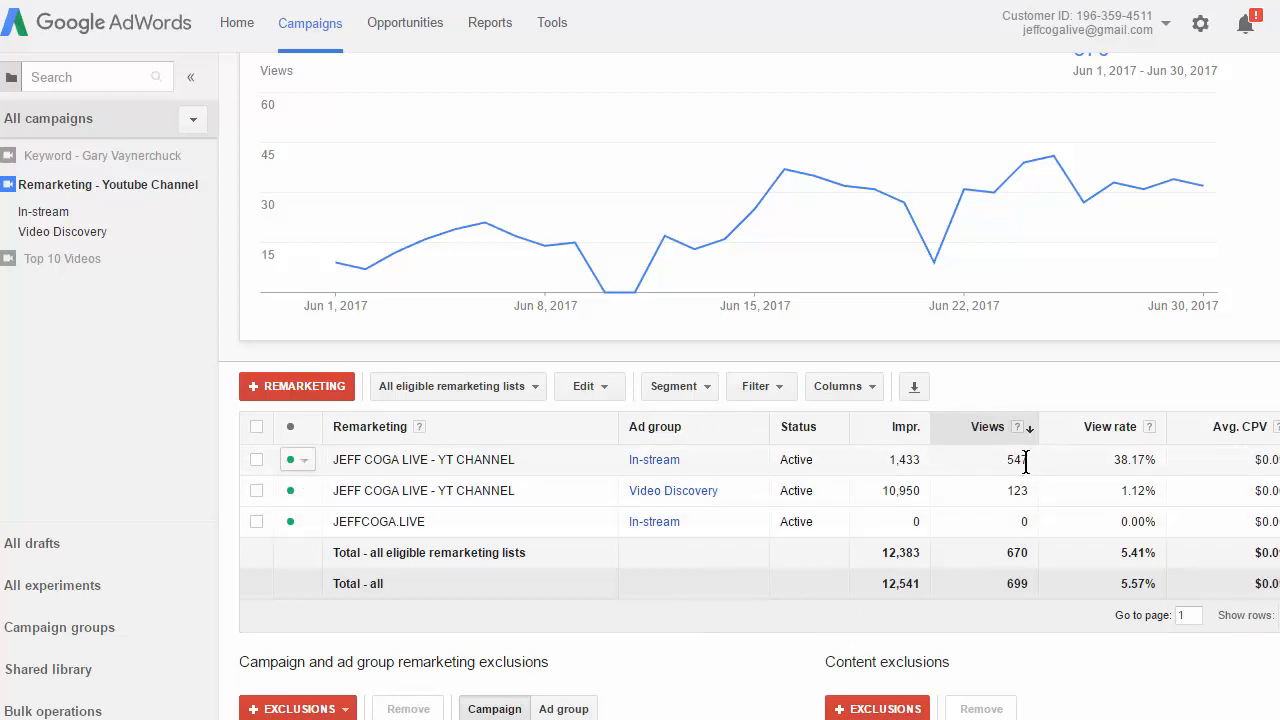
mouse_move(1128, 478)
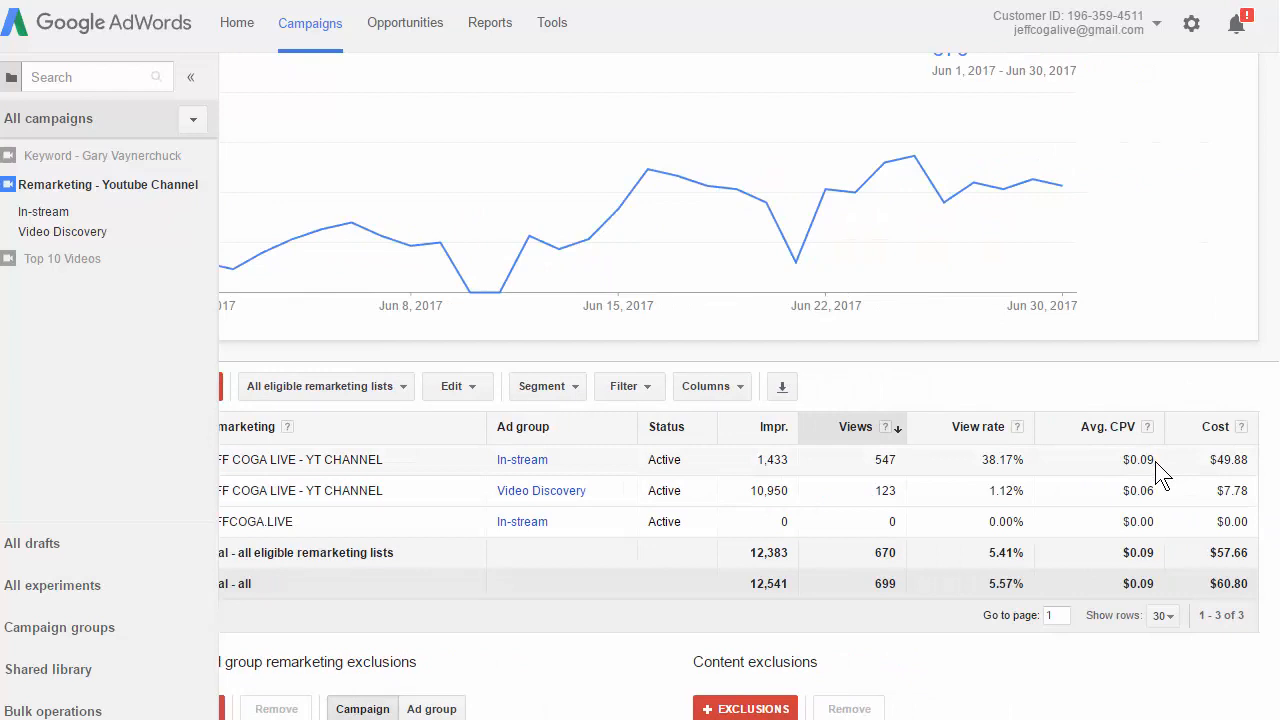
mouse_move(1260, 470)
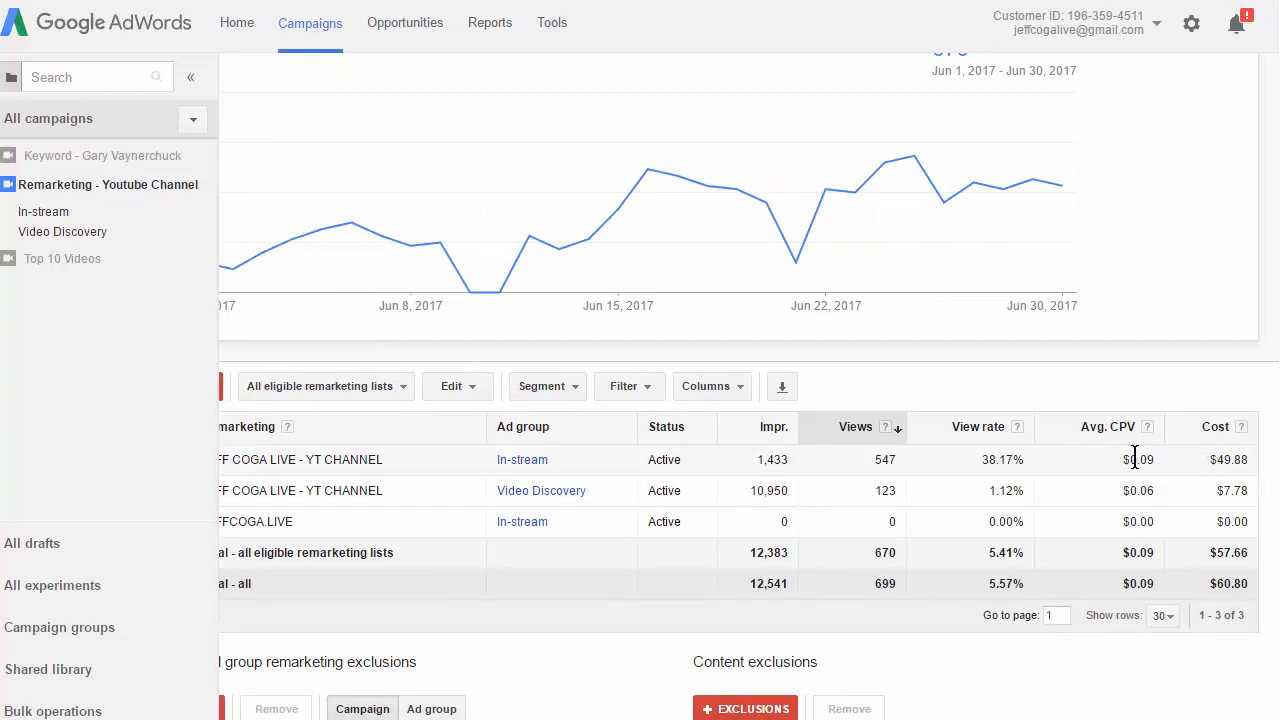
mouse_move(541, 490)
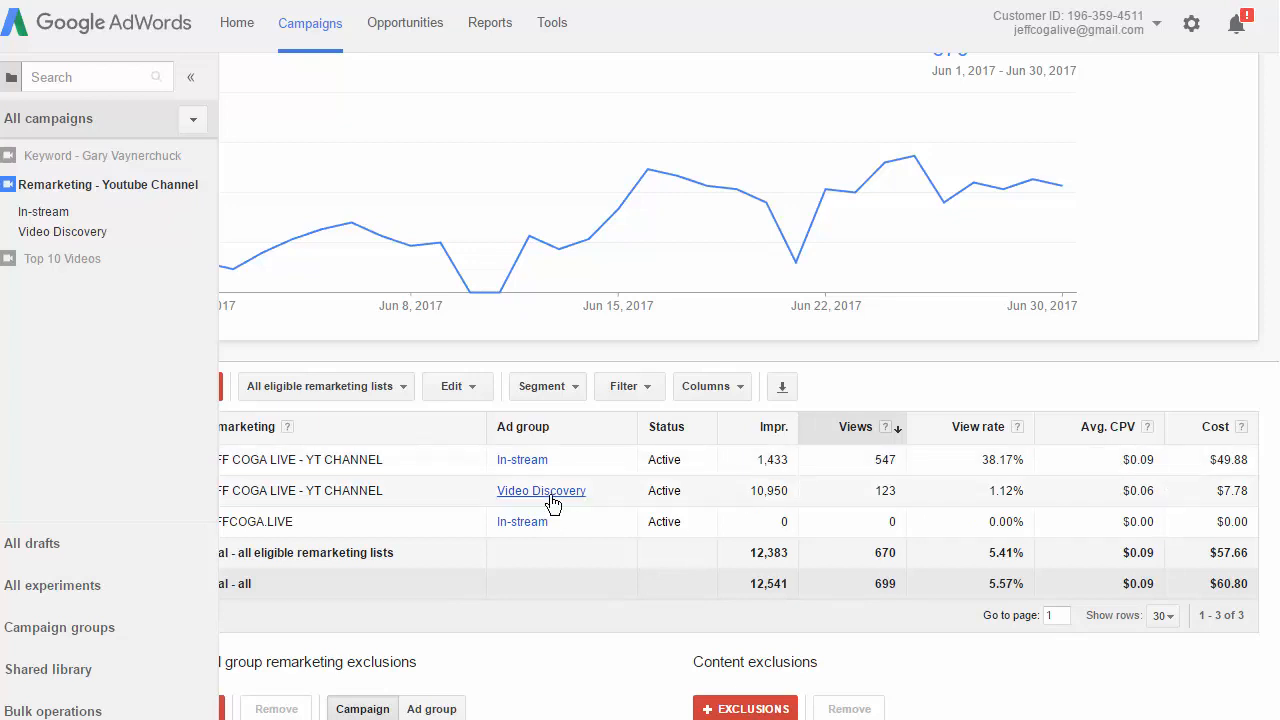
mouse_move(568, 500)
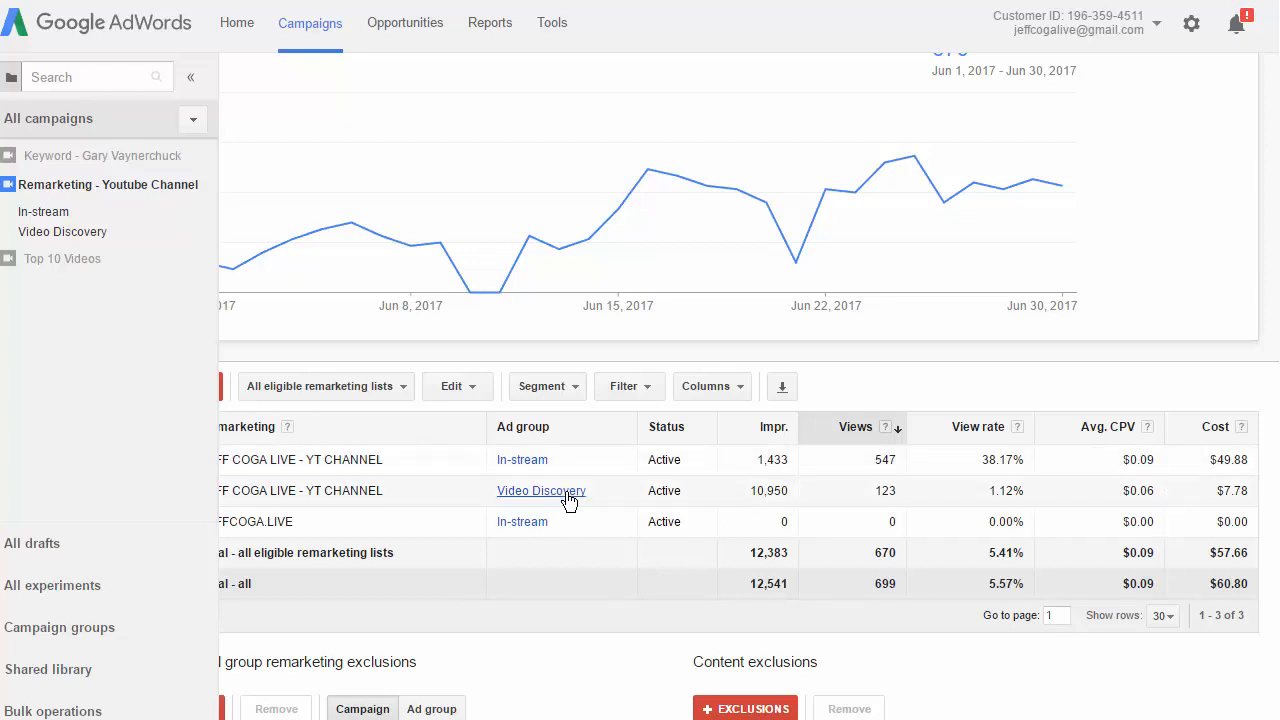
mouse_move(1230, 160)
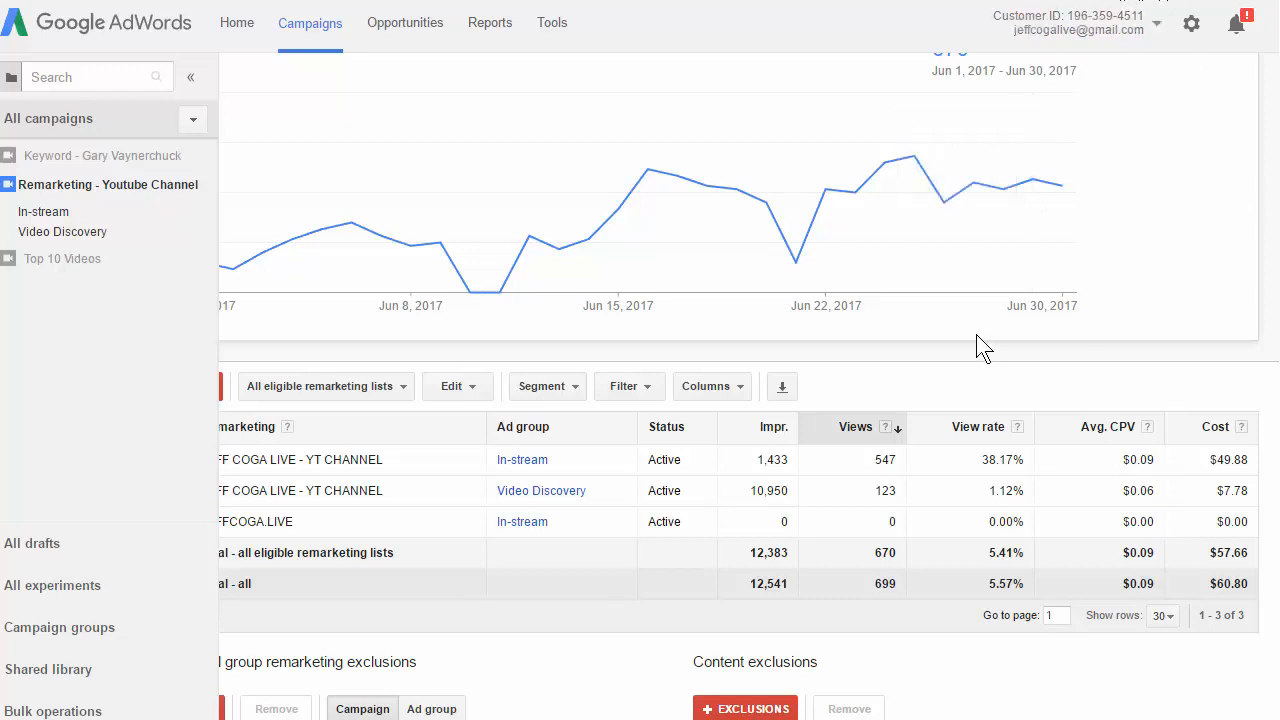
mouse_move(779, 513)
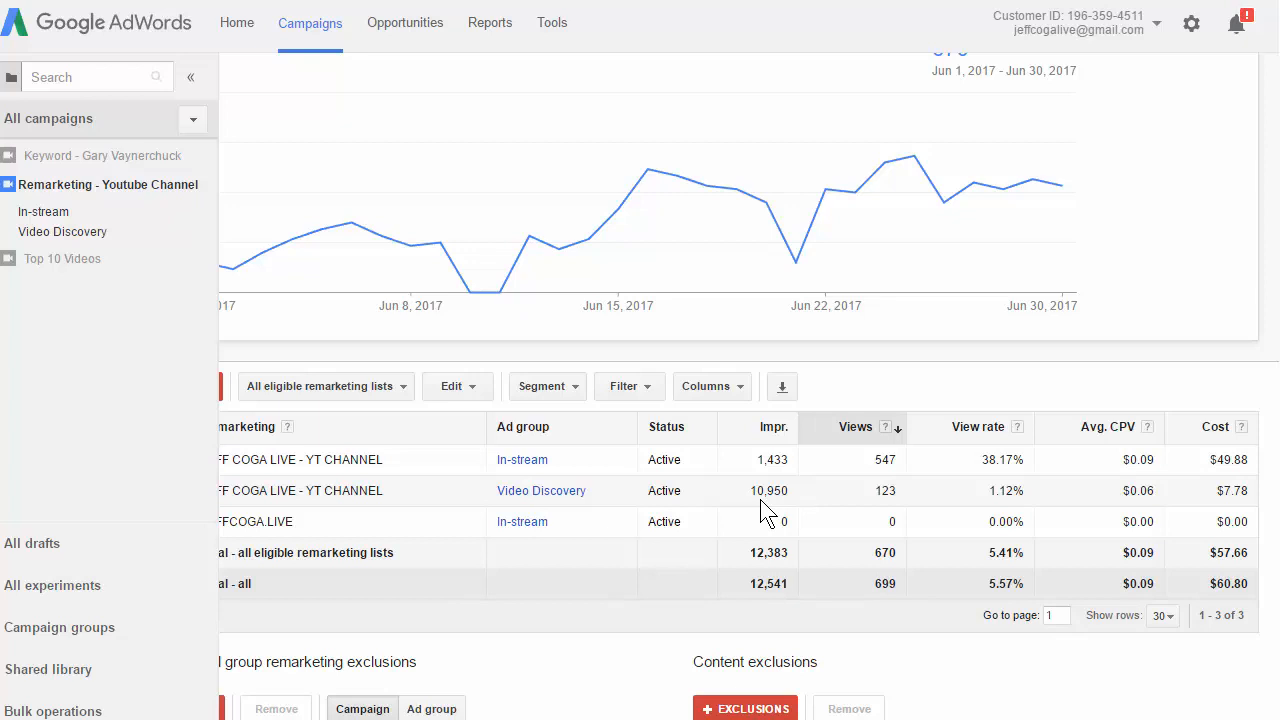
mouse_move(920, 510)
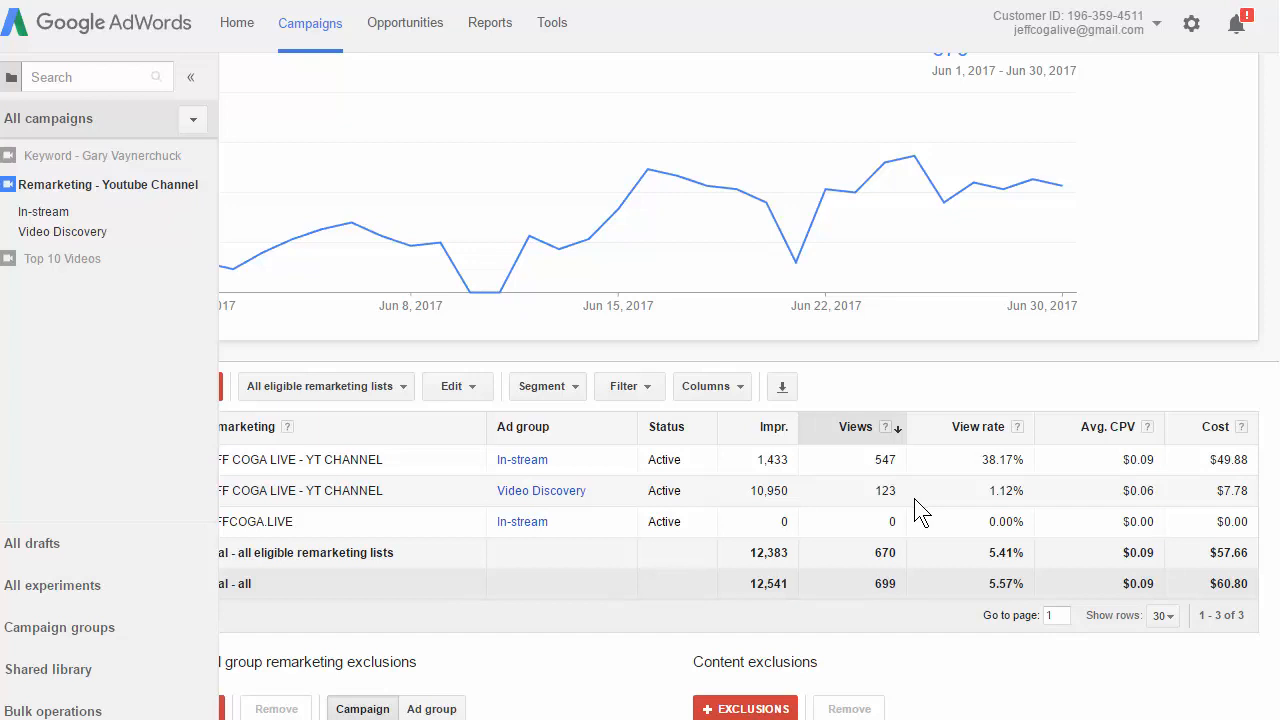
mouse_move(1073, 505)
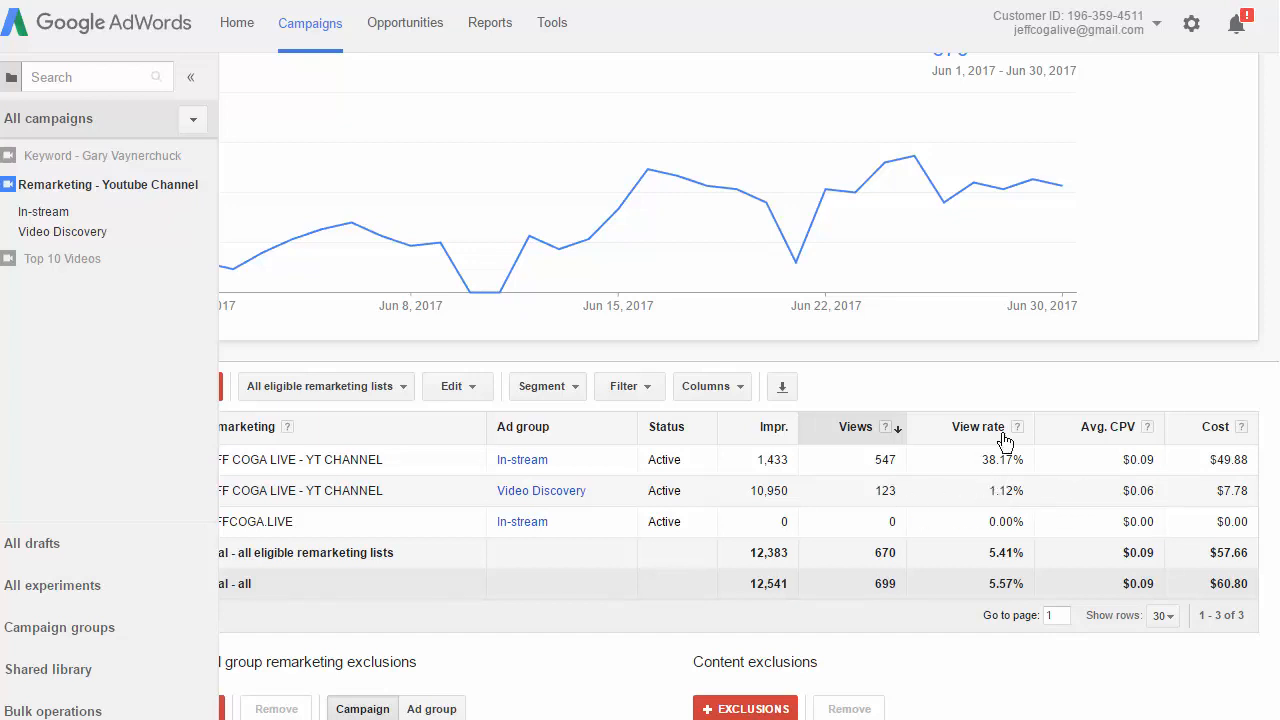
mouse_move(985, 505)
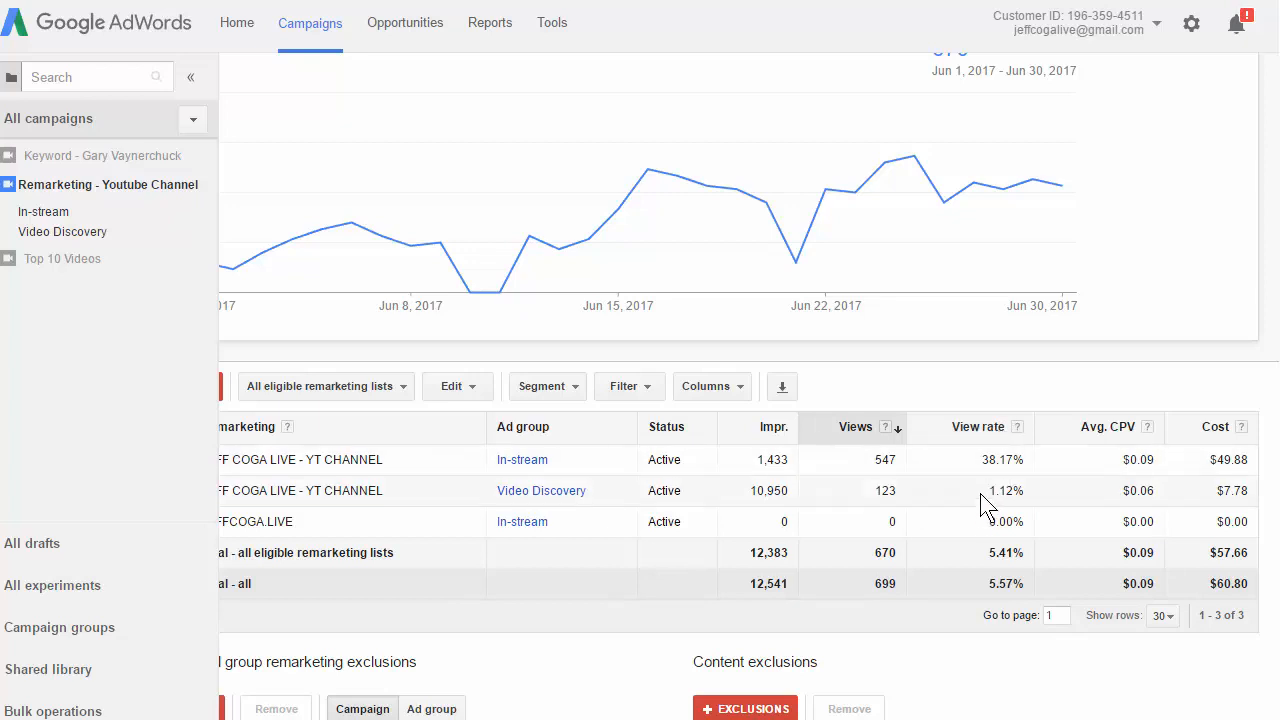
mouse_move(990, 505)
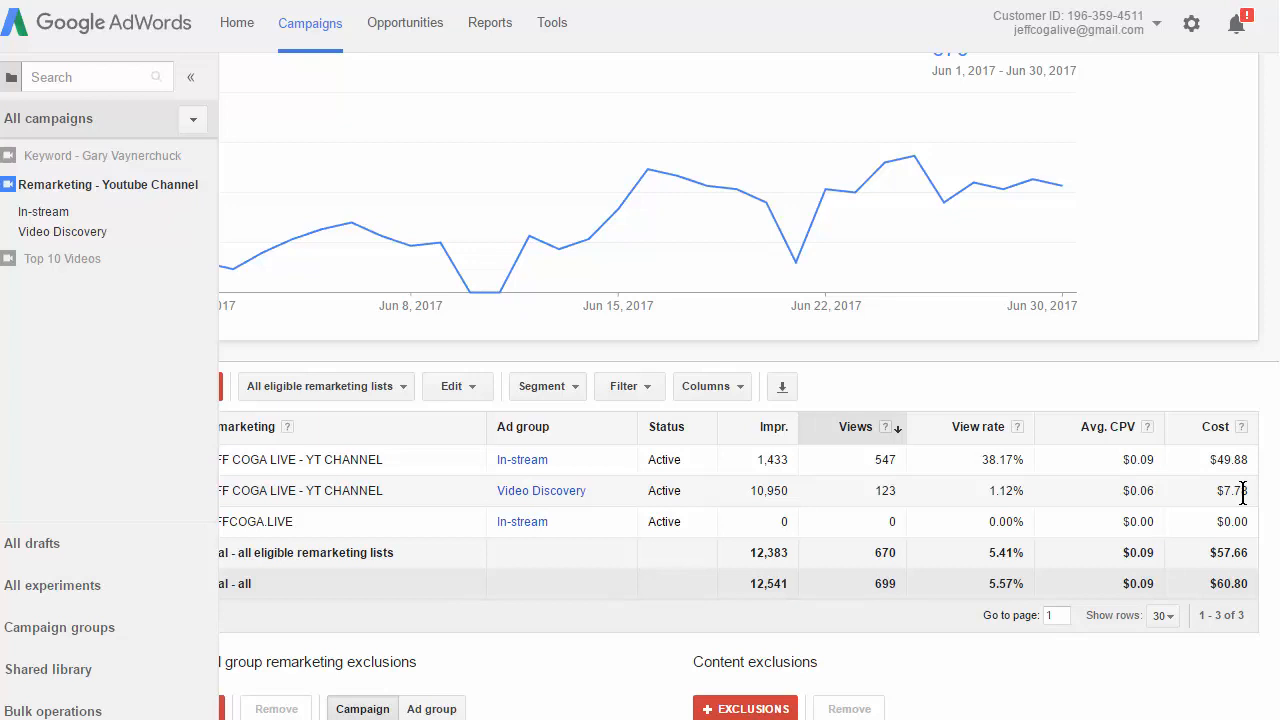
mouse_move(1240, 492)
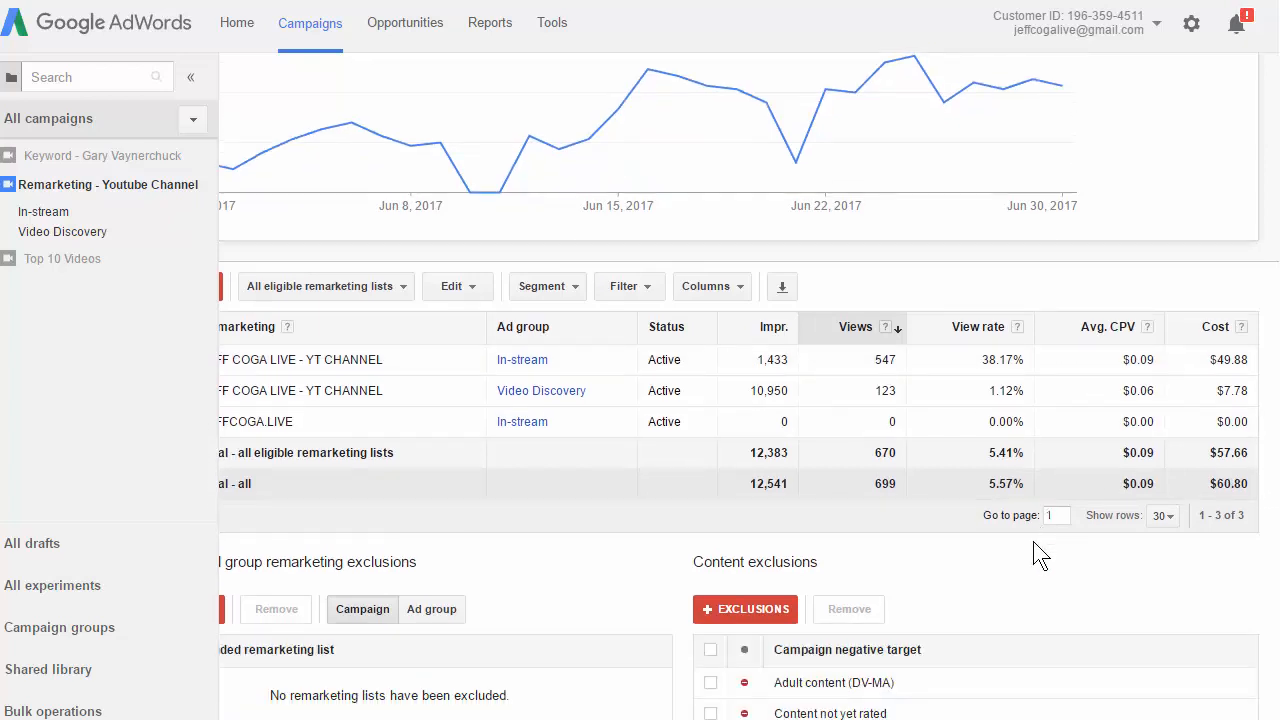
mouse_move(1142, 563)
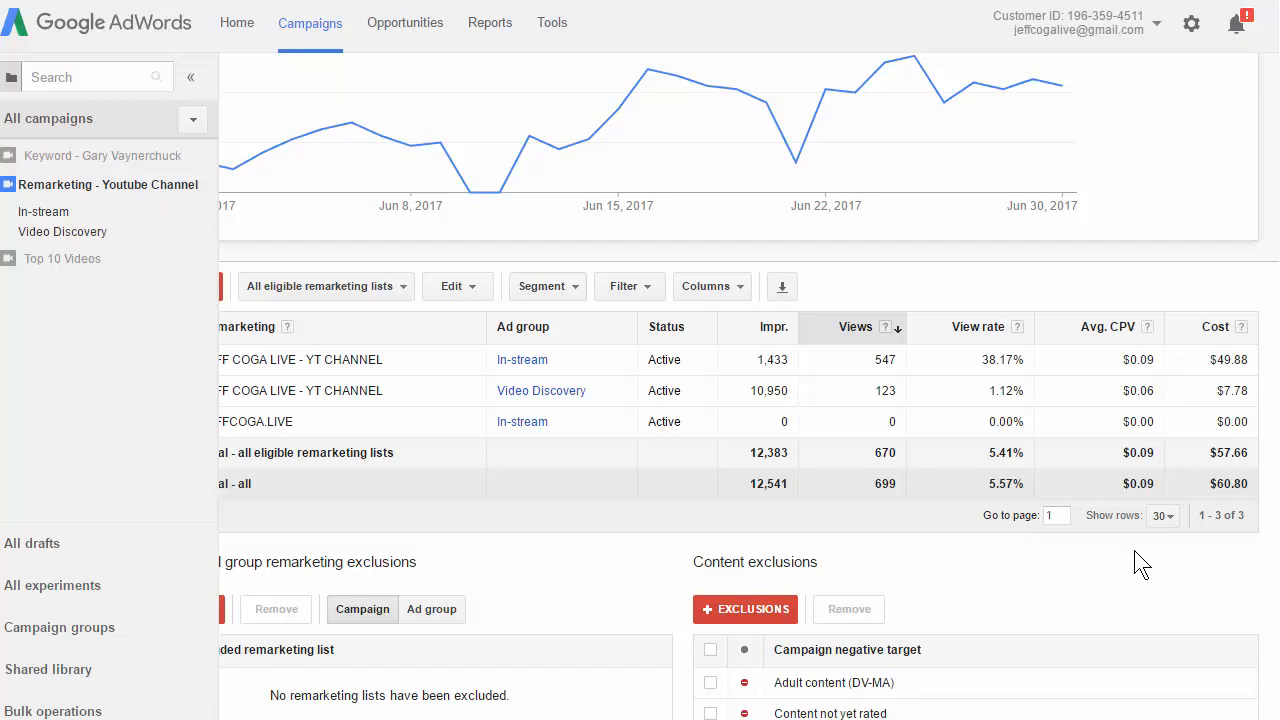
mouse_move(834, 92)
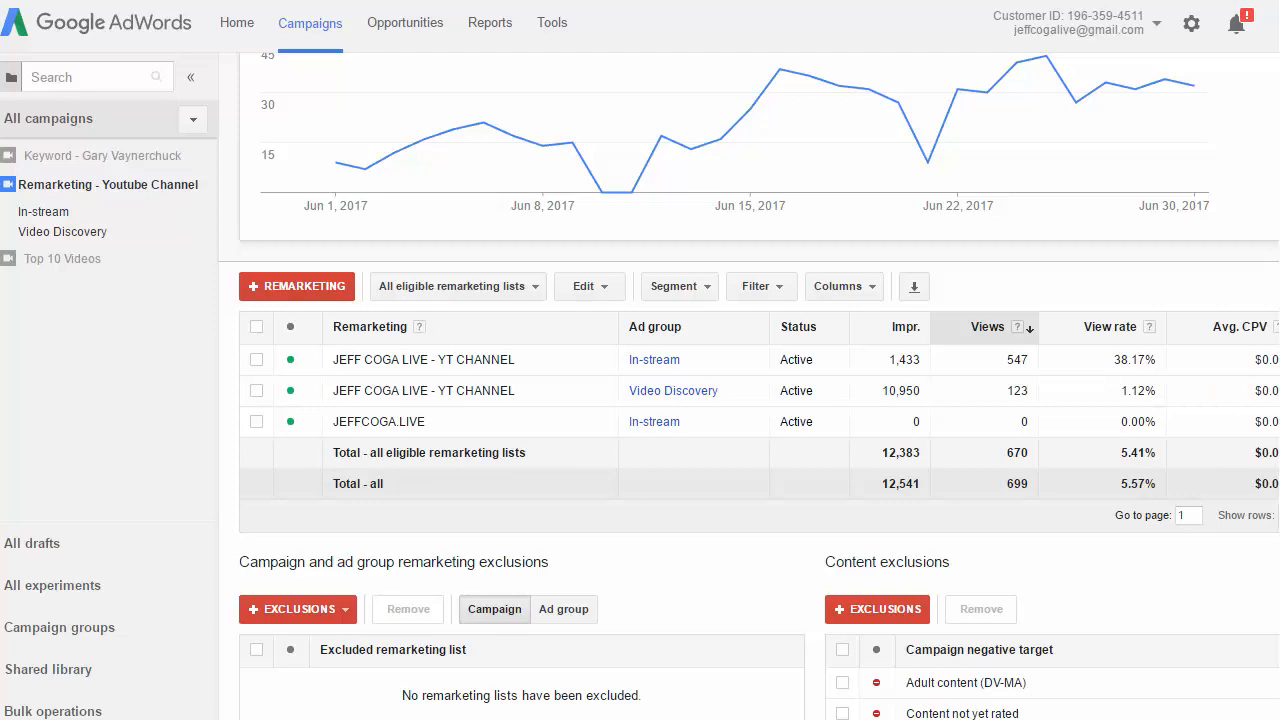
click(62, 231)
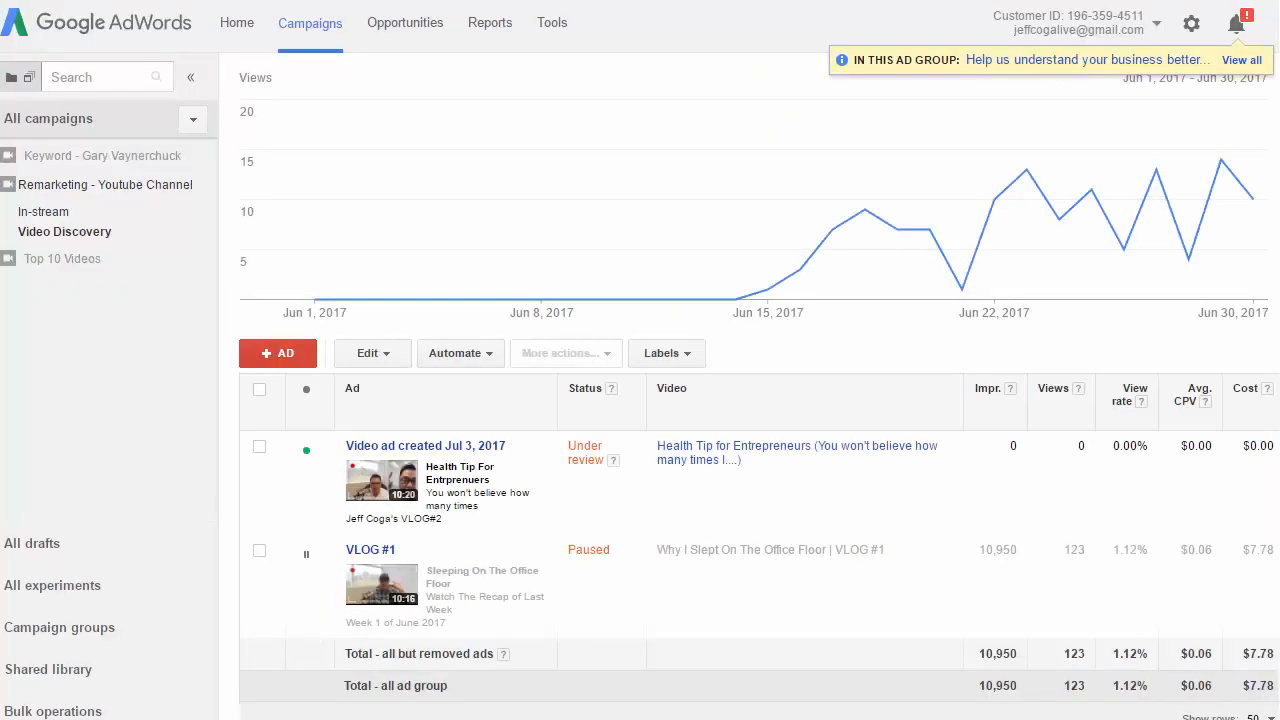
mouse_move(503, 432)
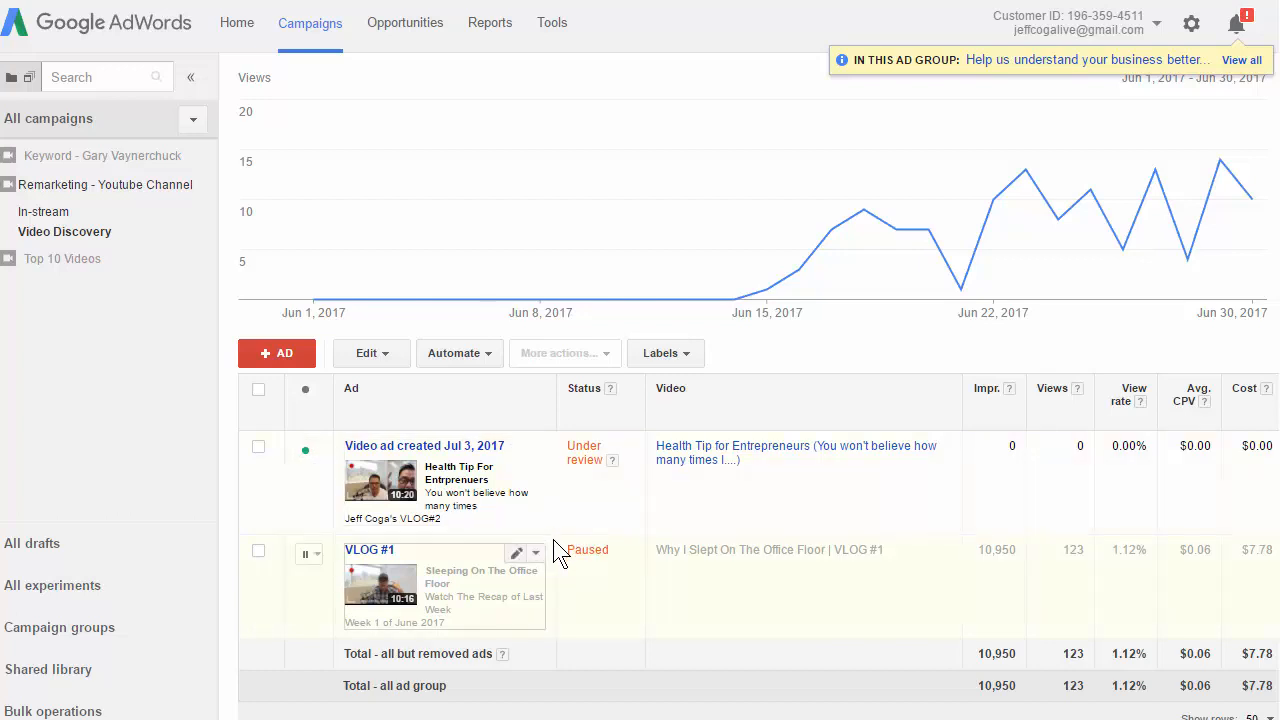
mouse_move(378, 577)
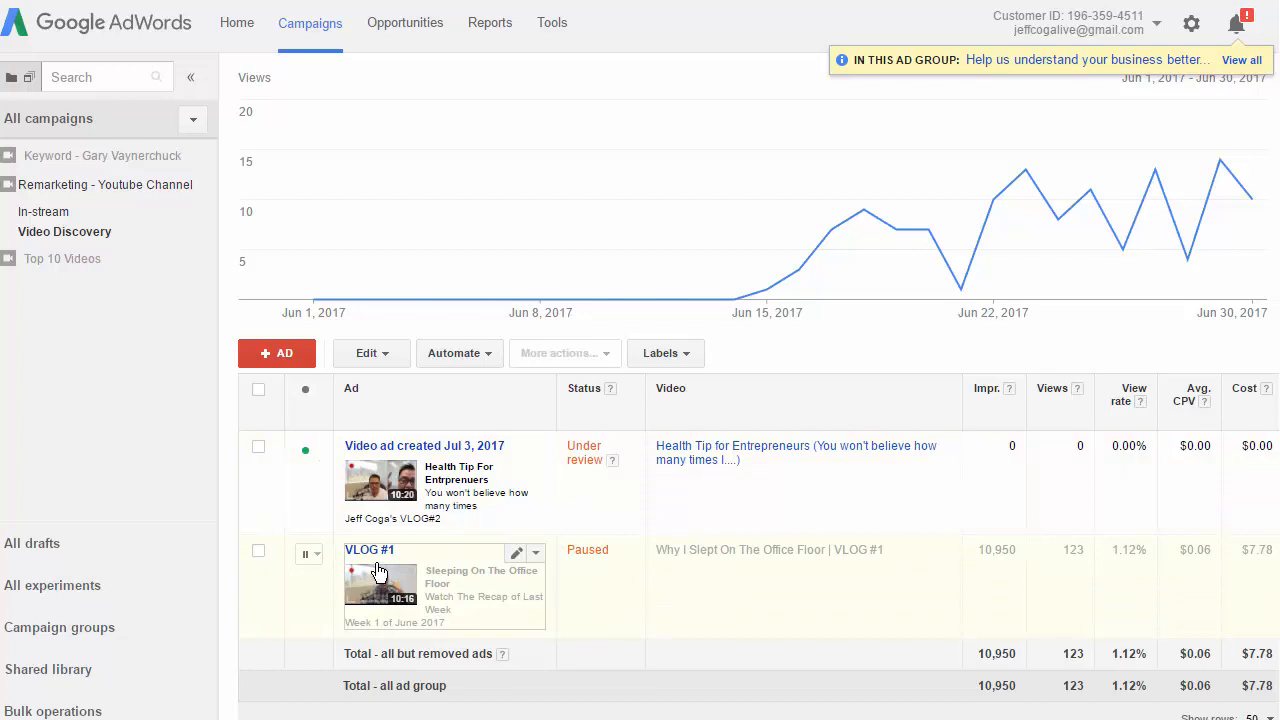
mouse_move(378, 578)
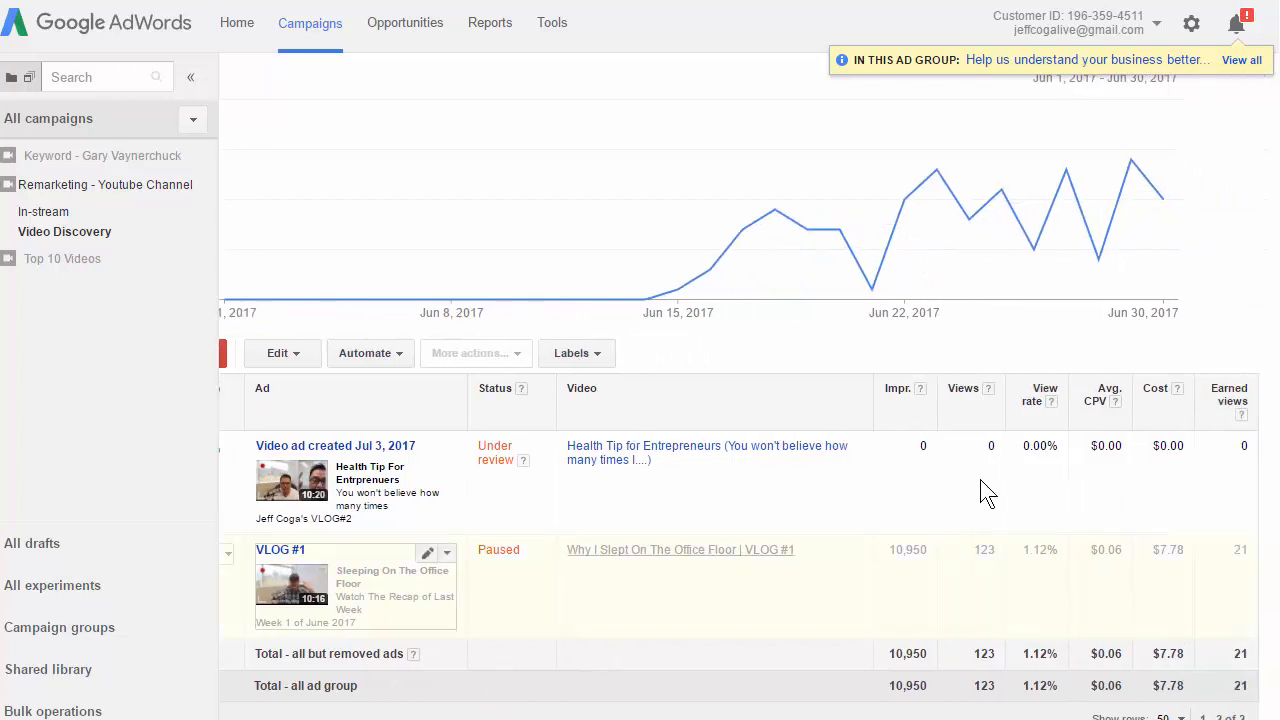
mouse_move(1245, 573)
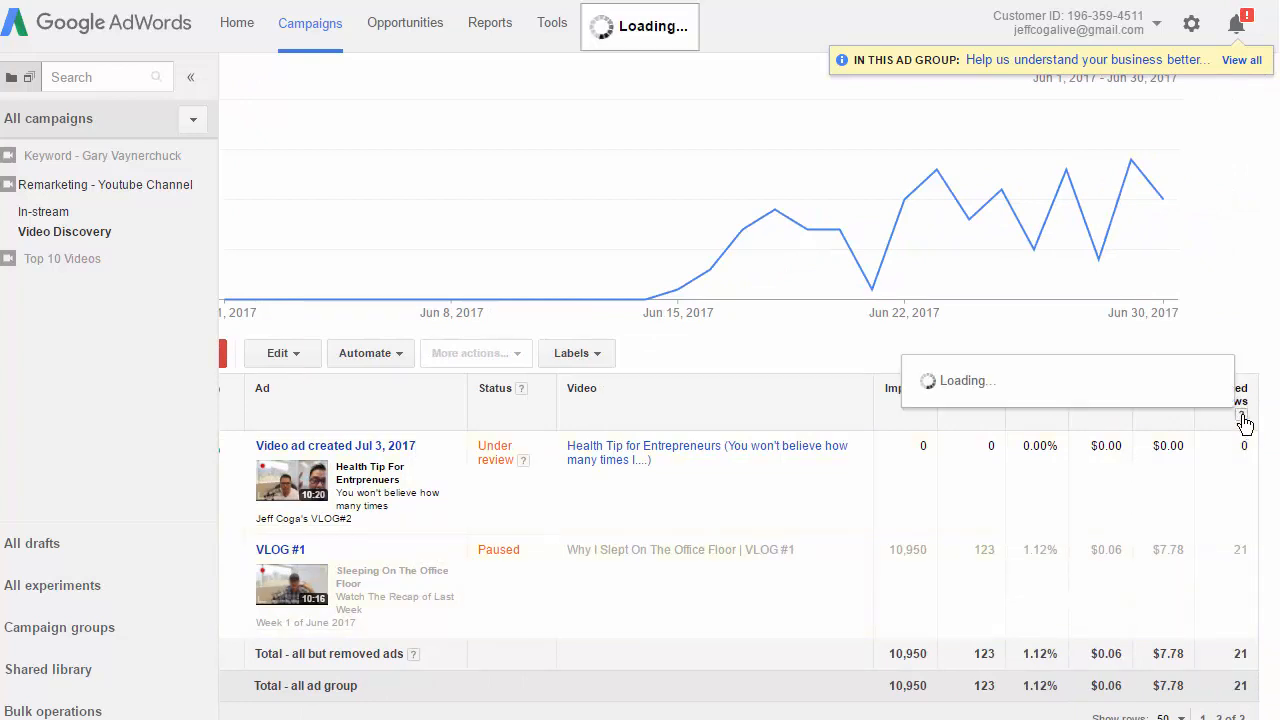
mouse_move(1244, 416)
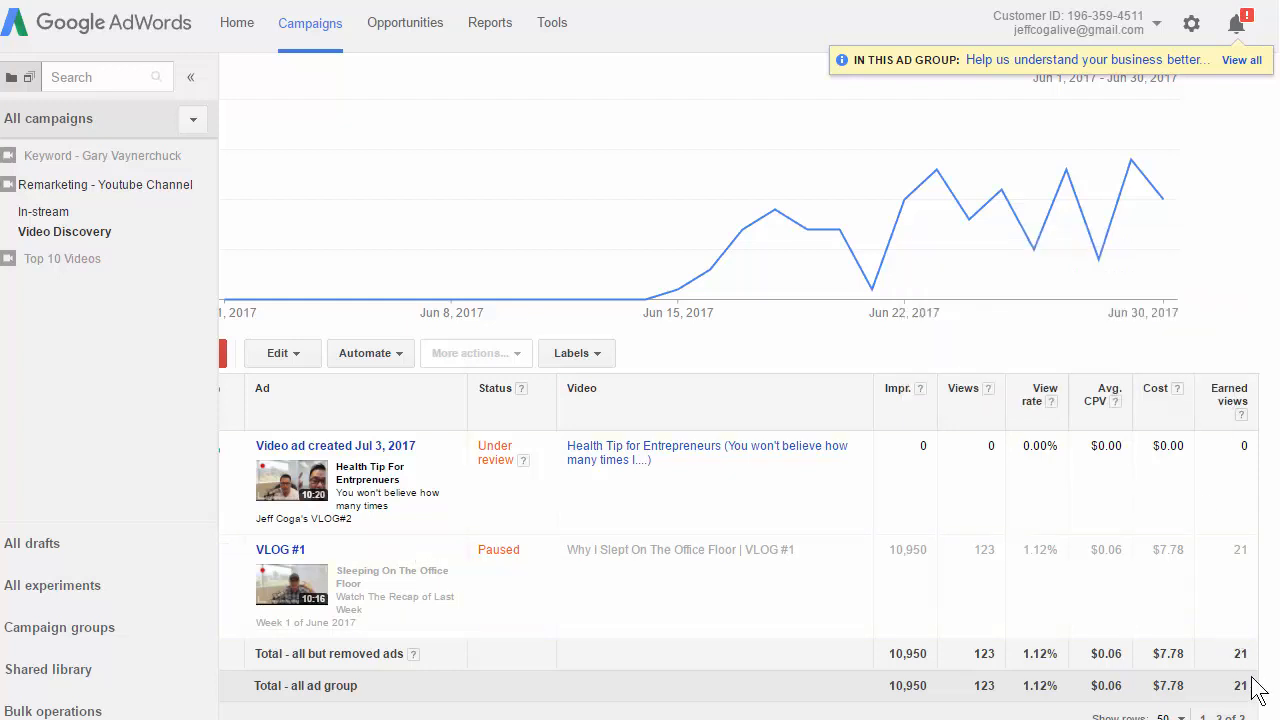
mouse_move(982, 658)
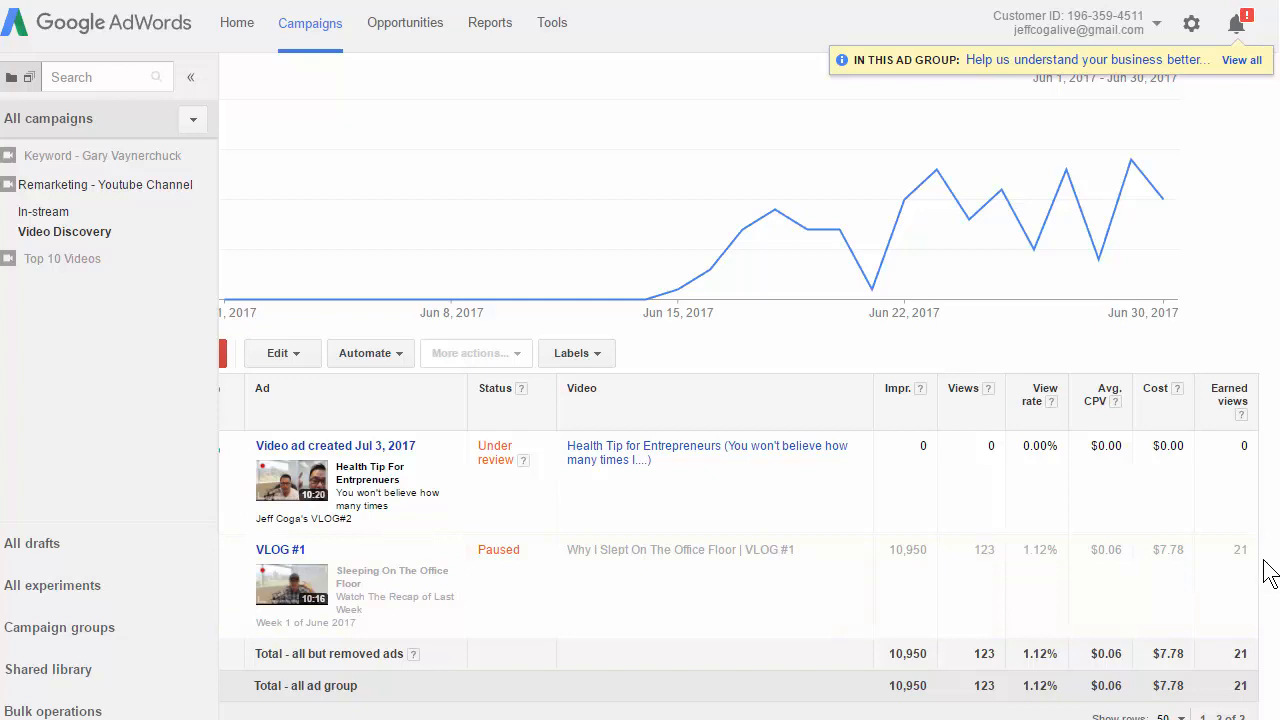
mouse_move(1253, 608)
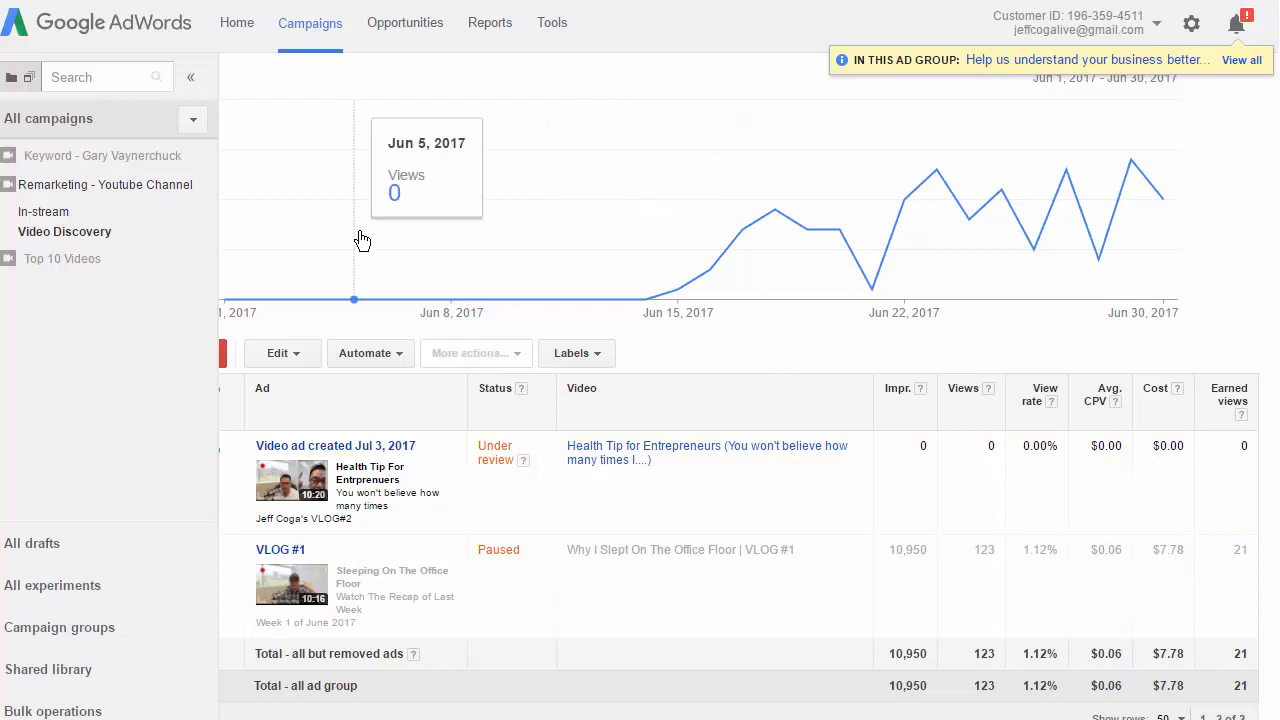
mouse_move(357, 264)
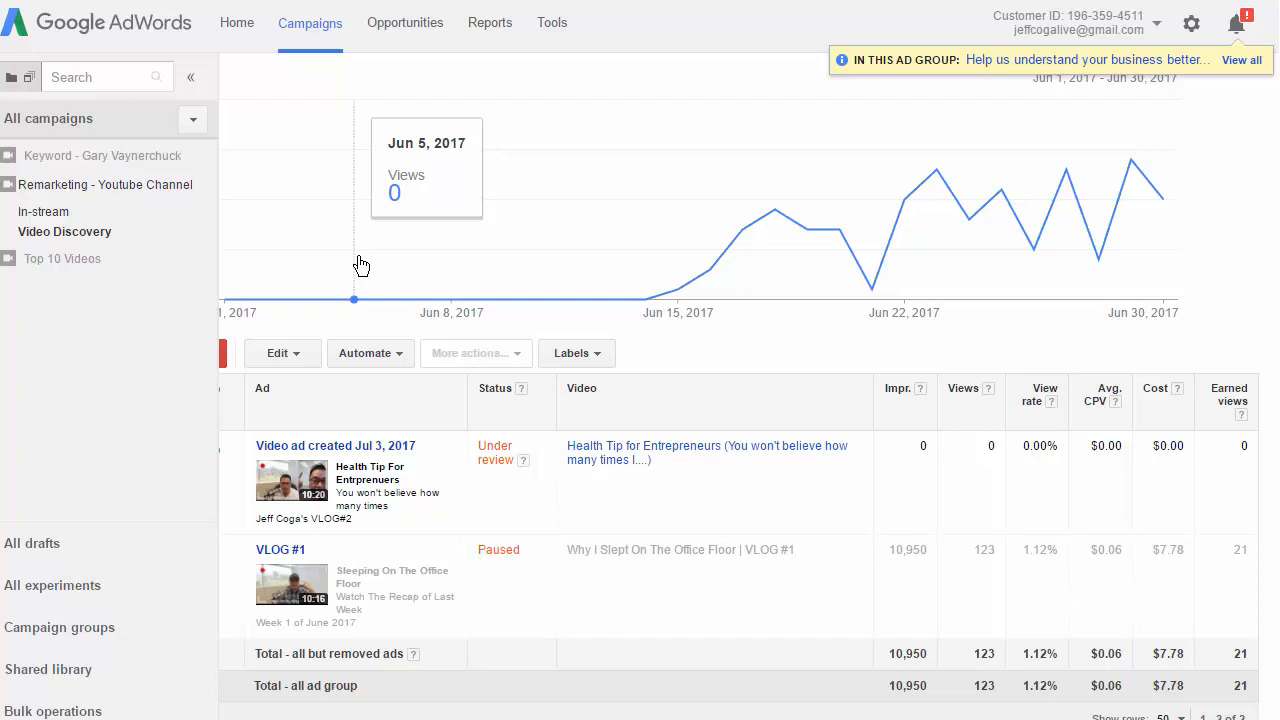
mouse_move(350, 300)
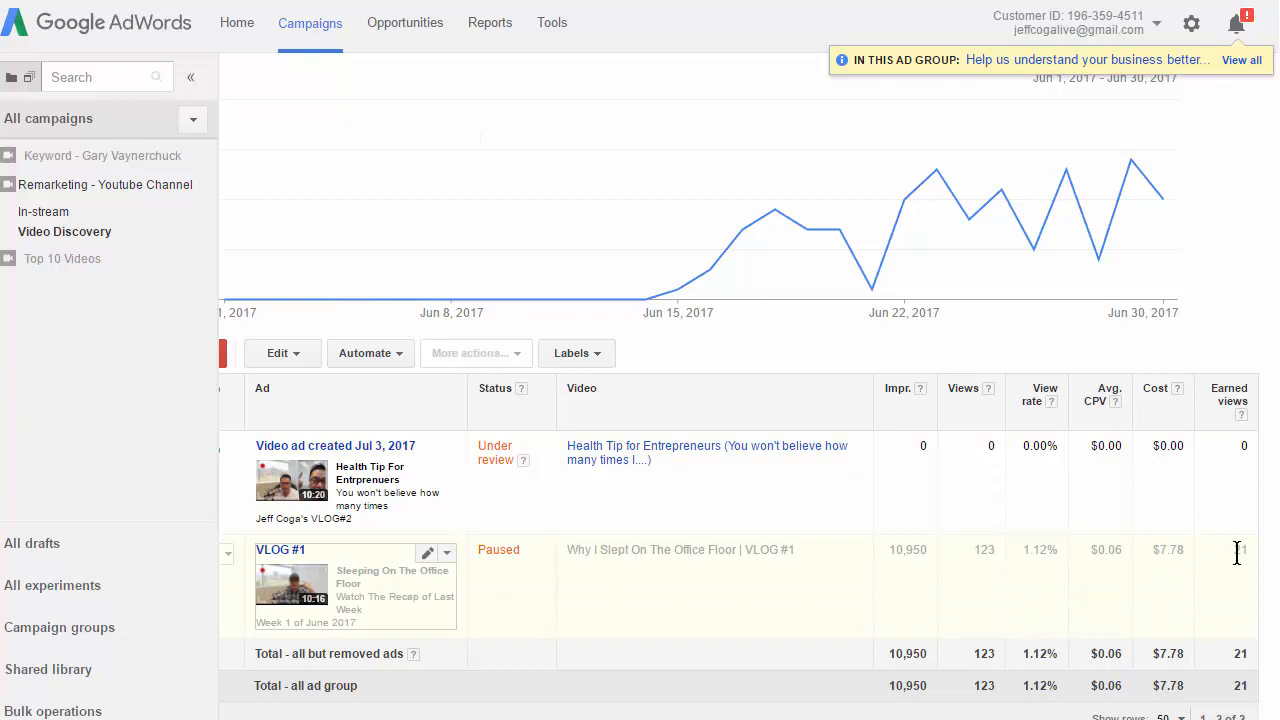
mouse_move(1005, 560)
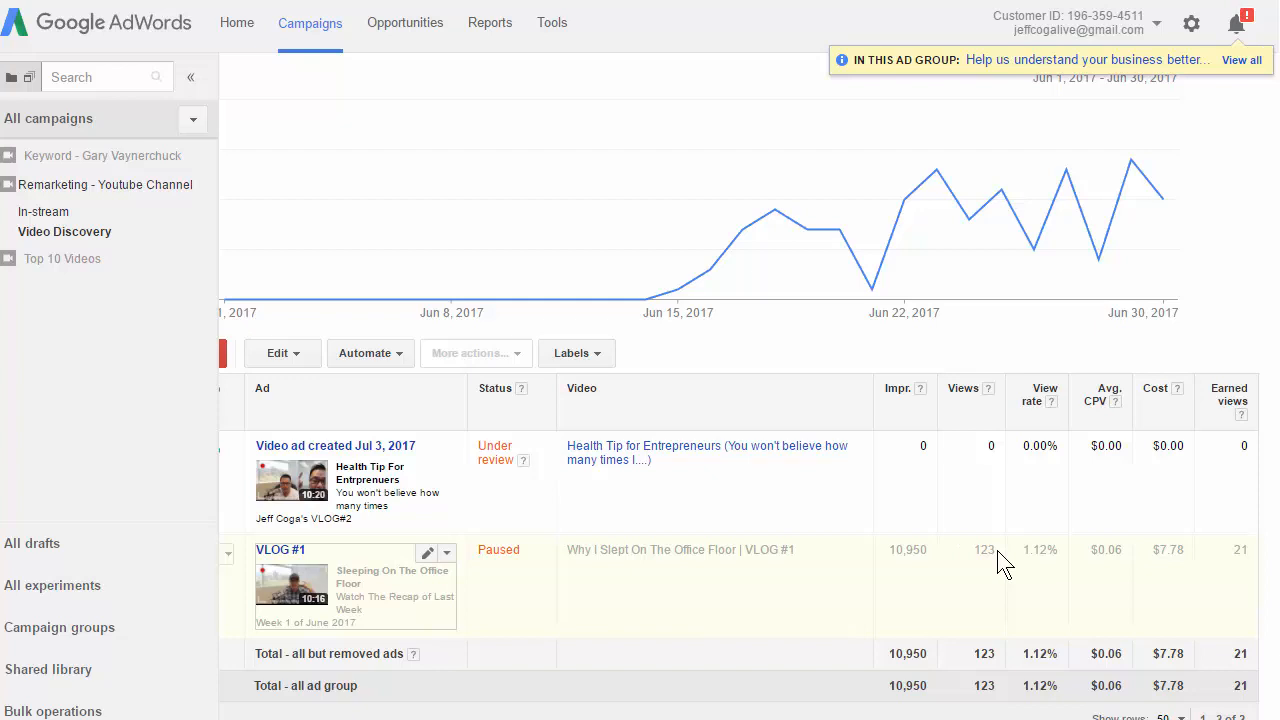
mouse_move(997, 570)
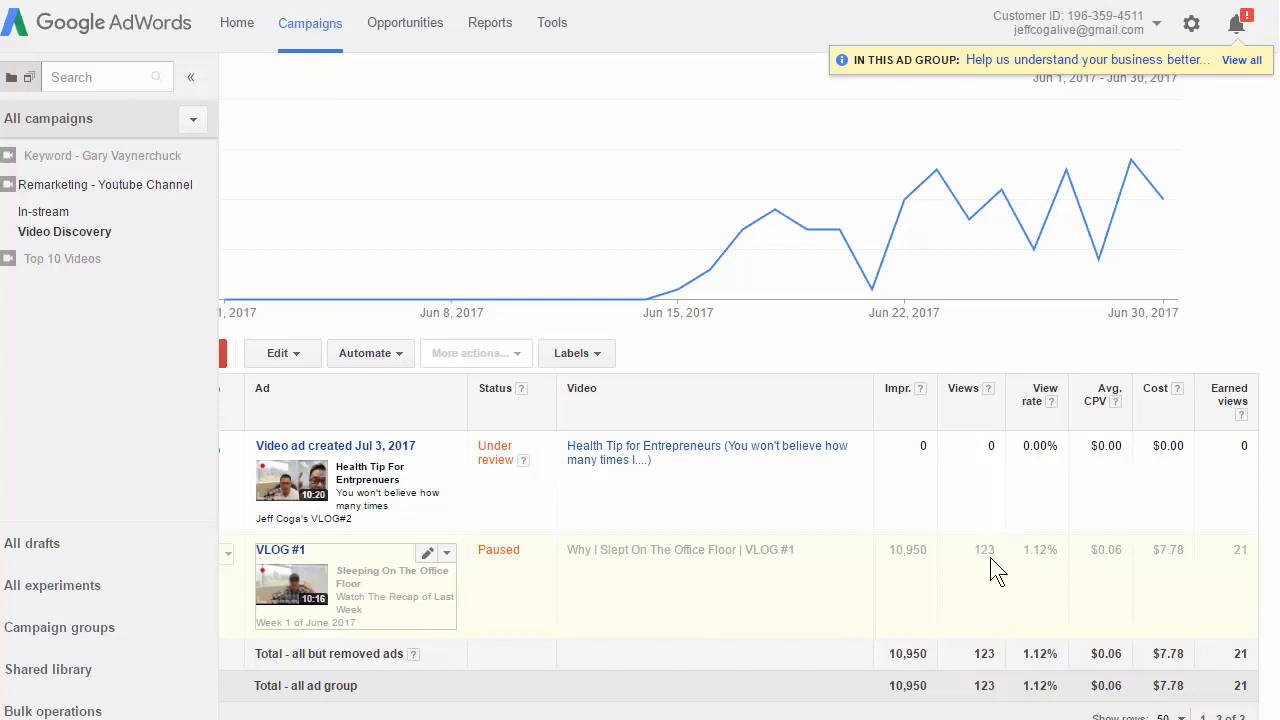
mouse_move(990, 555)
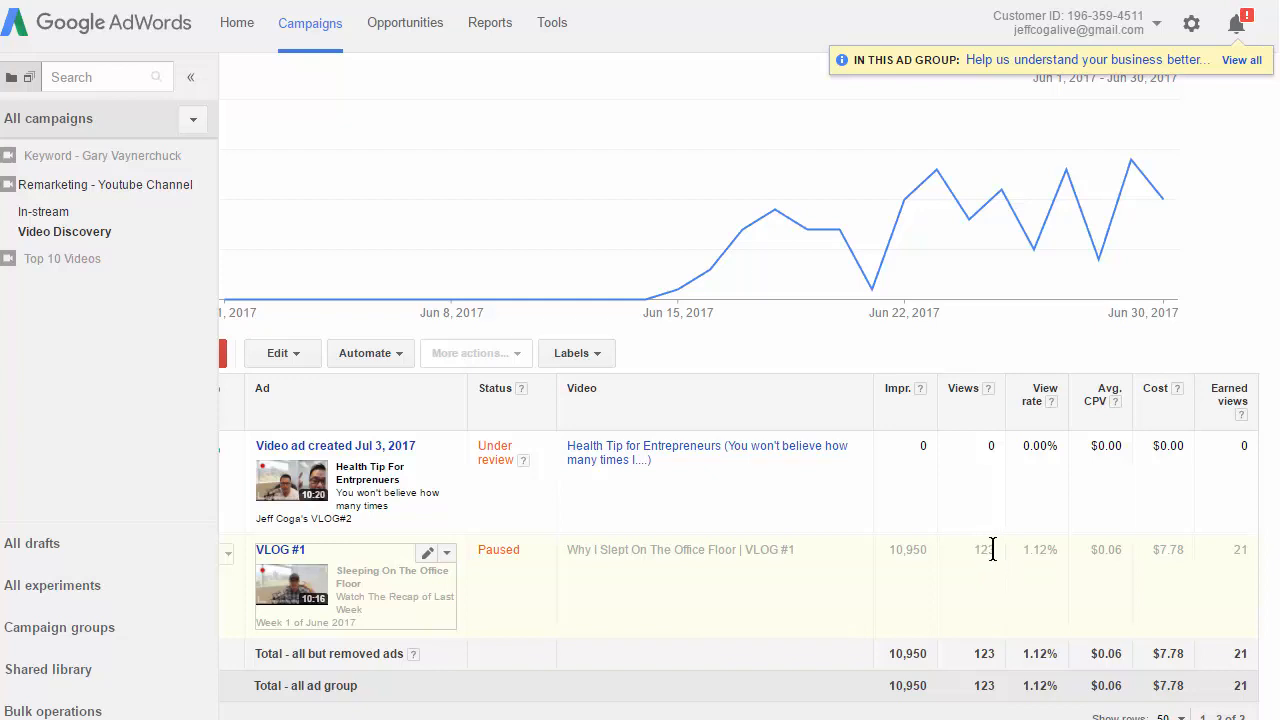
mouse_move(1258, 565)
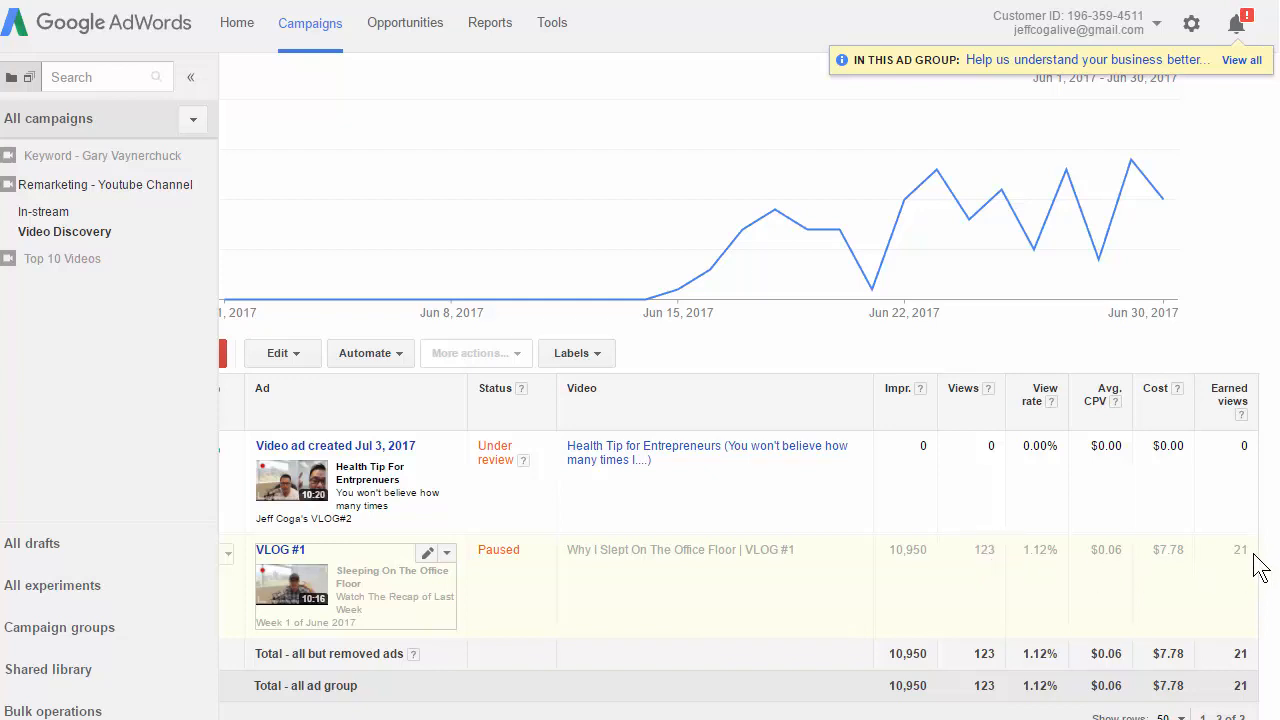
mouse_move(1246, 592)
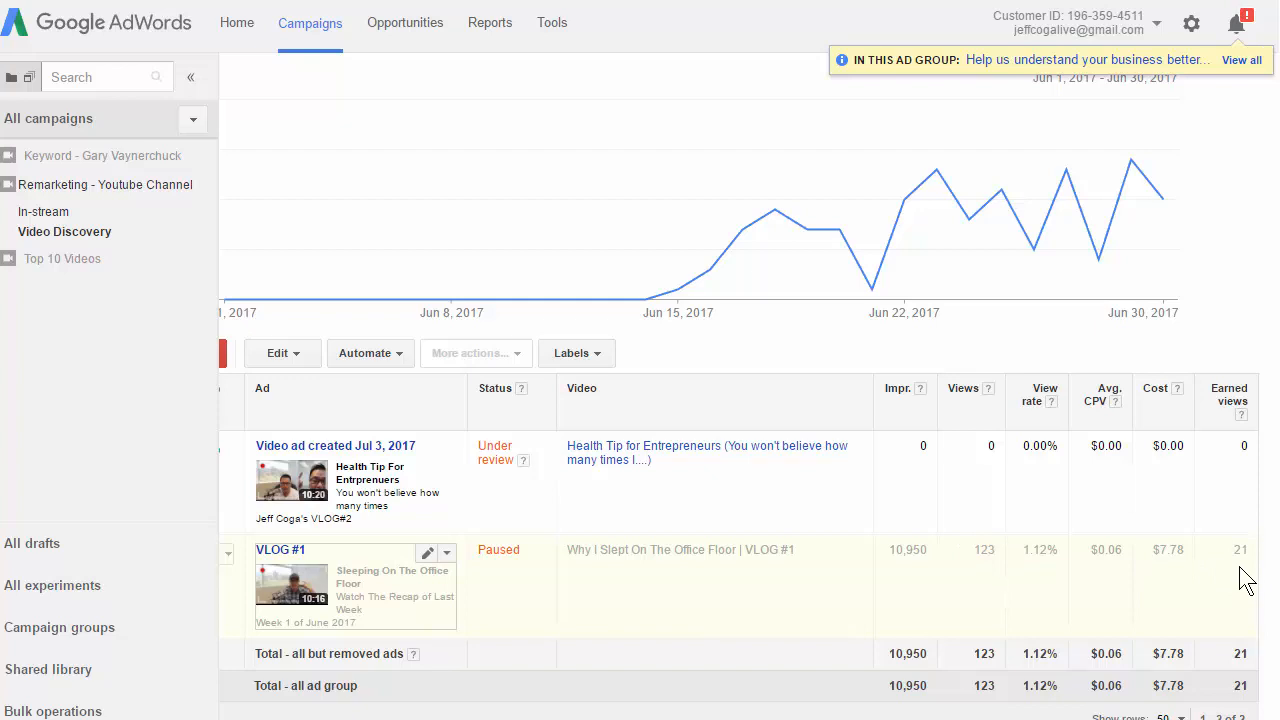
mouse_move(1201, 556)
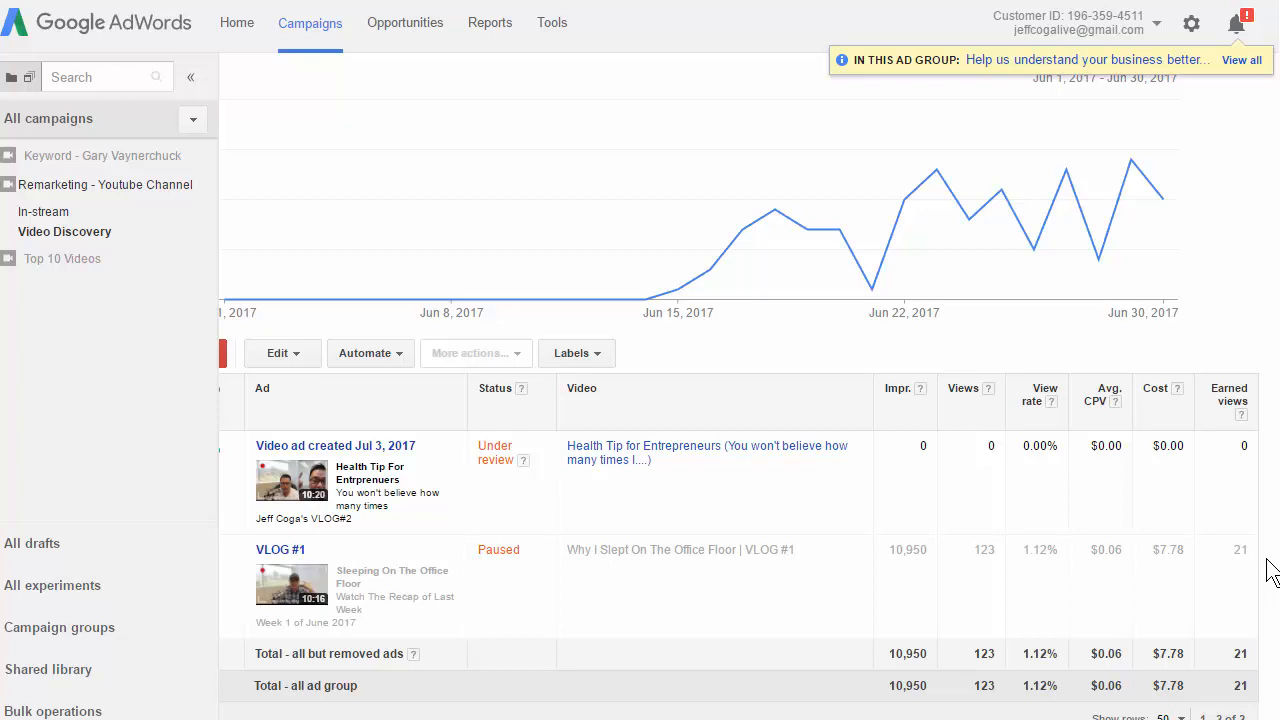
mouse_move(1235, 575)
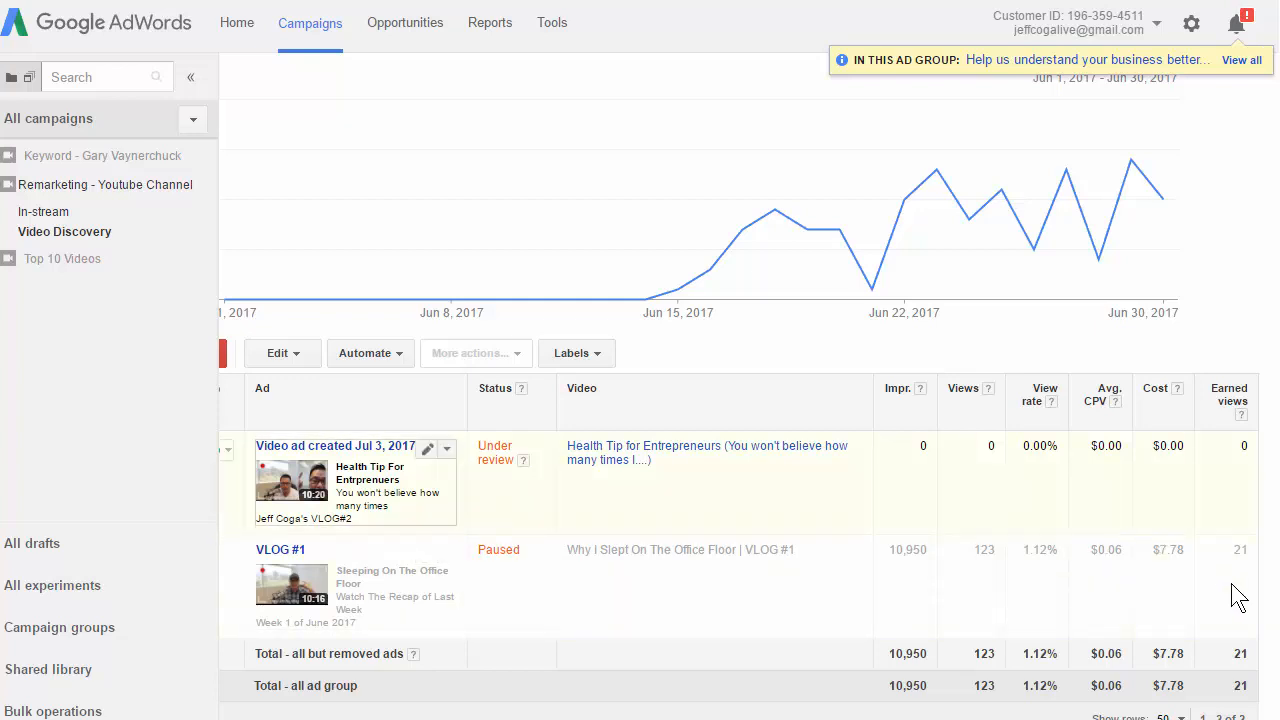
mouse_move(1175, 535)
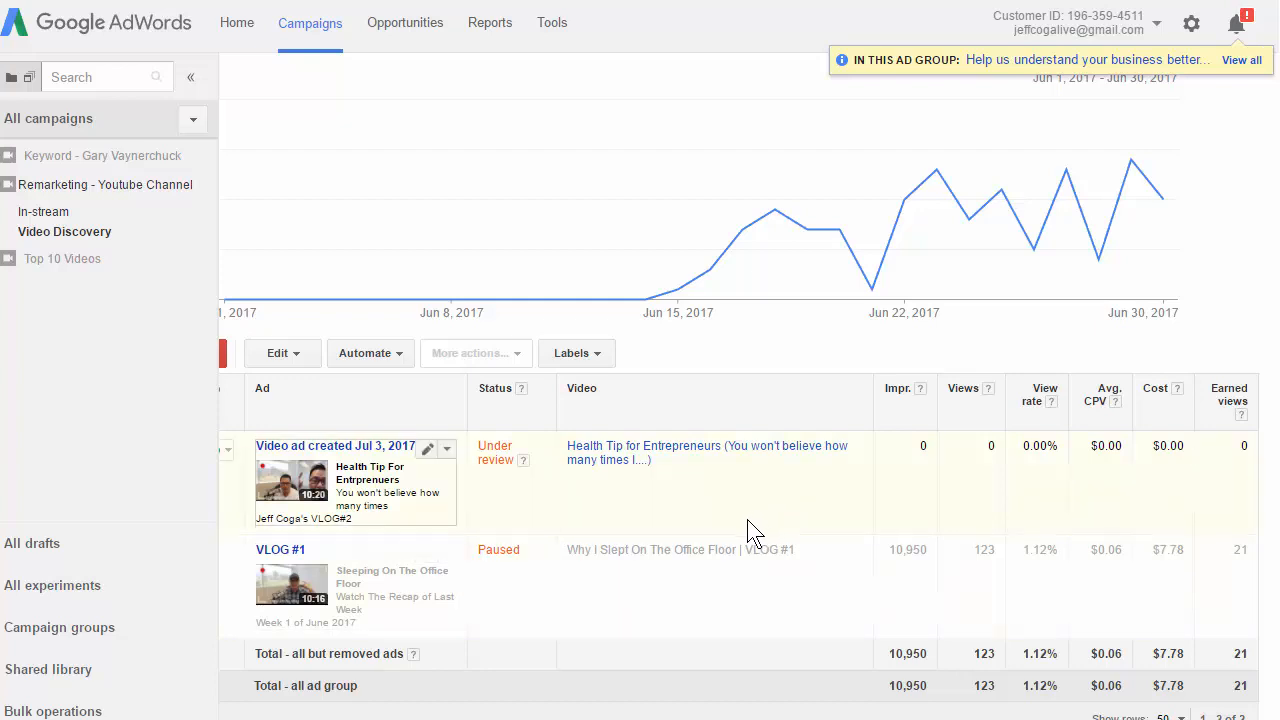
mouse_move(405, 598)
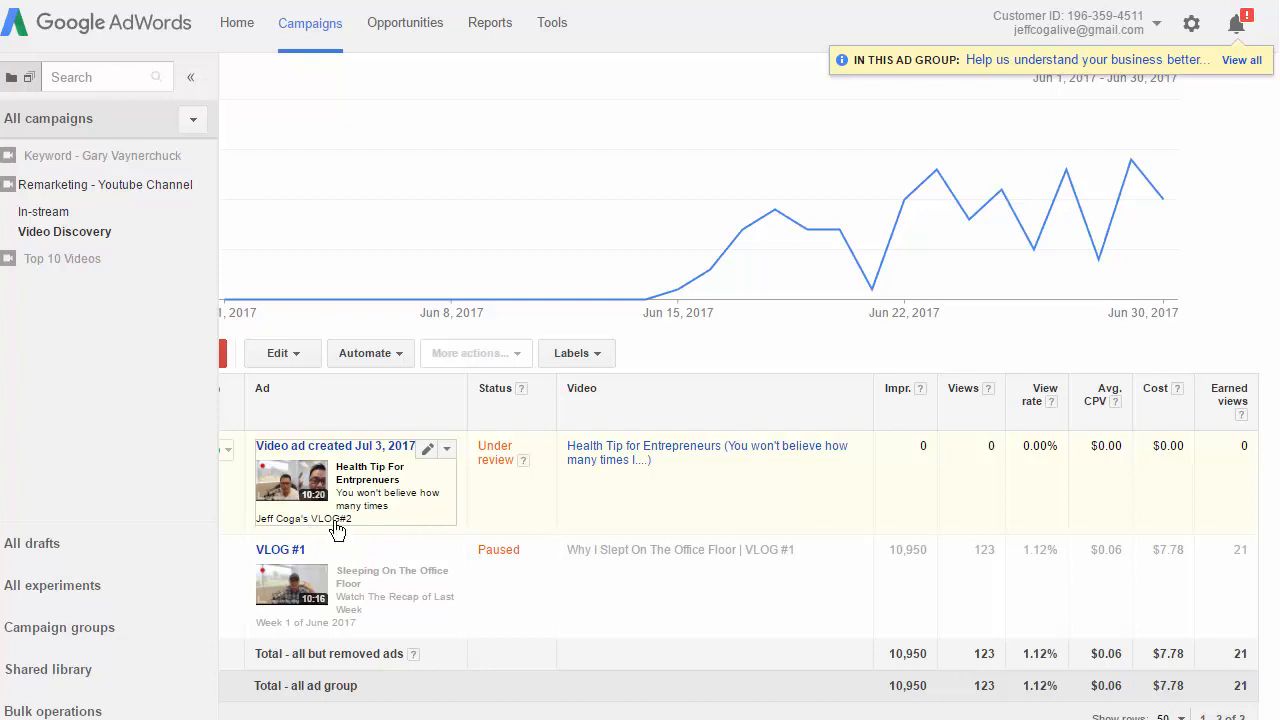
mouse_move(613, 485)
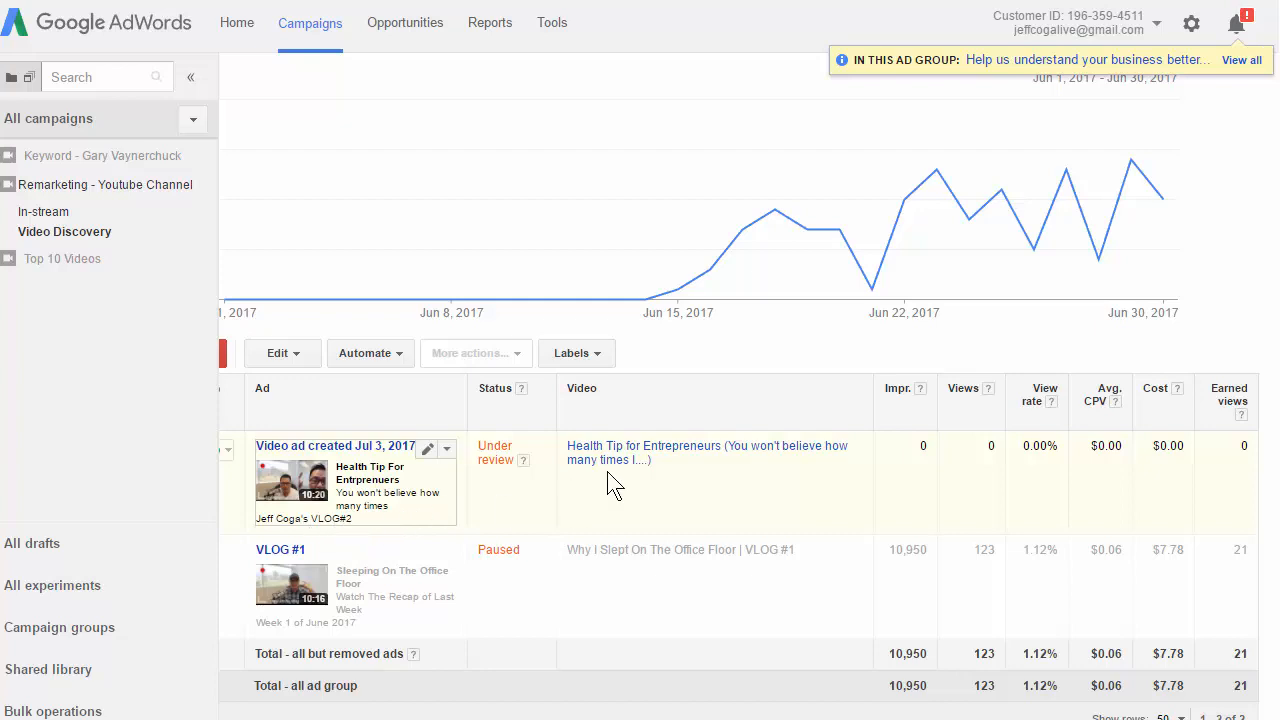
mouse_move(675, 488)
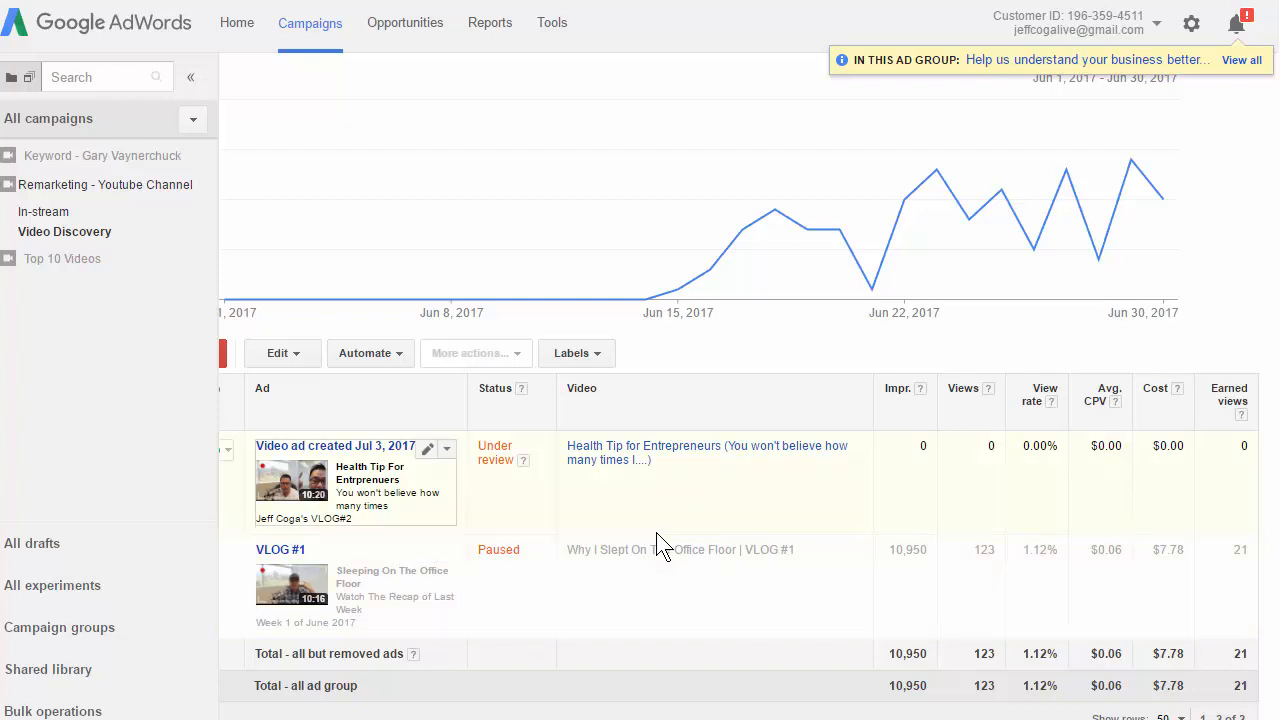
mouse_move(660, 538)
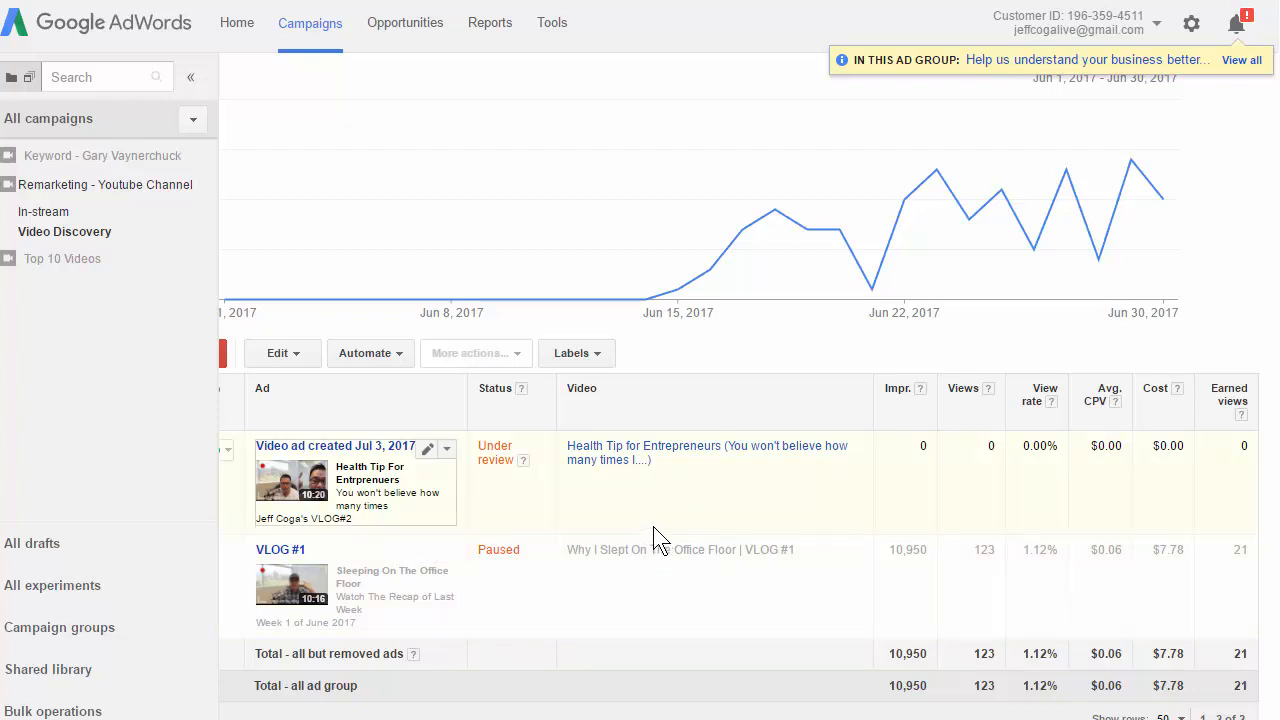
mouse_move(335, 465)
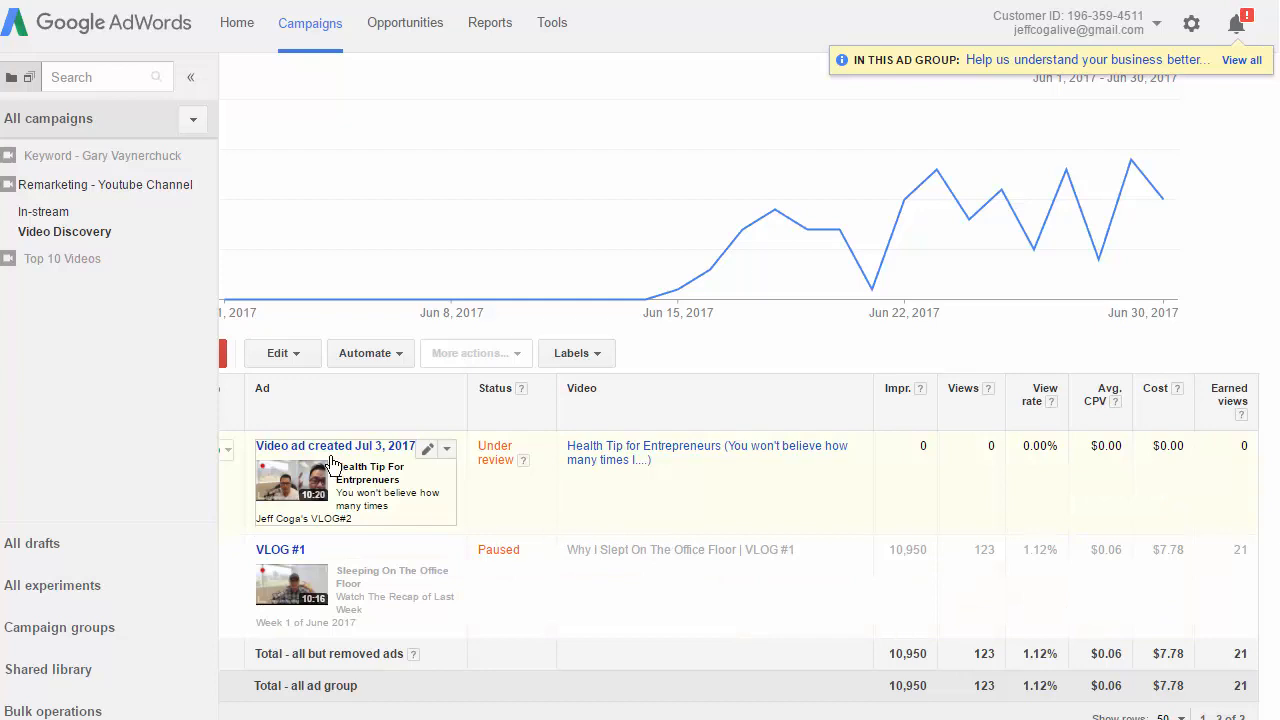
mouse_move(334, 468)
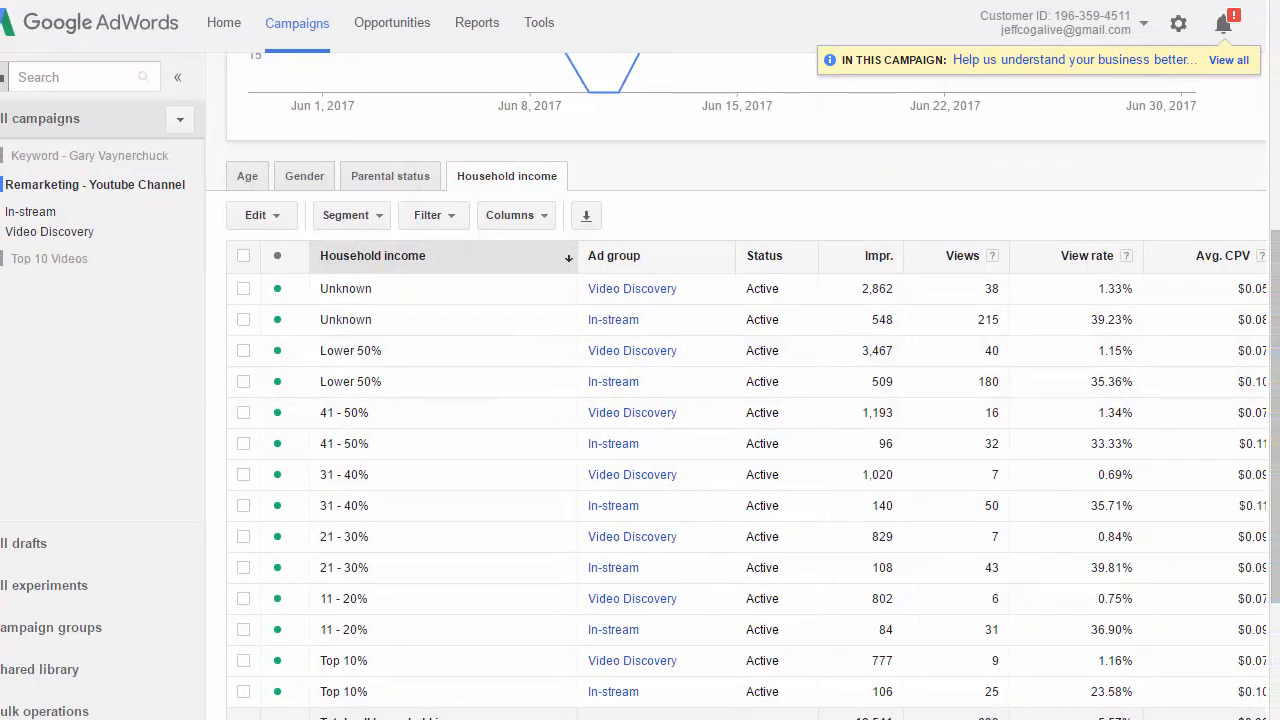
Dismiss the campaign notification, scroll to the household income totals, and sort by cost
click(177, 76)
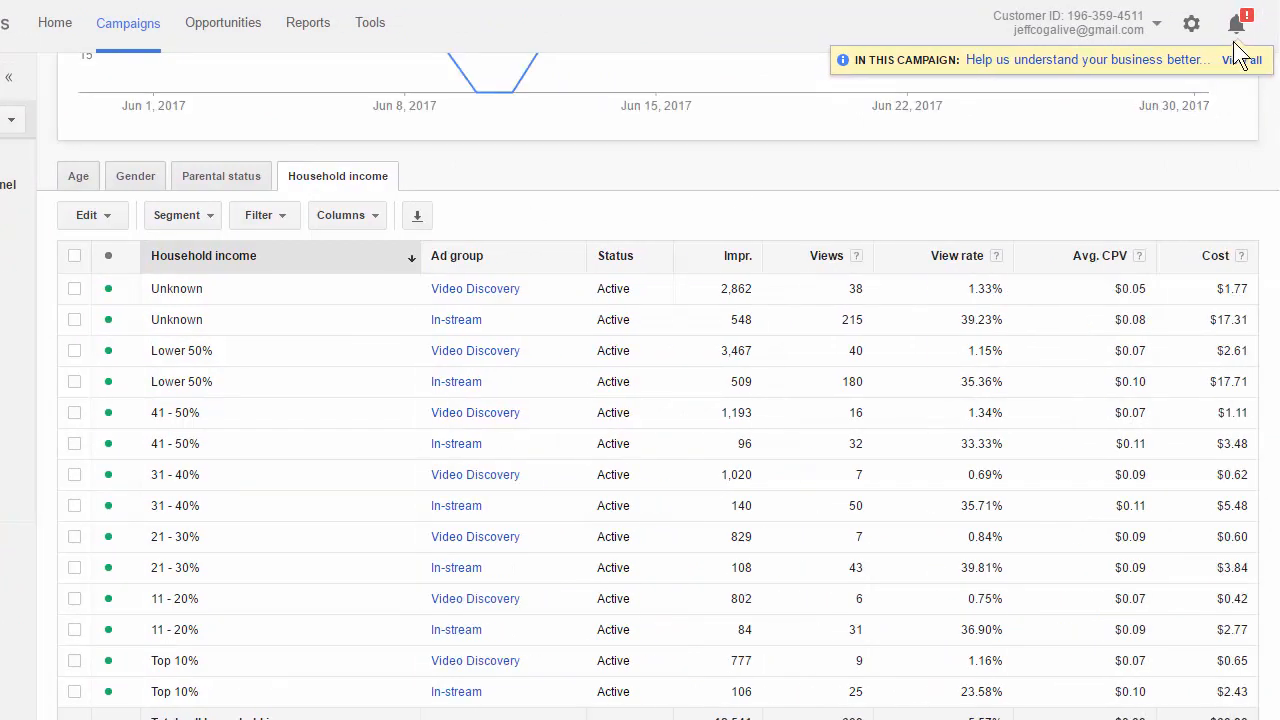
click(1237, 23)
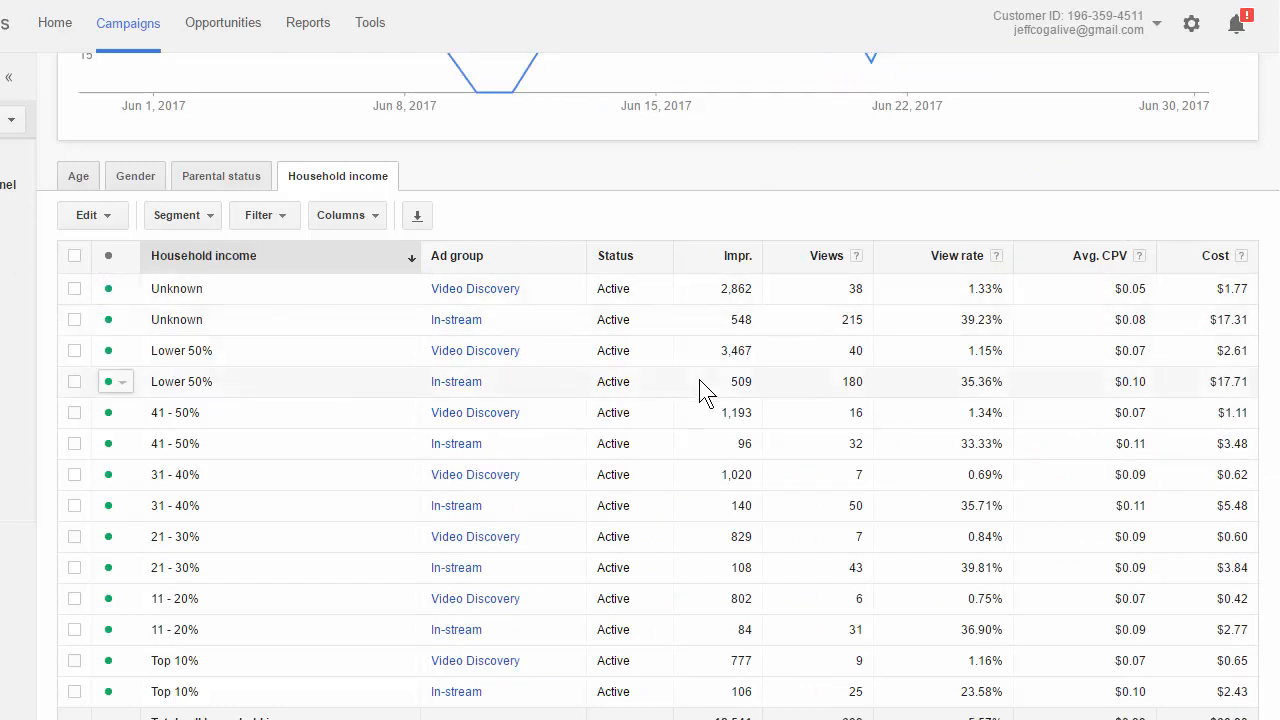
scroll(down, 3)
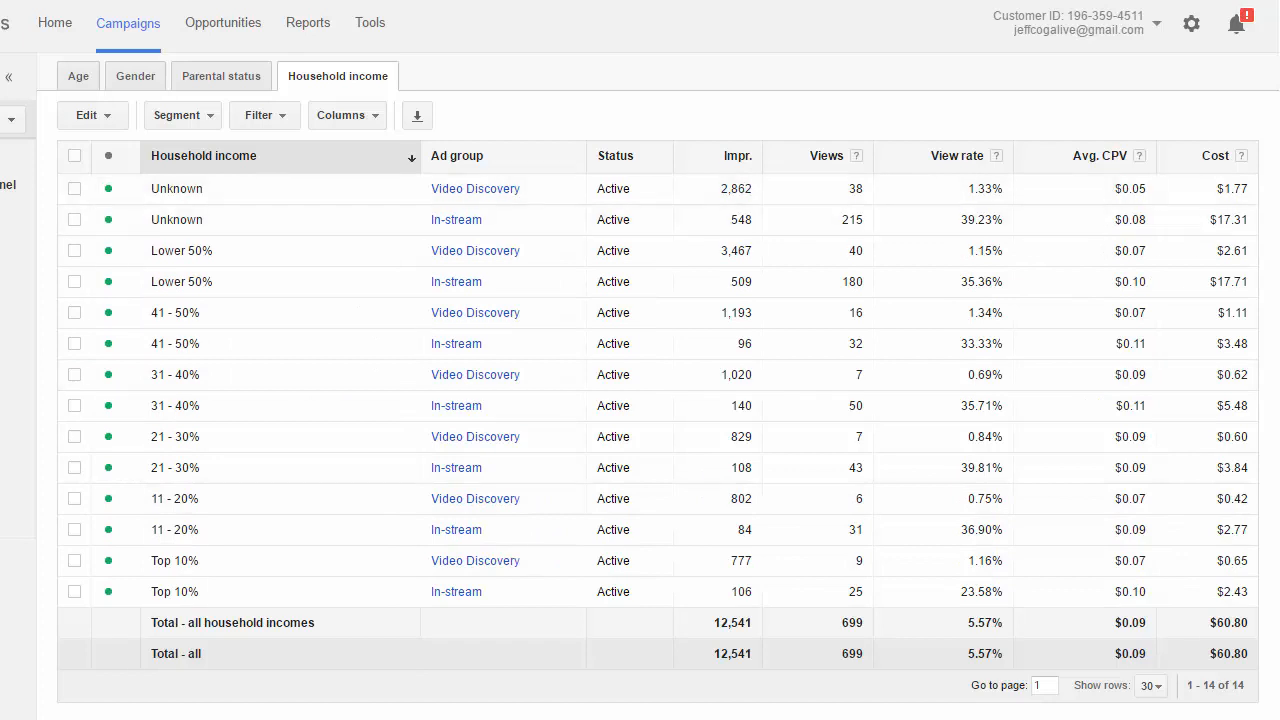
click(1211, 156)
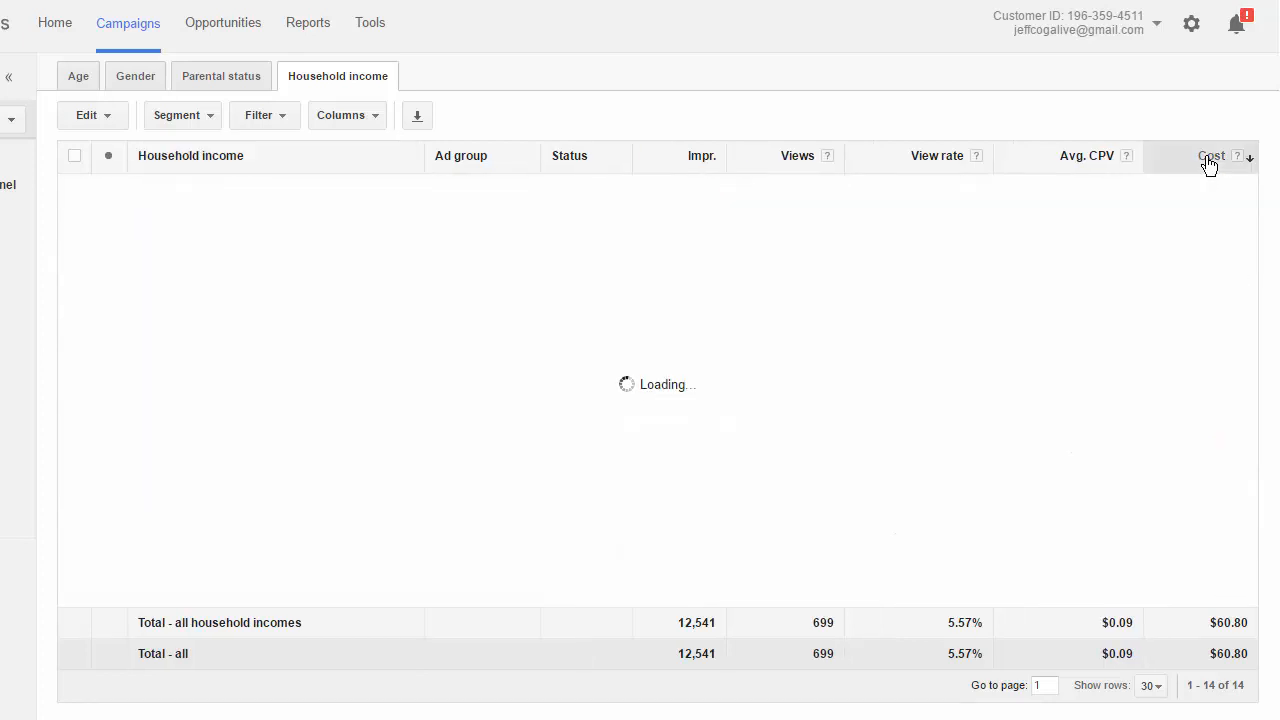
click(1211, 156)
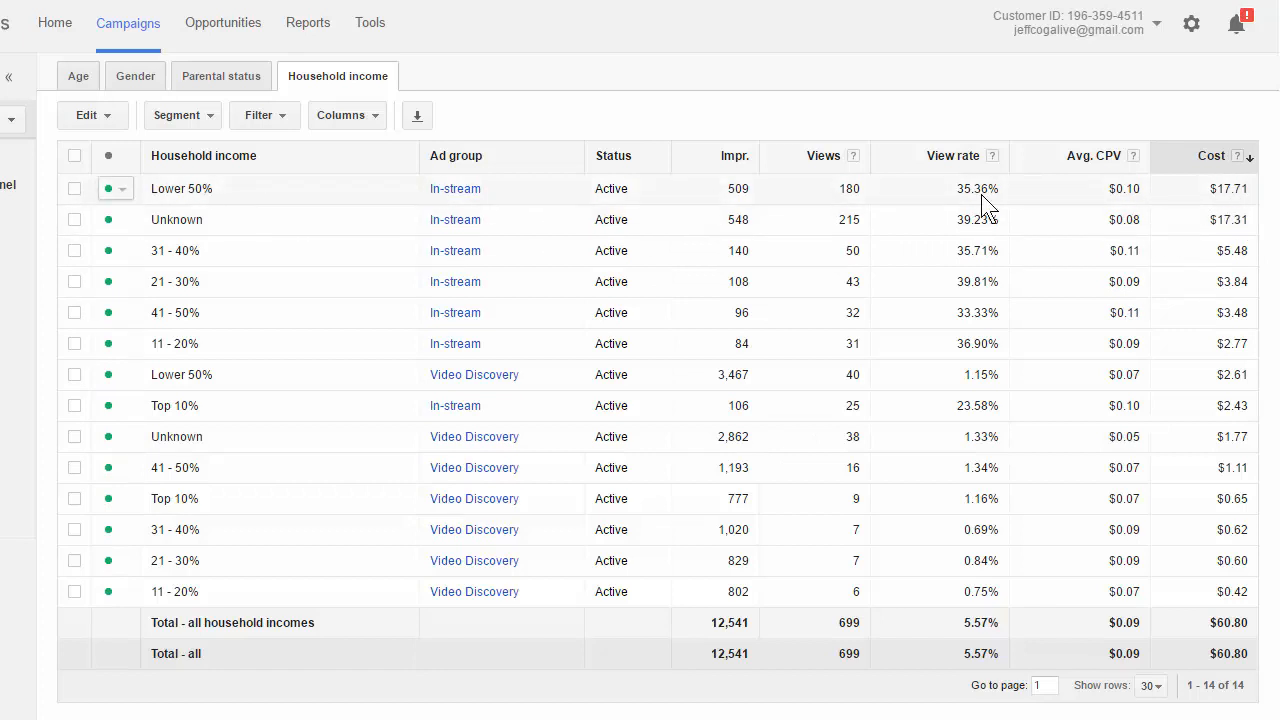
mouse_move(250, 205)
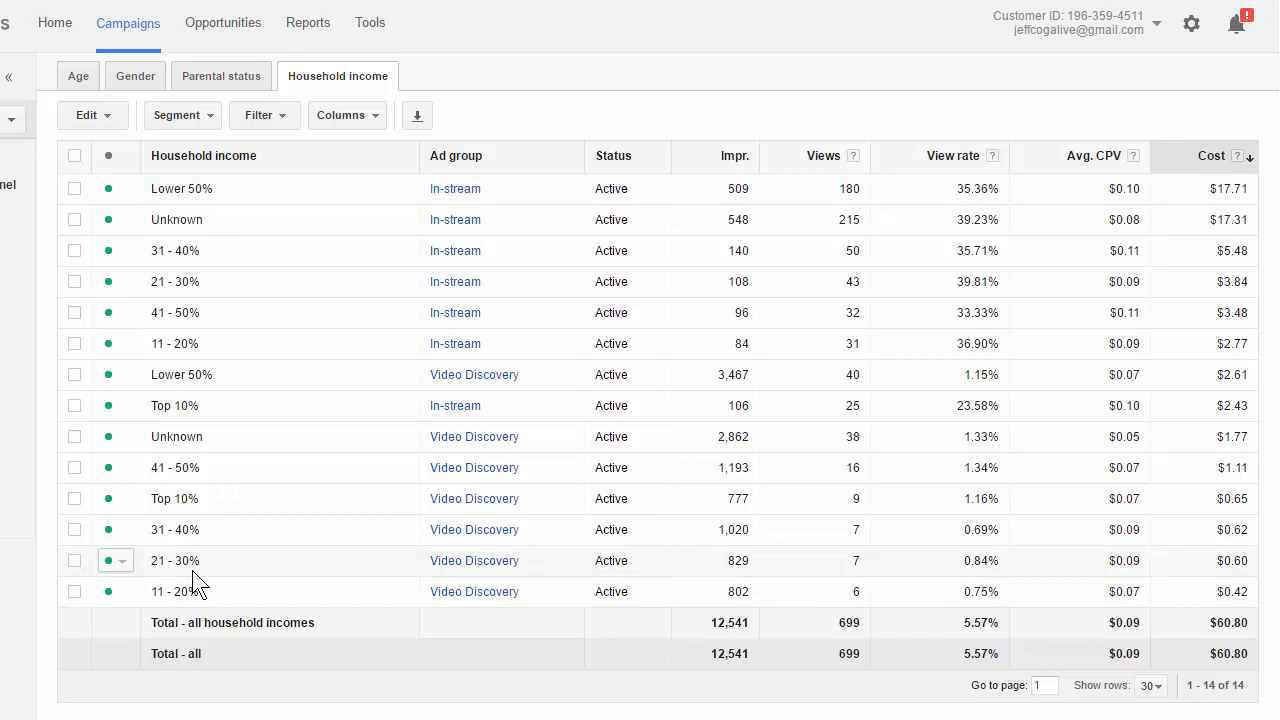
mouse_move(218, 578)
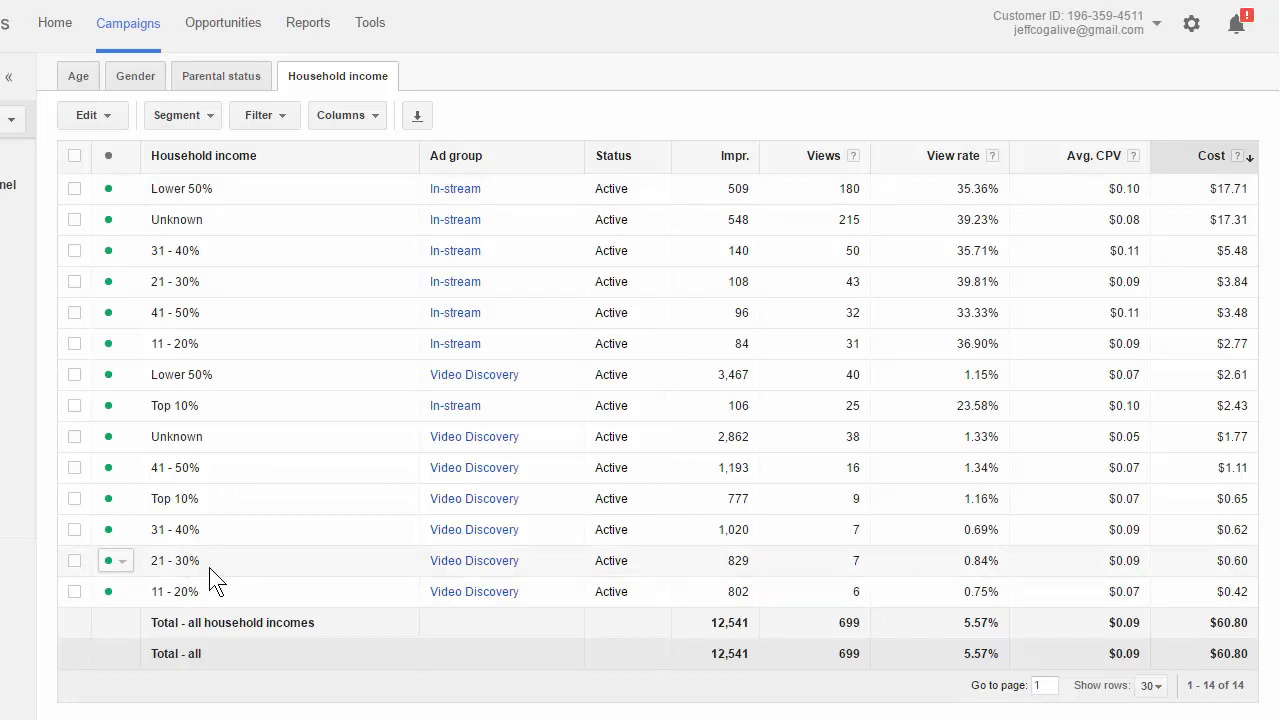
mouse_move(221, 569)
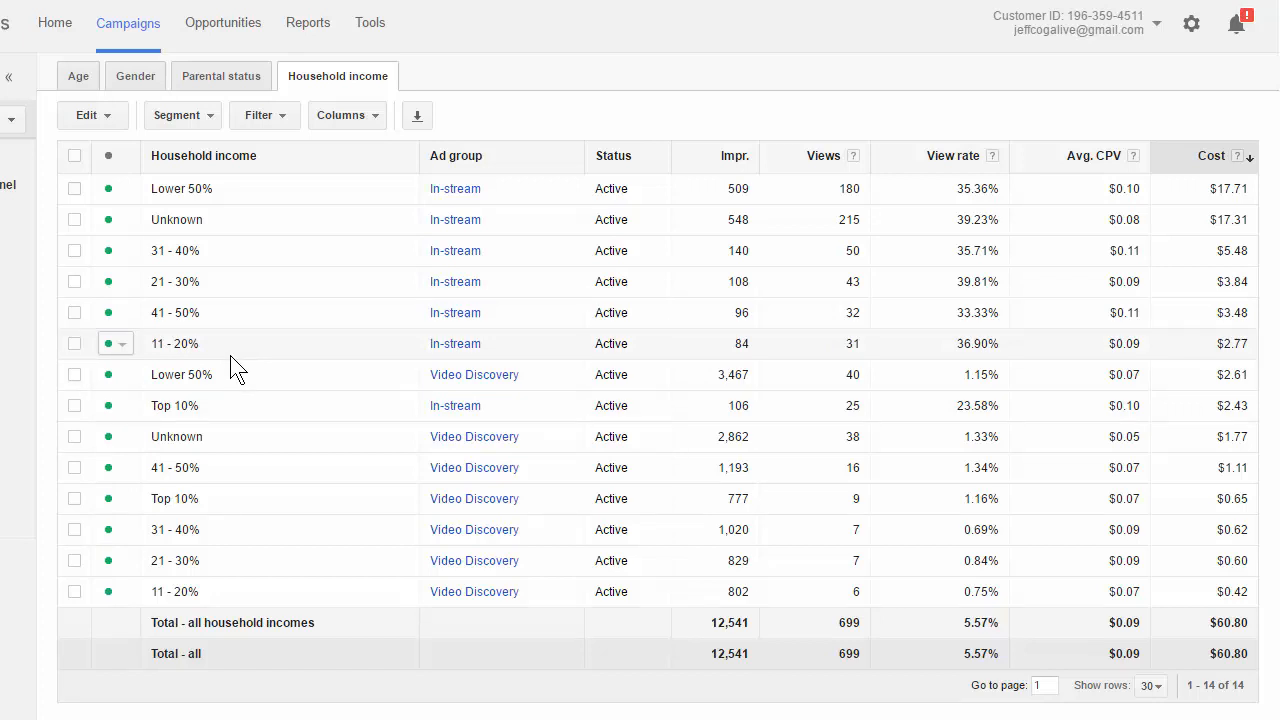
mouse_move(1240, 245)
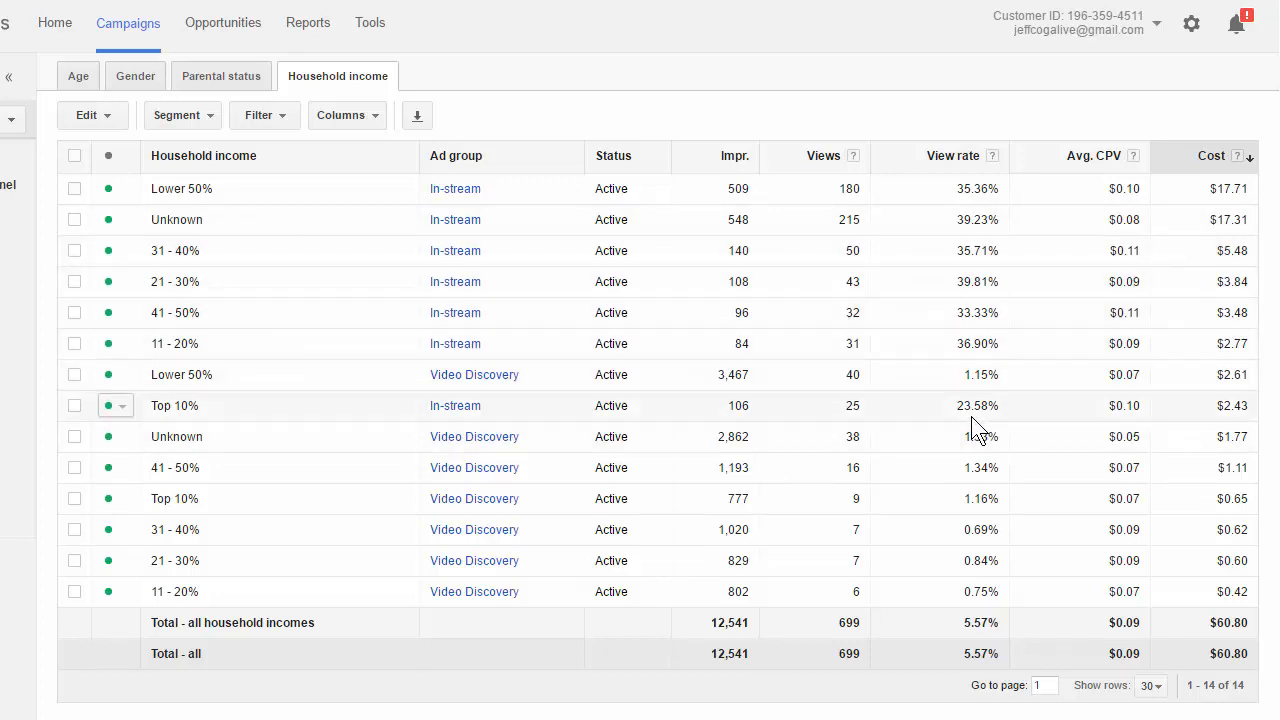
mouse_move(1035, 418)
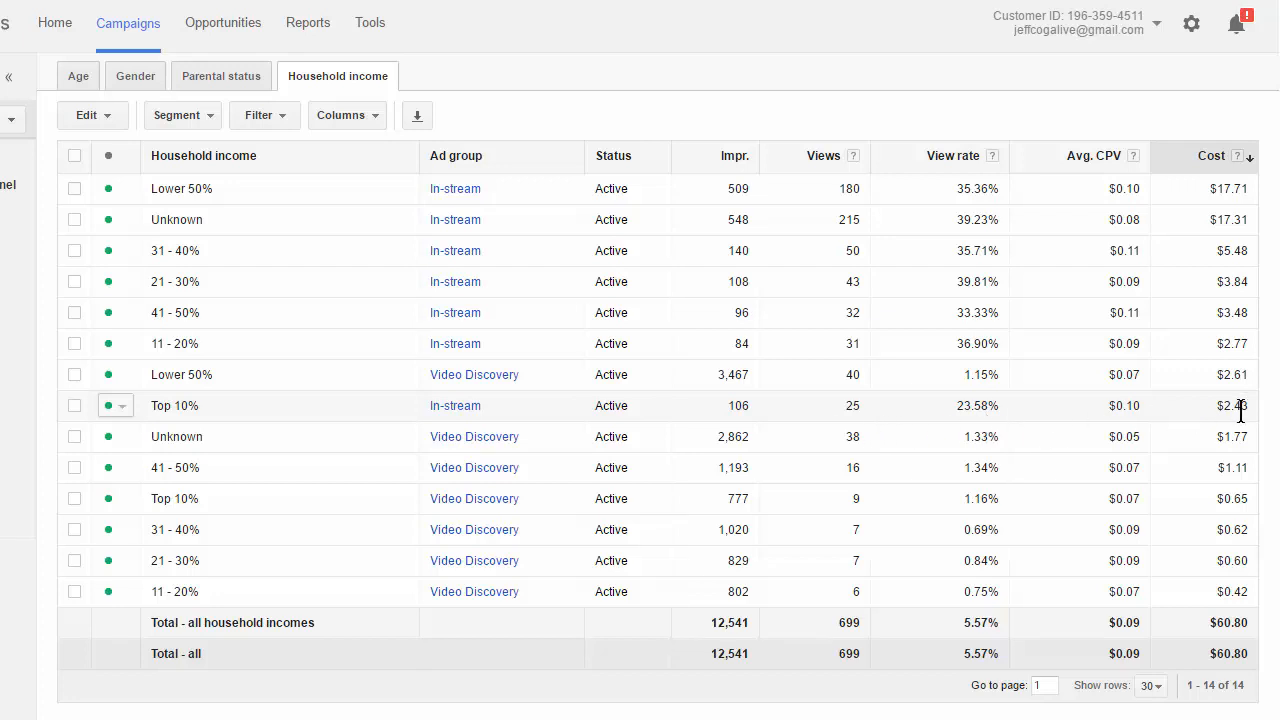
mouse_move(1200, 408)
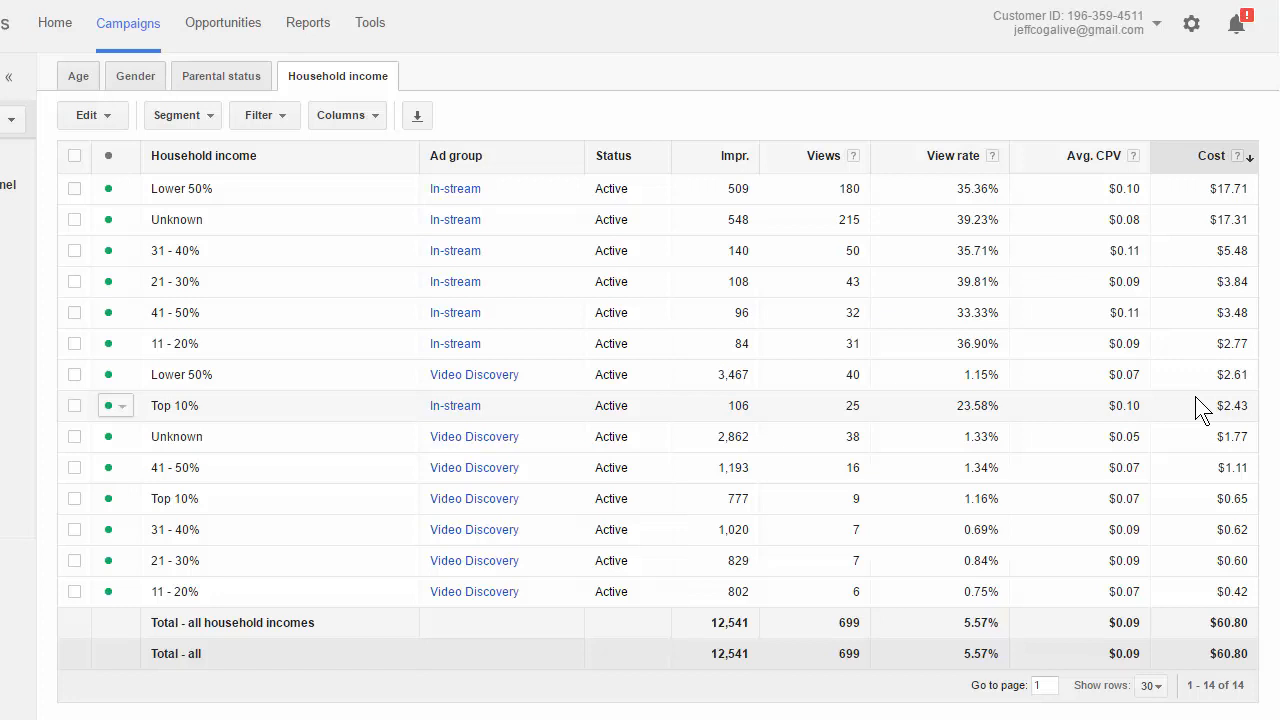
mouse_move(570, 710)
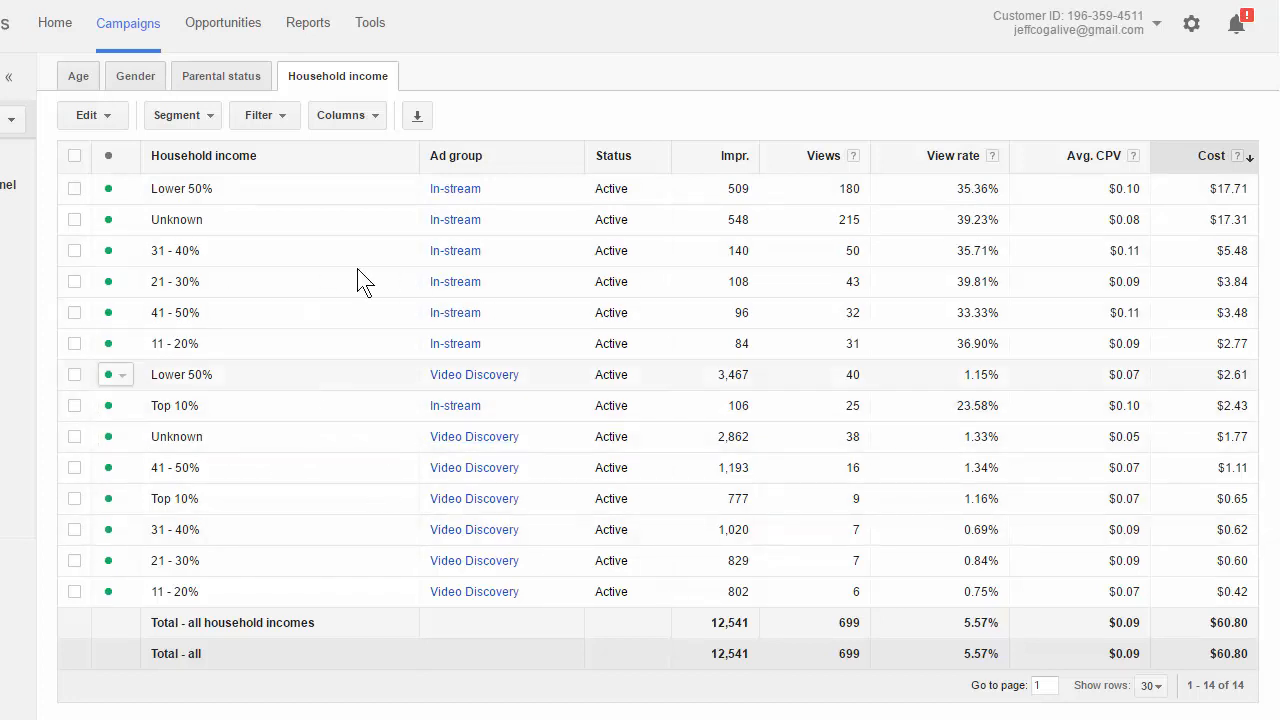
click(221, 75)
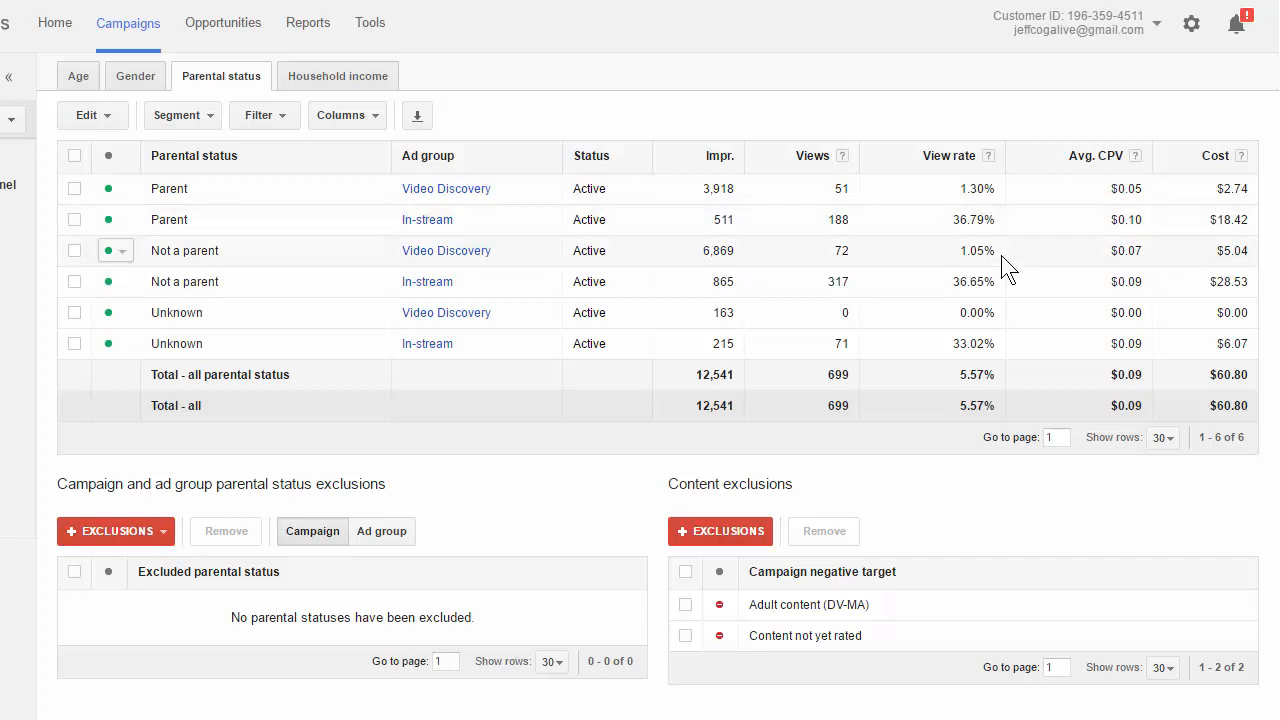
mouse_move(1010, 293)
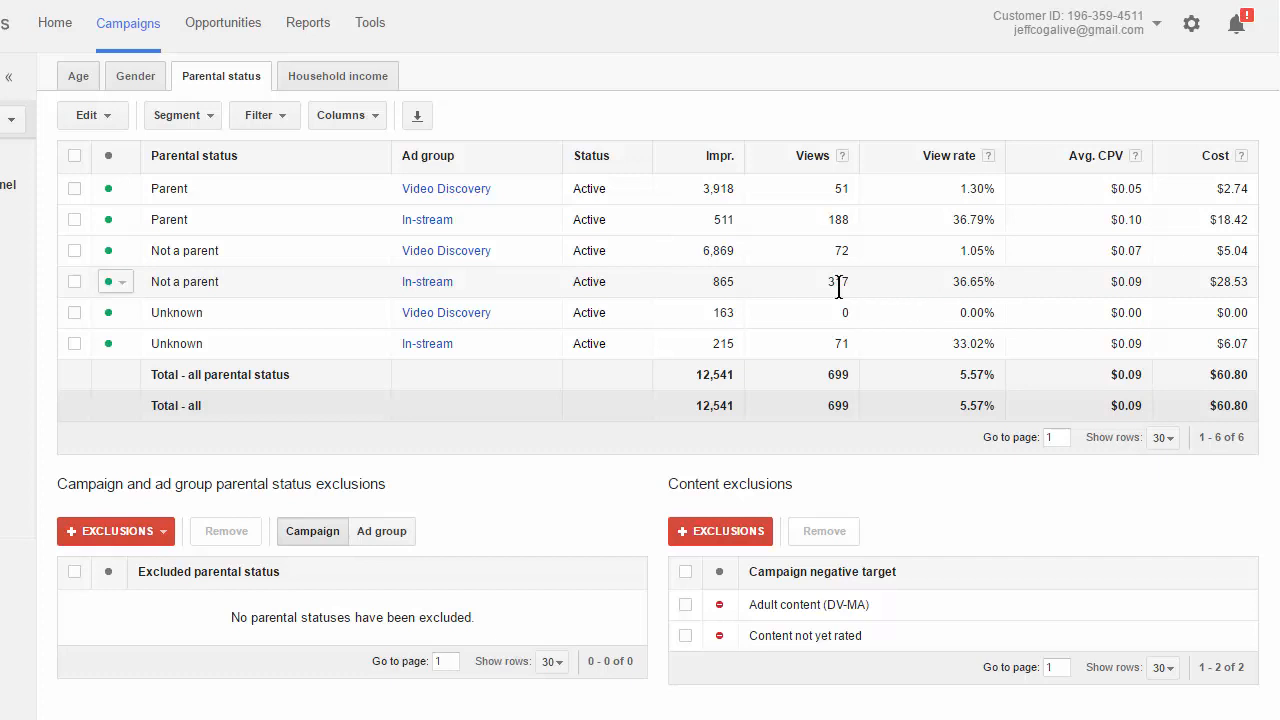
mouse_move(150, 300)
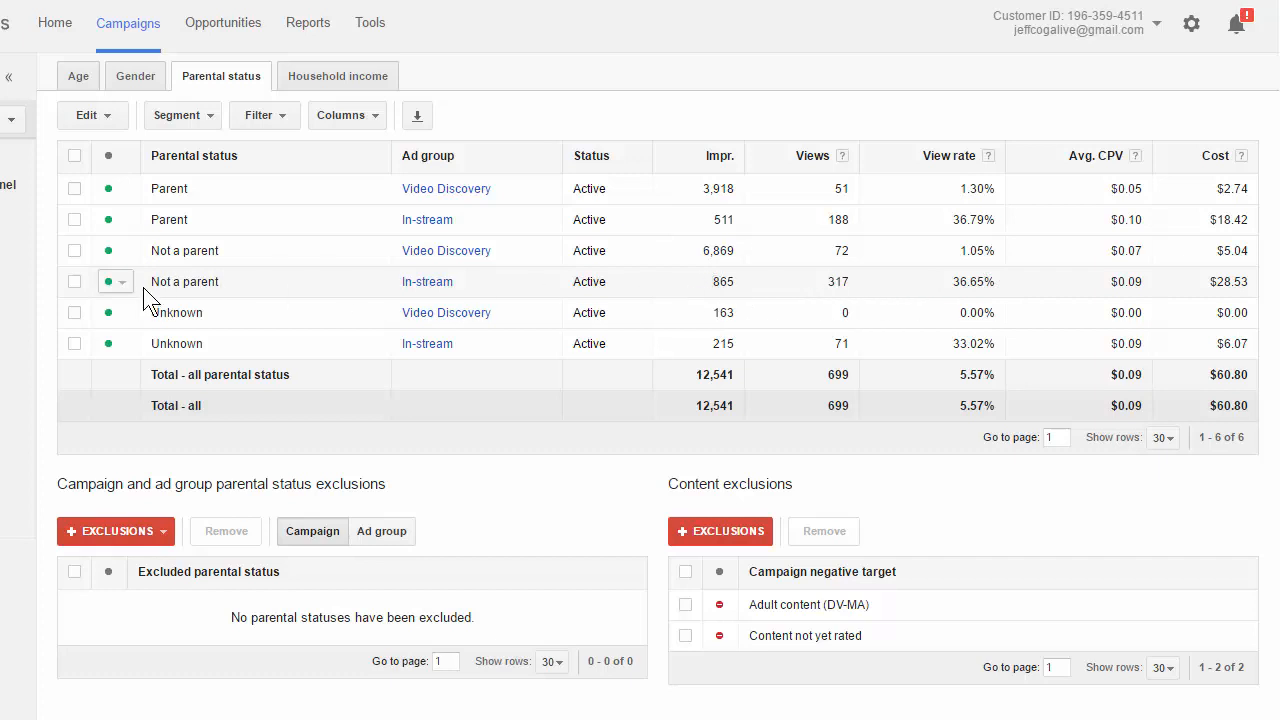
Highlight the Not a parent rows, then switch to the gender breakdown
double_click(184, 281)
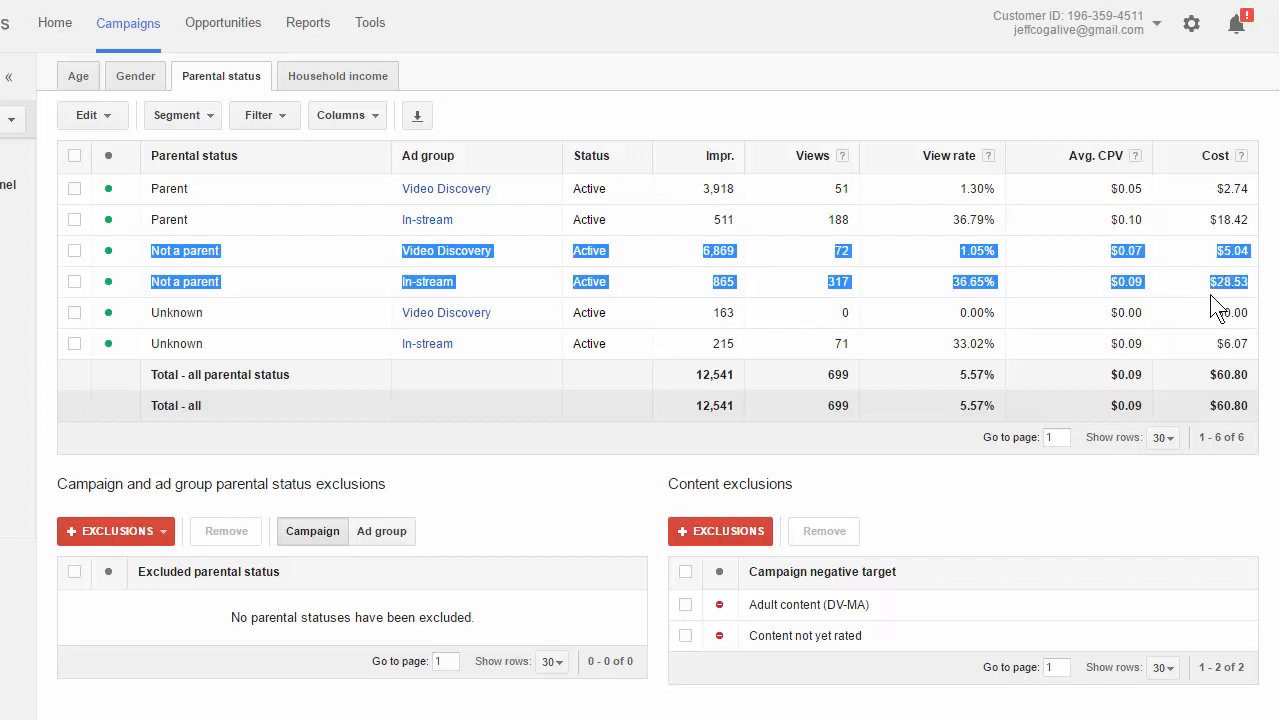
click(135, 76)
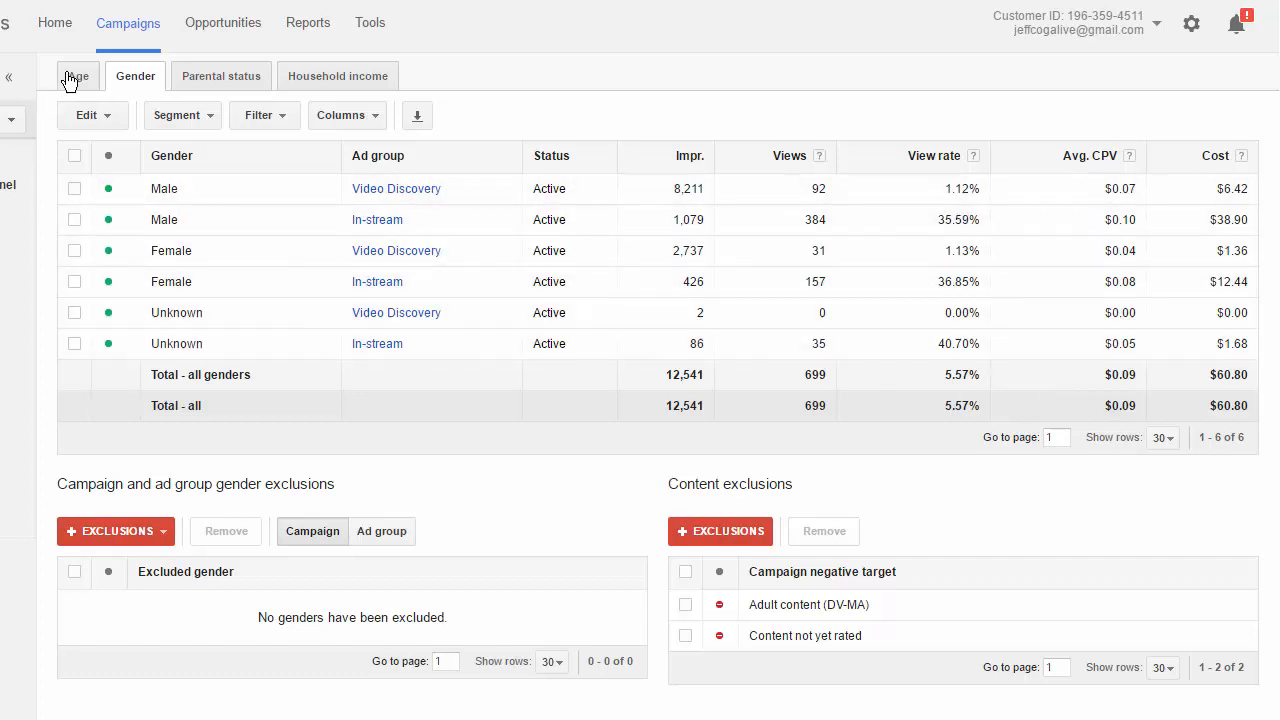
Sort the age breakdown by view rate, with In-stream 65+ first at 41.94%
click(78, 76)
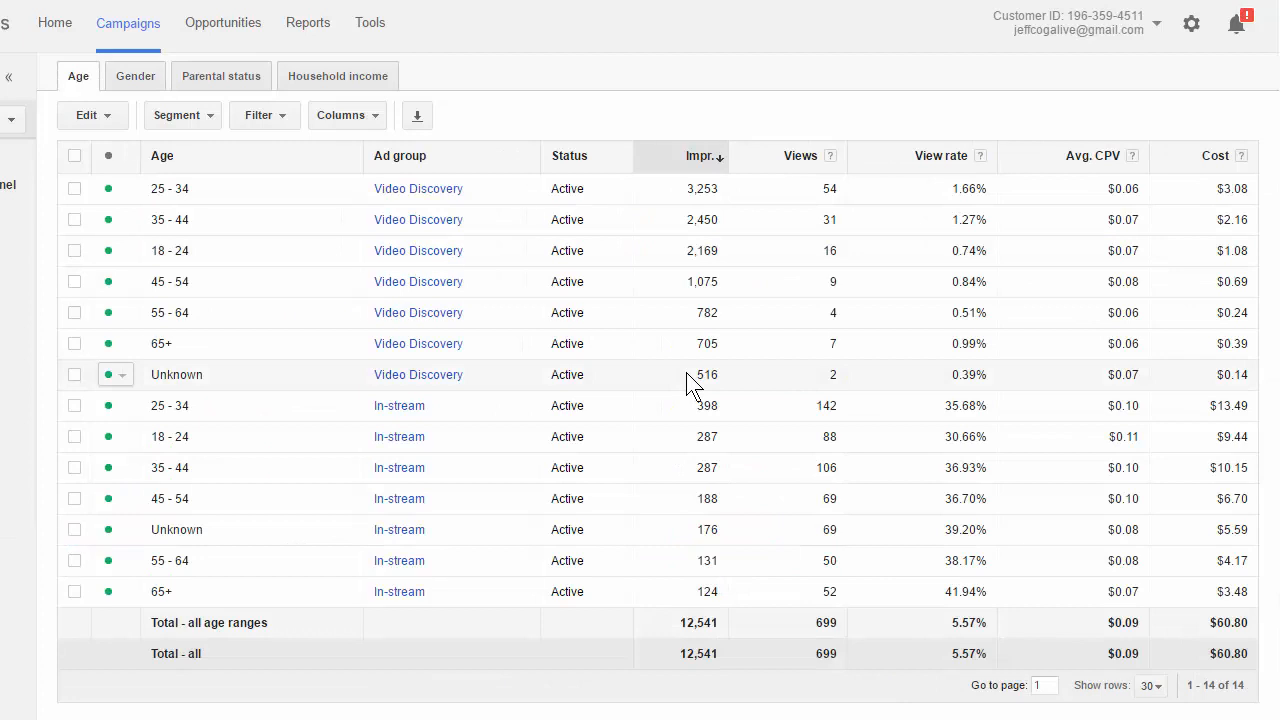
mouse_move(985, 440)
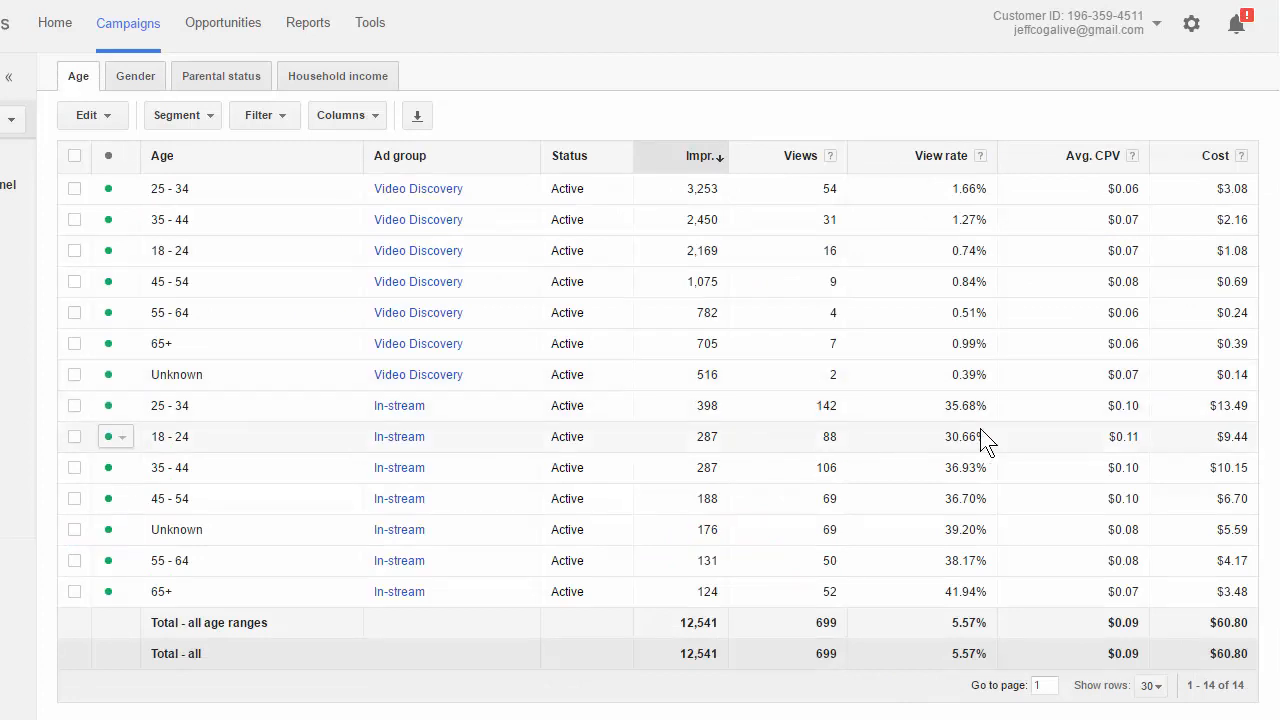
mouse_move(1013, 607)
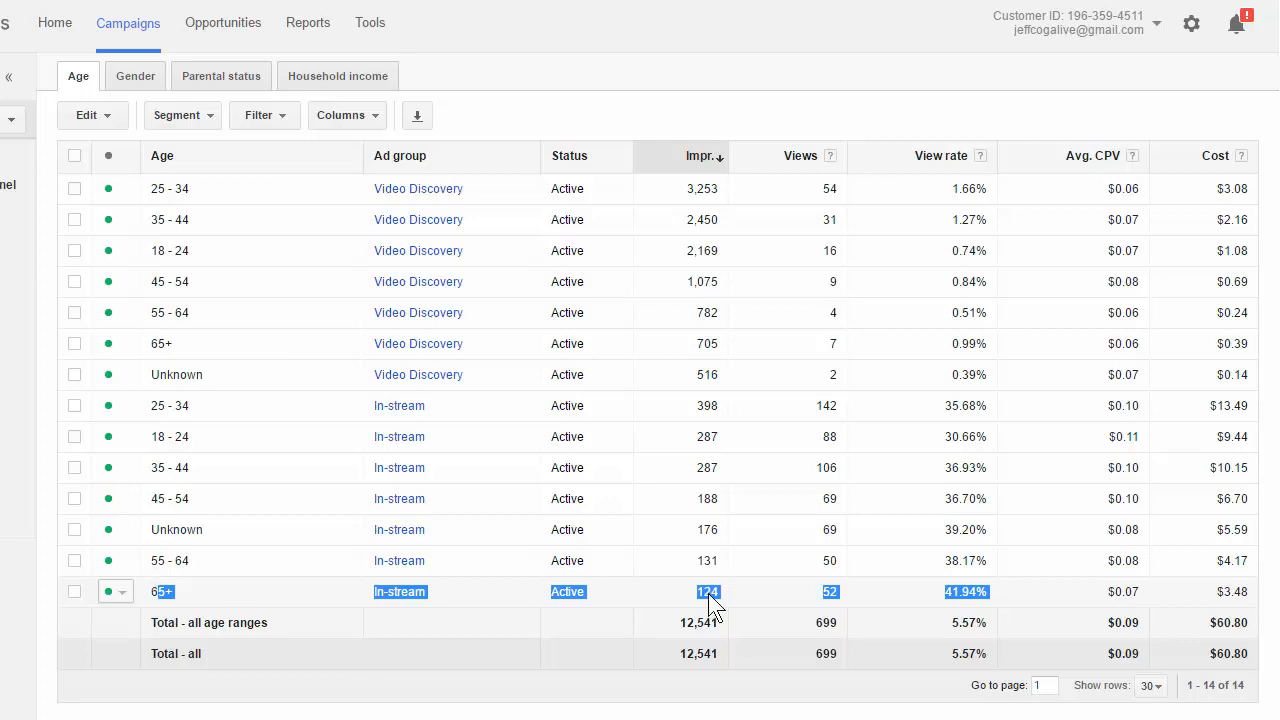
click(921, 156)
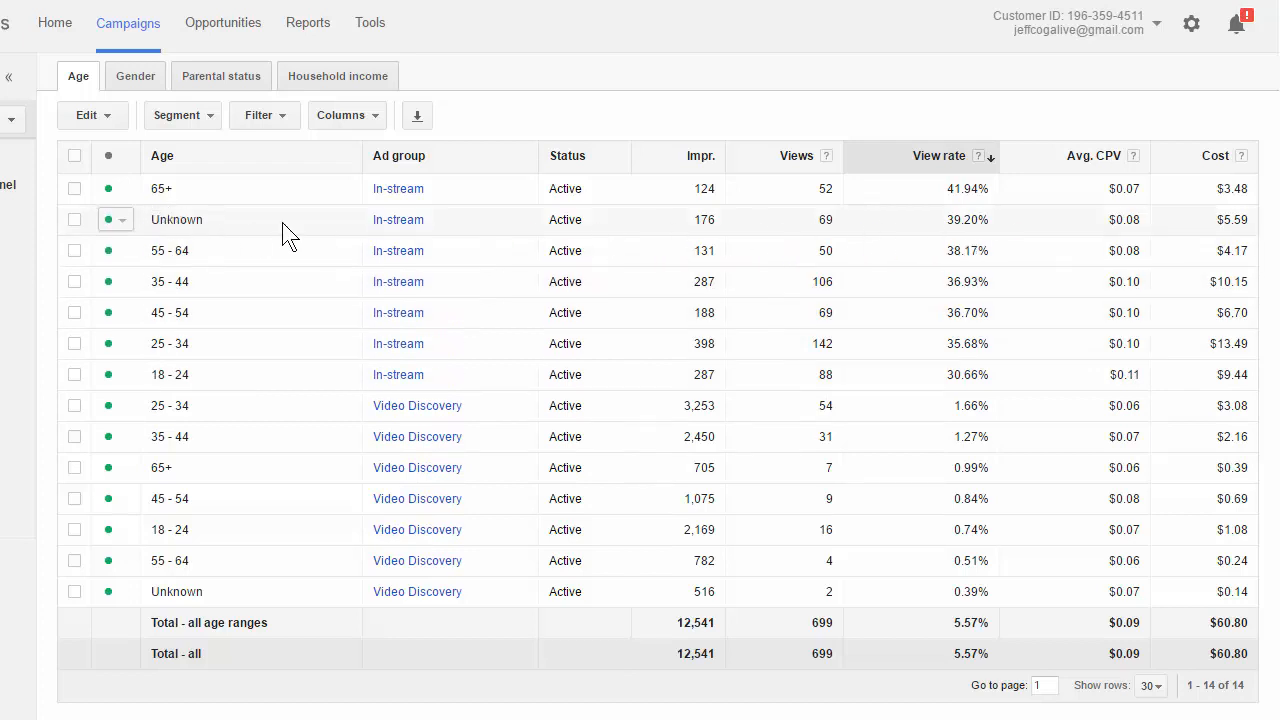
mouse_move(983, 228)
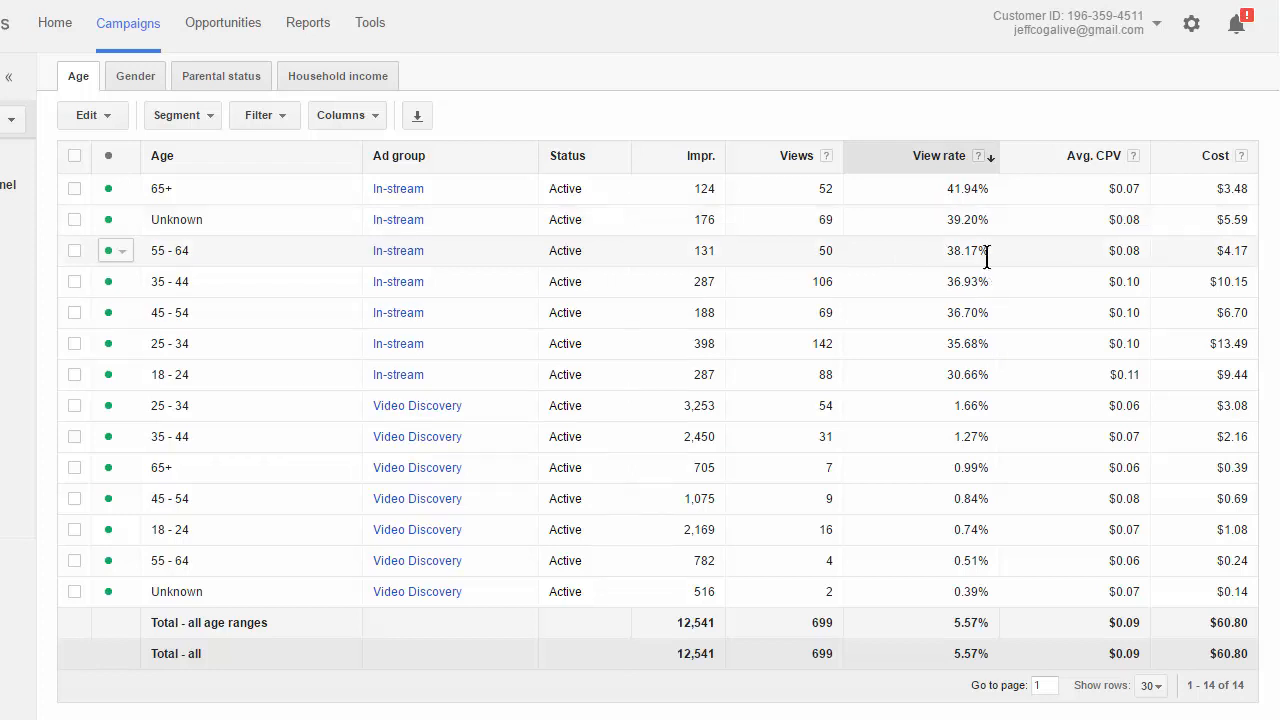
double_click(967, 250)
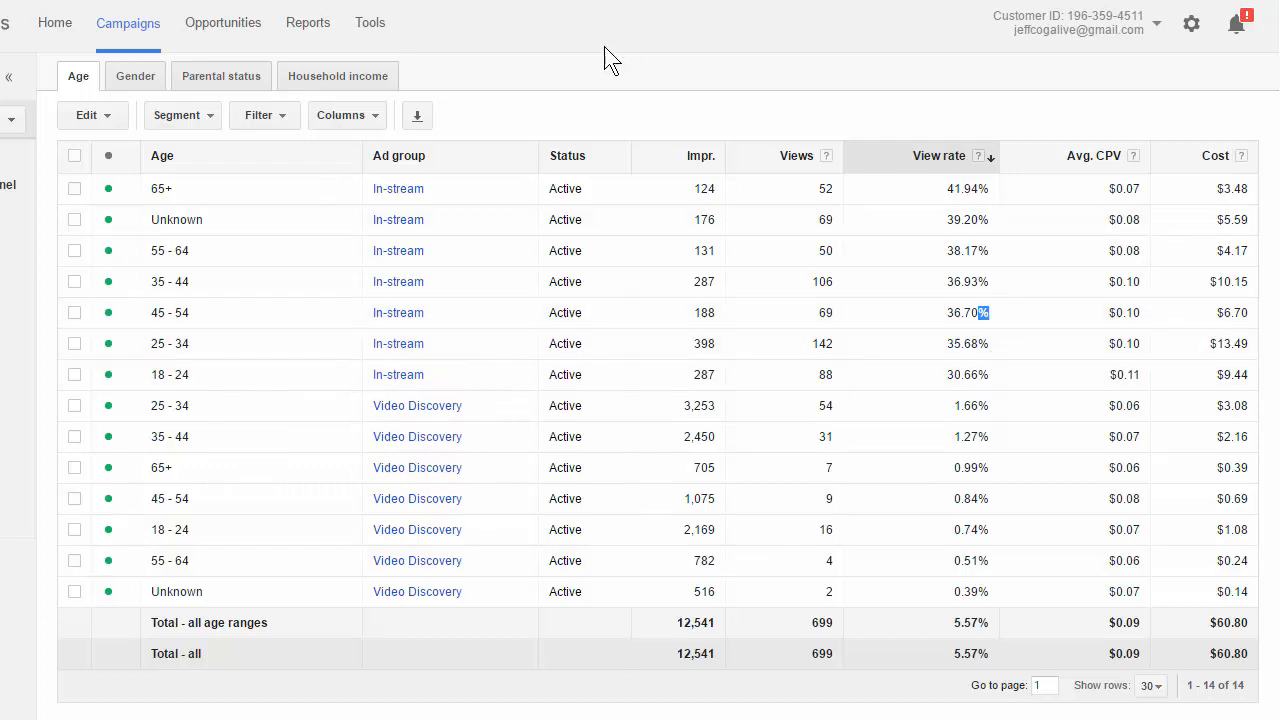
mouse_move(915, 265)
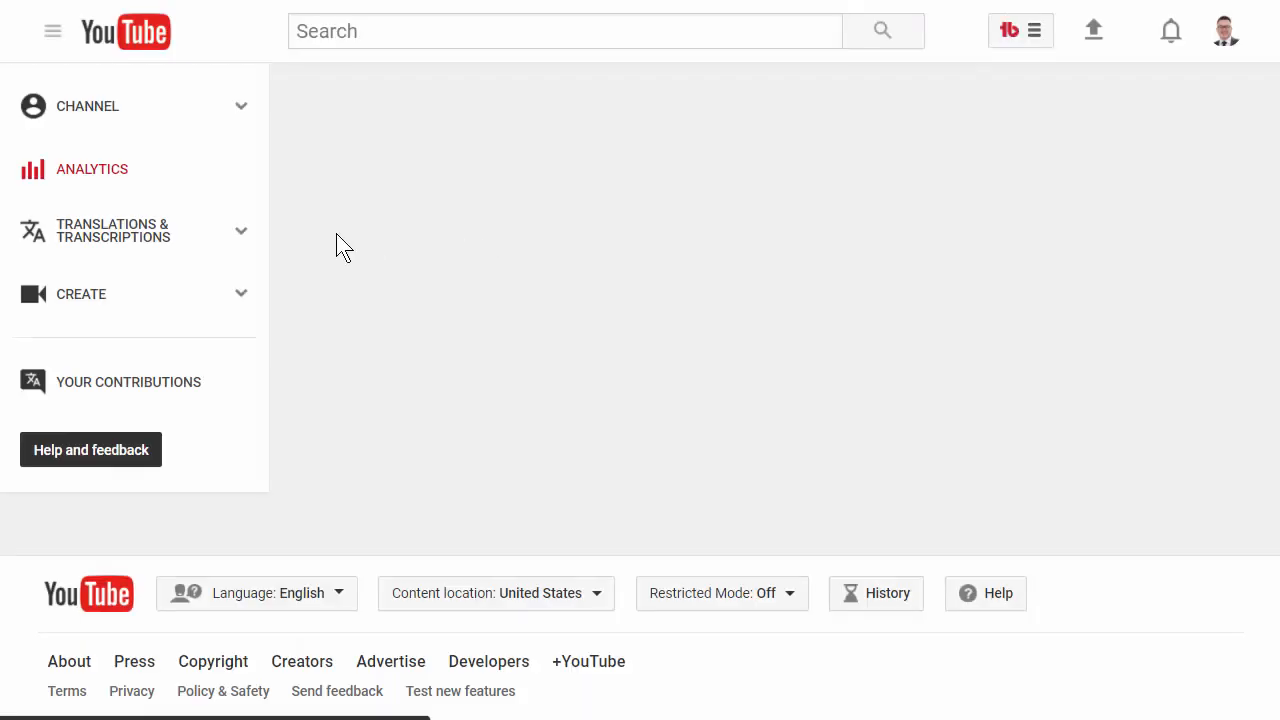
Open the Analytics Overview for June 2017 and scroll to the engagement cards
click(92, 168)
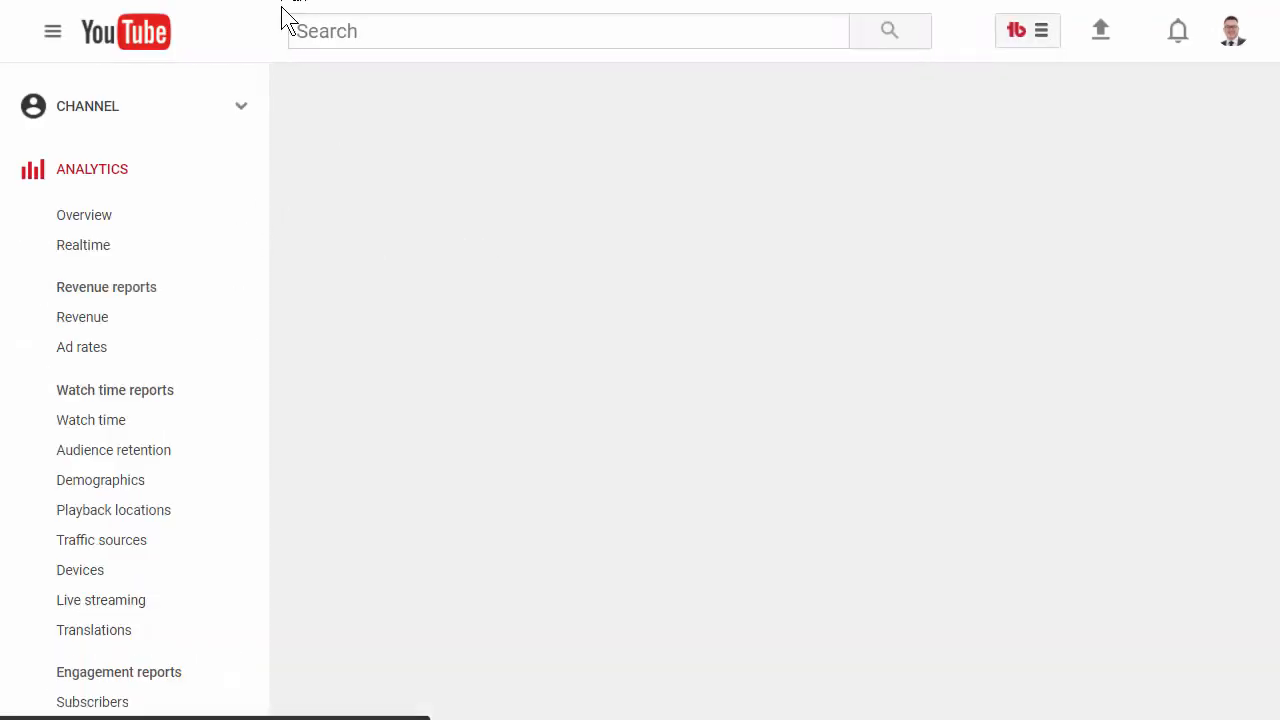
click(84, 215)
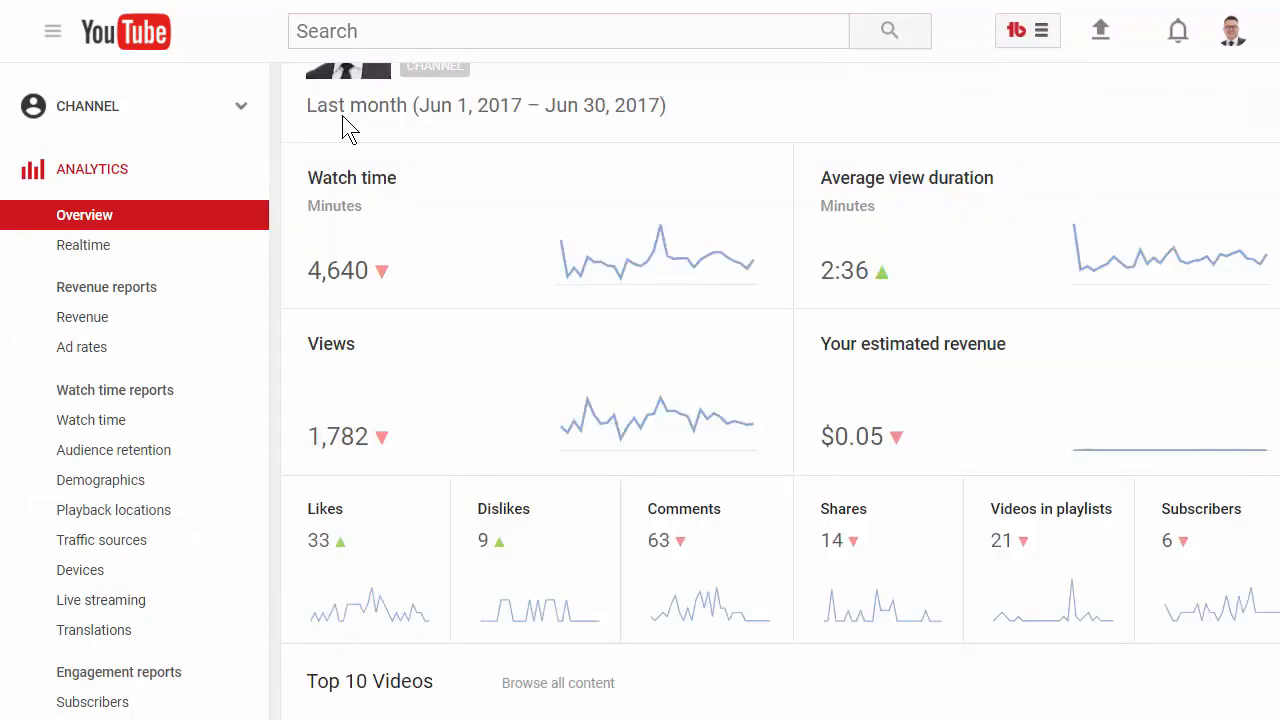
scroll(down, 3)
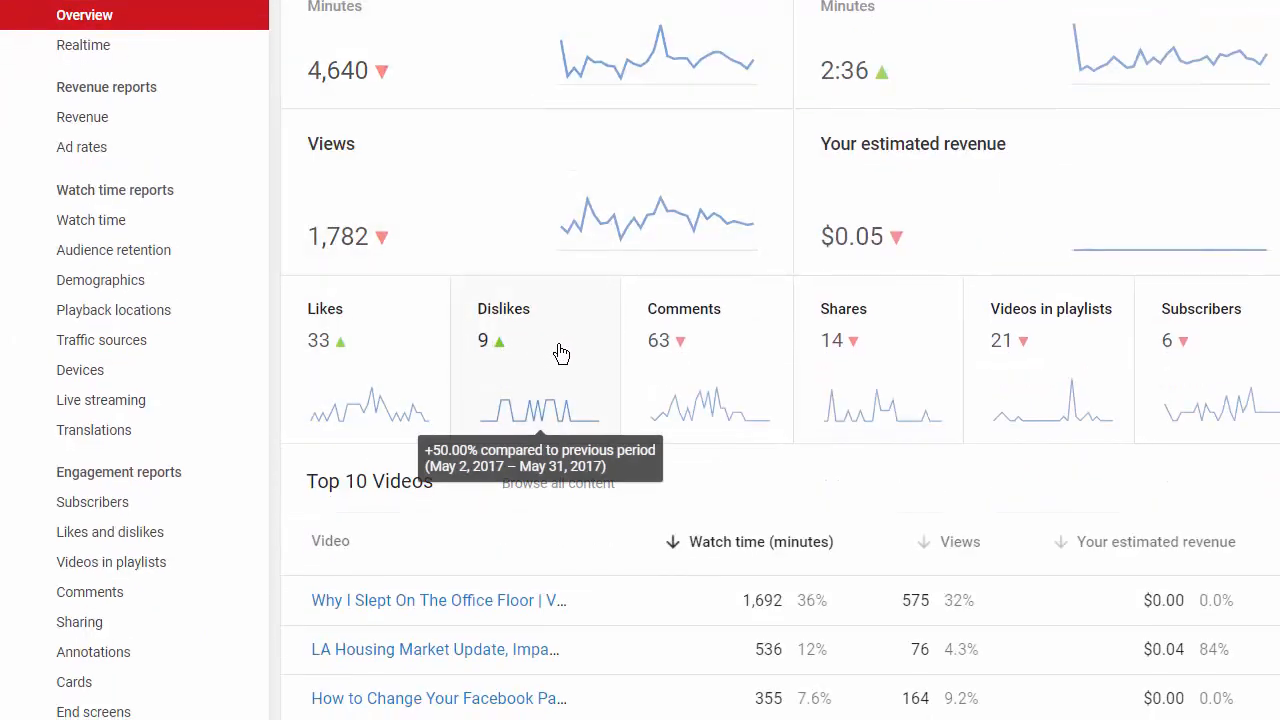
mouse_move(728, 343)
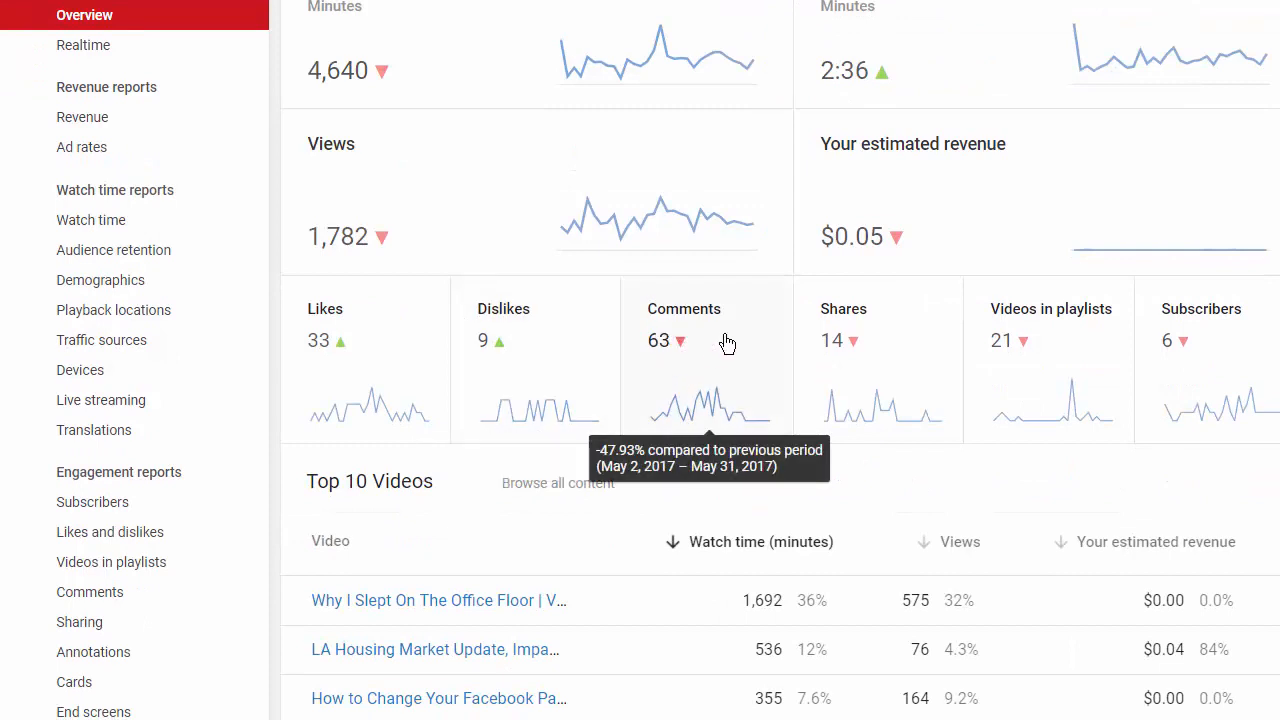
mouse_move(504, 300)
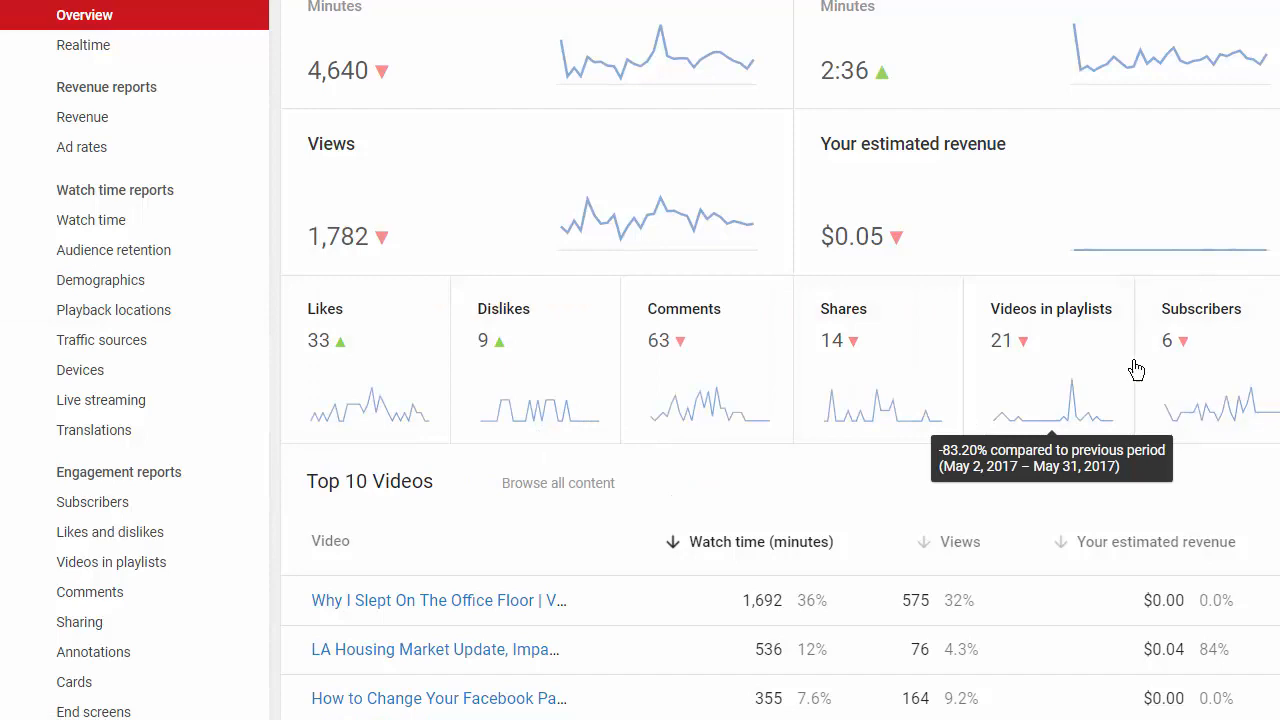
mouse_move(645, 338)
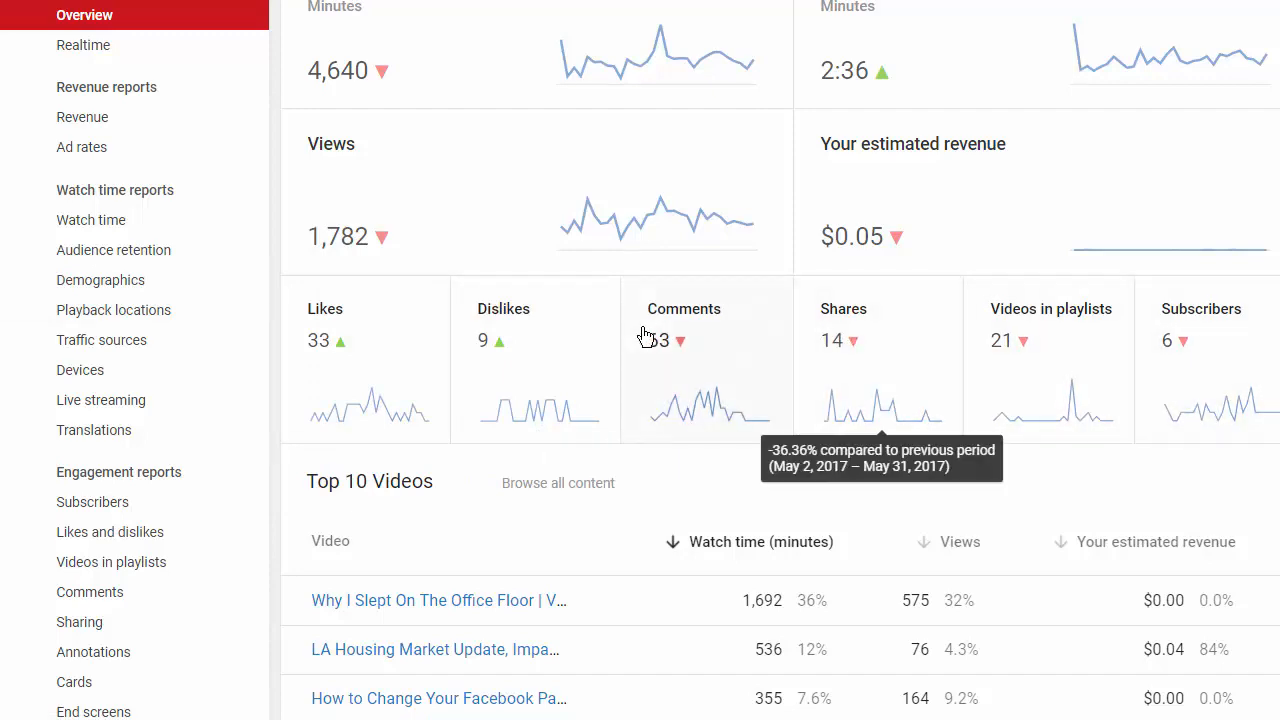
Sort the top 10 videos by views, putting the Office Floor vlog's 575 views first
scroll(down, 3)
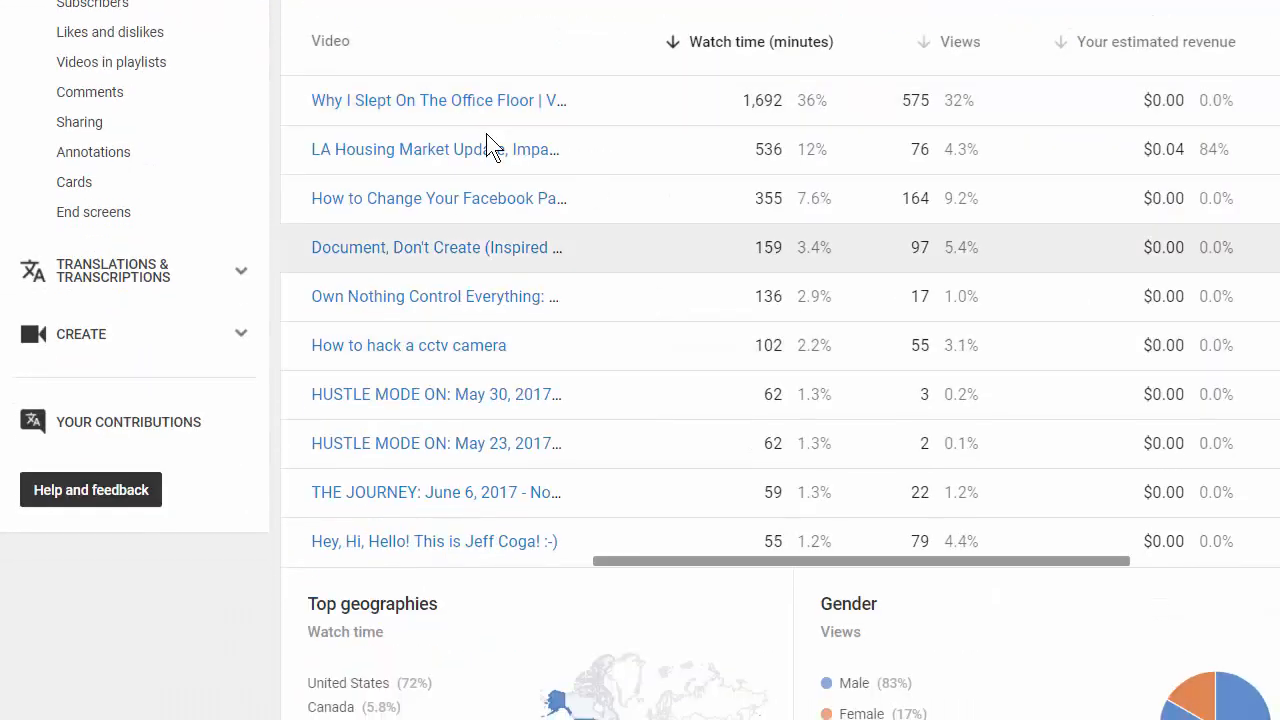
mouse_move(437, 100)
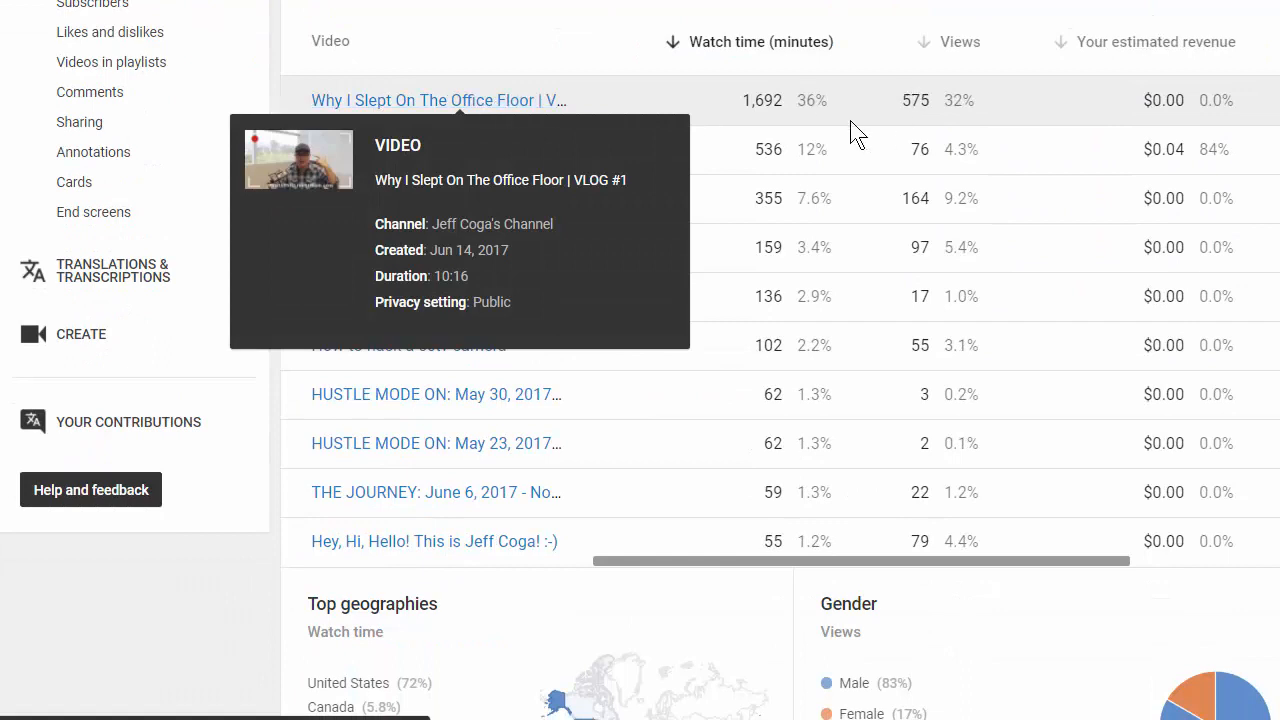
mouse_move(795, 115)
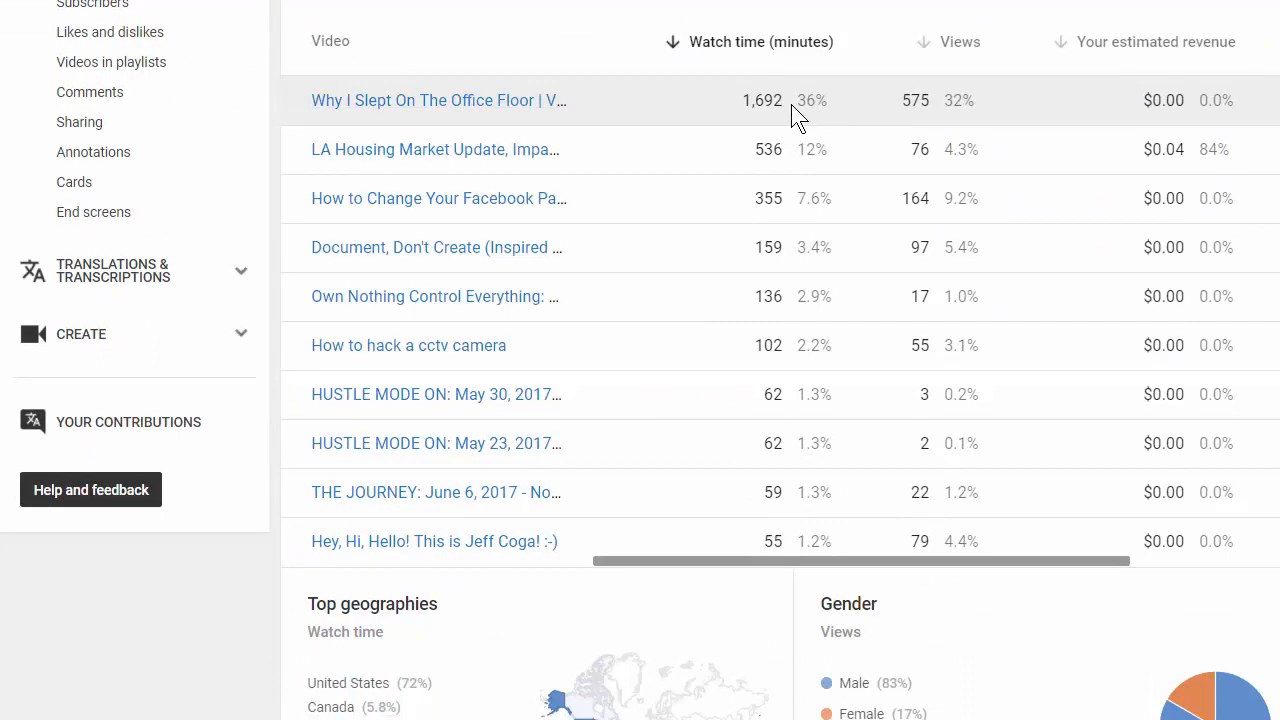
mouse_move(915, 102)
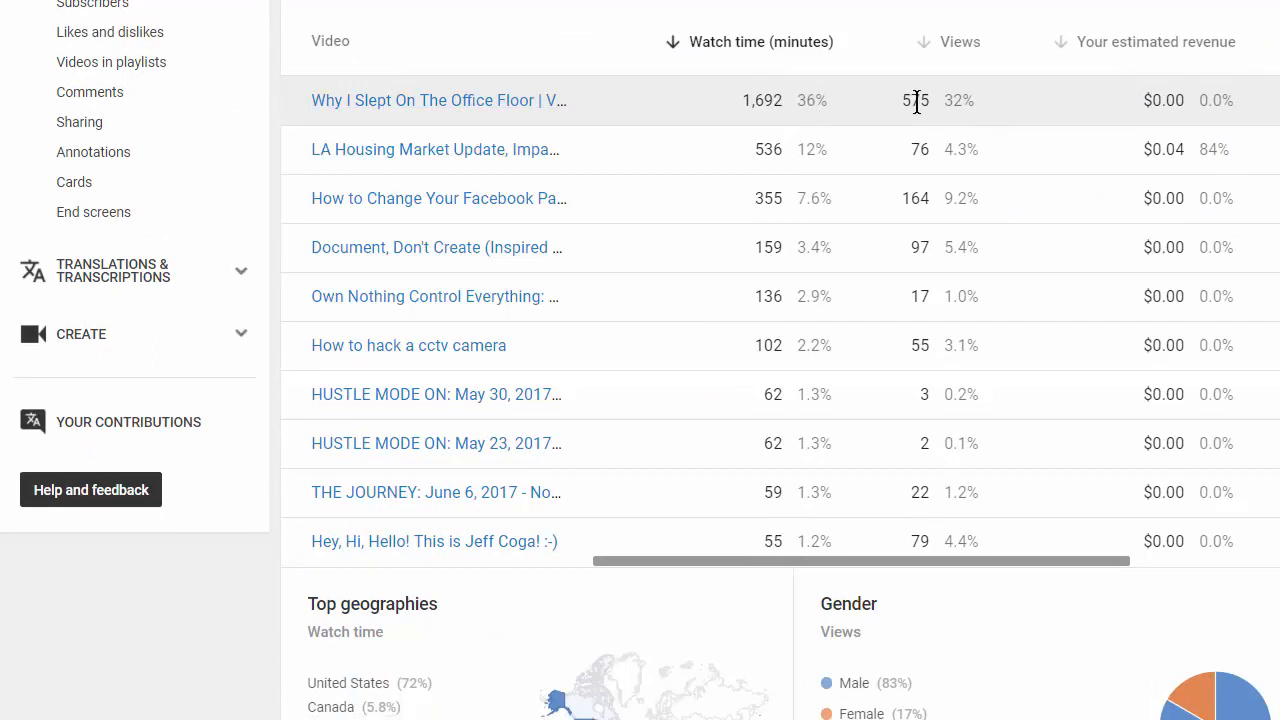
click(959, 42)
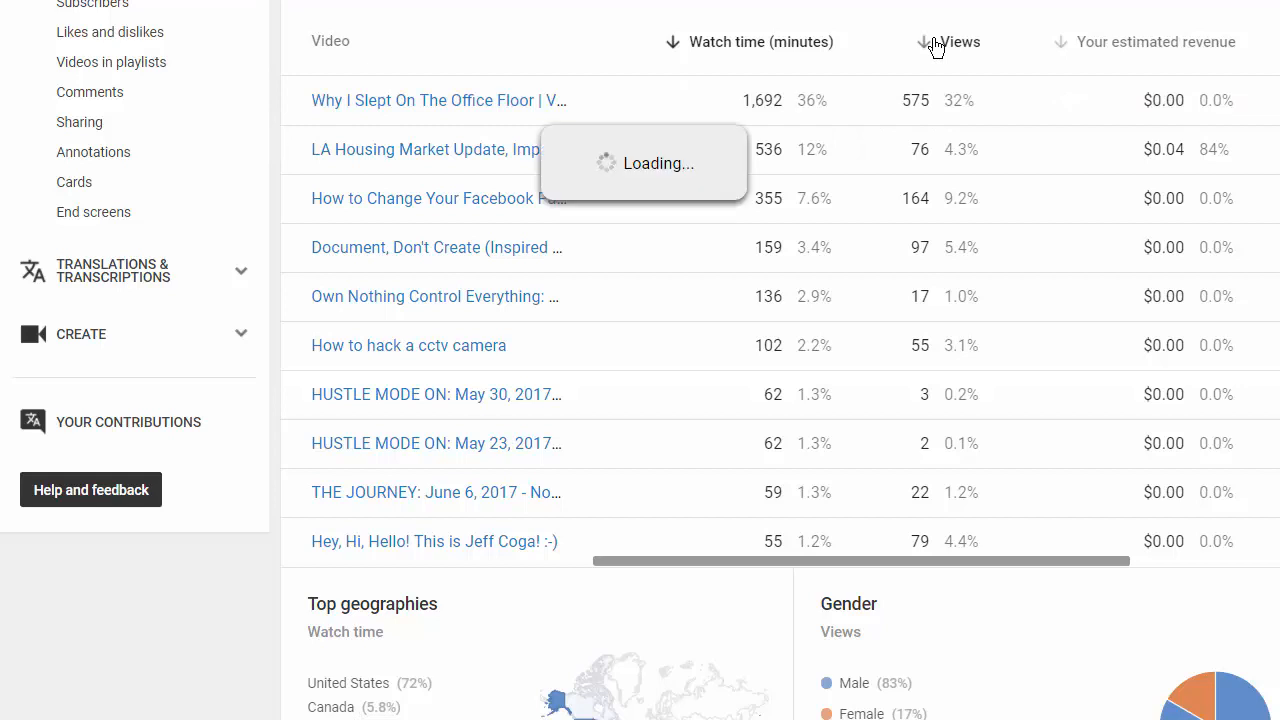
click(958, 42)
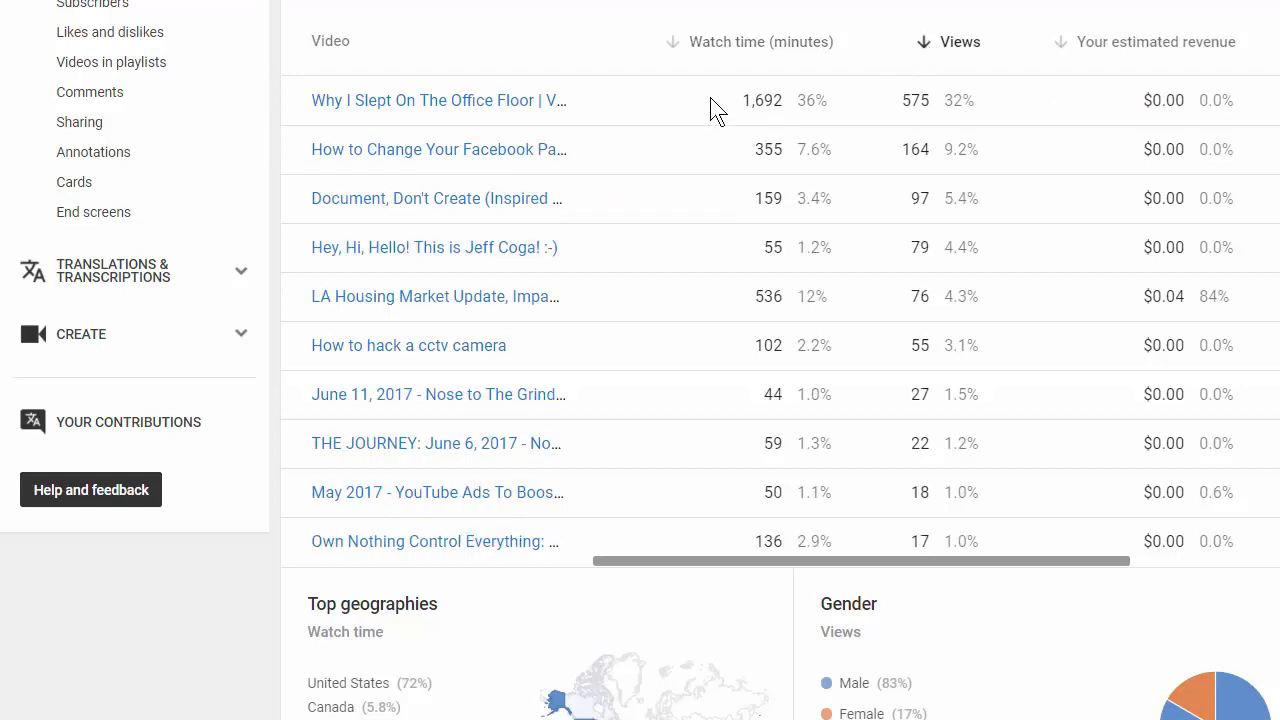
mouse_move(438, 149)
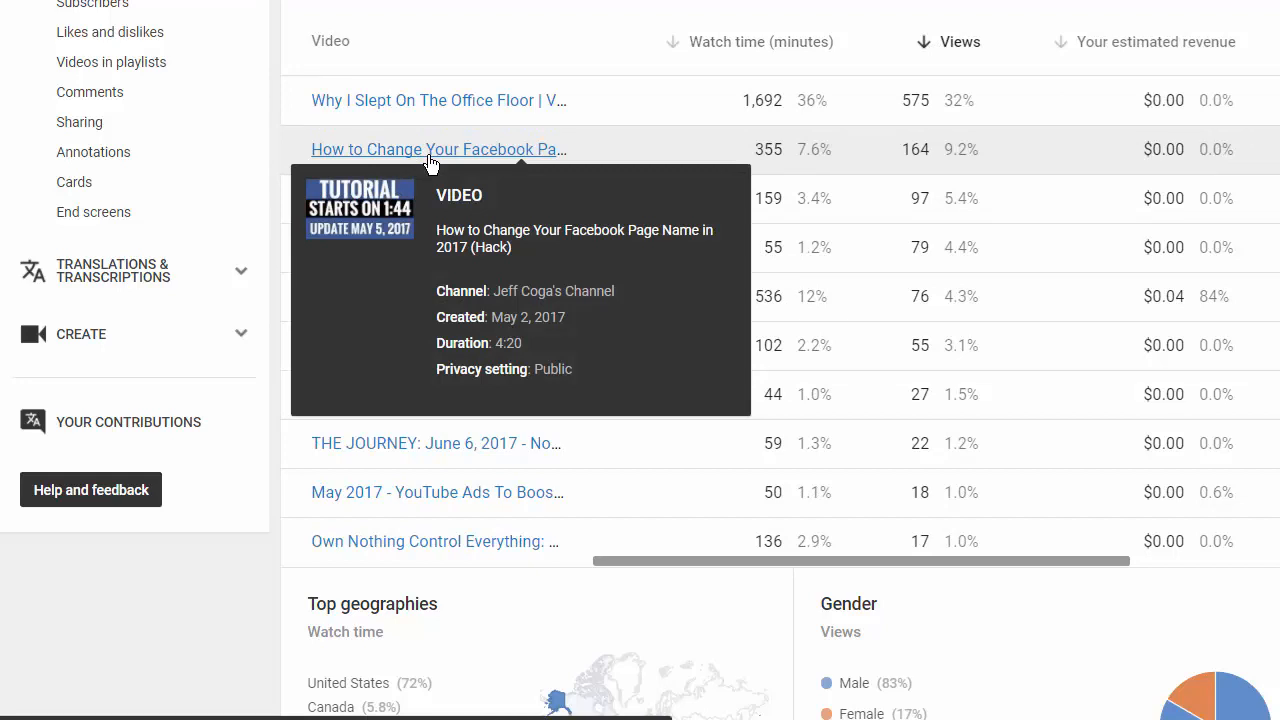
mouse_move(725, 162)
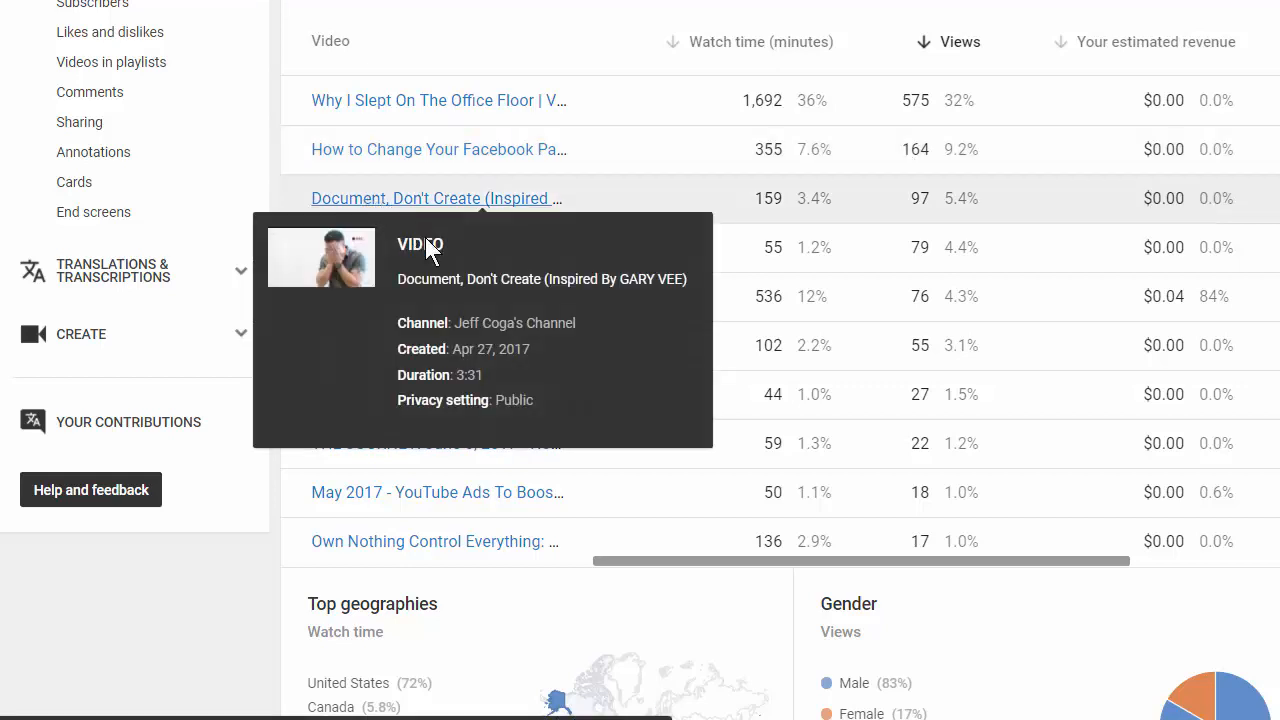
mouse_move(540, 295)
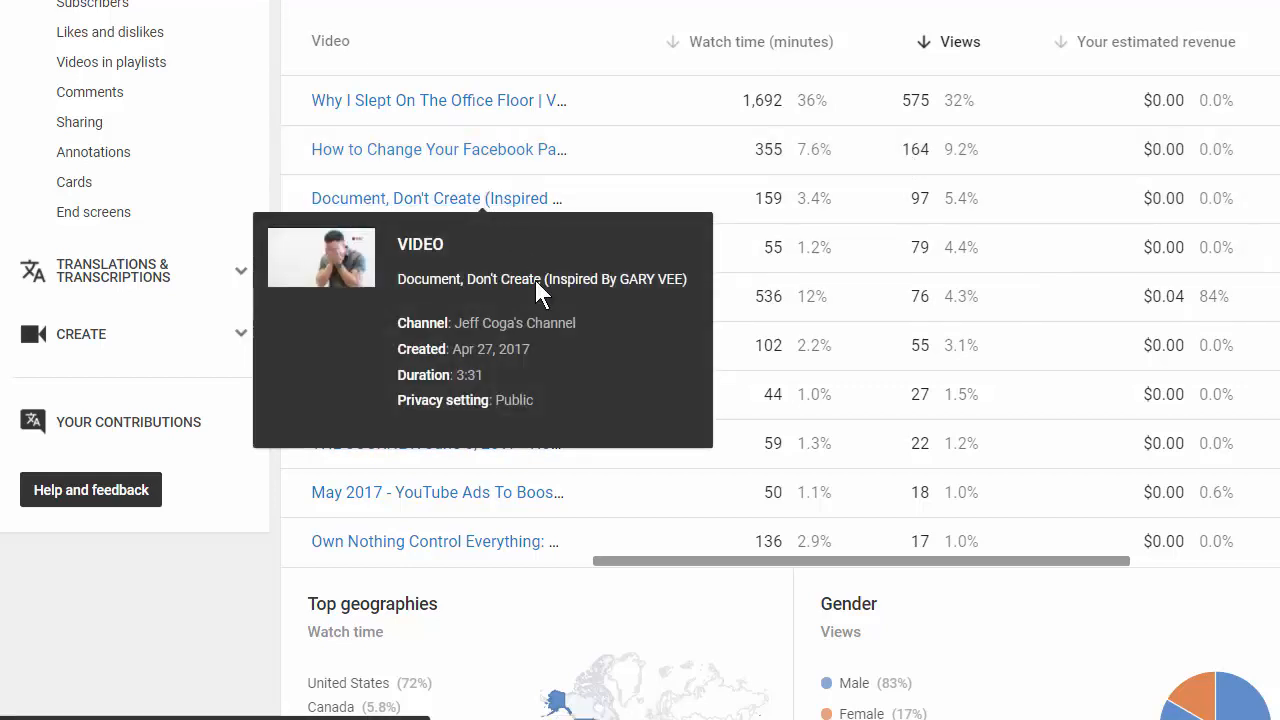
mouse_move(462, 259)
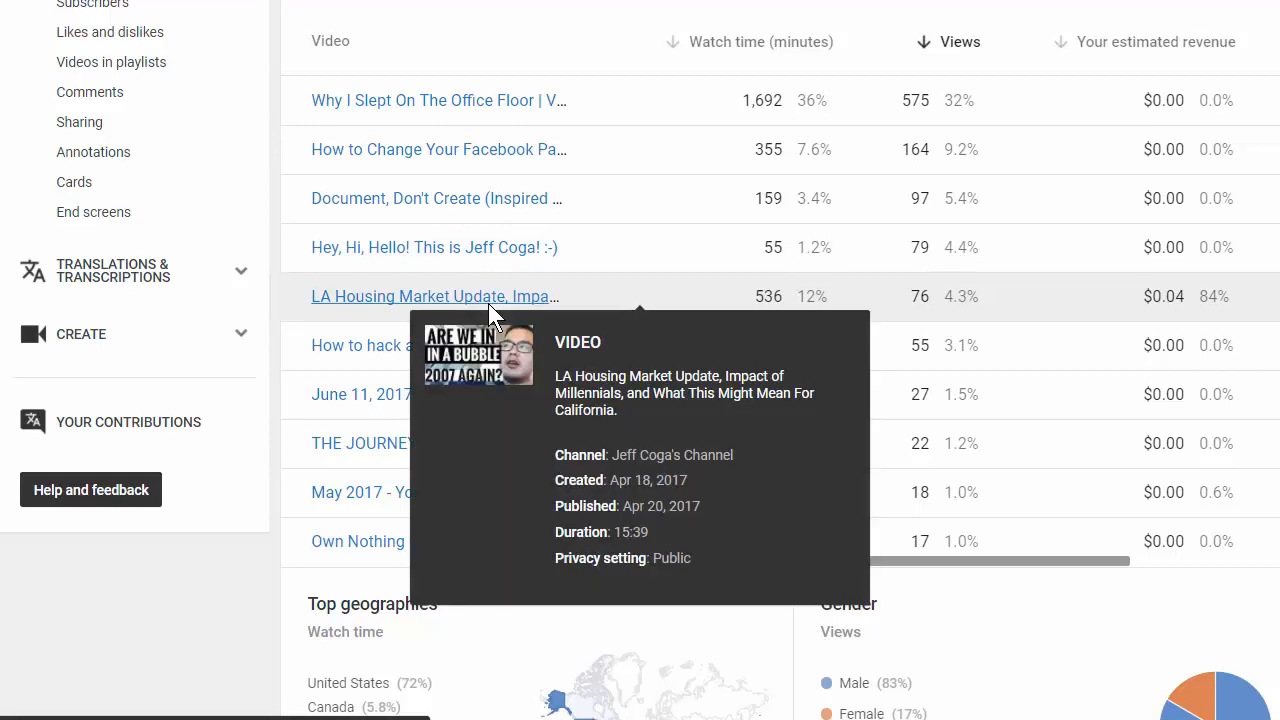
mouse_move(913, 307)
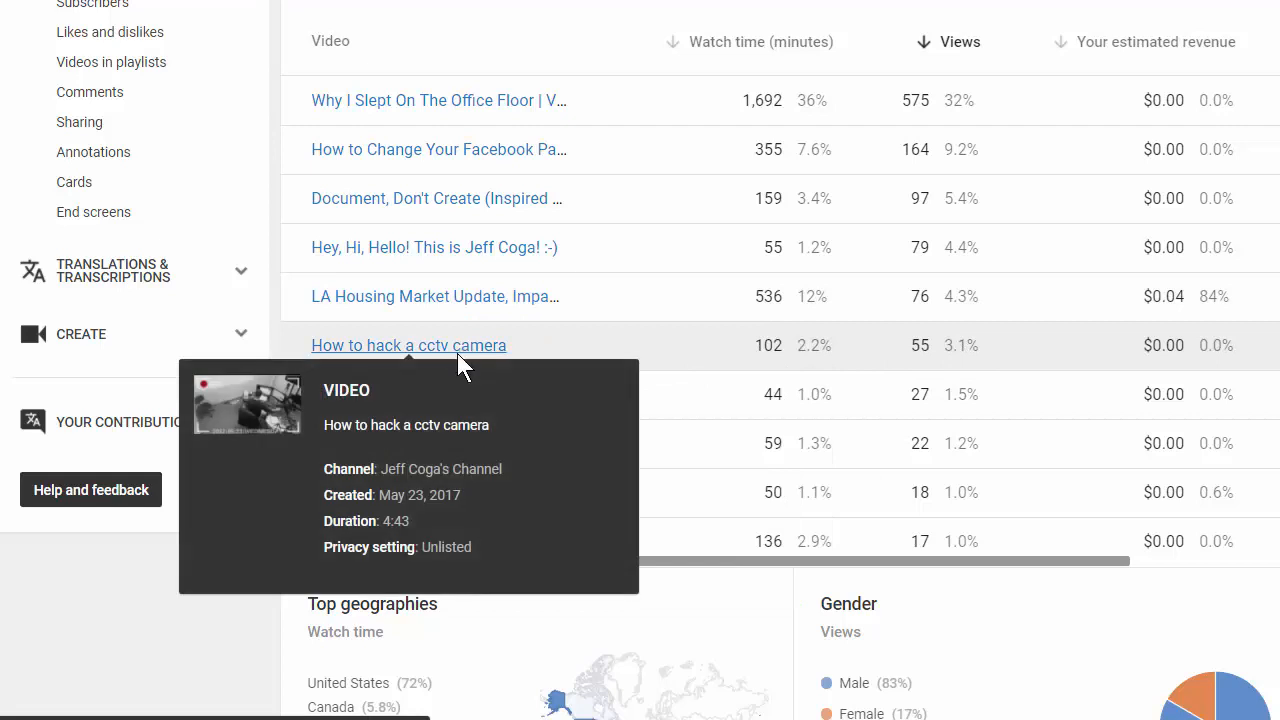
mouse_move(470, 357)
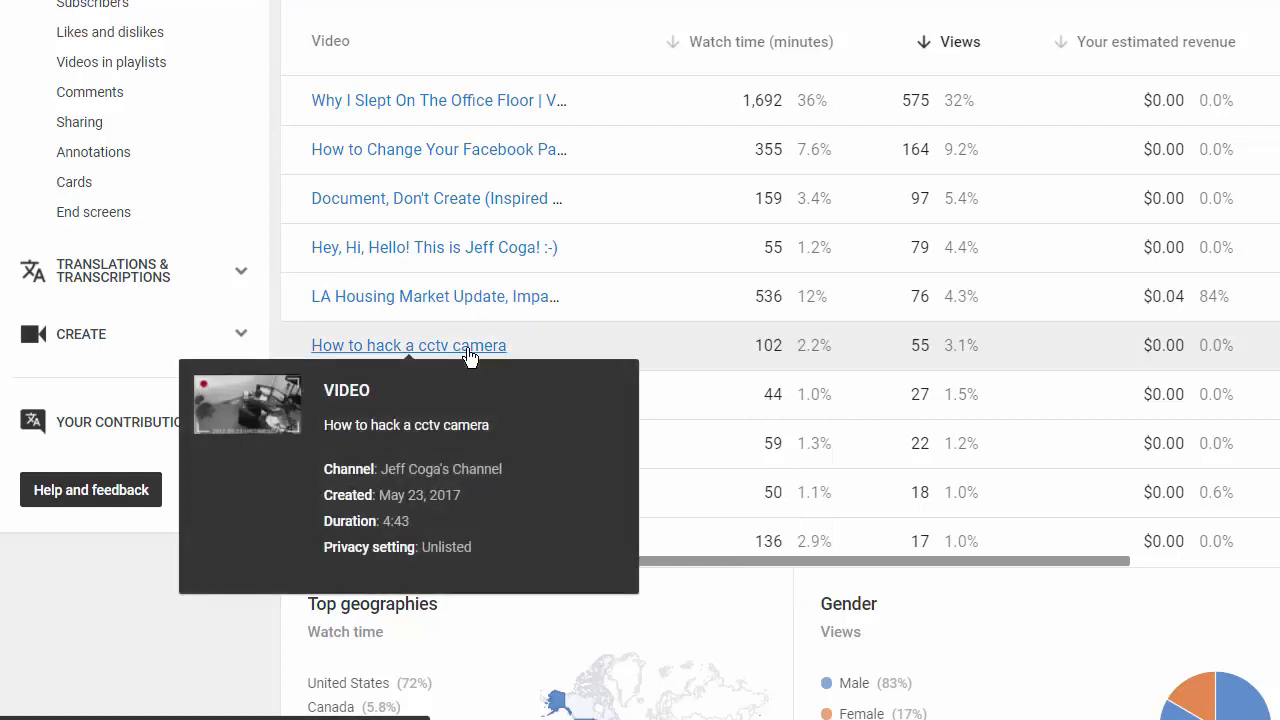
mouse_move(920, 430)
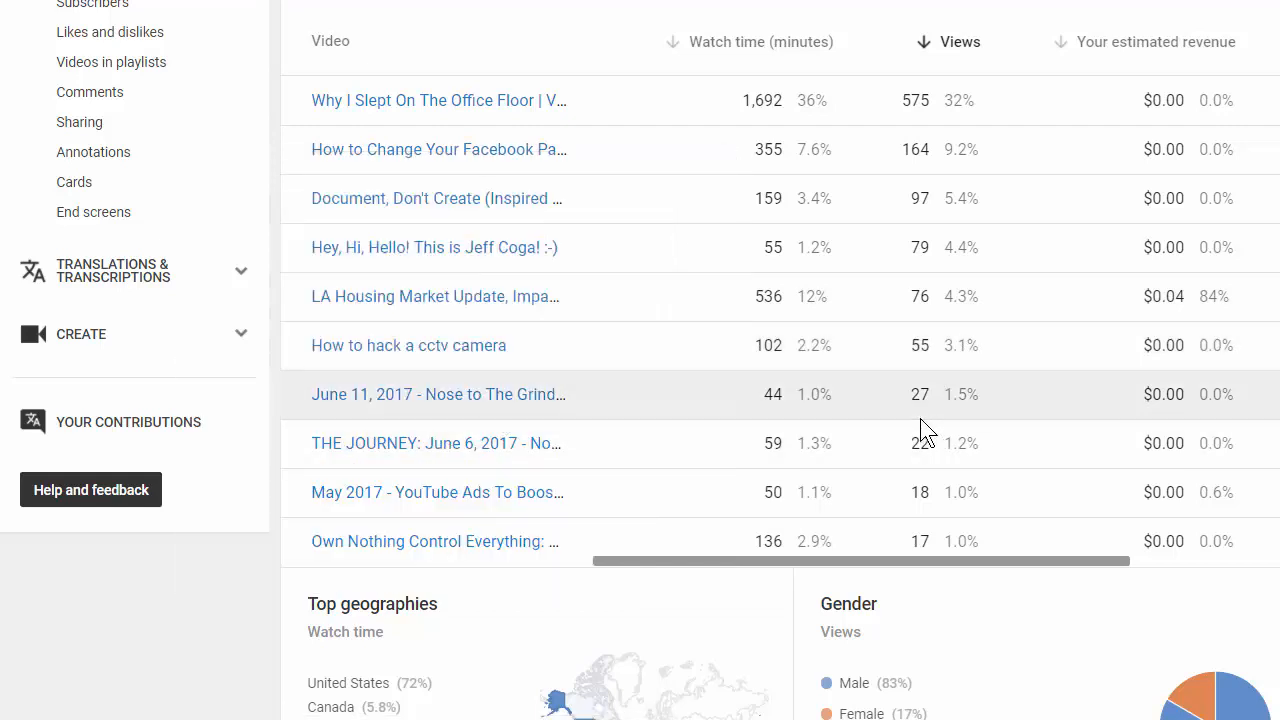
mouse_move(855, 520)
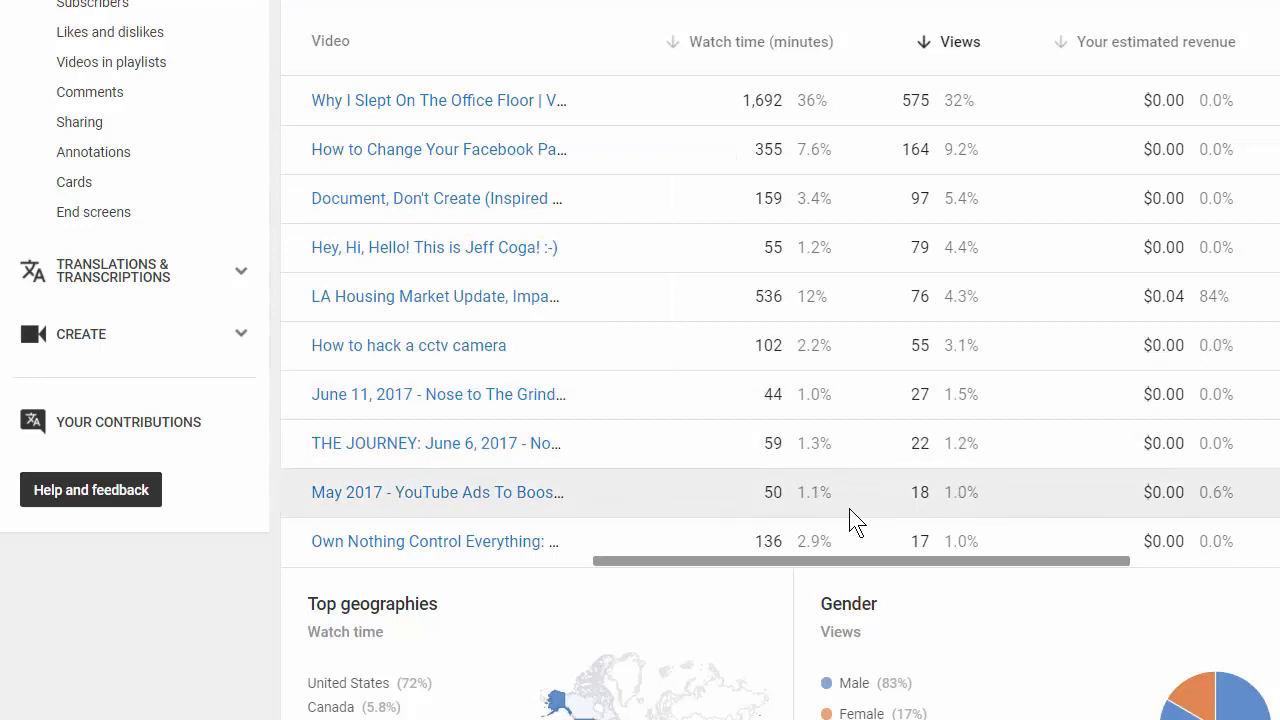
Scroll down the overview to the Traffic sources summary card
scroll(down, 3)
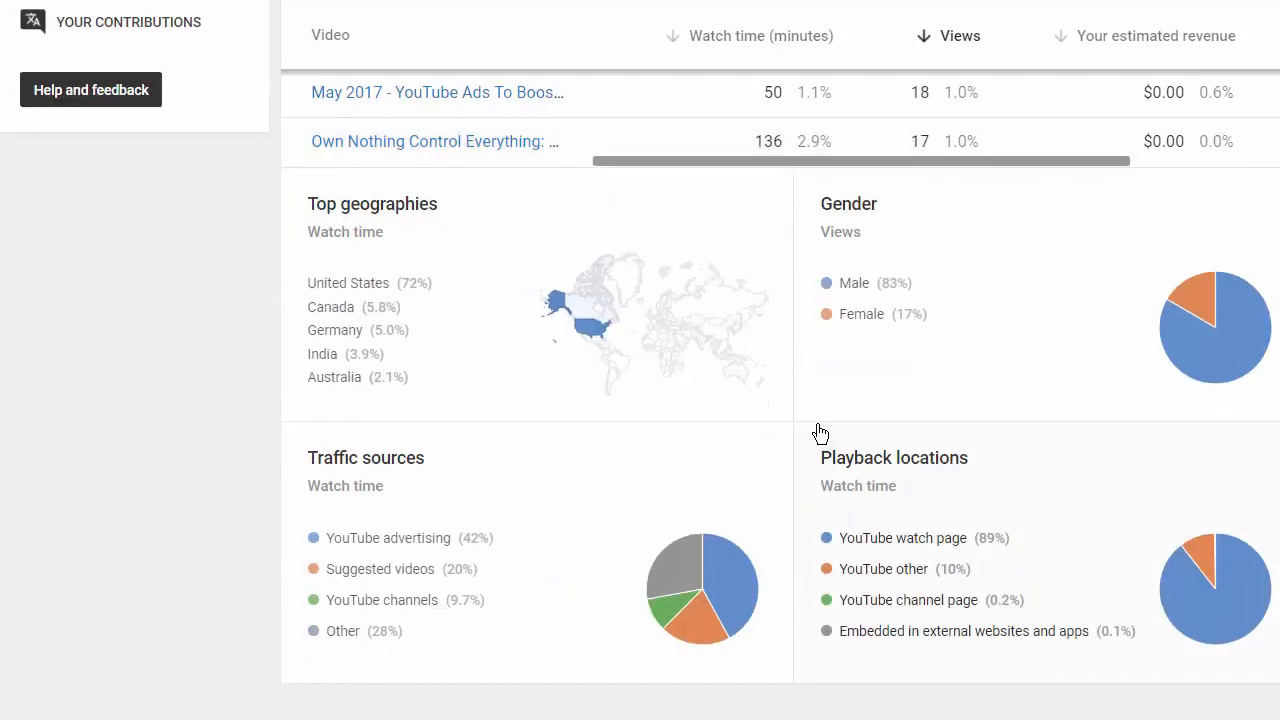
scroll(down, 3)
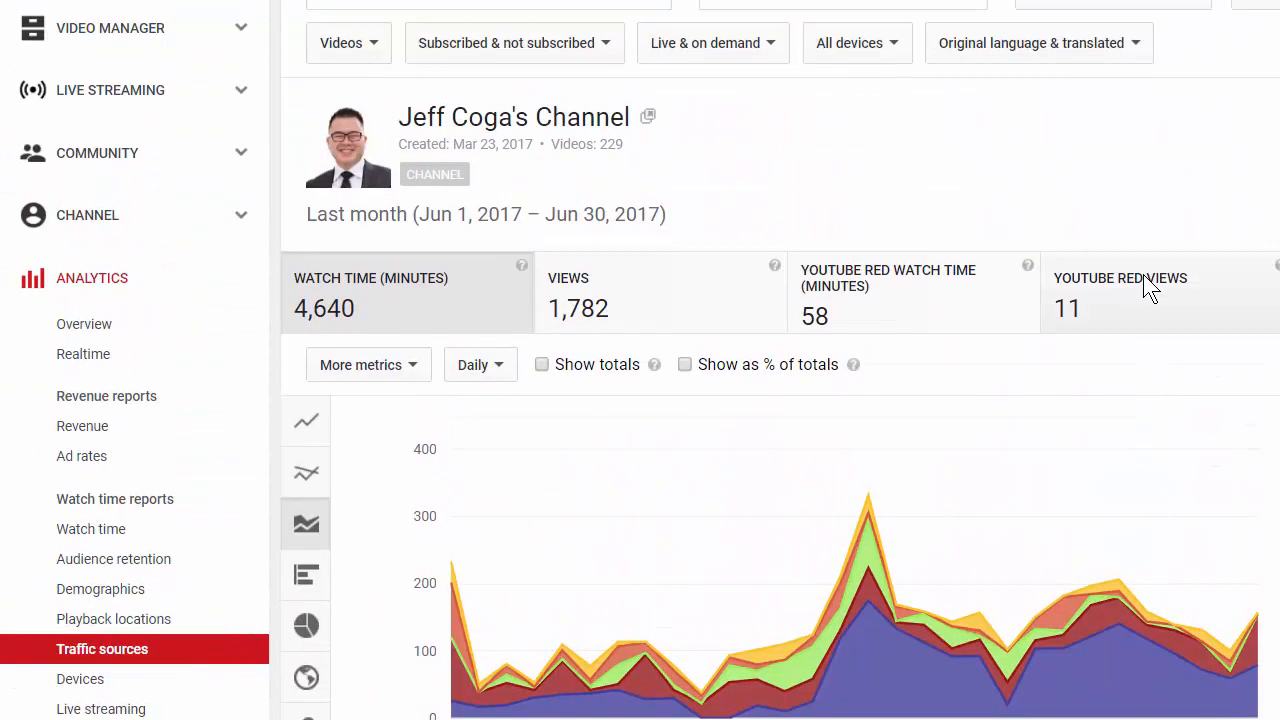
Drill into the YouTube advertising traffic source report showing 1,952 watch-time minutes and 747 views
scroll(down, 3)
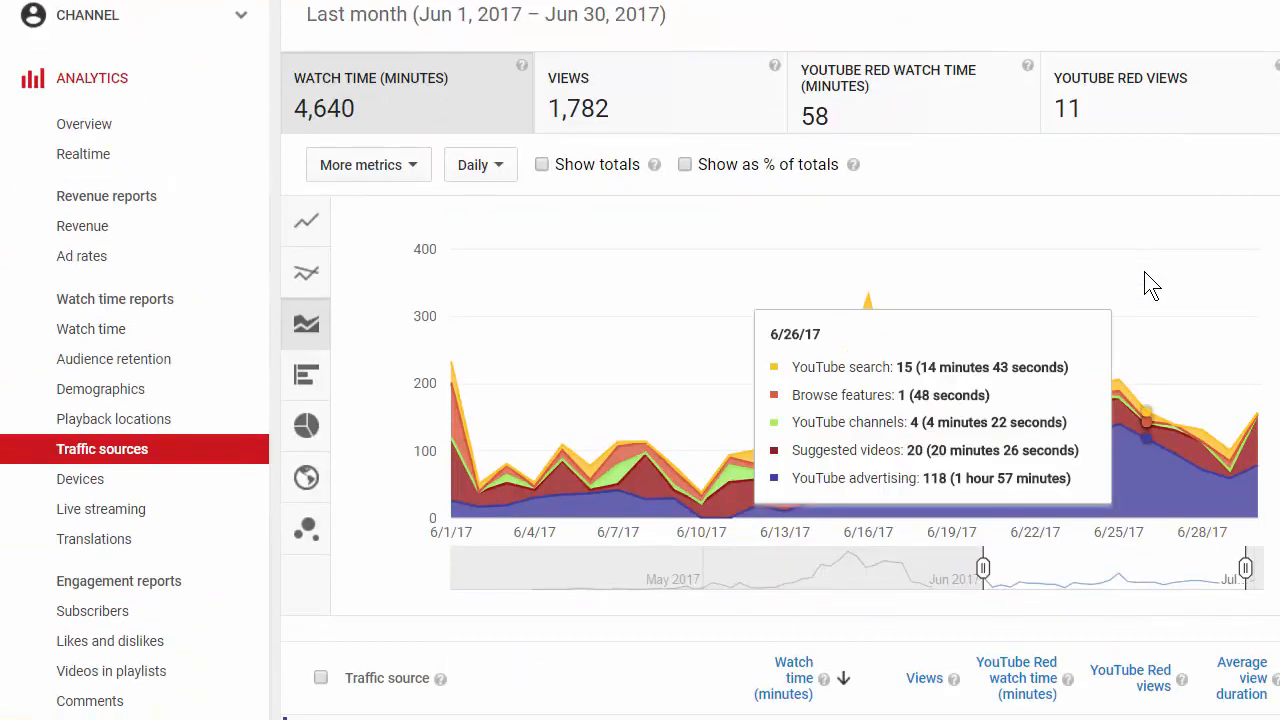
scroll(down, 3)
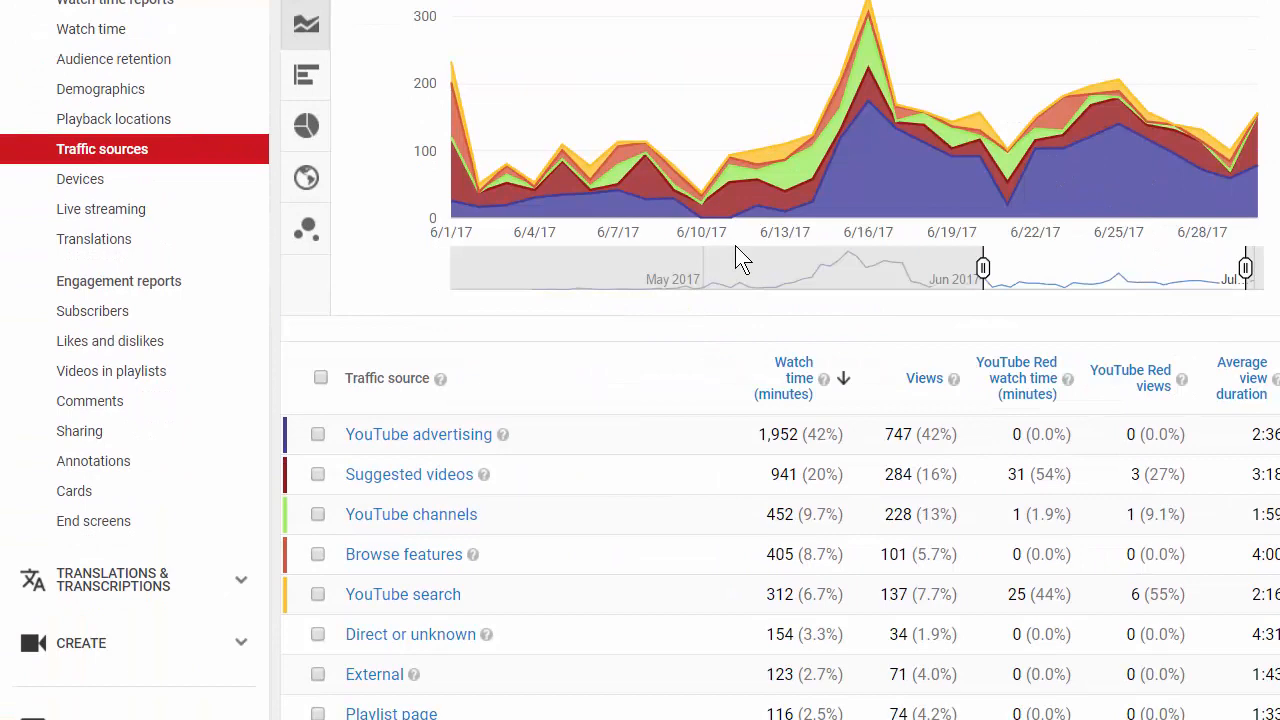
scroll(down, 3)
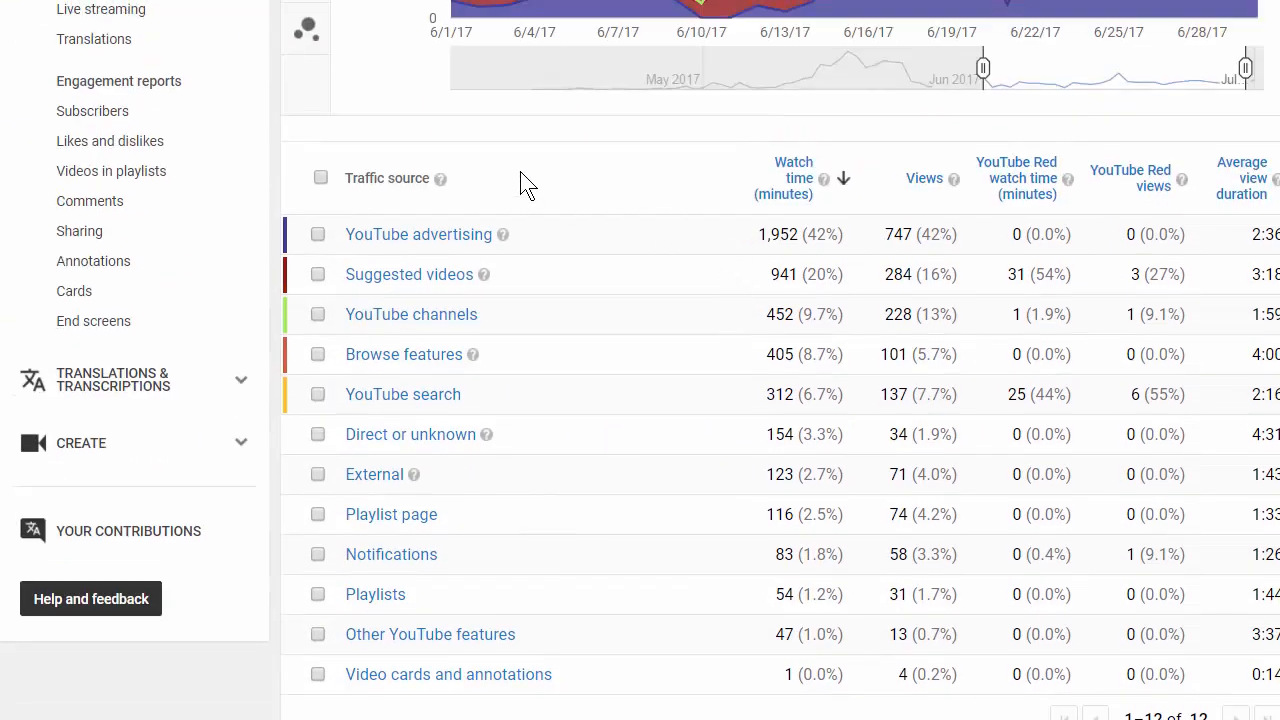
mouse_move(912, 272)
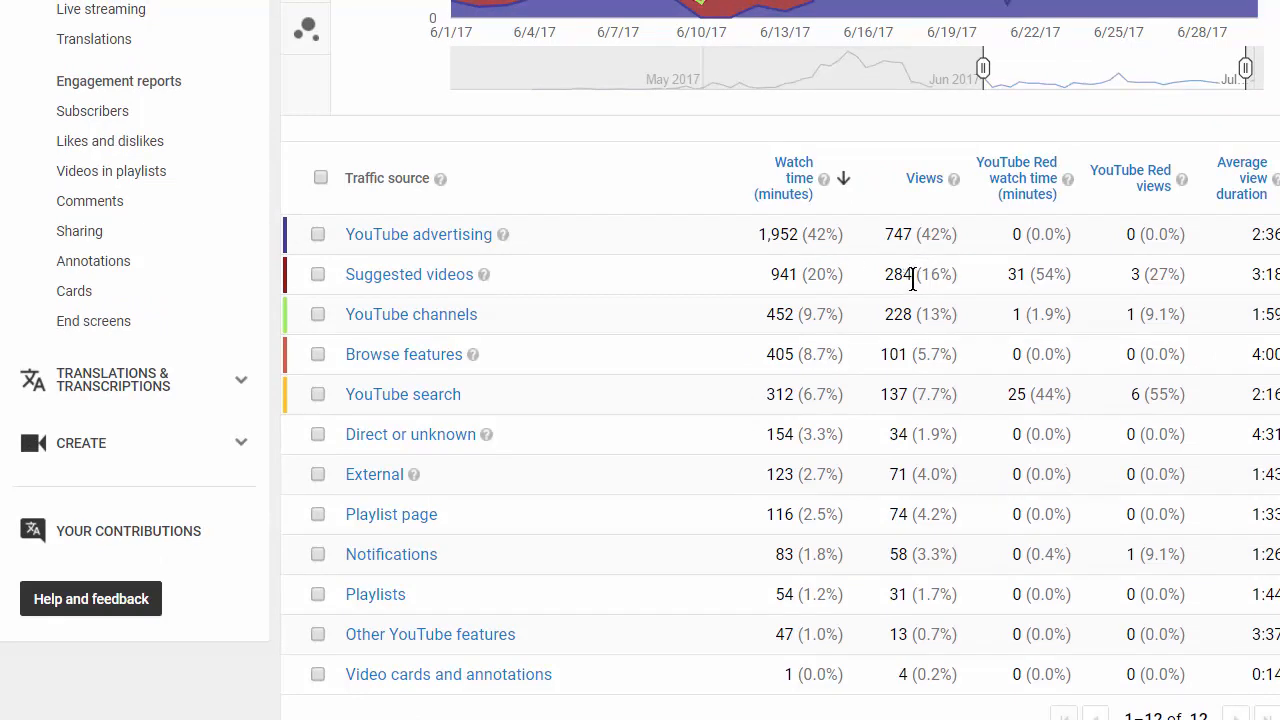
mouse_move(920, 325)
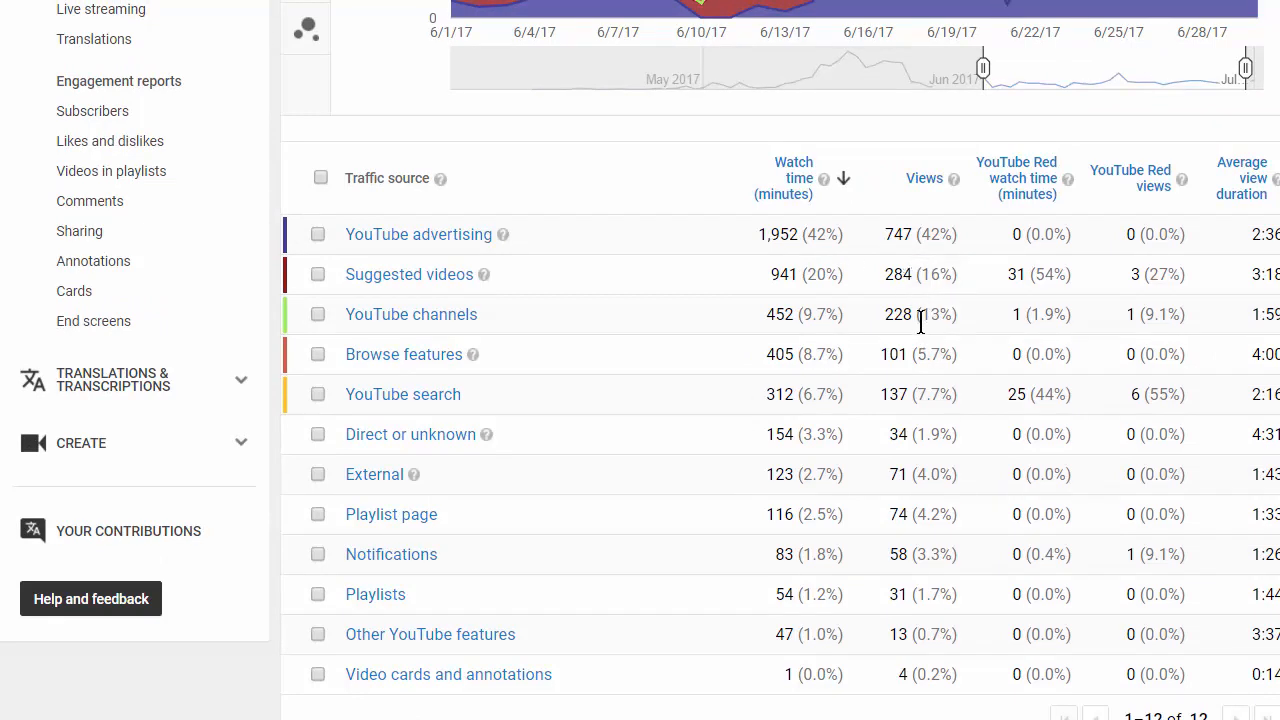
mouse_move(875, 400)
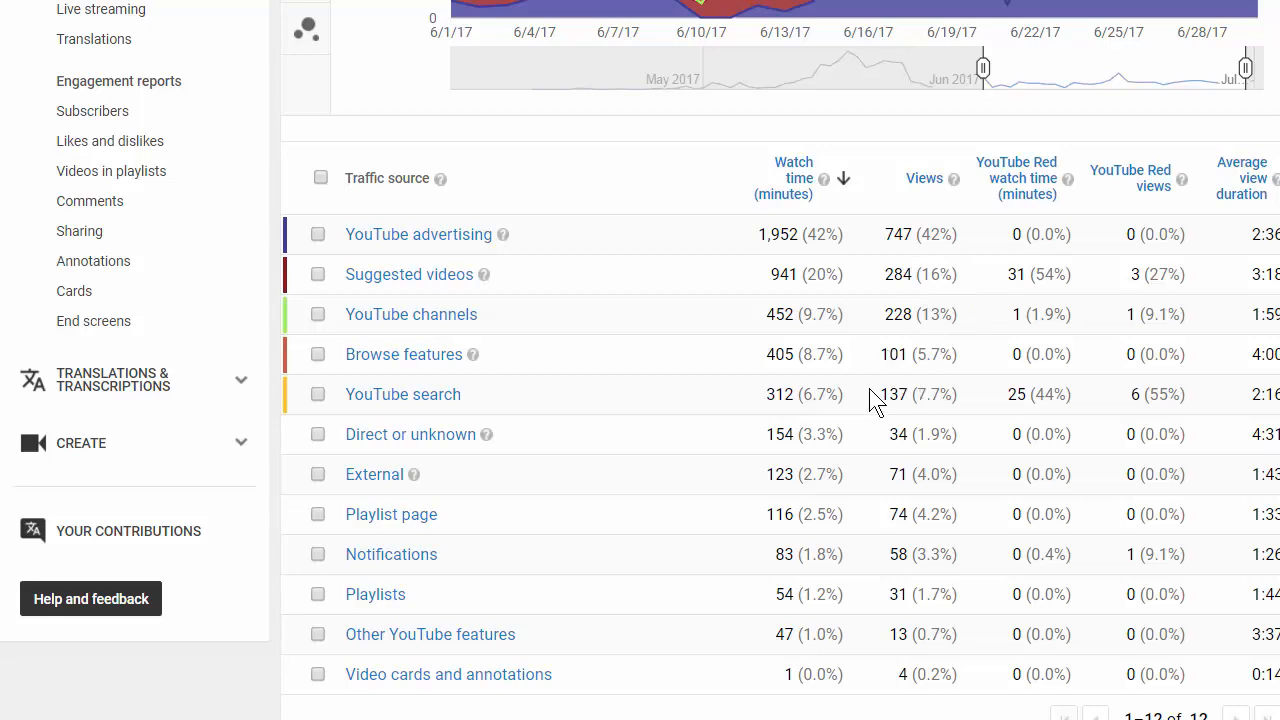
click(418, 234)
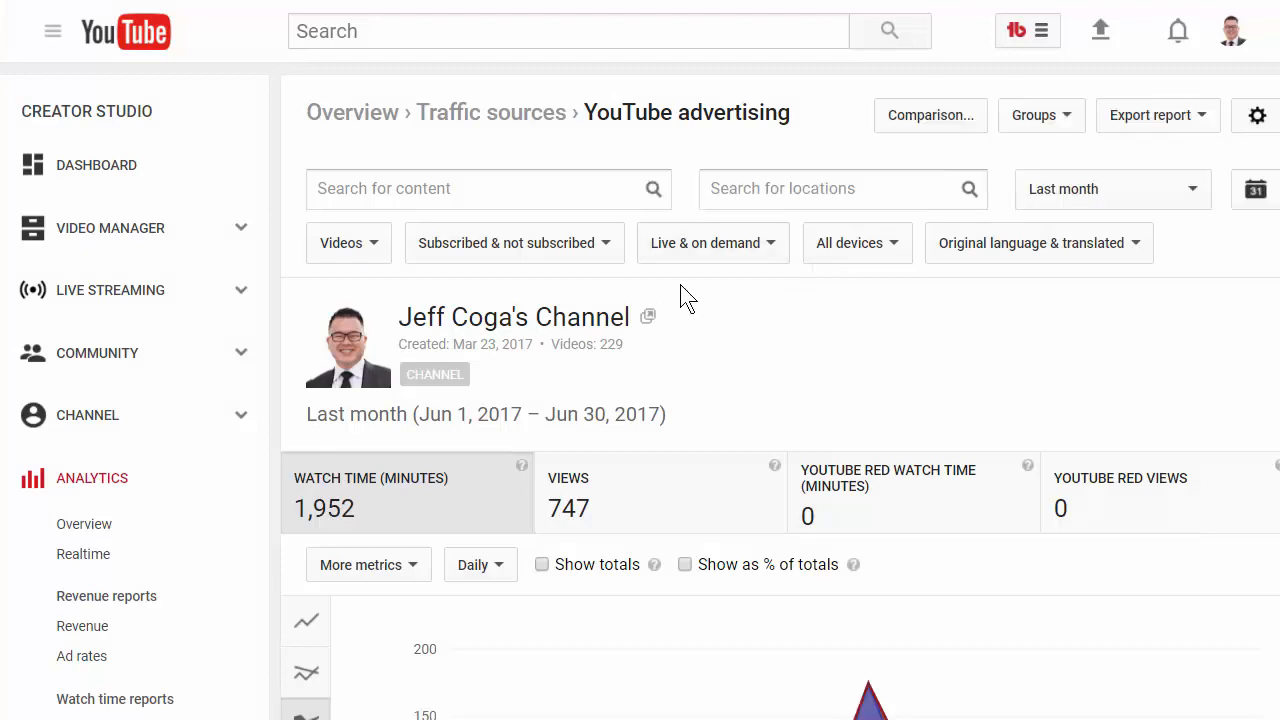
Review the Skippable video ads (1,857 minutes) and Display ads (95 minutes) rows
scroll(down, 3)
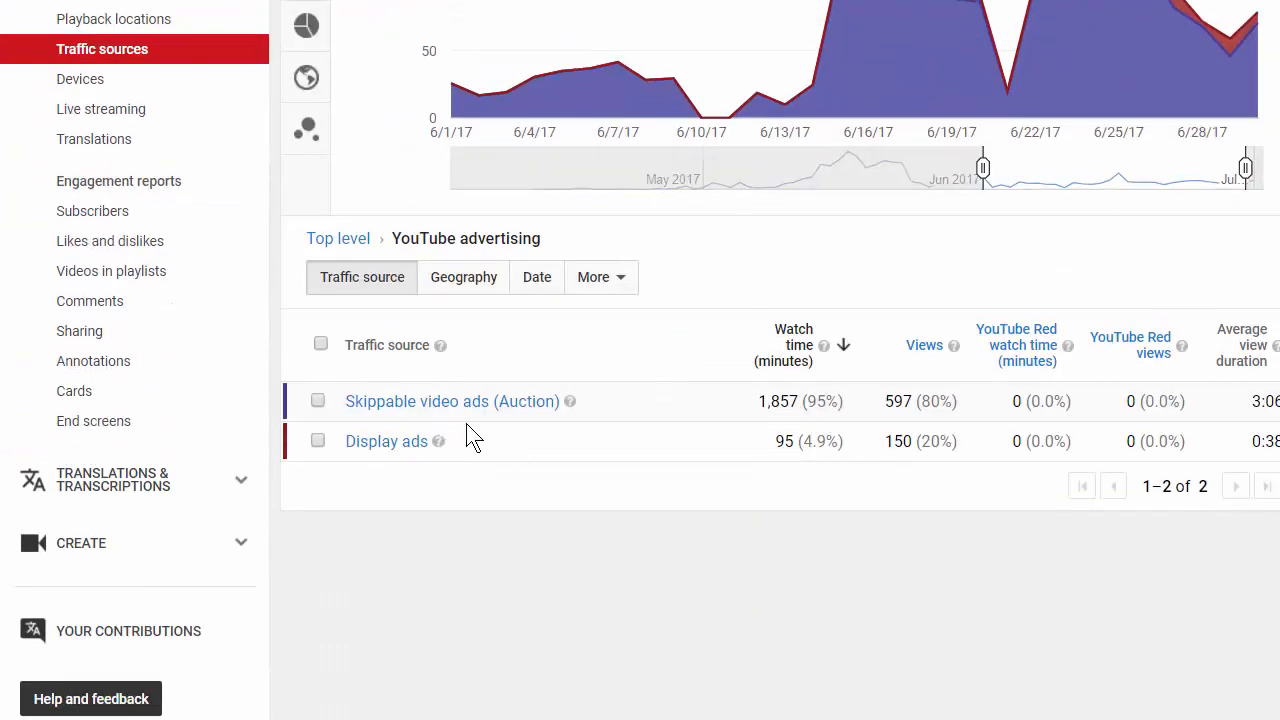
mouse_move(452, 401)
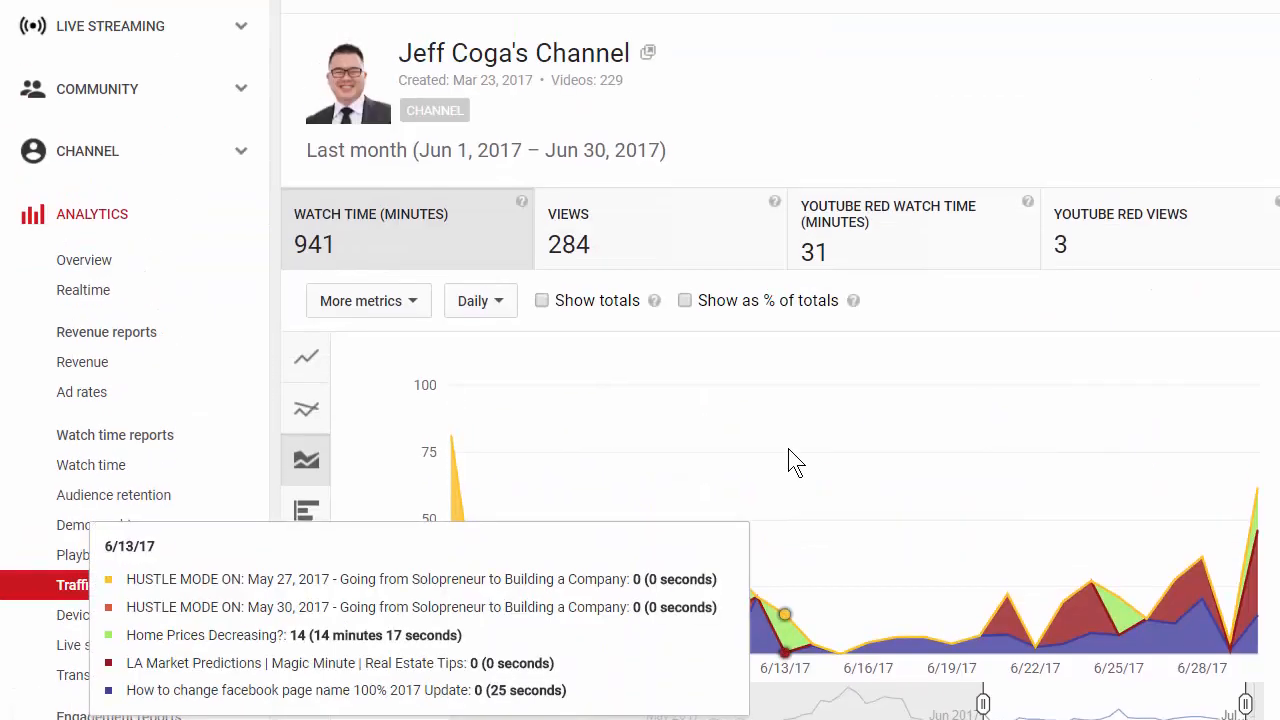
Open the top suggested source video, 'How to change facebook page name', on YouTube
scroll(down, 3)
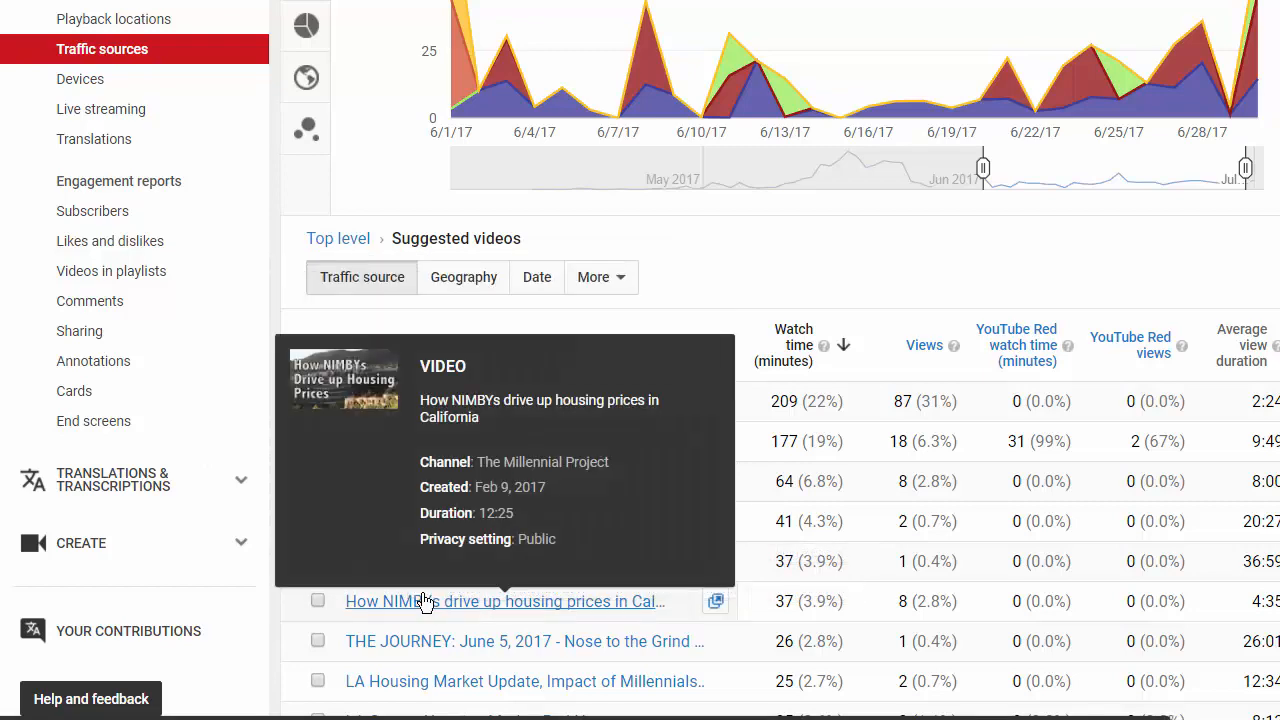
scroll(down, 3)
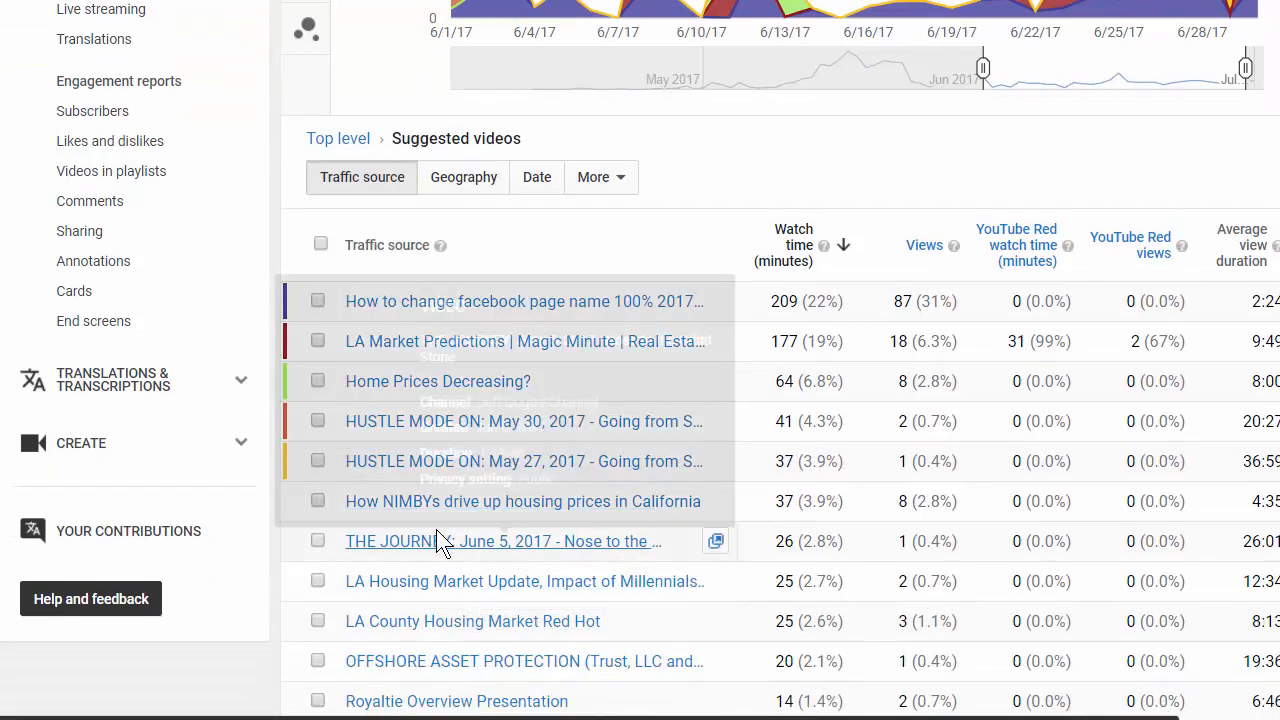
mouse_move(470, 501)
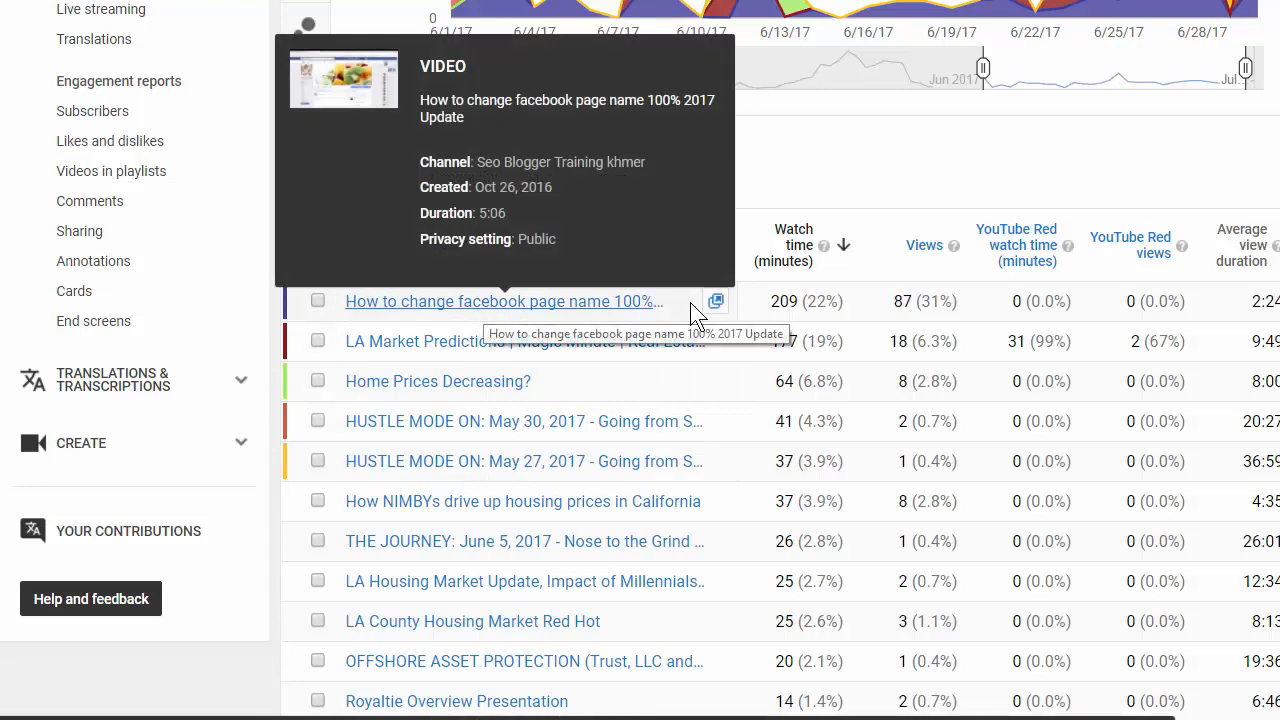
click(503, 301)
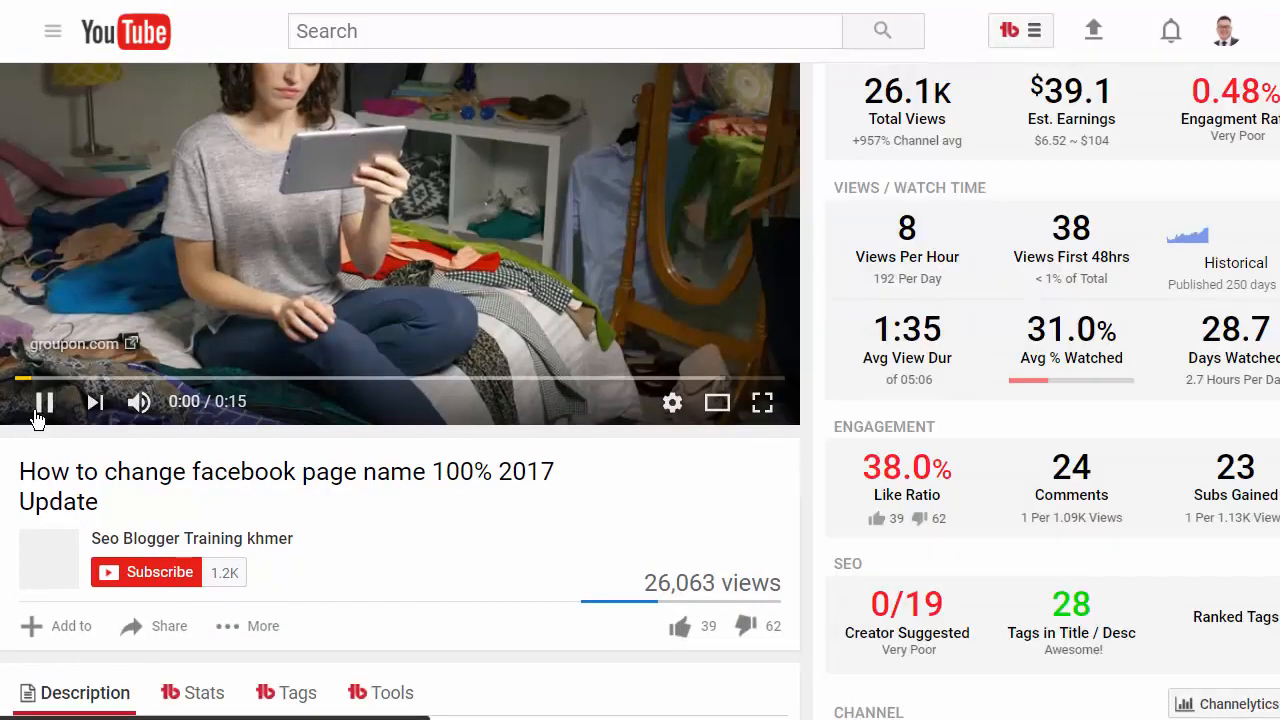
Scroll the facebook page name video's watch page down to its 24 comments
scroll(down, 3)
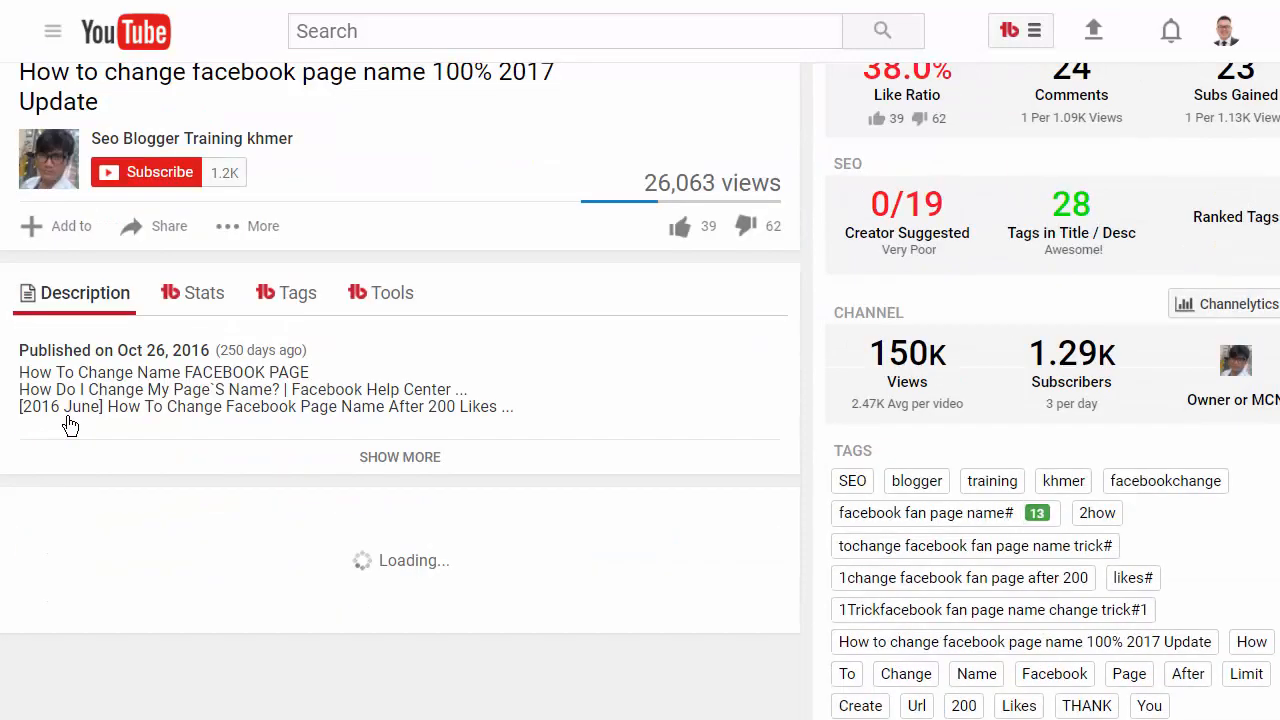
scroll(down, 3)
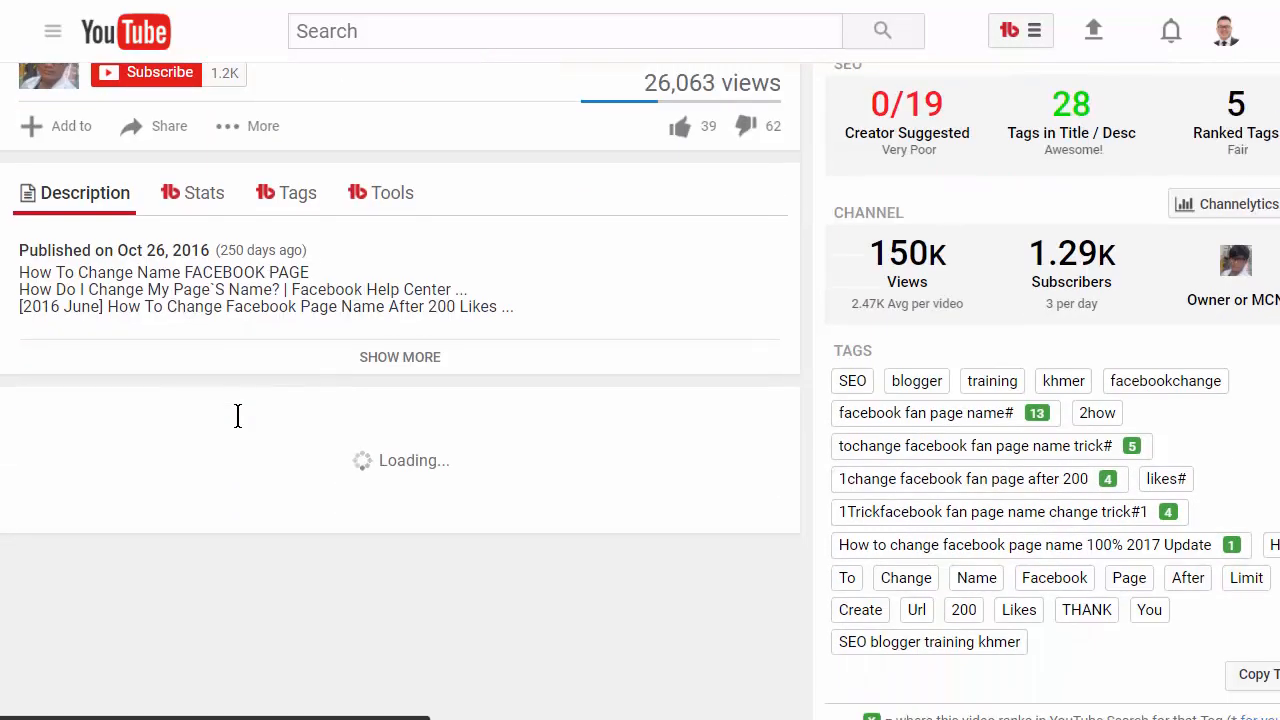
scroll(down, 3)
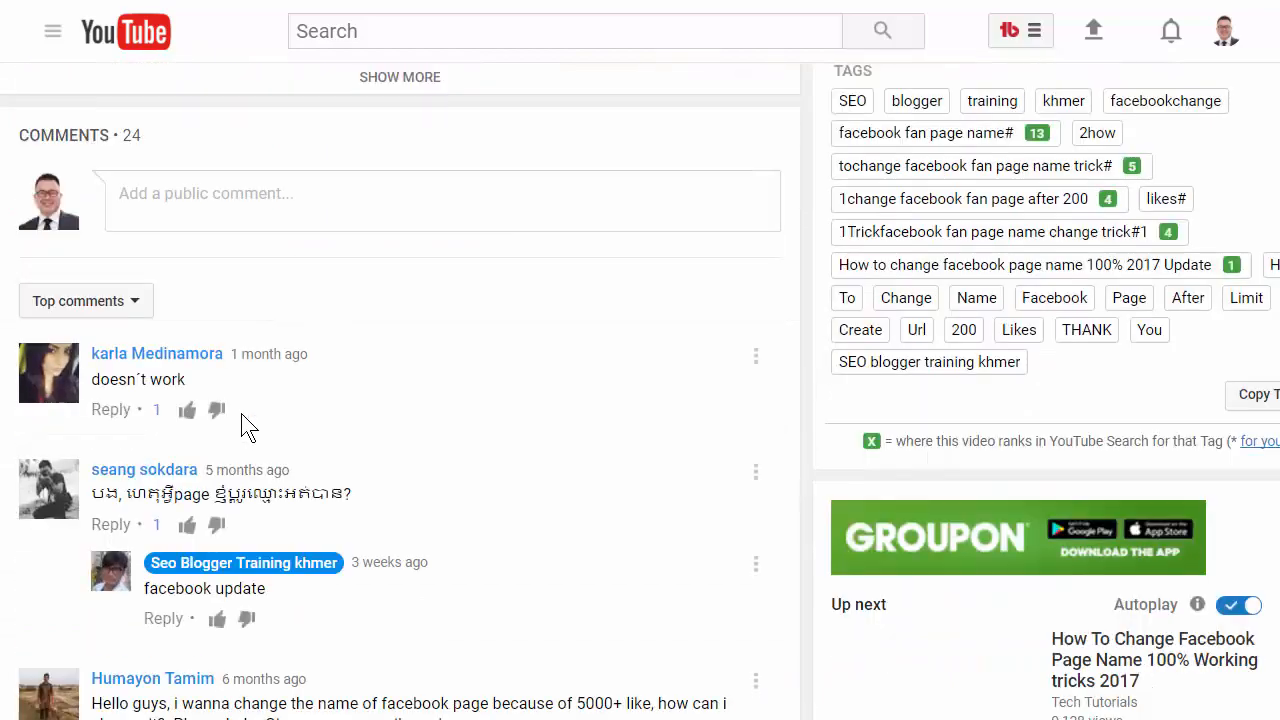
scroll(down, 3)
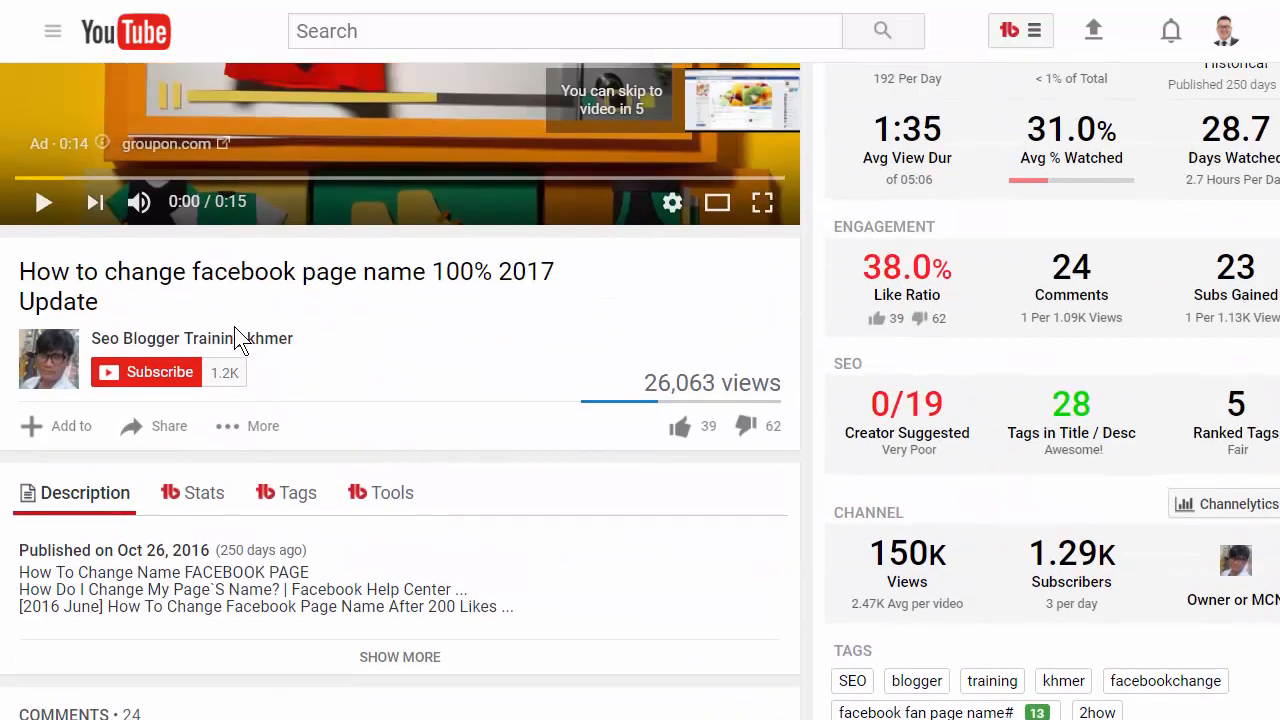
mouse_move(290, 338)
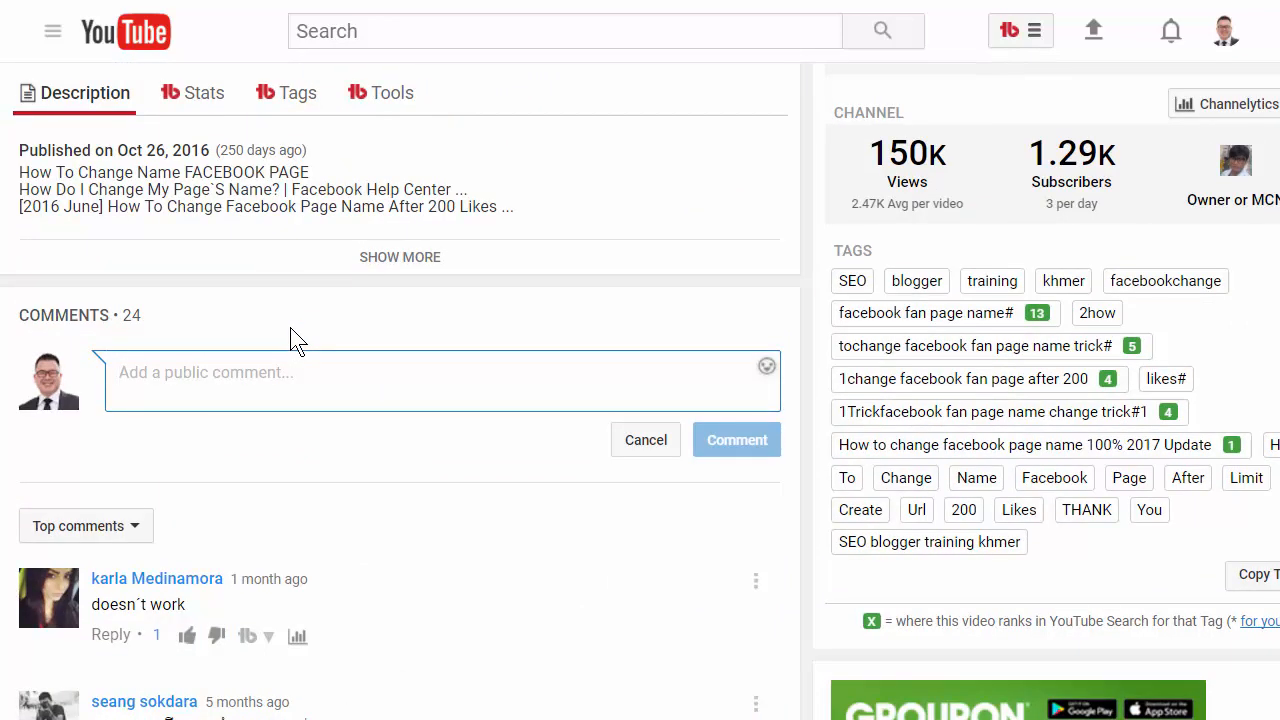
Post 'Tried this a few months ago and it didn't work', then start replying to 'doesn´t work'
click(118, 372)
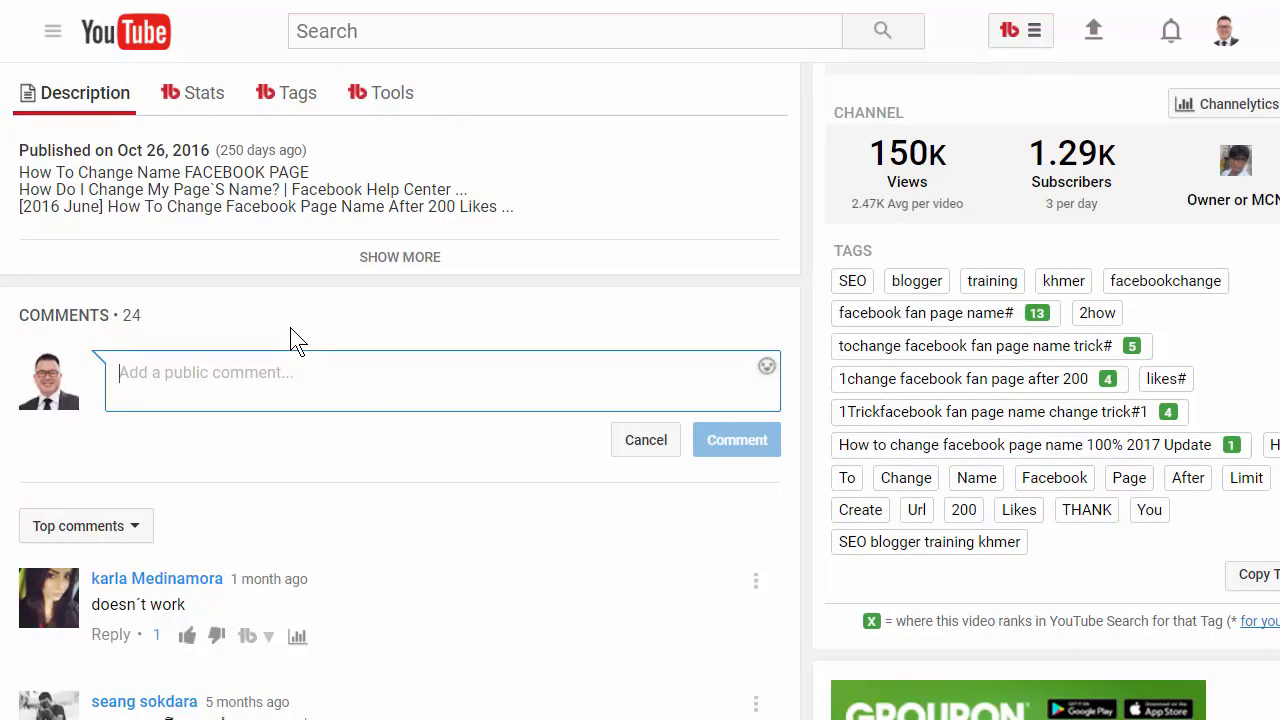
text(Tried this a few months ago and)
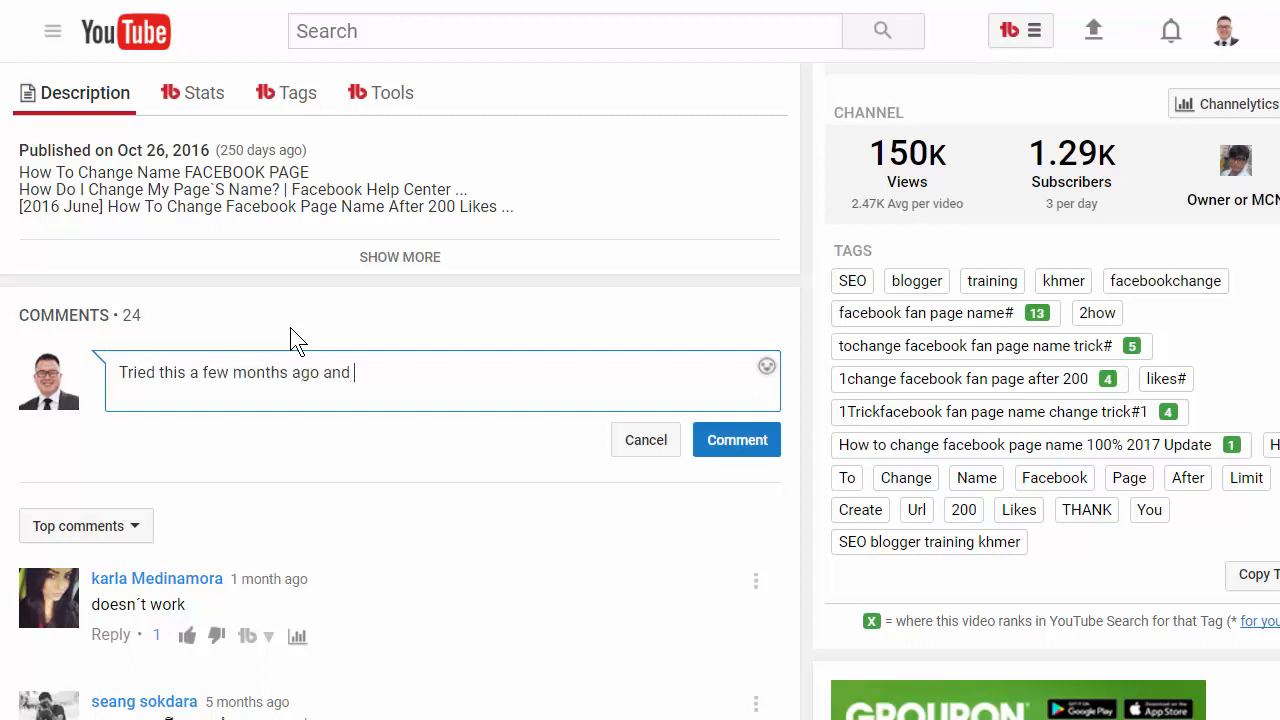
text(it didn't work)
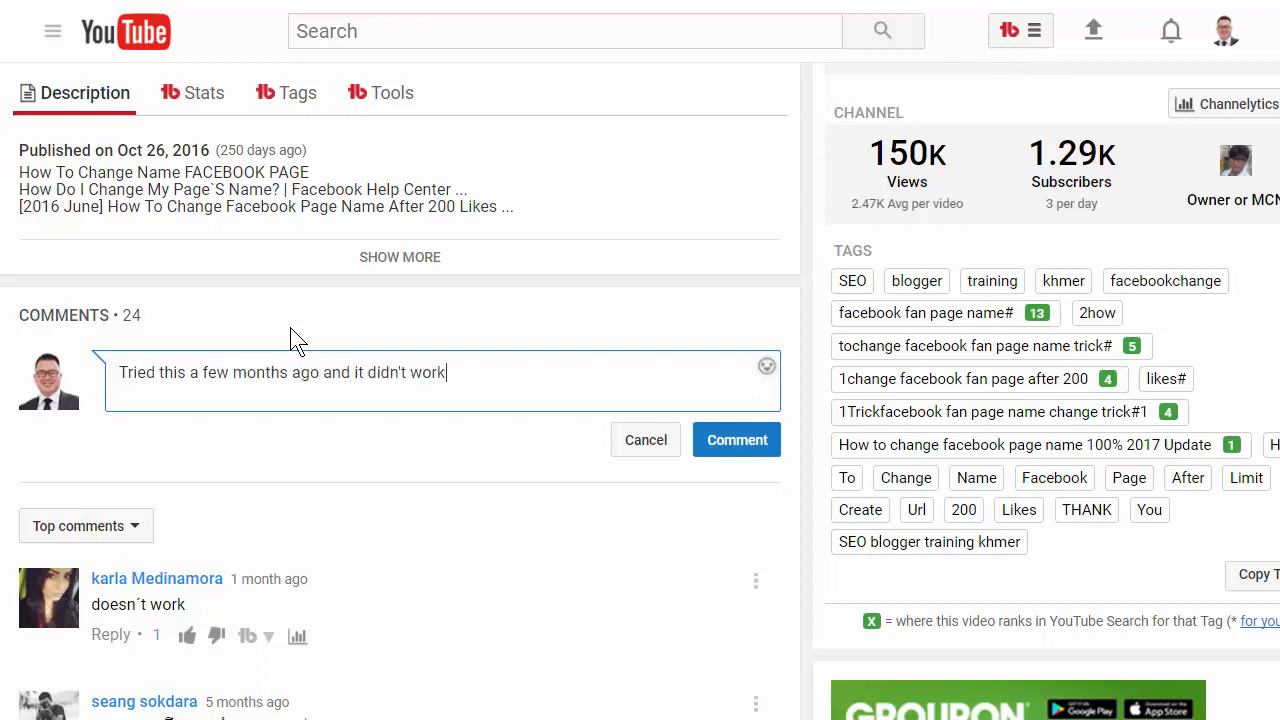
click(737, 439)
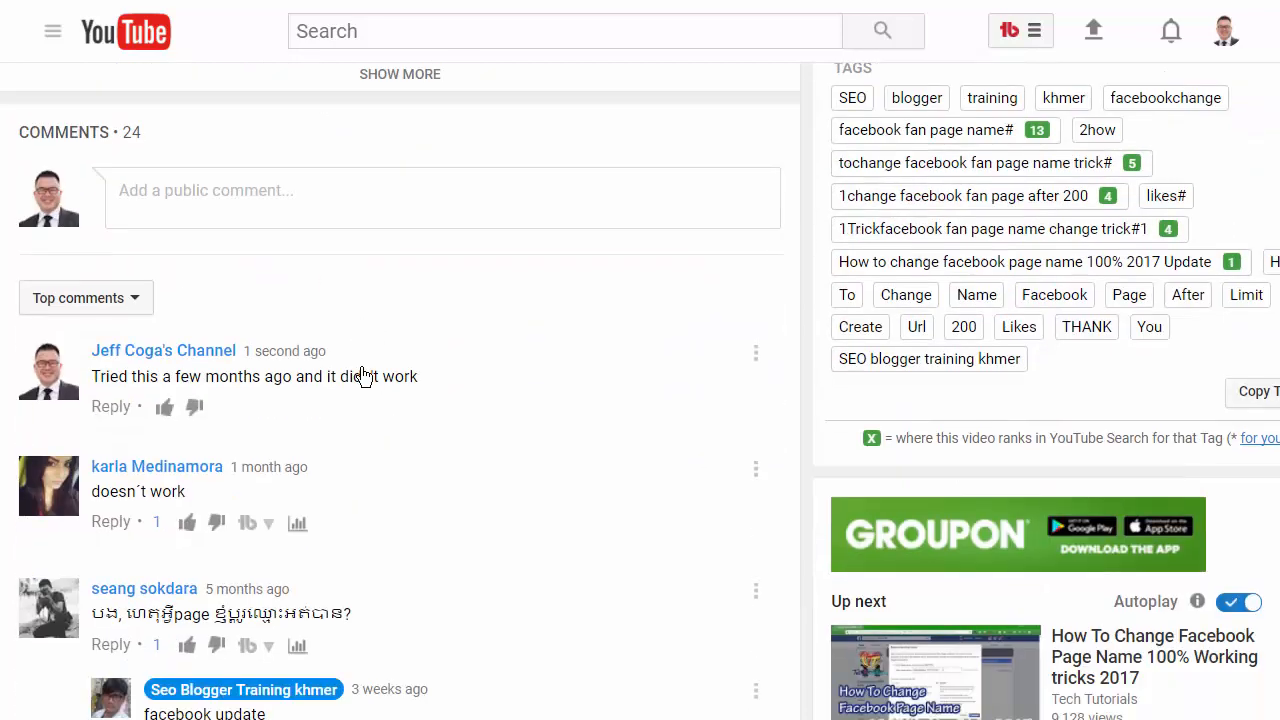
click(111, 521)
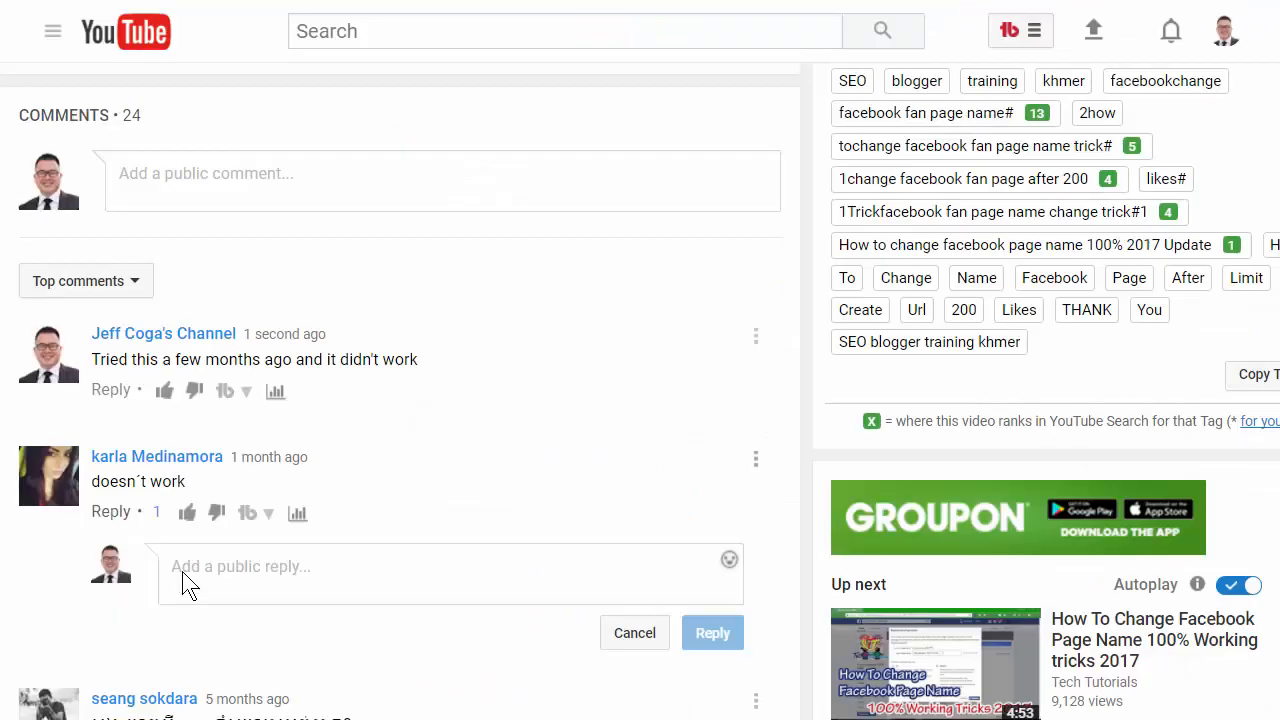
text(https://www.youtube.com/watch?v=Y5ihgmskXLs)
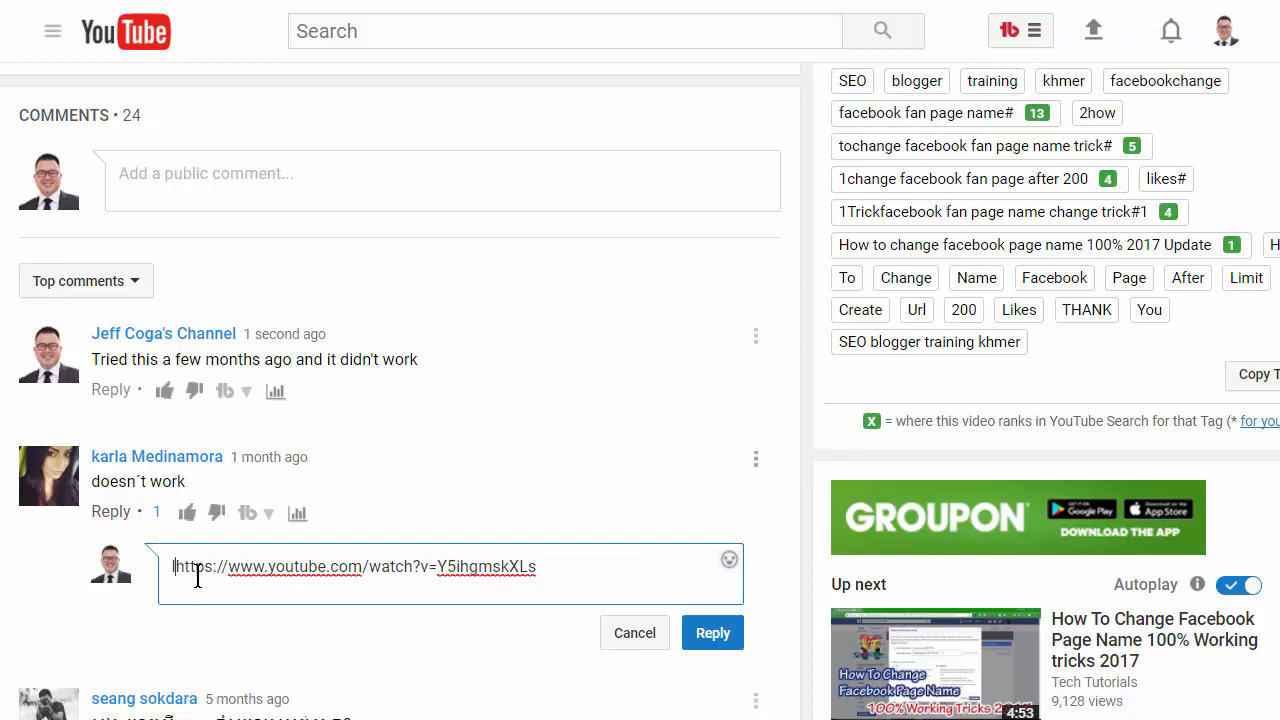
text(I did this video and it worked for me...)
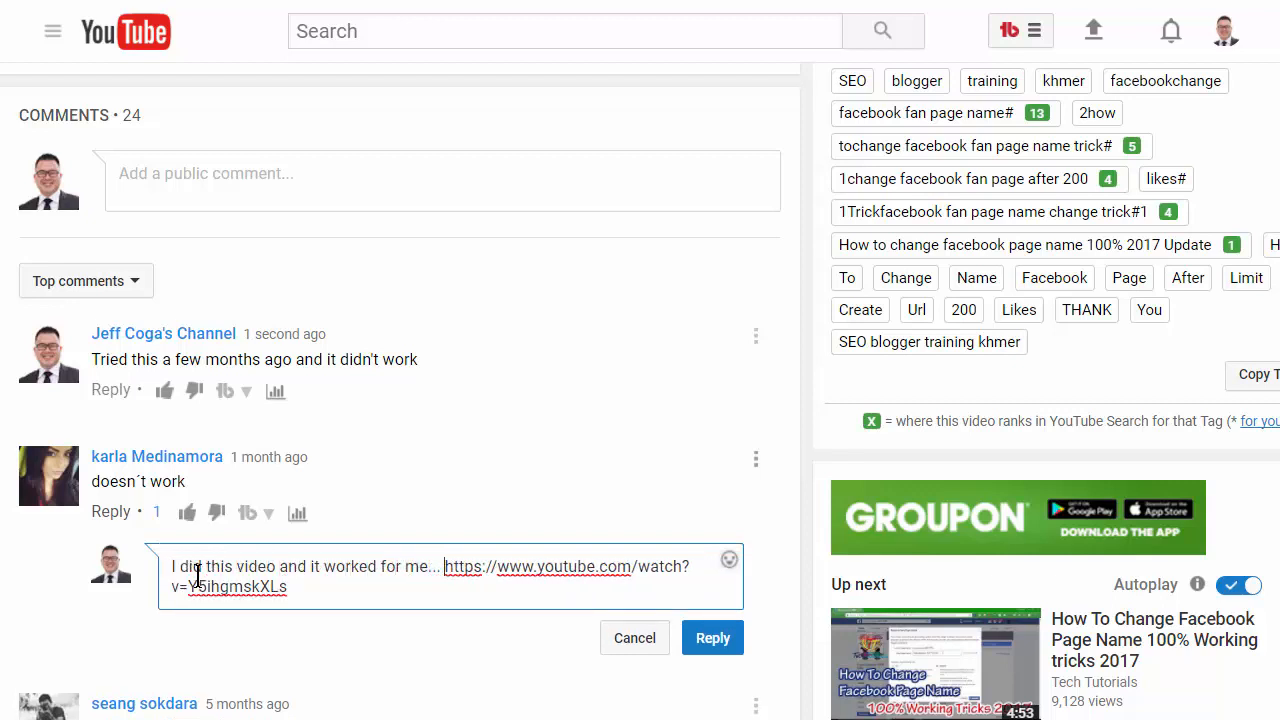
text(not sure if it will work for)
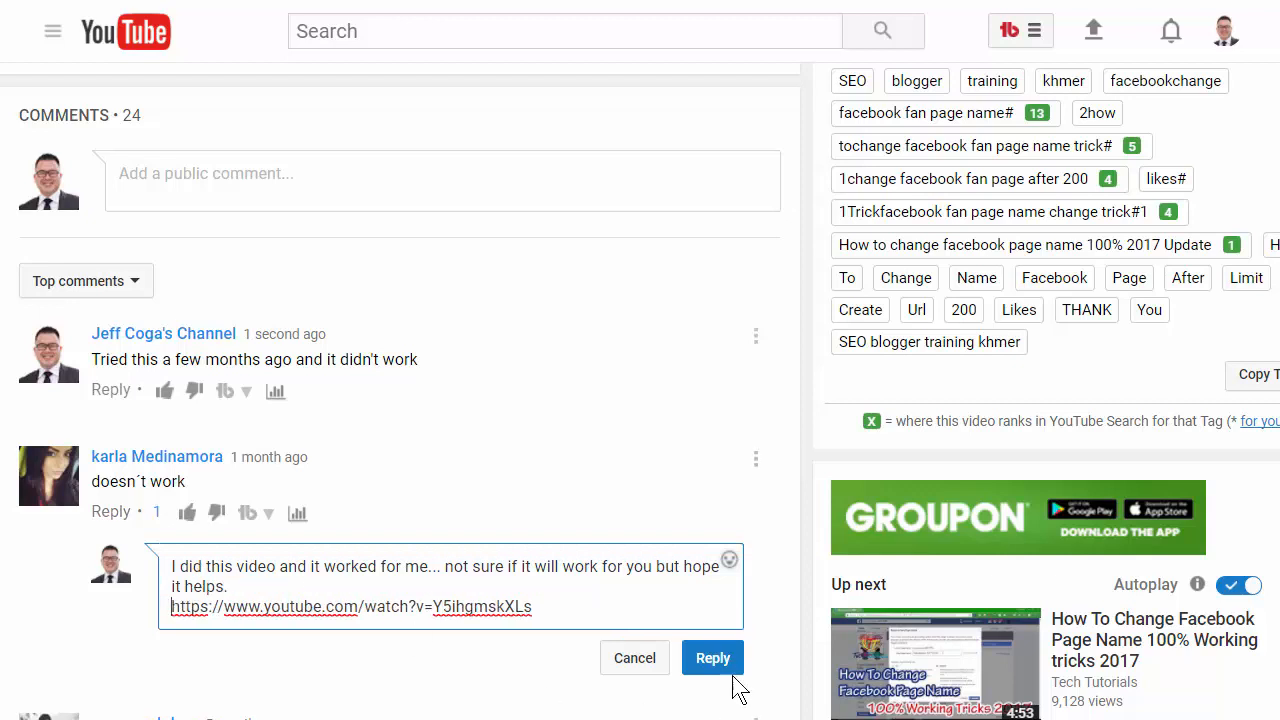
click(712, 657)
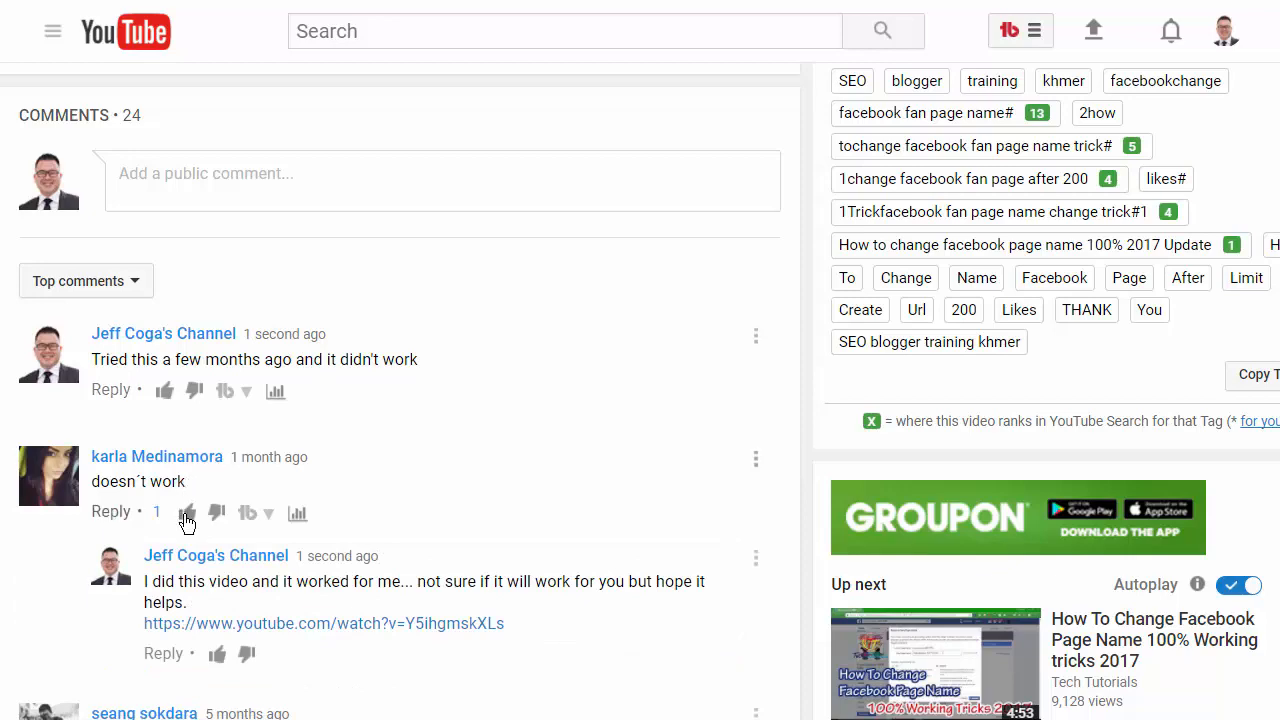
scroll(down, 3)
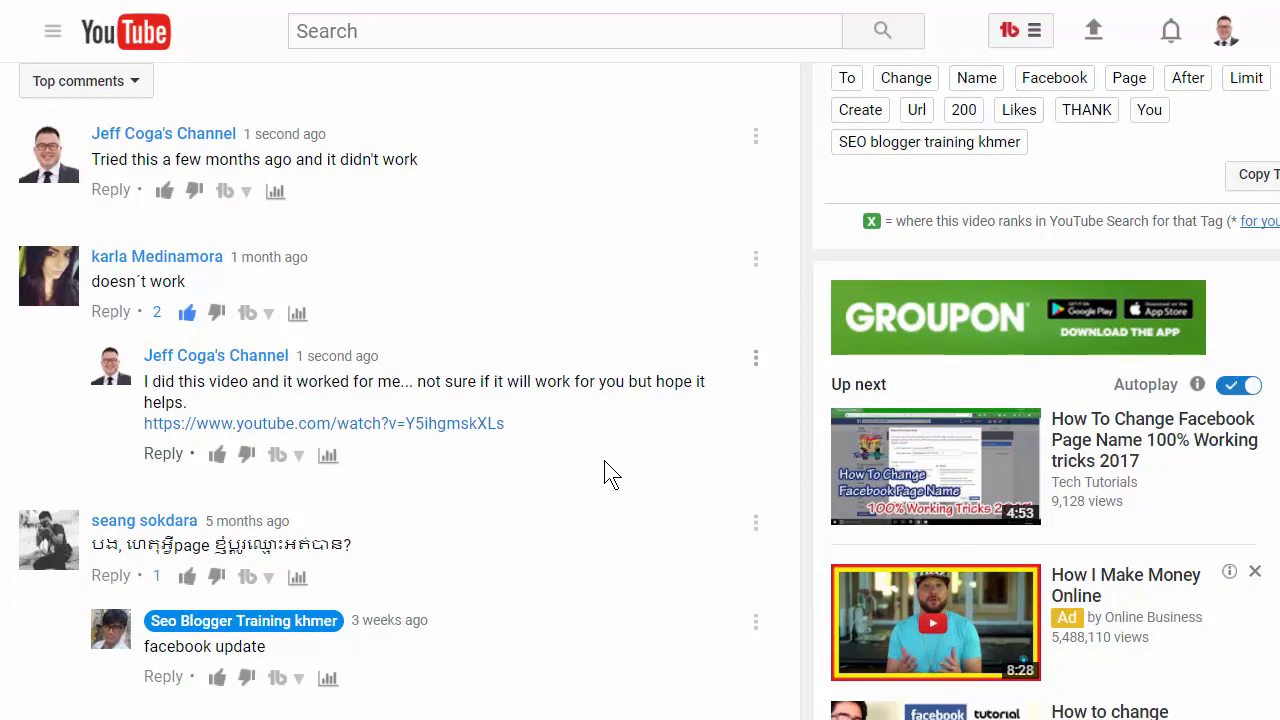
mouse_move(603, 450)
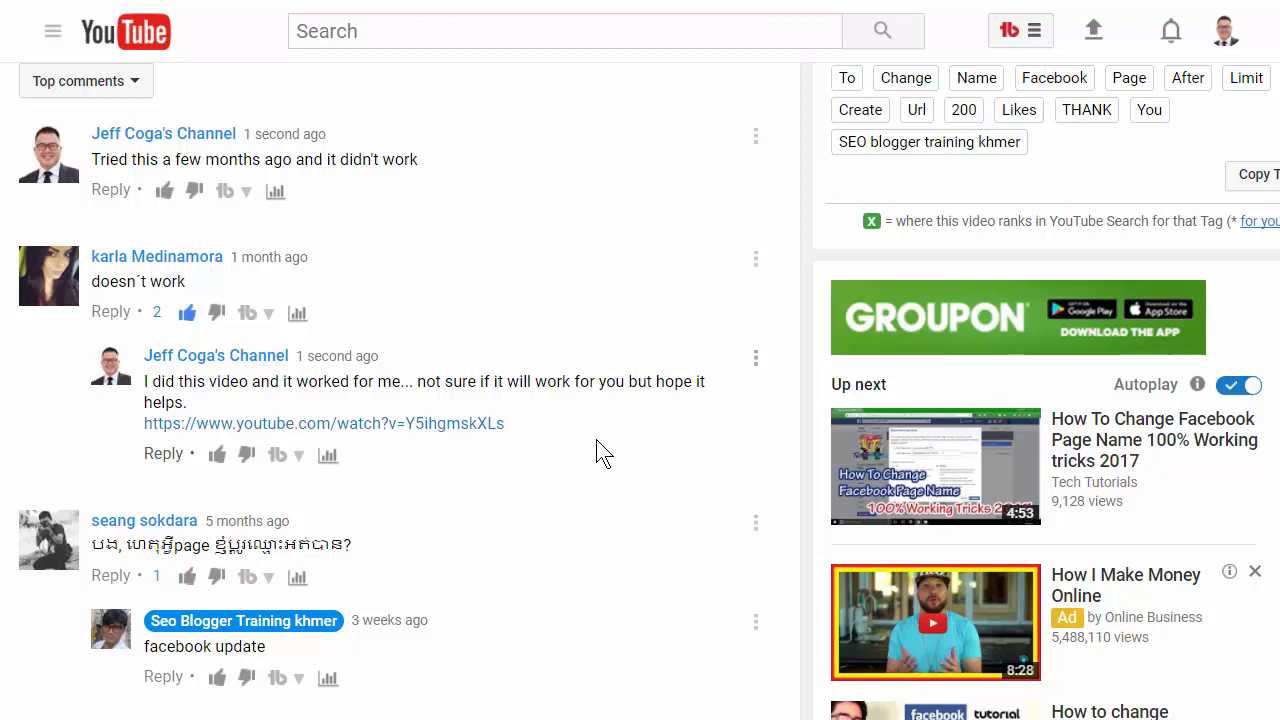
mouse_move(528, 430)
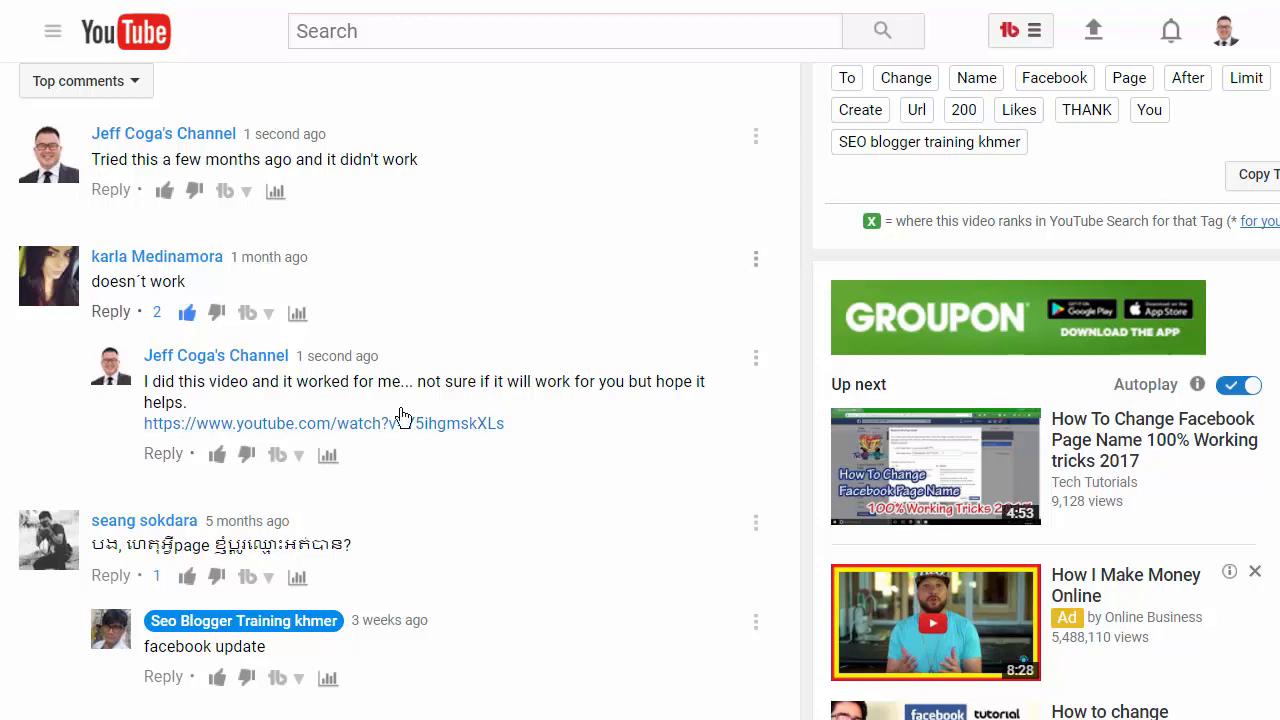
mouse_move(385, 360)
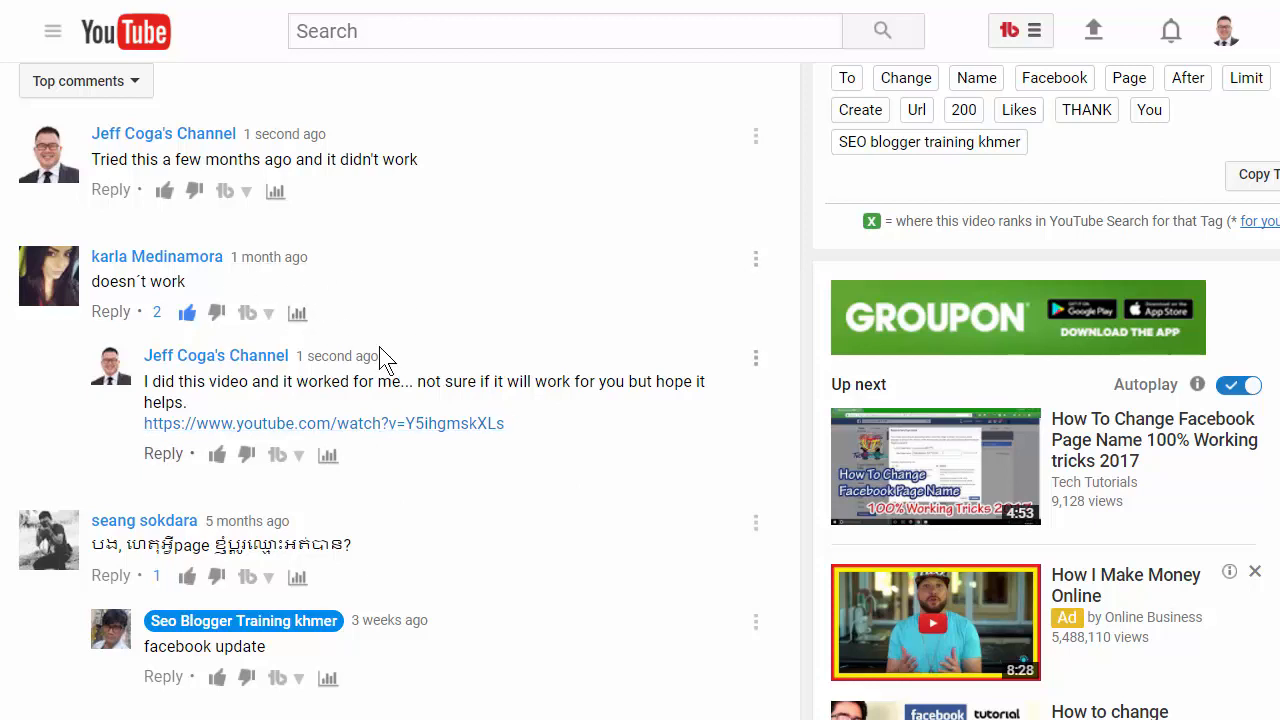
mouse_move(512, 330)
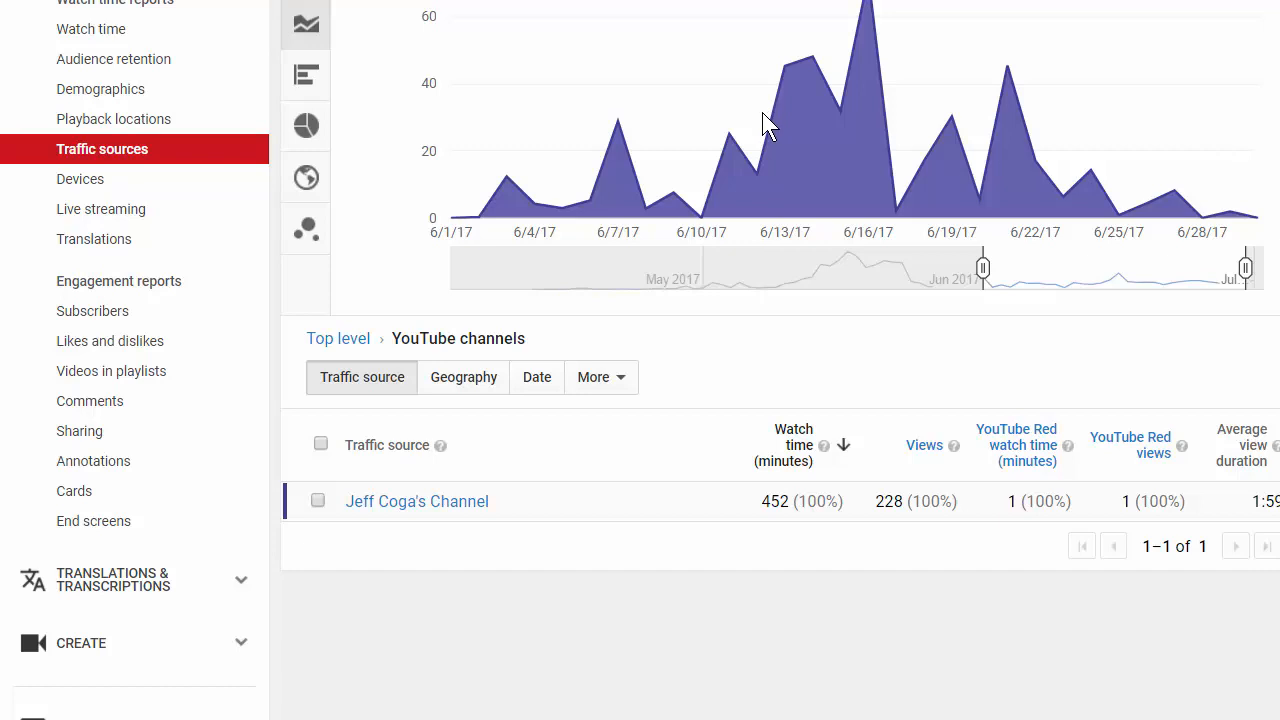
mouse_move(758, 147)
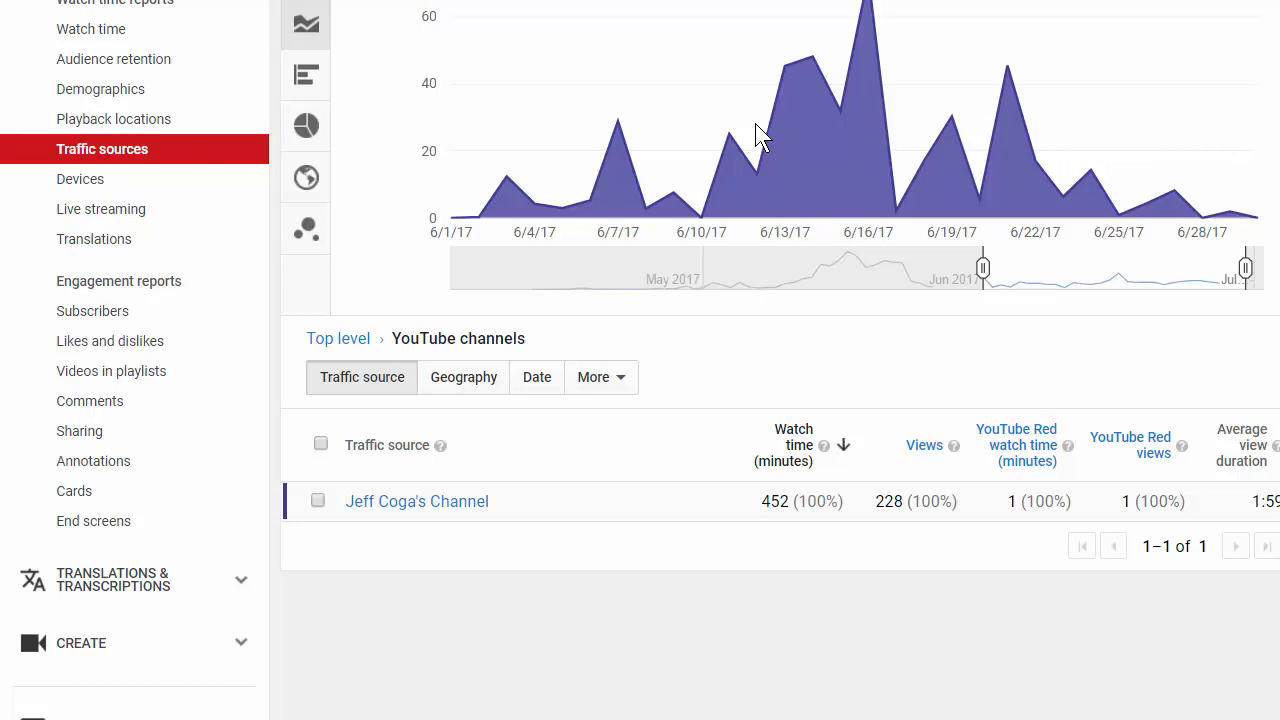
mouse_move(765, 120)
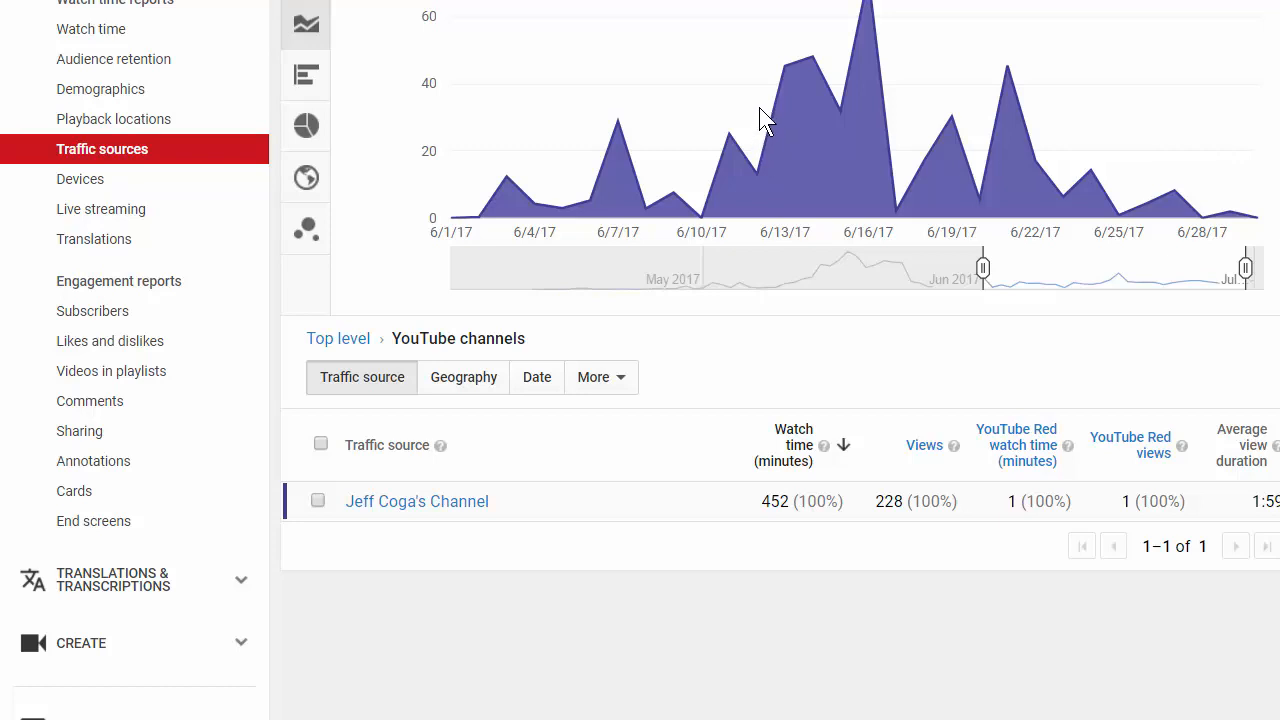
mouse_move(760, 135)
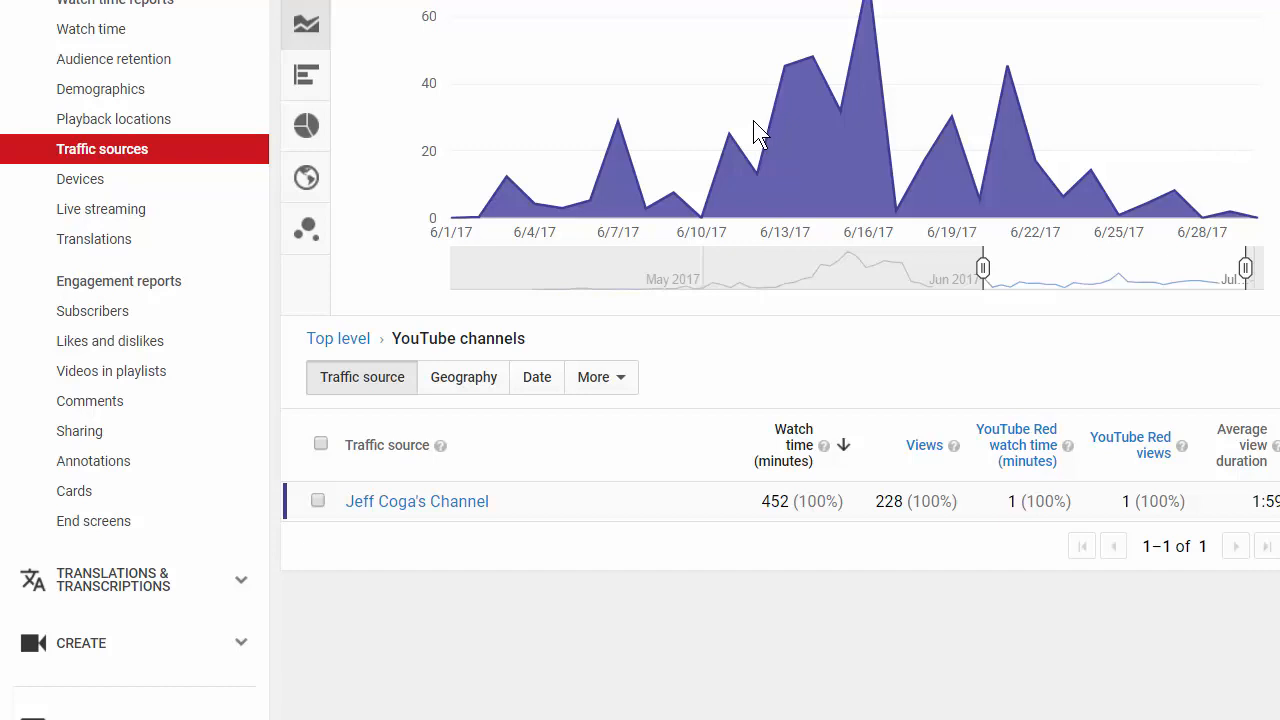
mouse_move(655, 140)
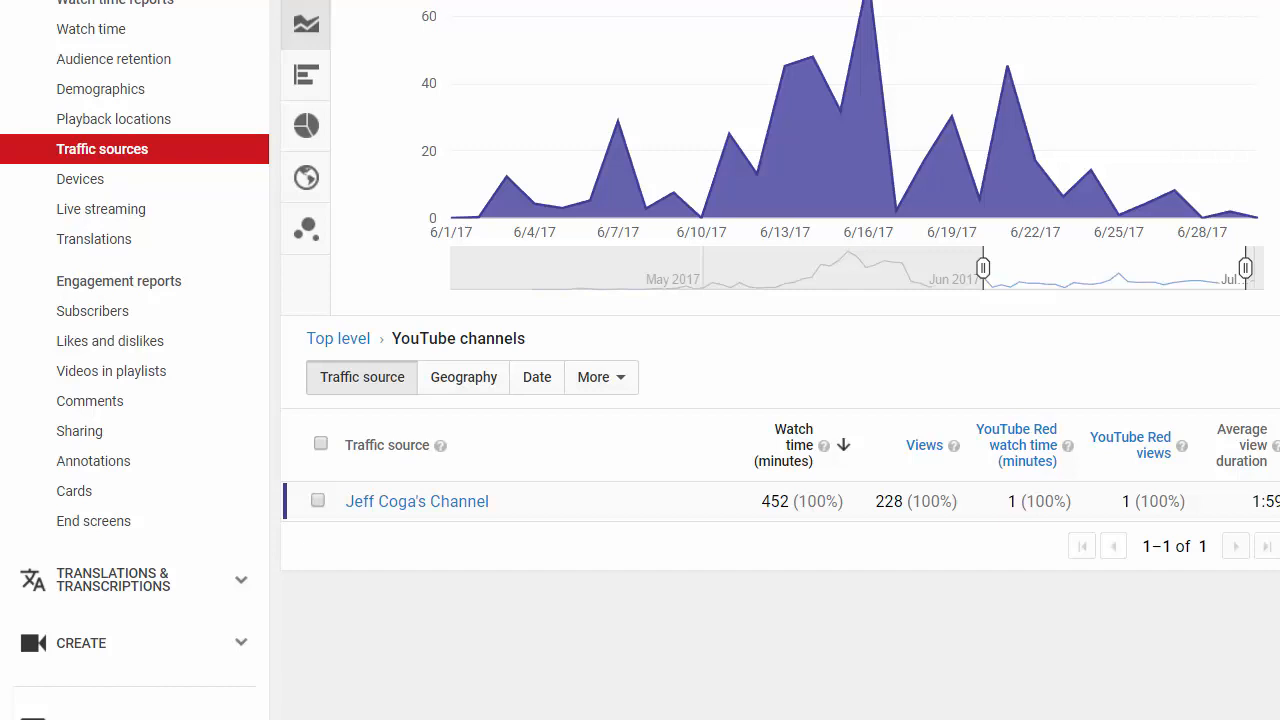
mouse_move(743, 598)
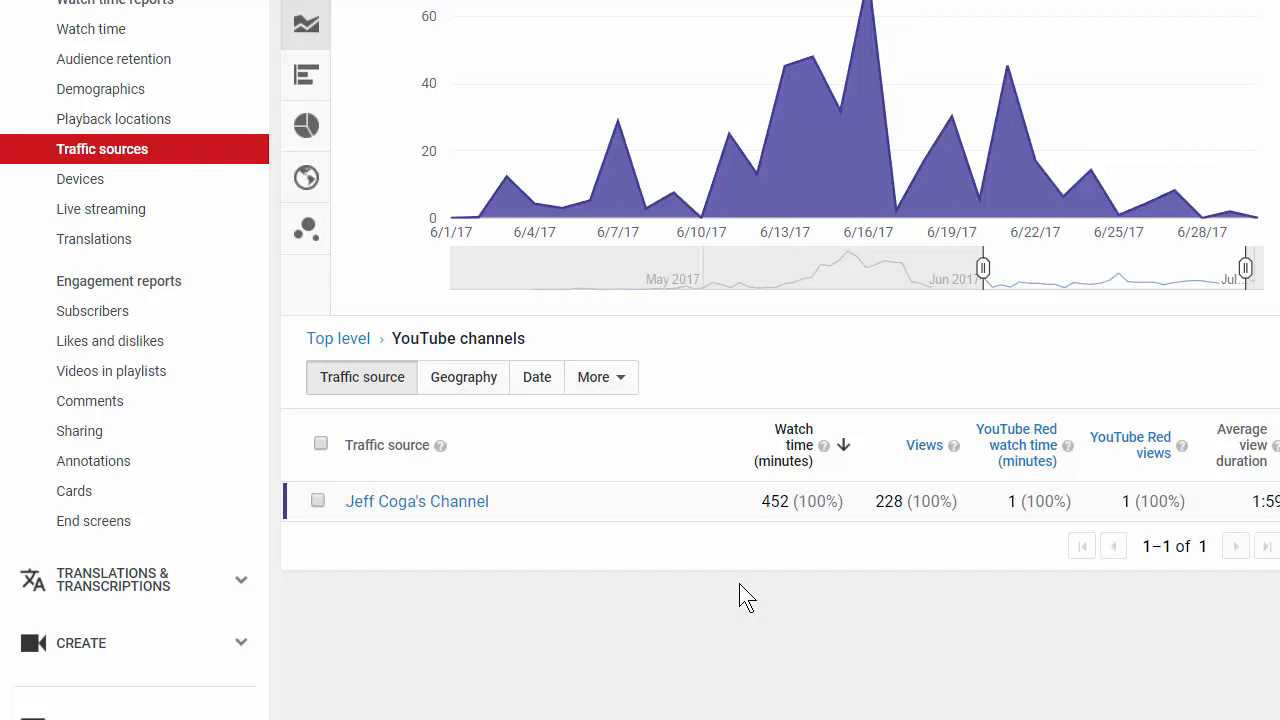
mouse_move(751, 591)
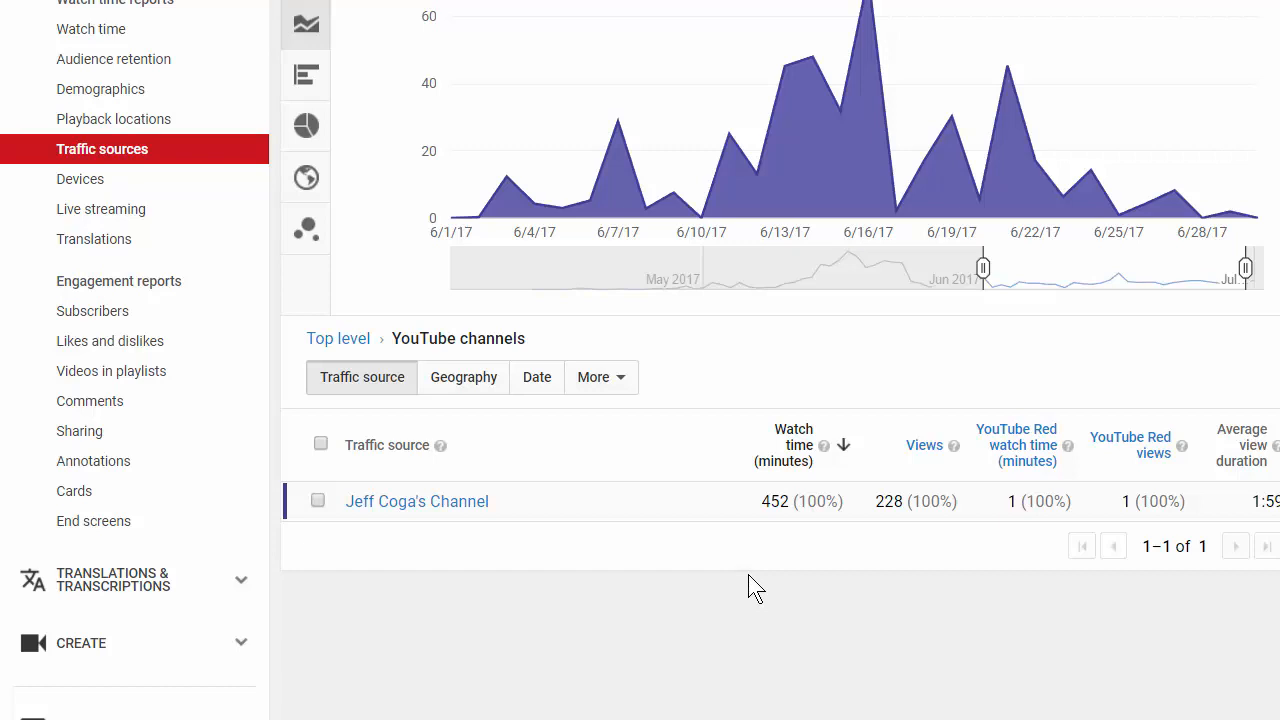
mouse_move(758, 585)
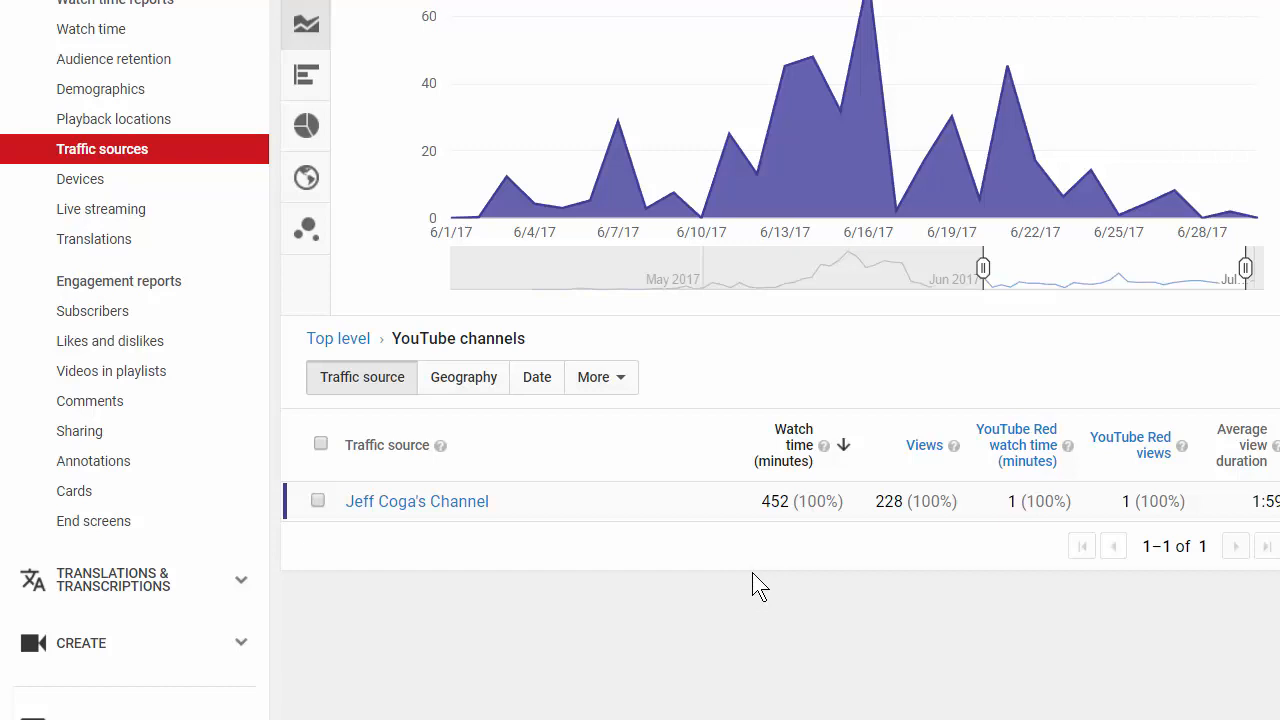